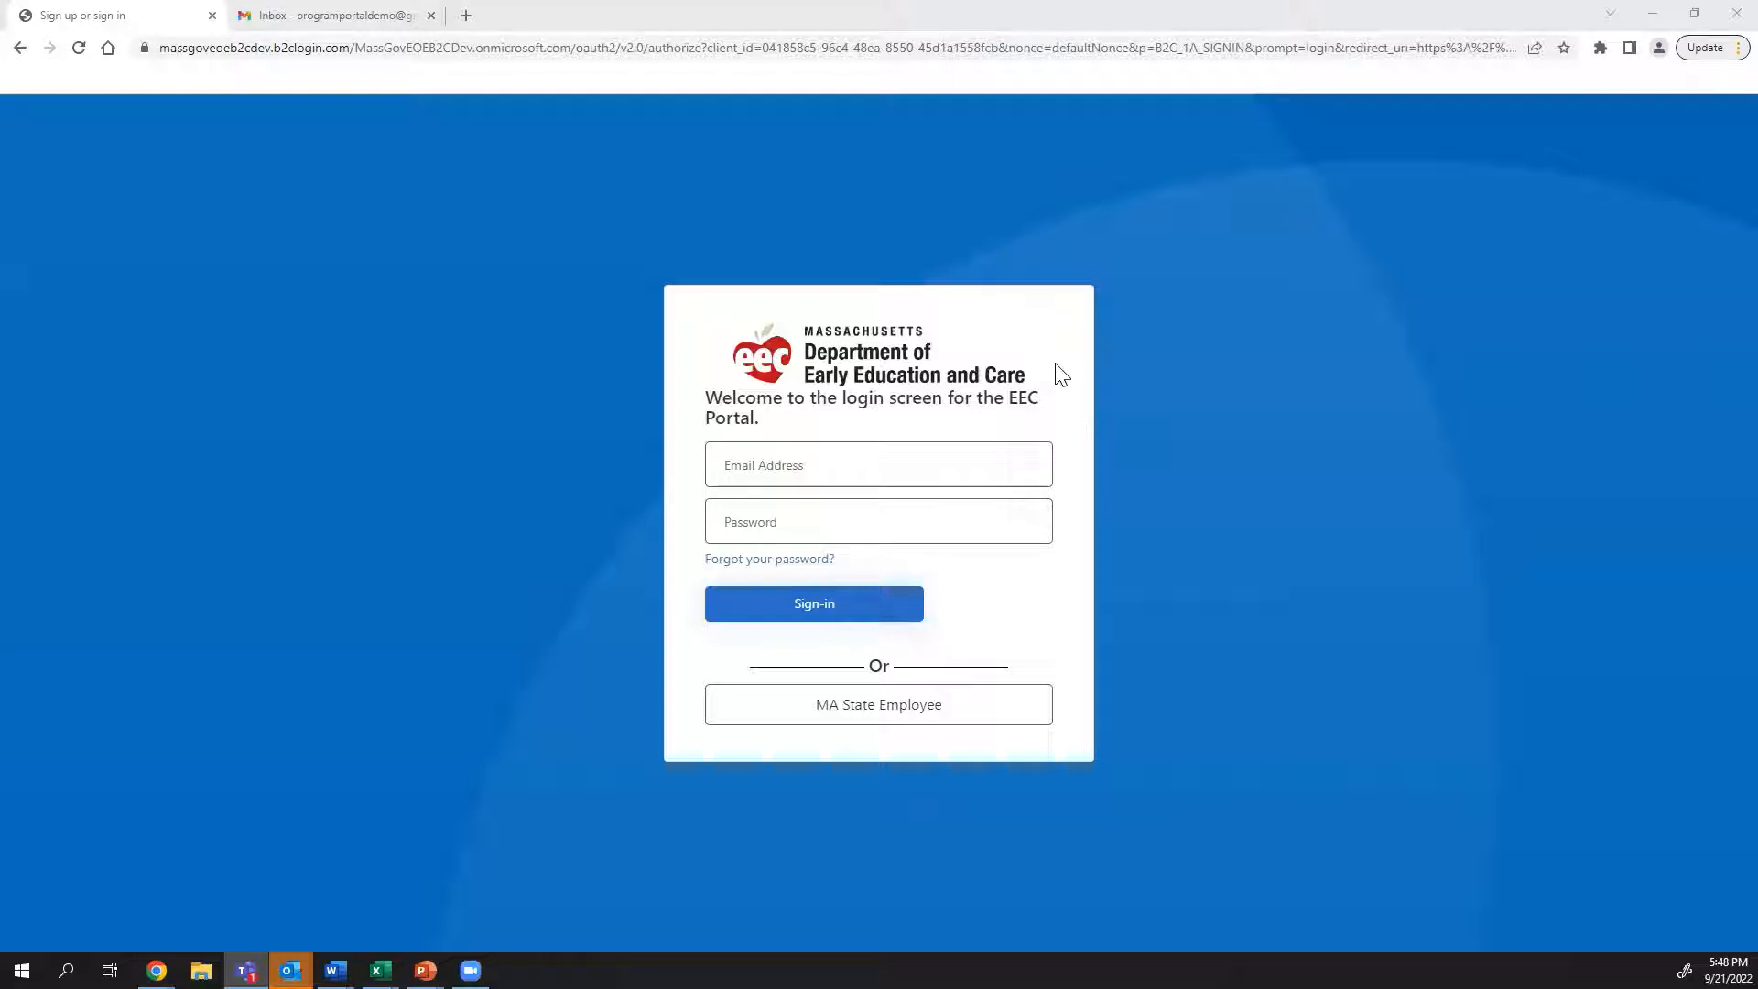
{"action": "mouse_move", "coordinate": [1065, 378]}
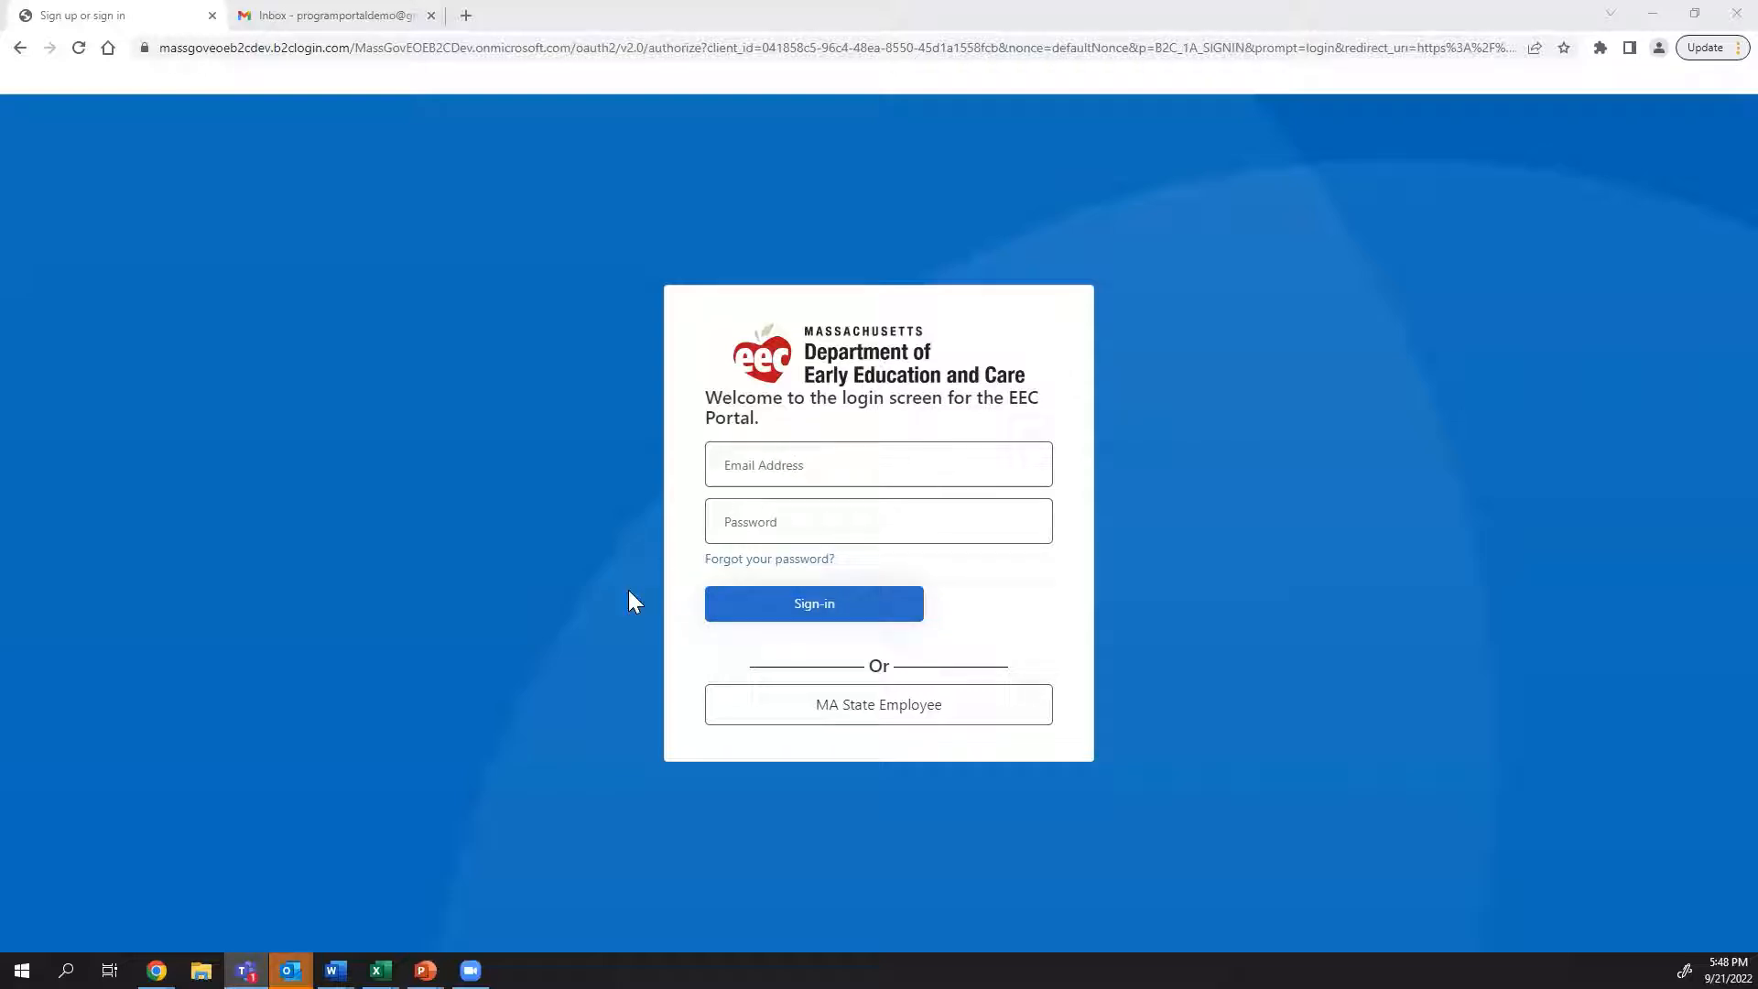
Request a password-reset verification code for the account email and check the Gmail inbox.
{"action": "left_click", "coordinate": [769, 559]}
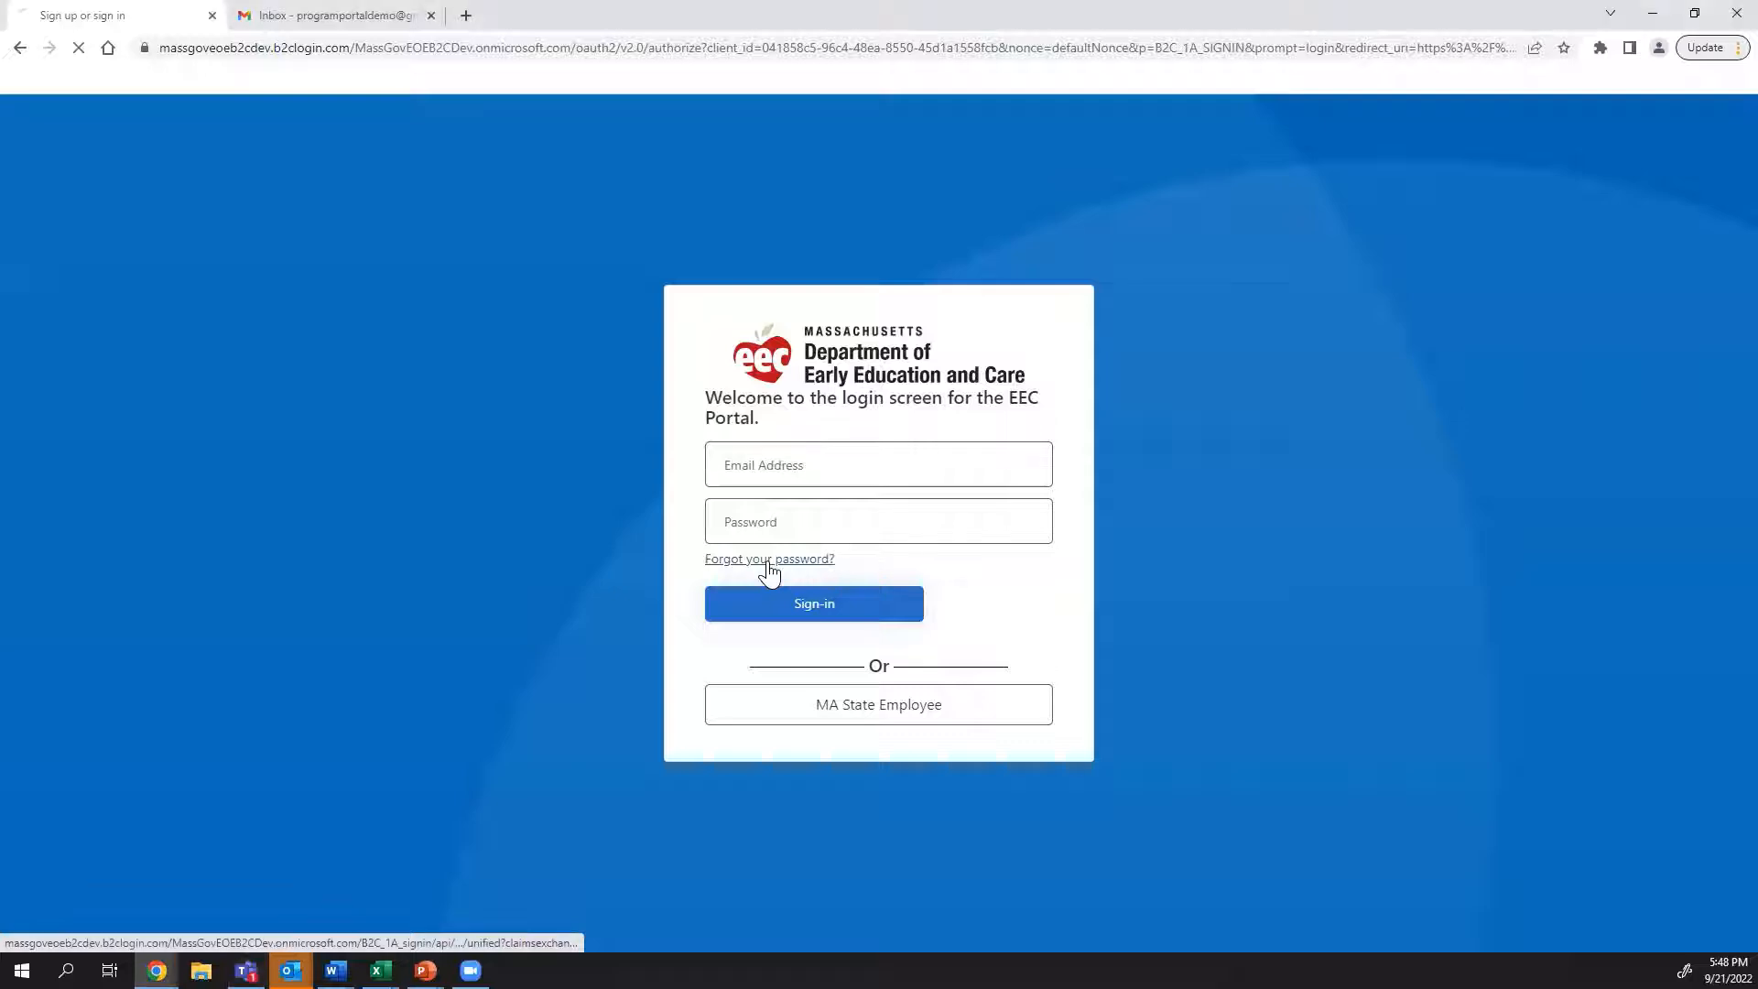
{"action": "left_click", "coordinate": [770, 558]}
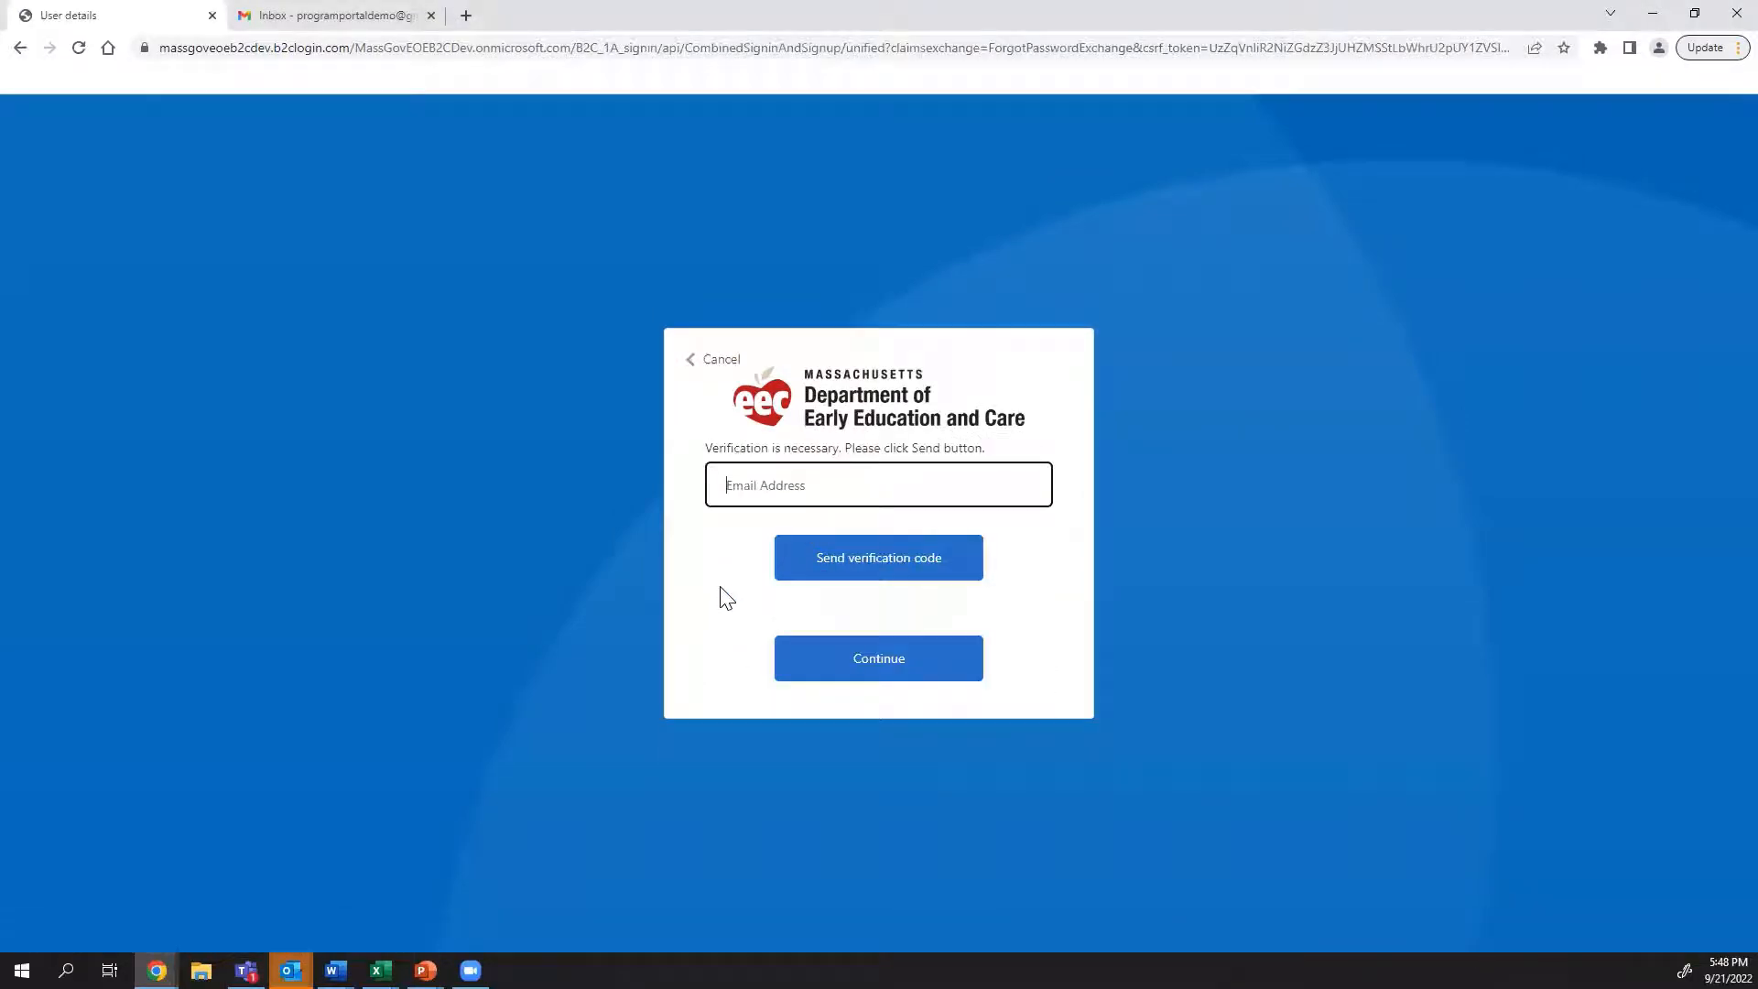
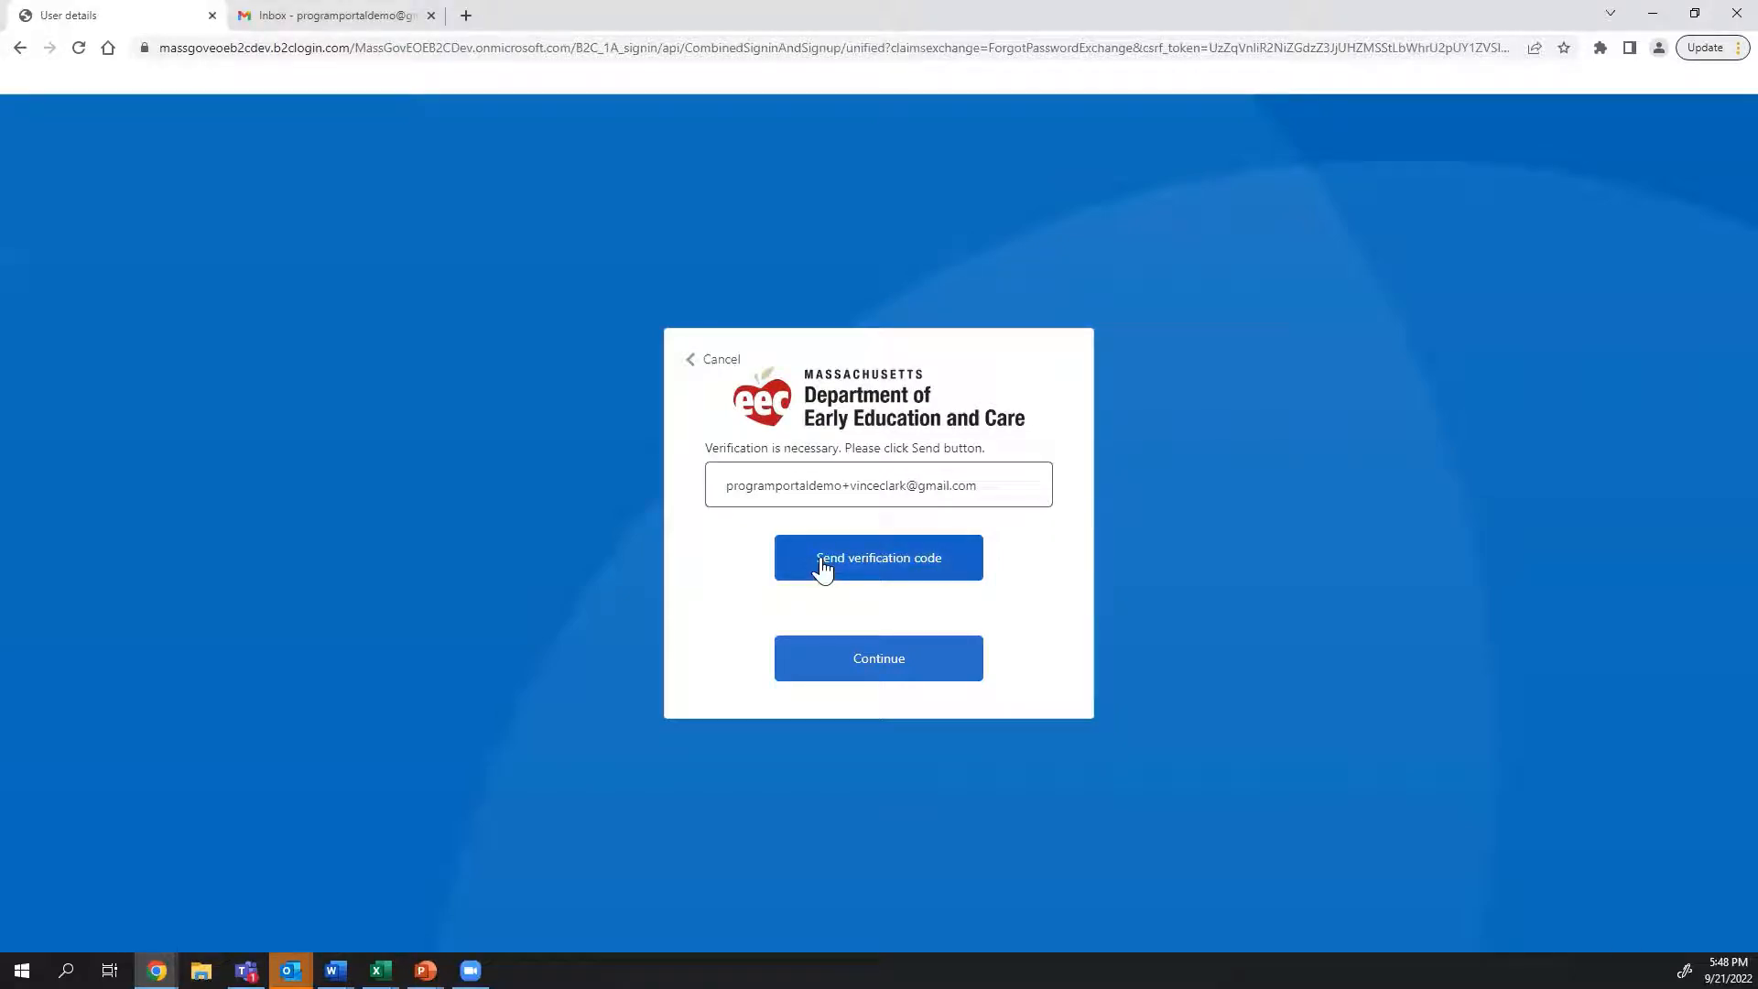
{"action": "left_click", "coordinate": [879, 557]}
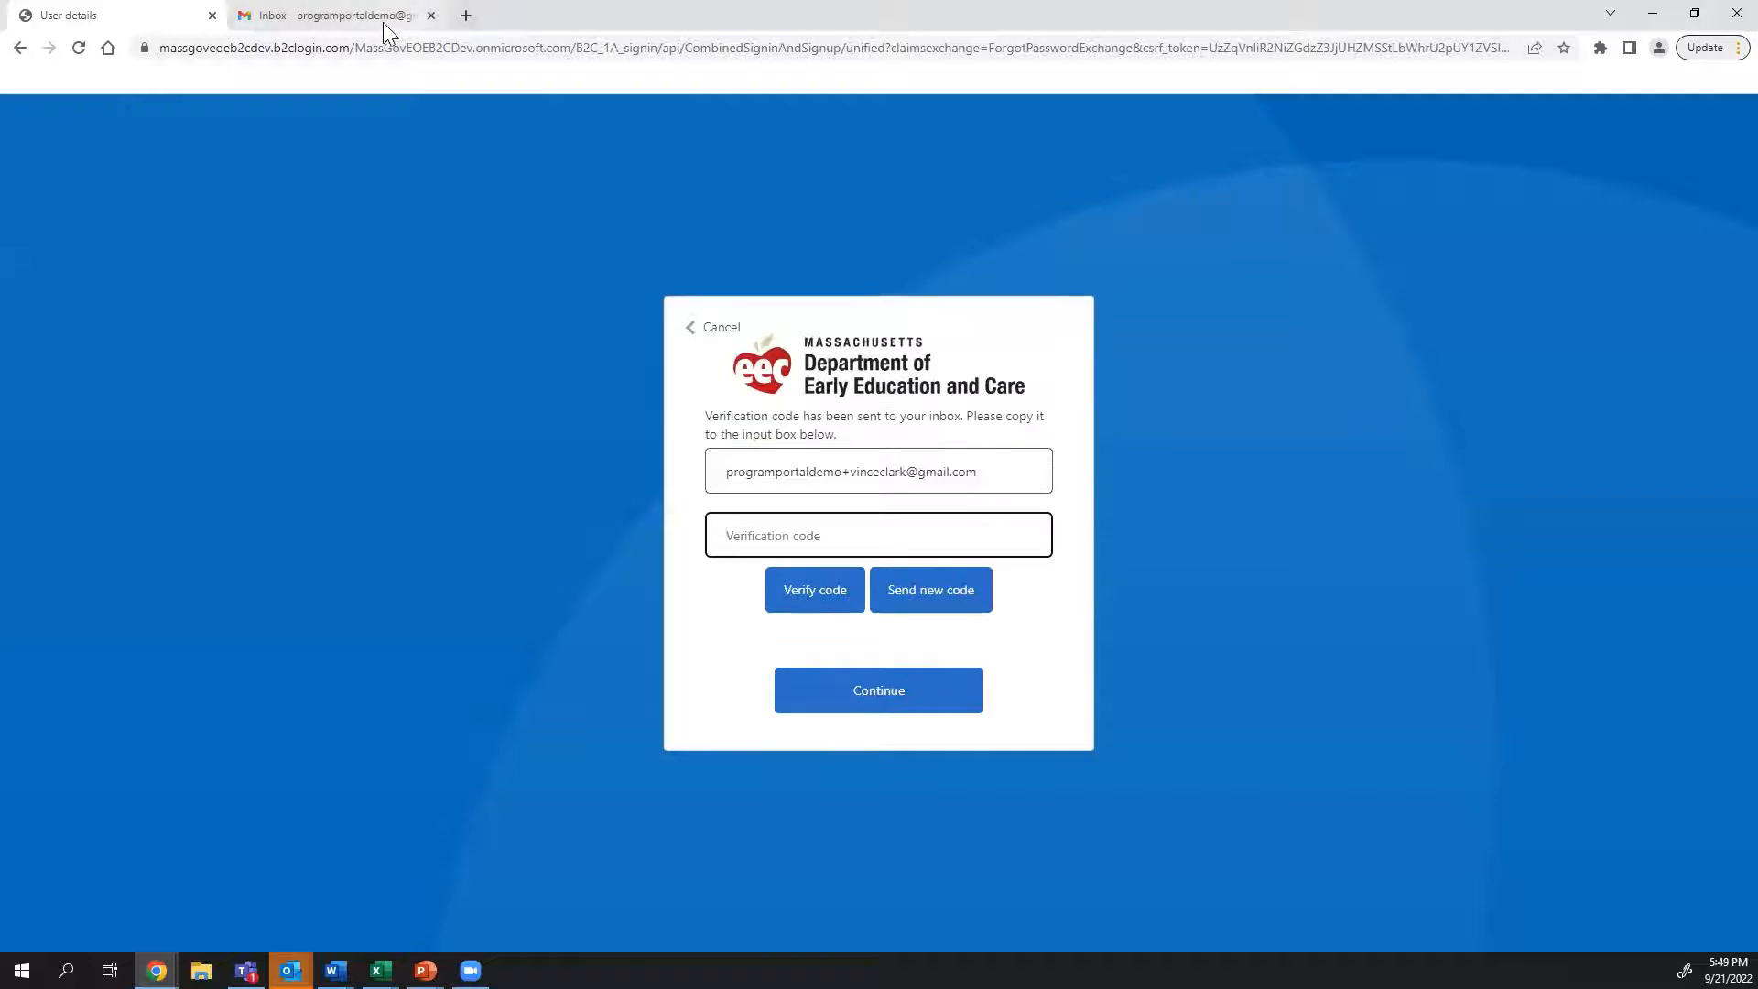
{"action": "left_click", "coordinate": [325, 15]}
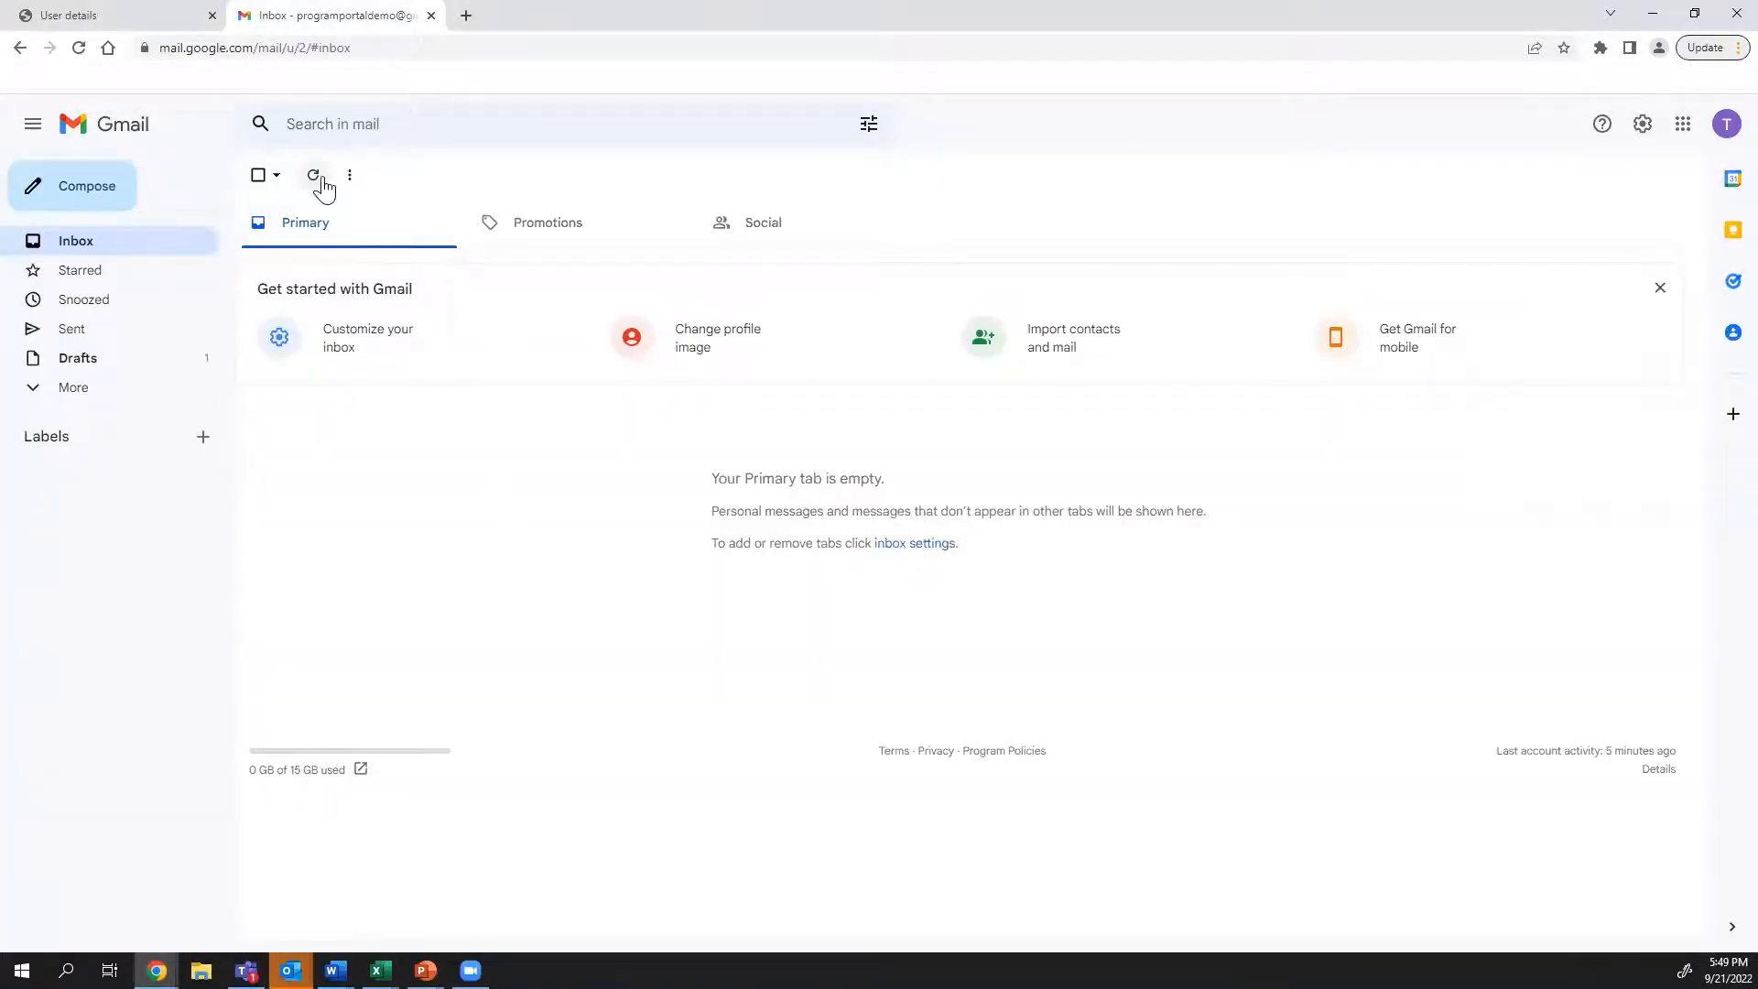
{"action": "left_click", "coordinate": [313, 175]}
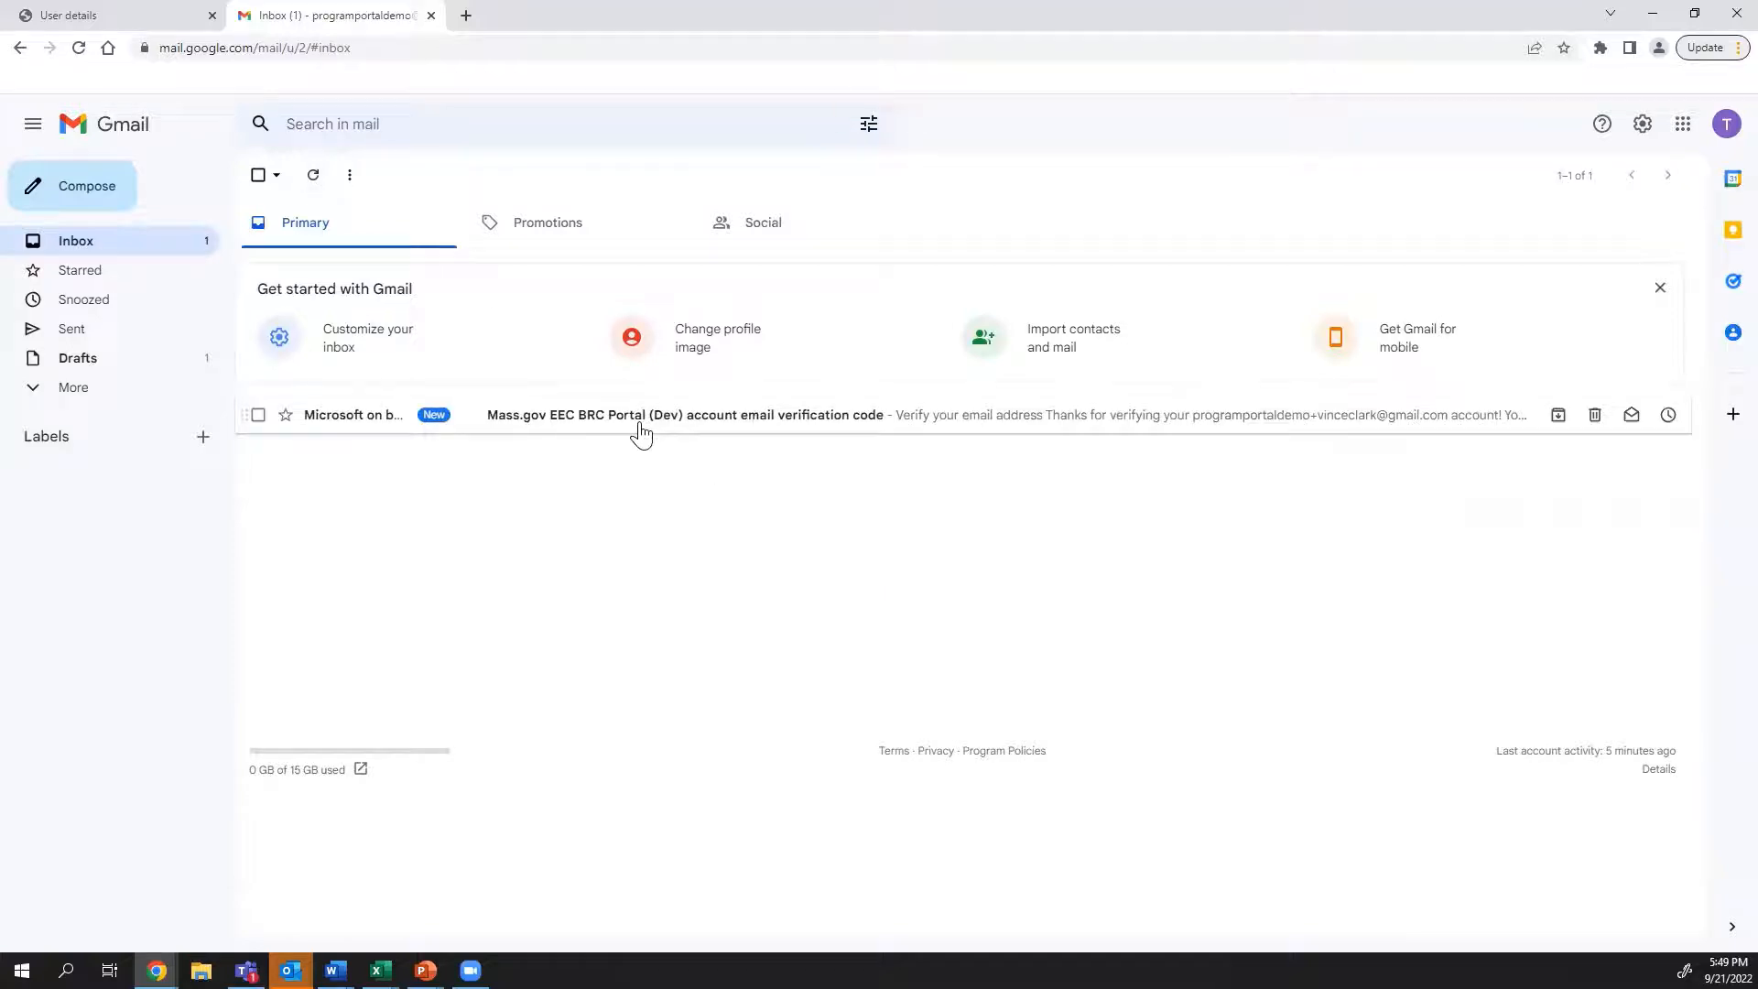
{"action": "left_click", "coordinate": [685, 414]}
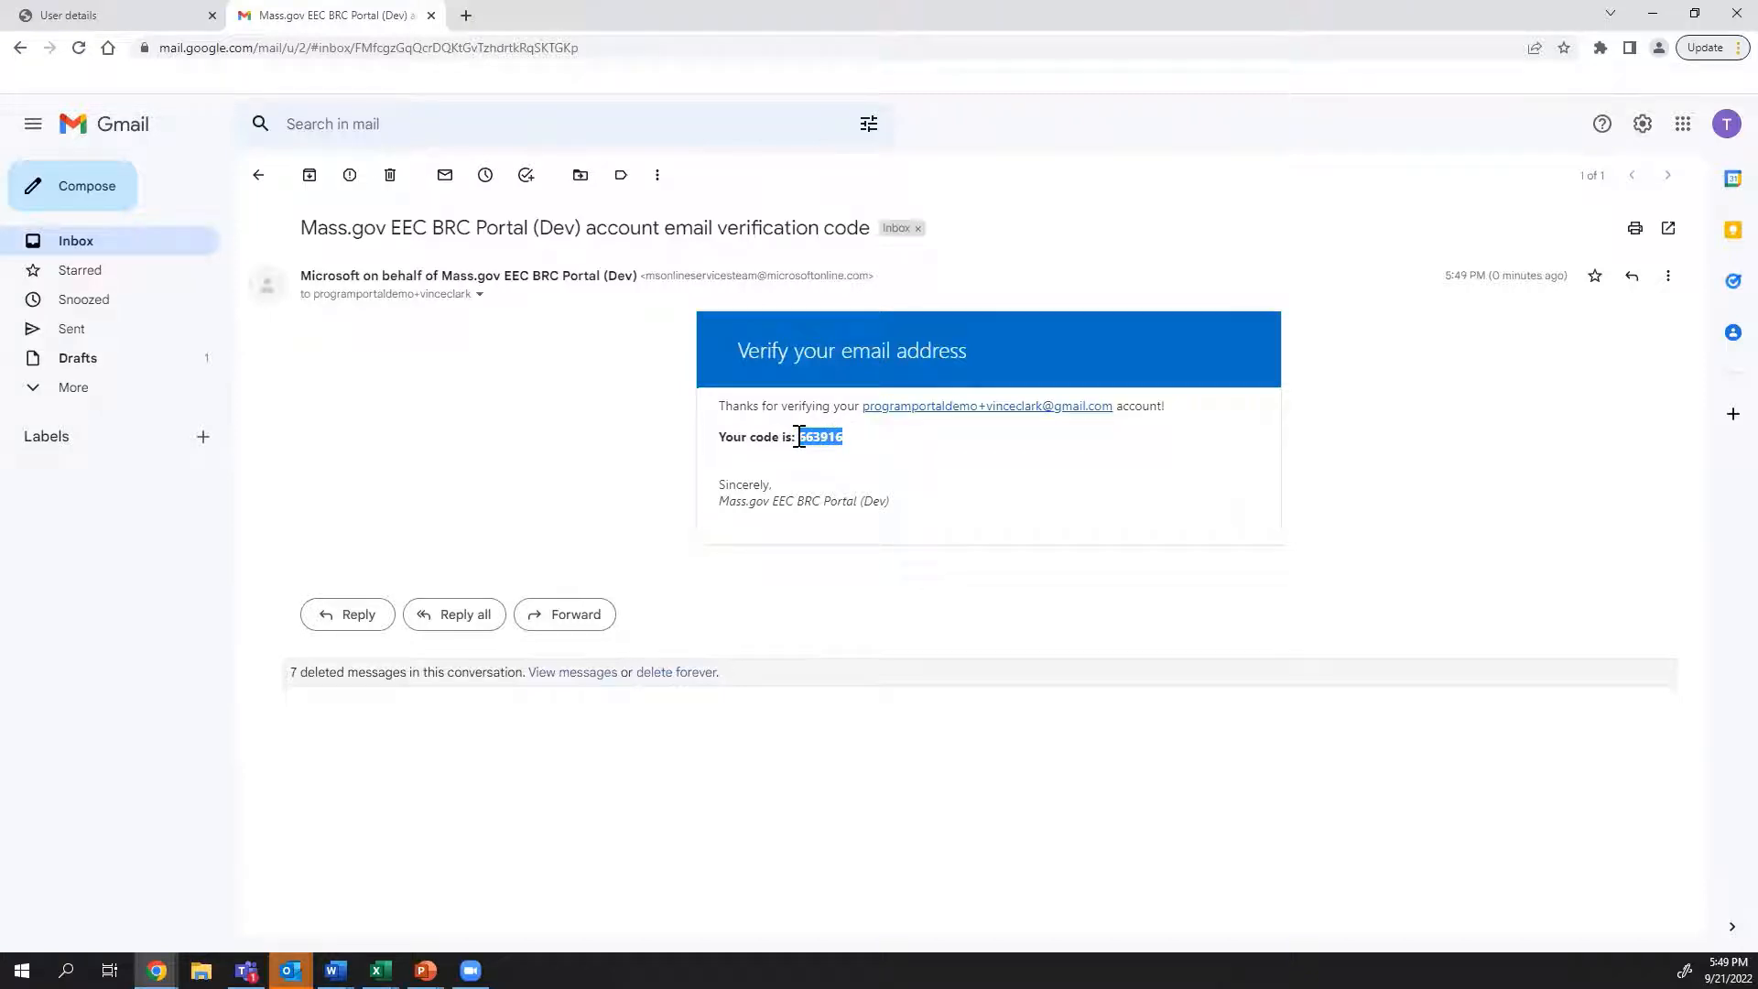
{"action": "right_click", "coordinate": [819, 436]}
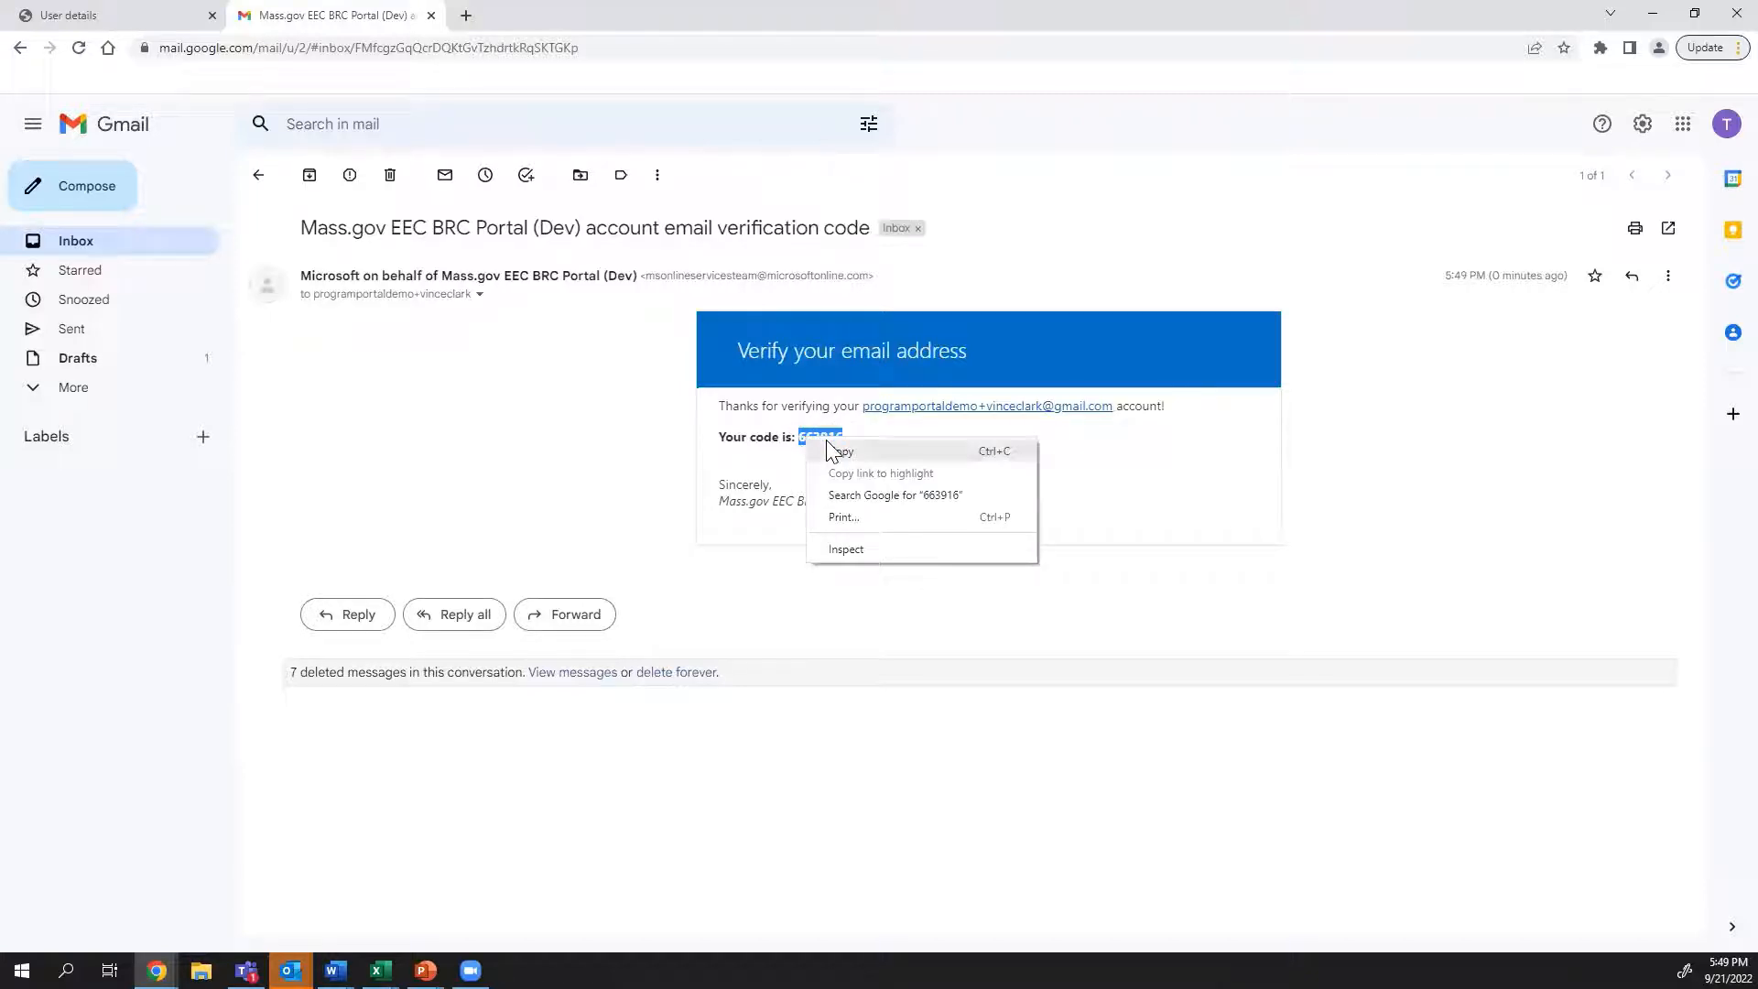
{"action": "left_click", "coordinate": [107, 14]}
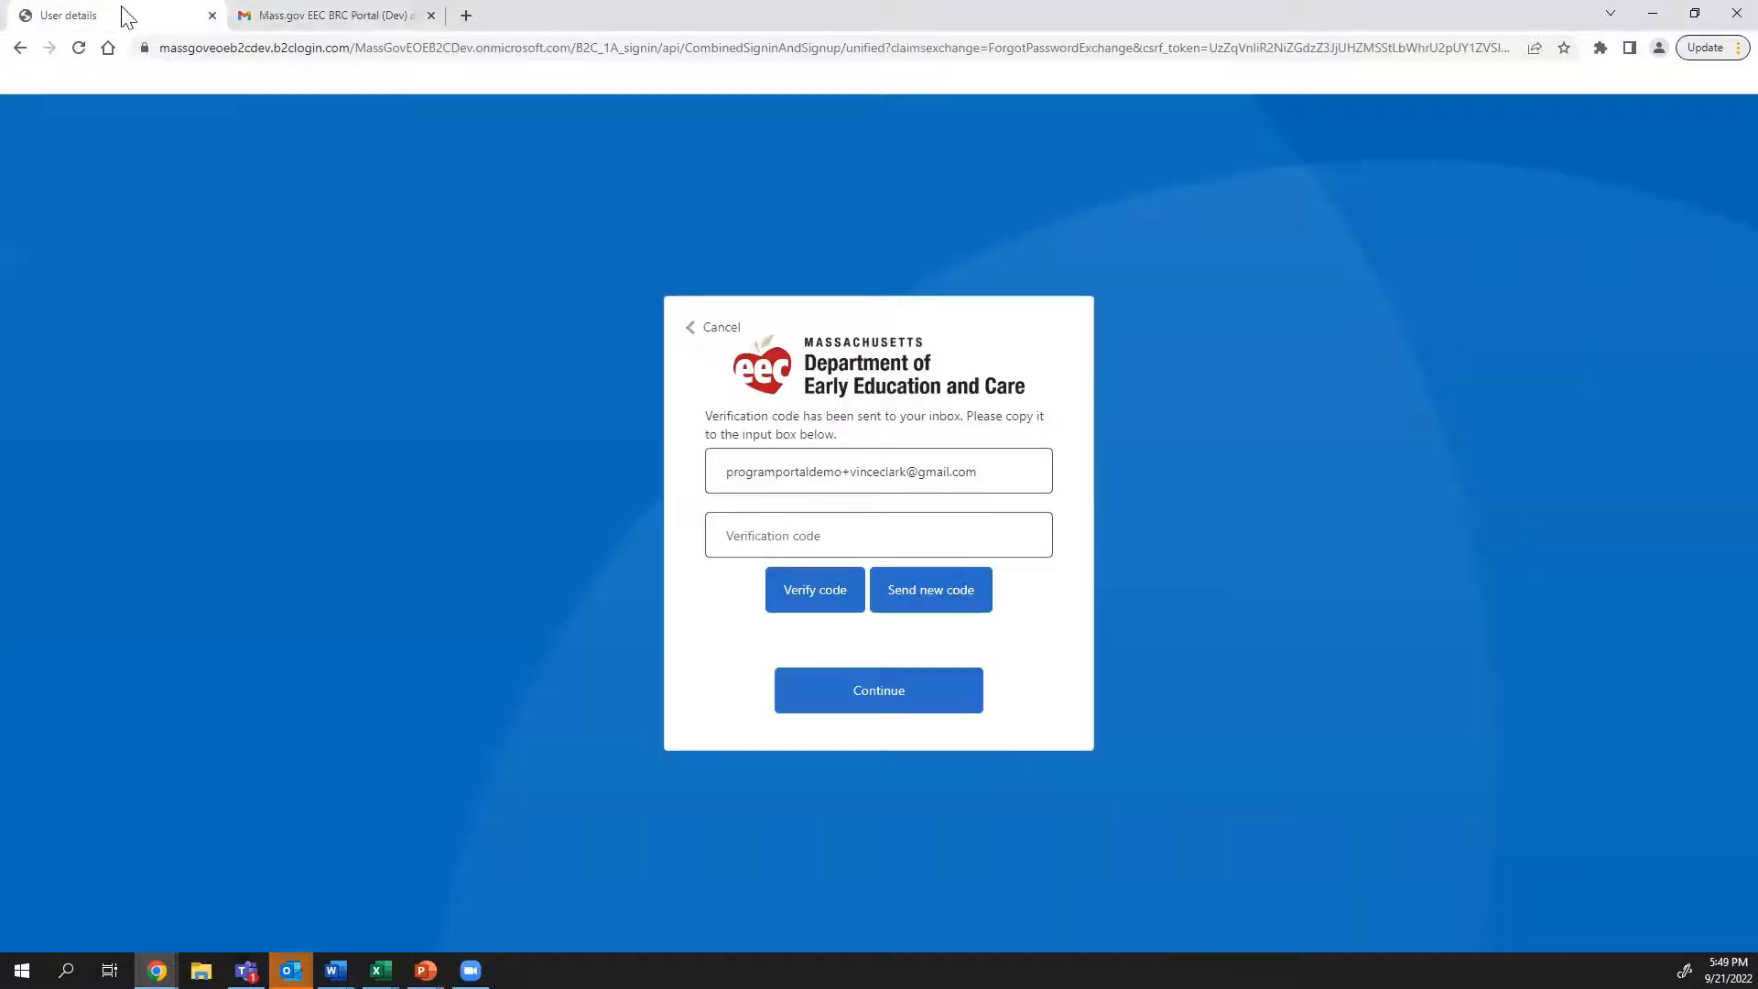
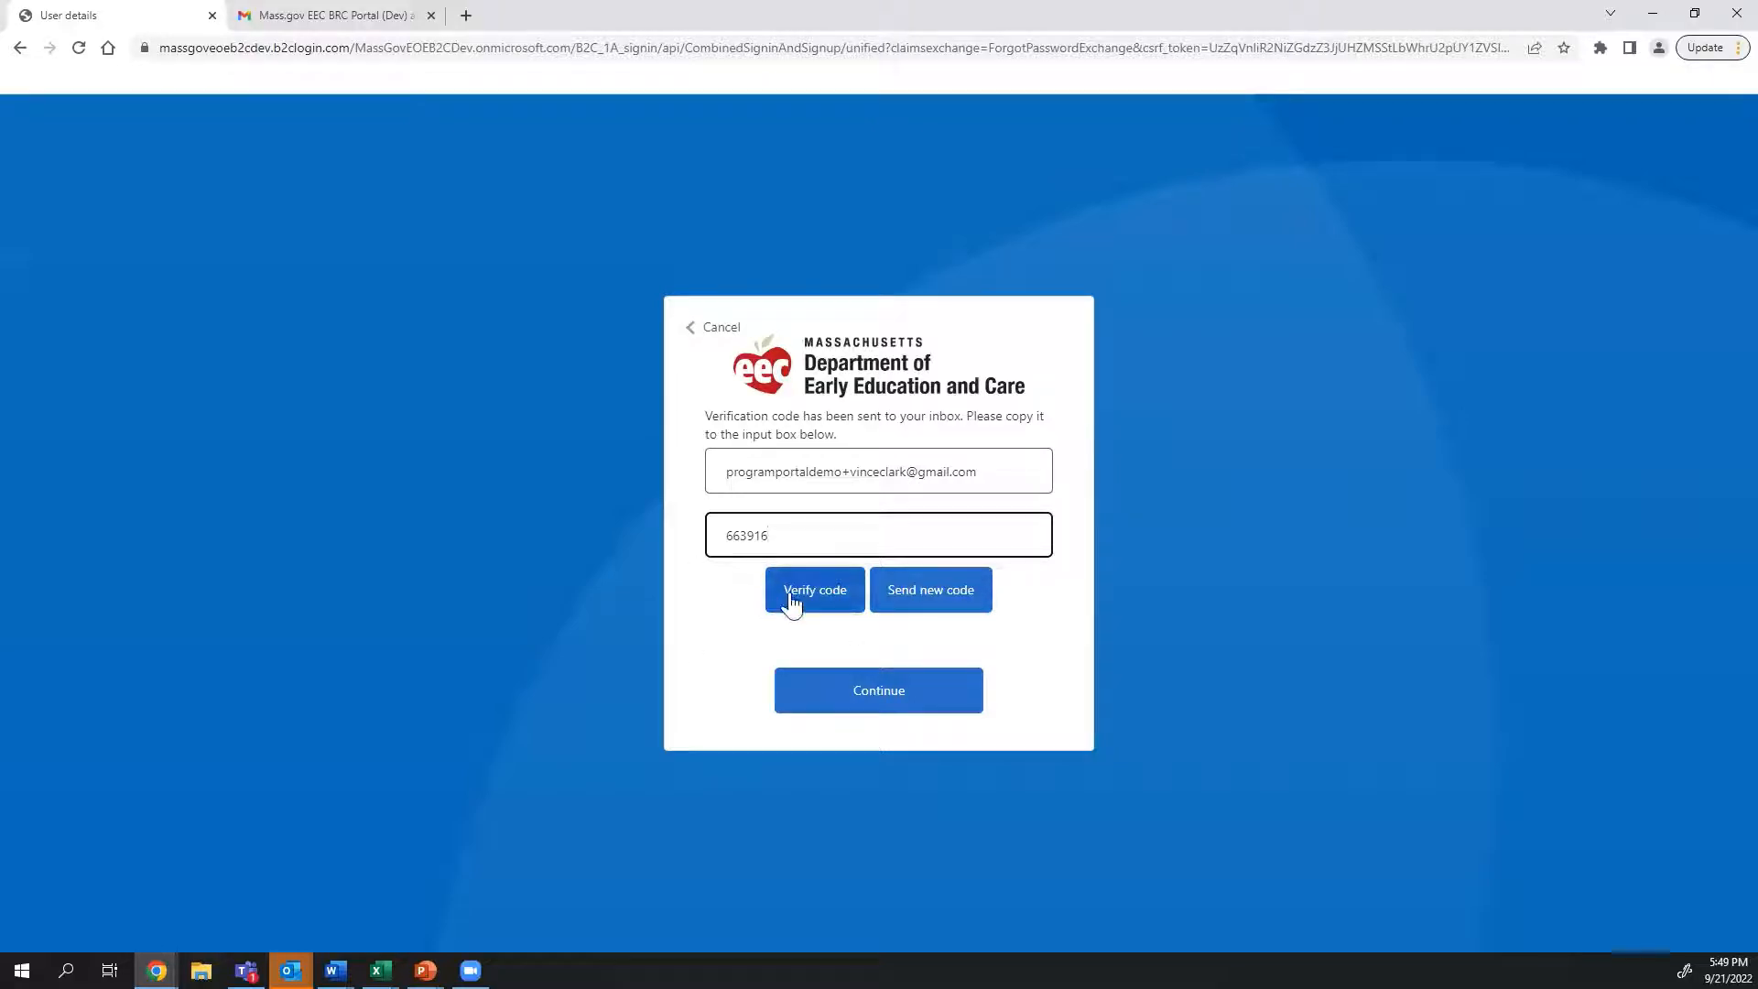
{"action": "left_click", "coordinate": [814, 590]}
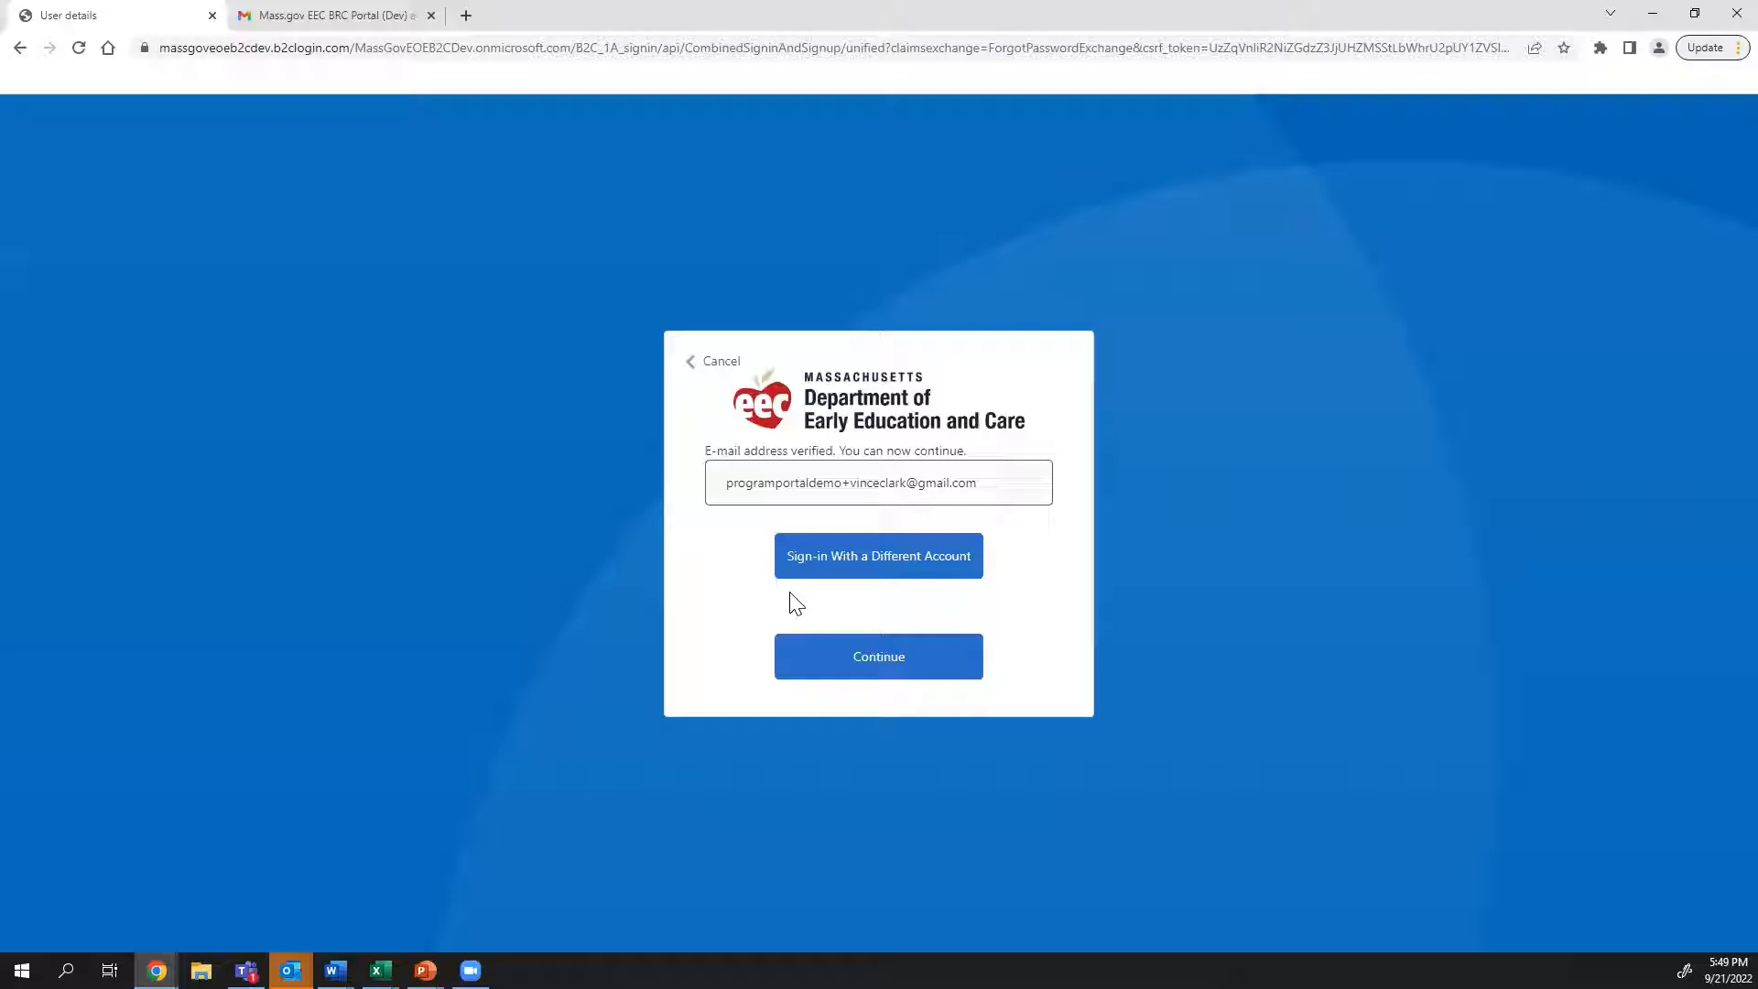
{"action": "mouse_move", "coordinate": [879, 656]}
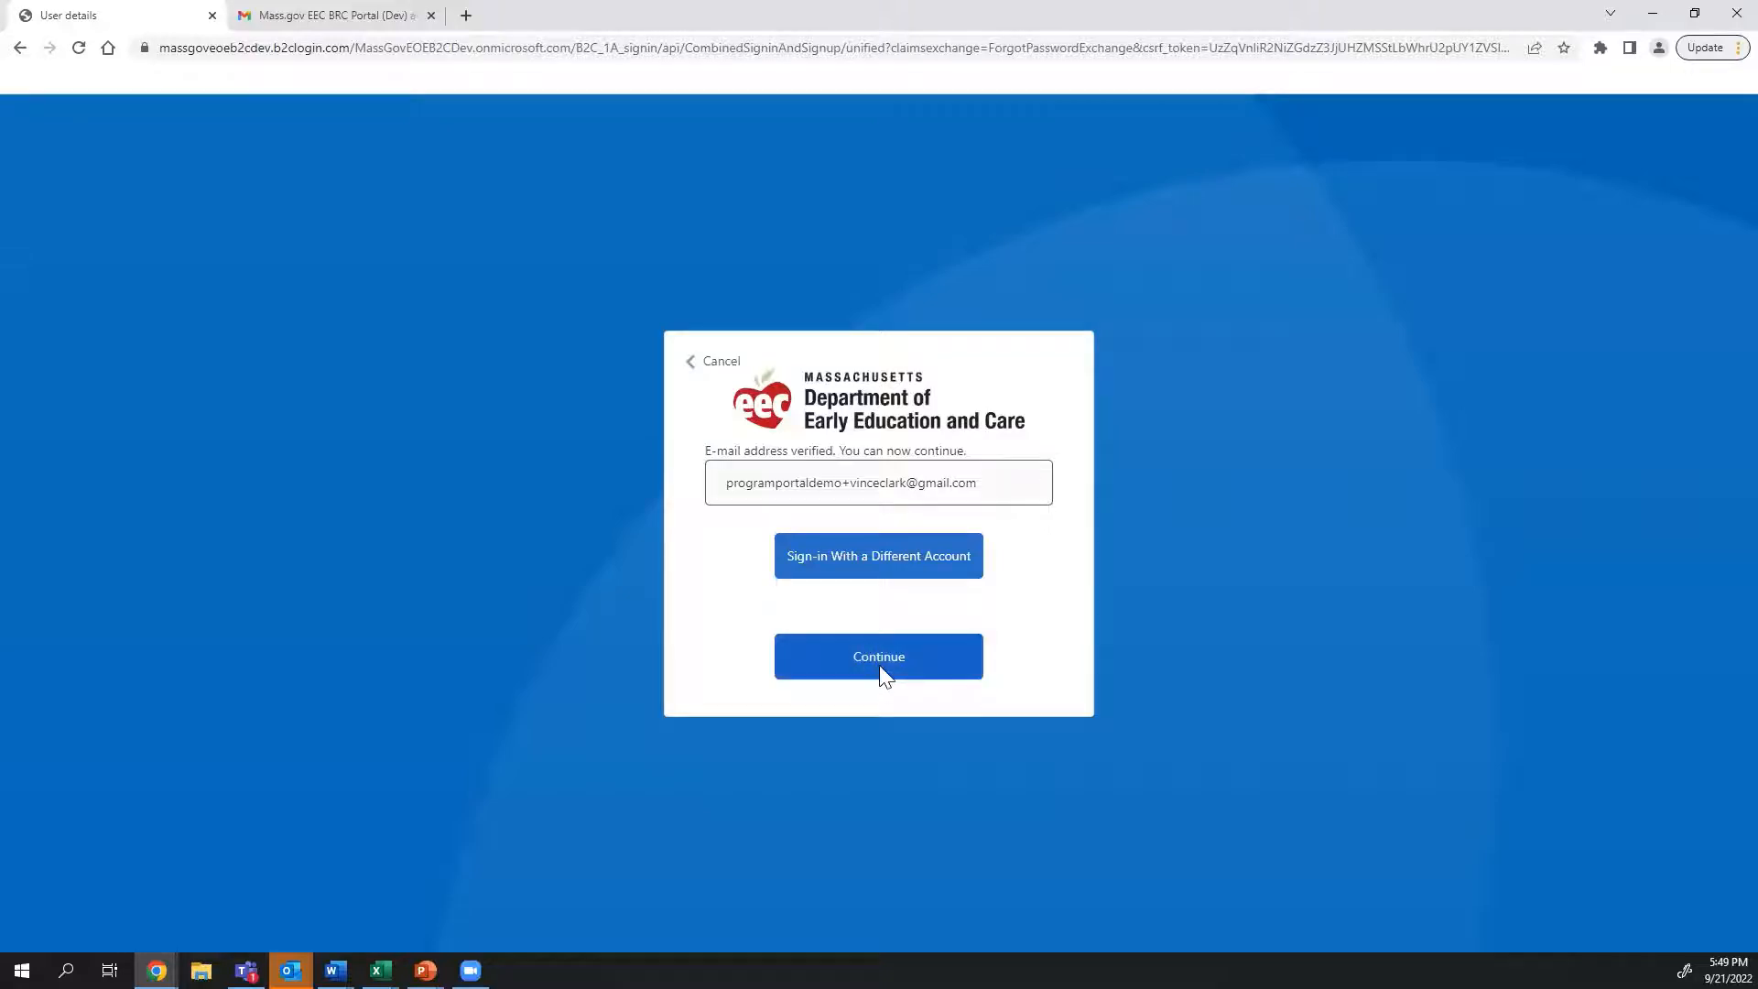
{"action": "left_click", "coordinate": [878, 656]}
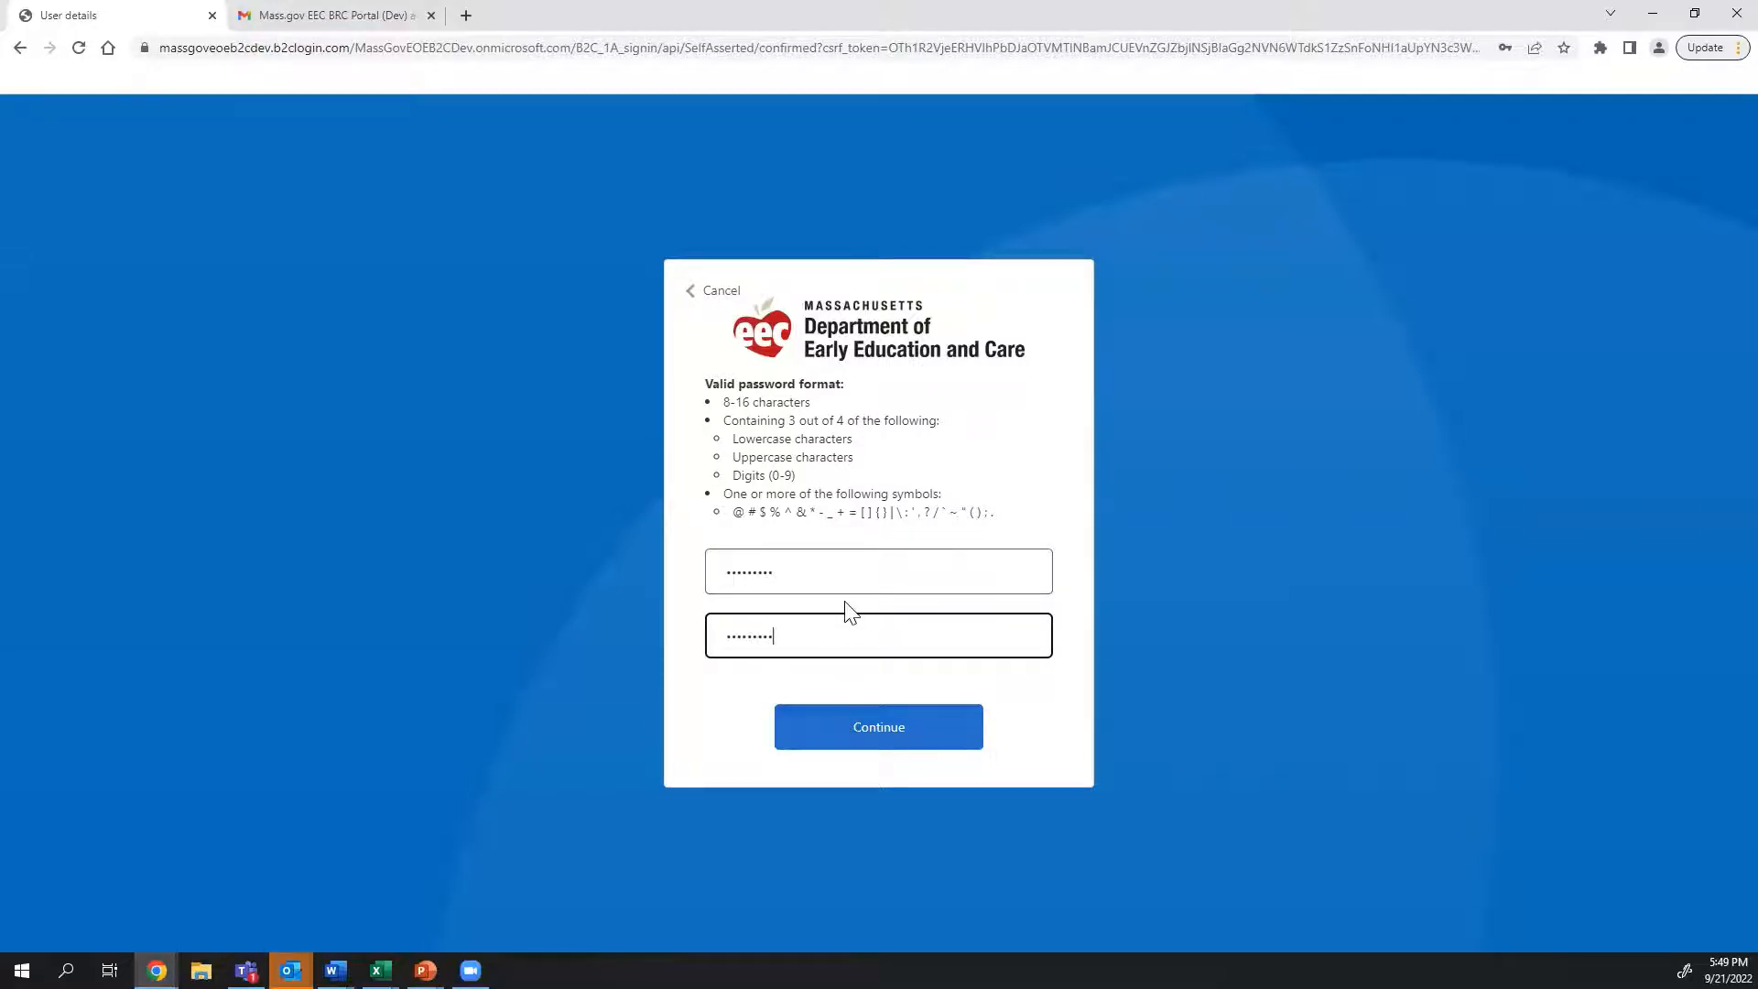
Submit the confirmed new password to complete the reset and sign in.
{"action": "left_click", "coordinate": [878, 726]}
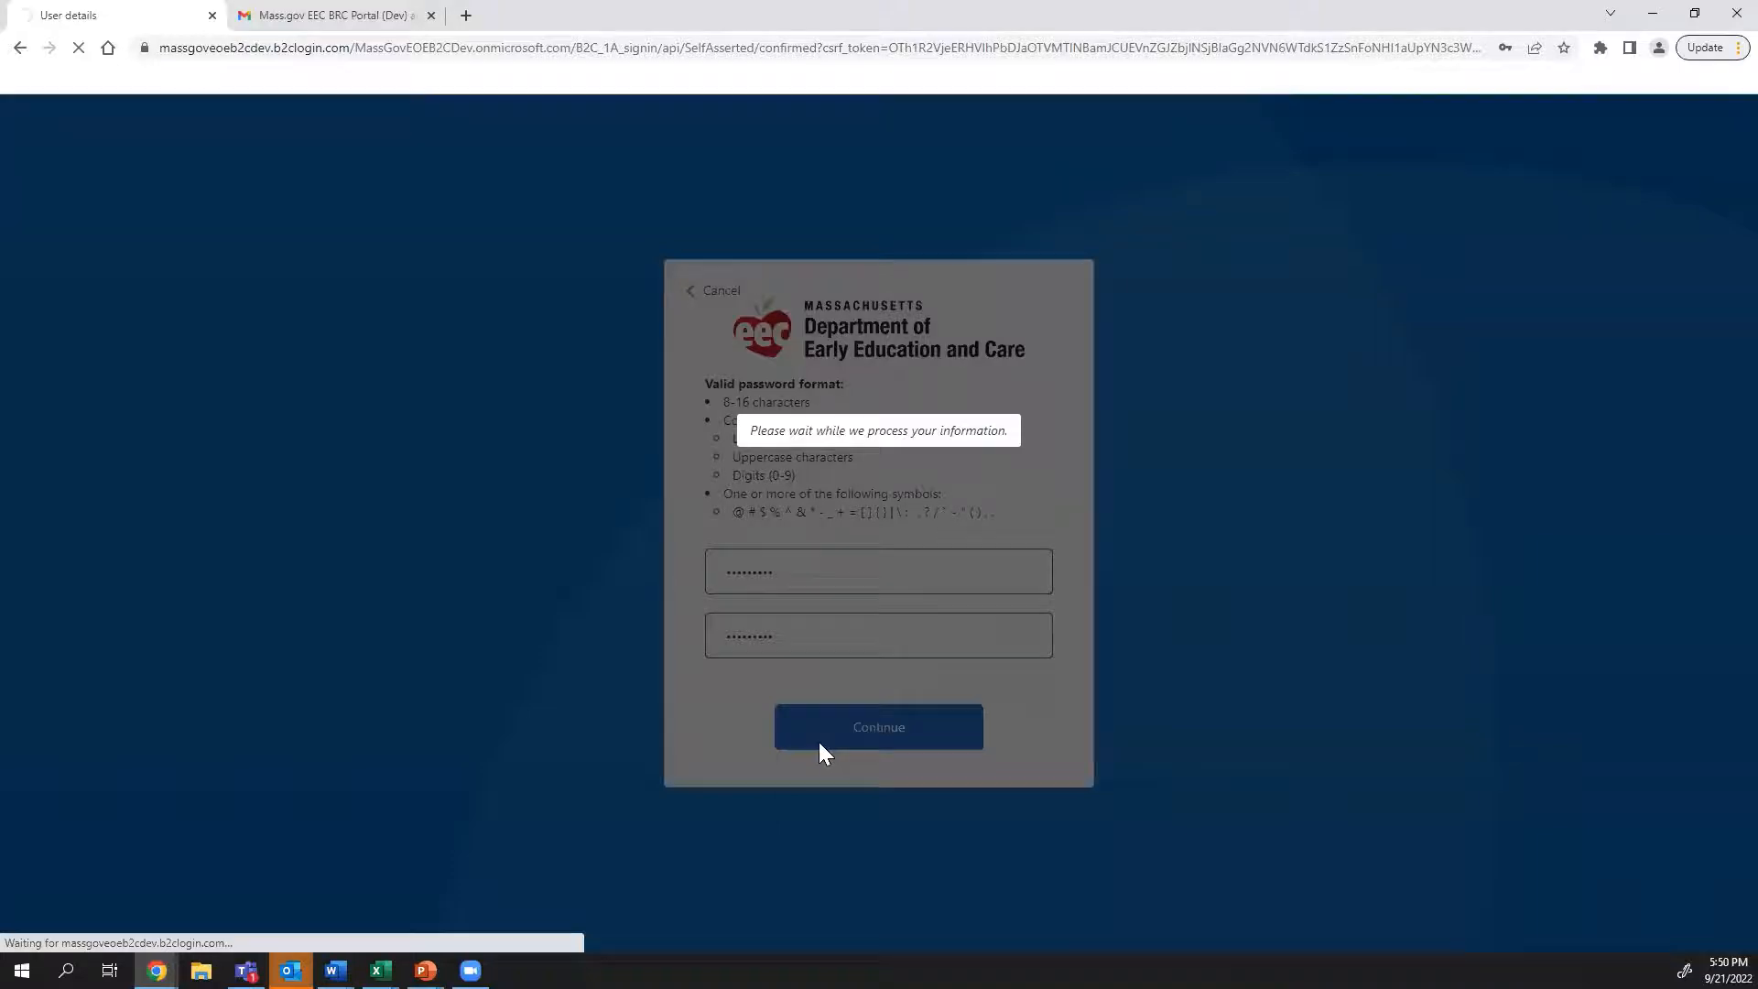
{"action": "left_click", "coordinate": [879, 726]}
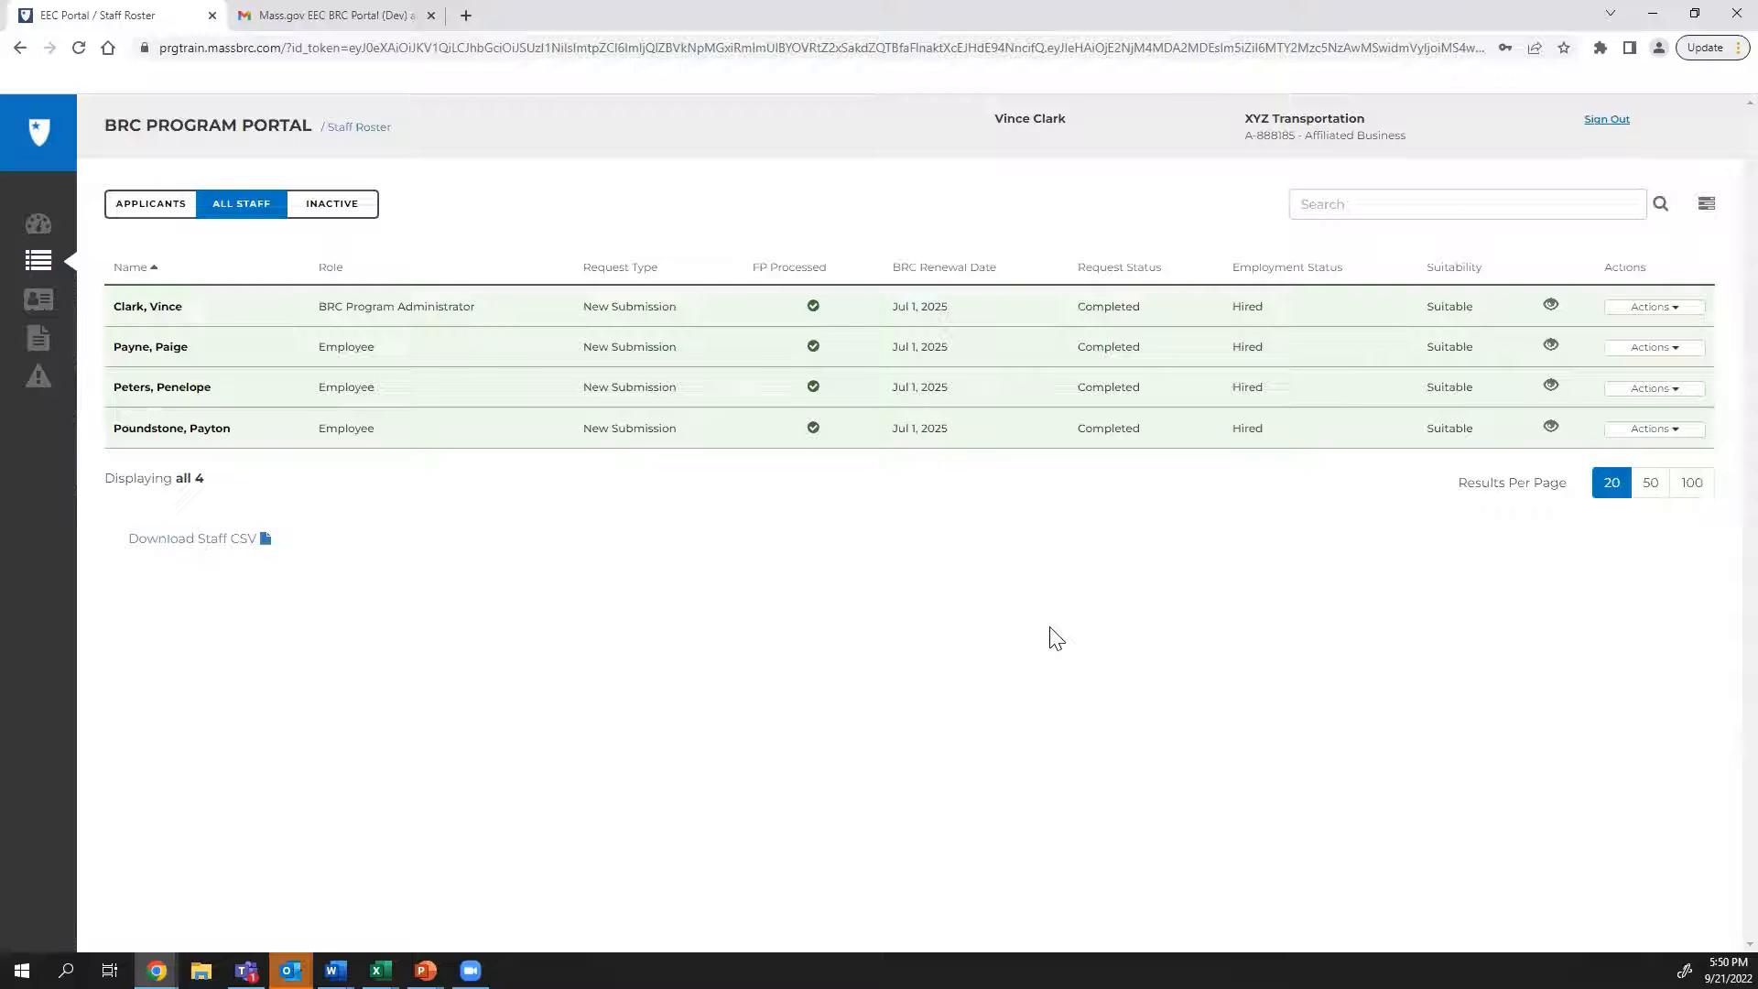
{"action": "mouse_move", "coordinate": [761, 498]}
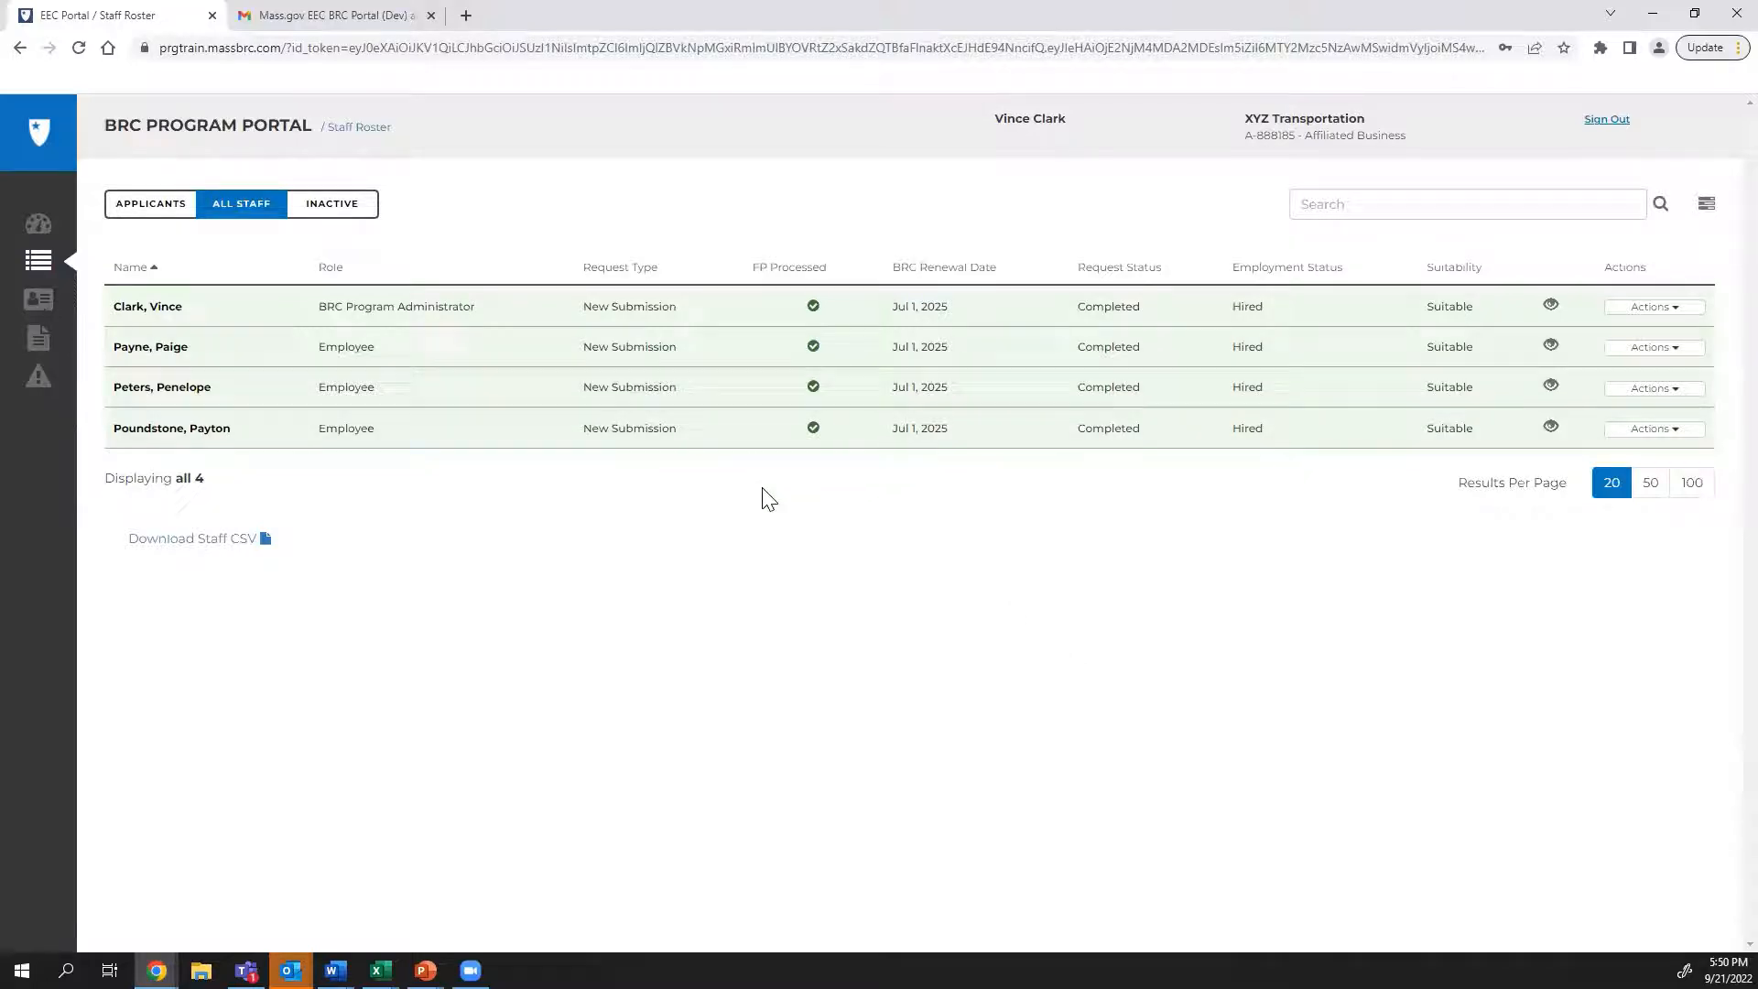
{"action": "mouse_move", "coordinate": [99, 300]}
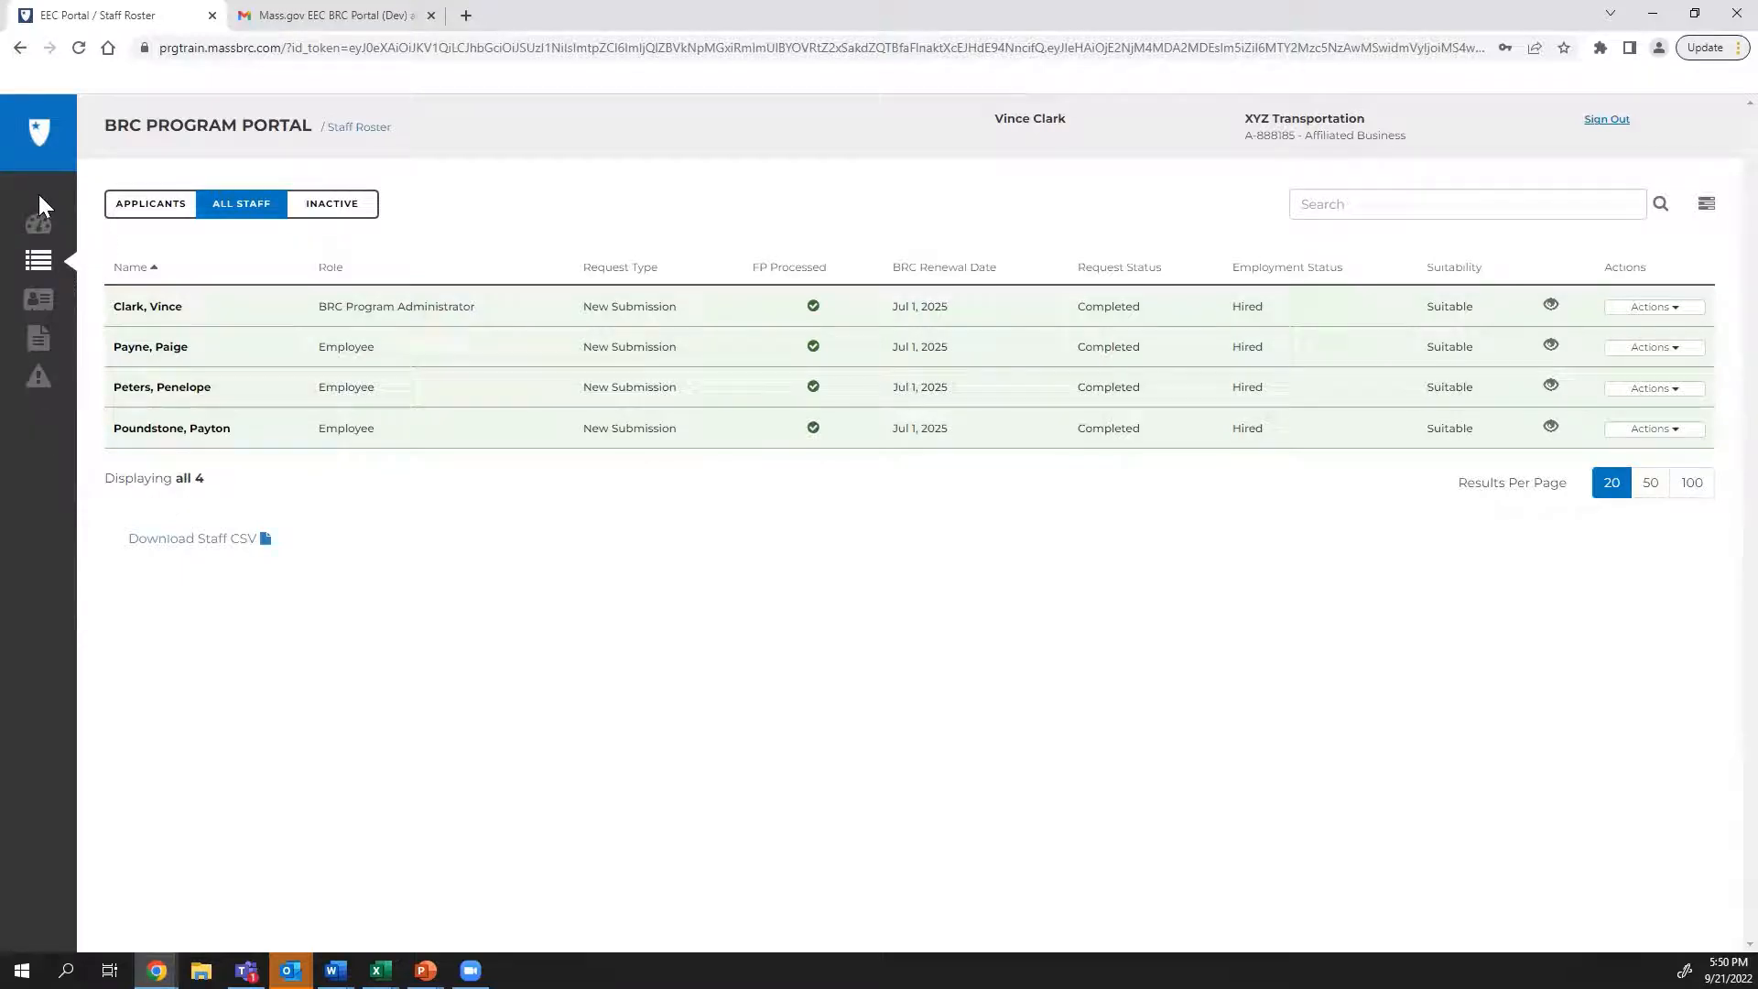
{"action": "mouse_move", "coordinate": [39, 225]}
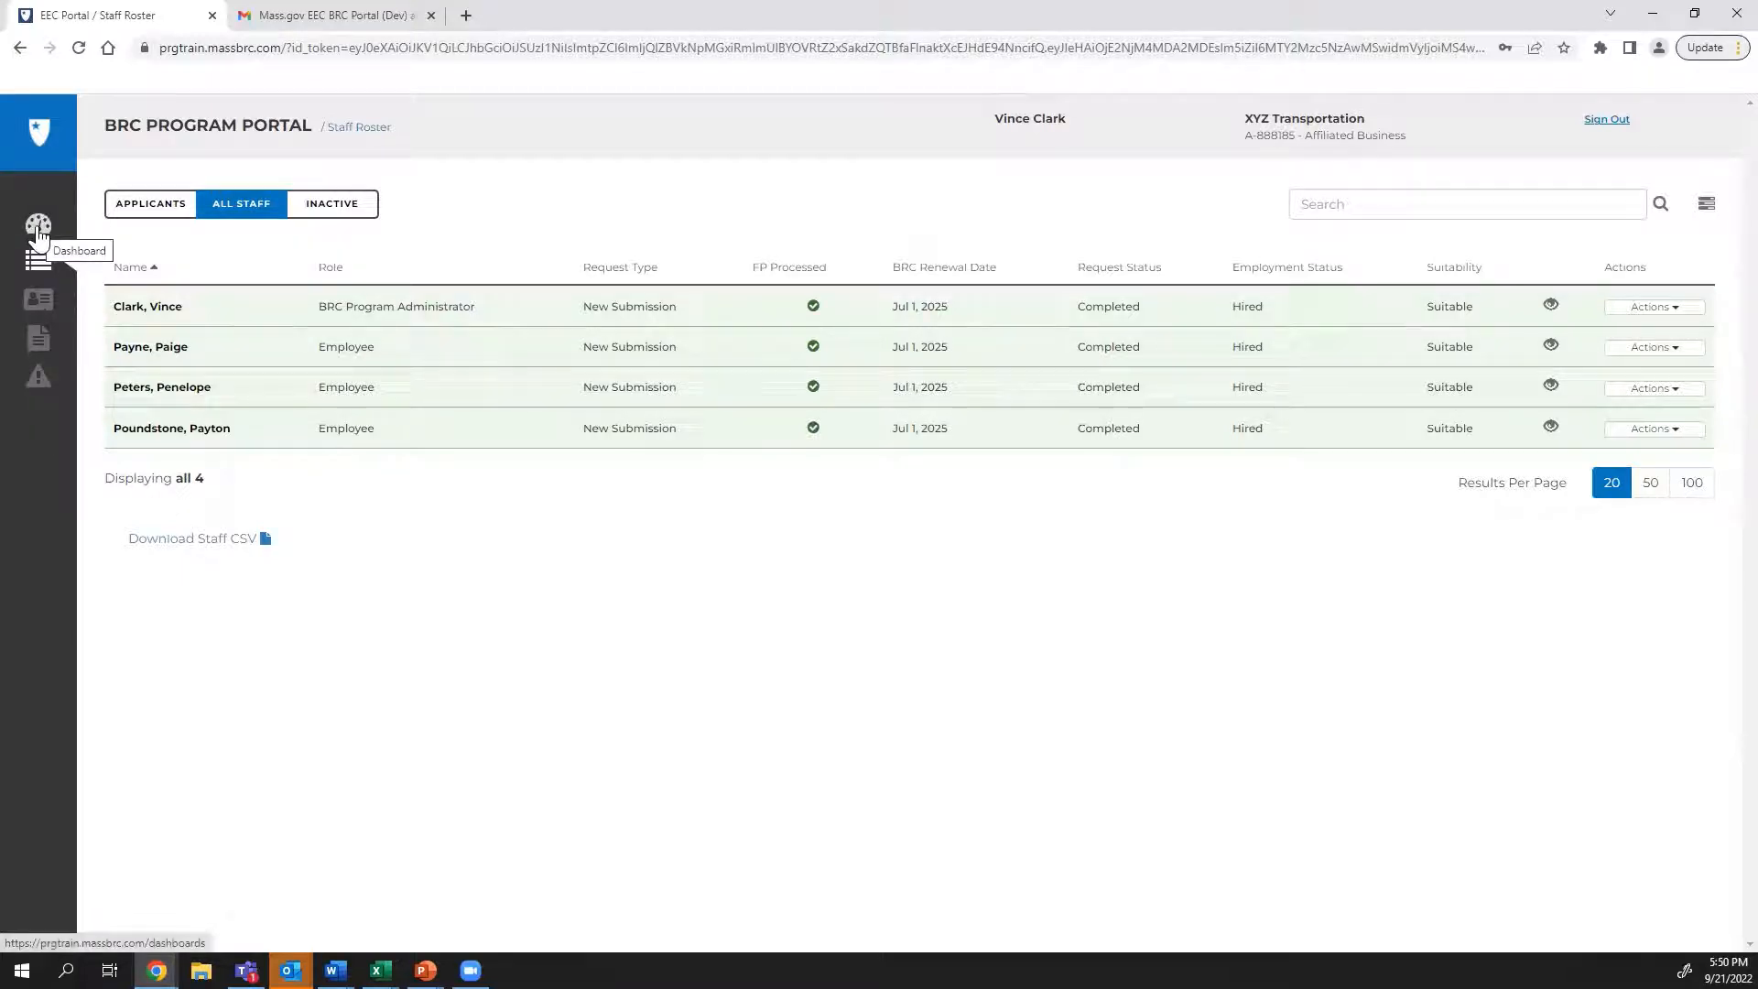
{"action": "mouse_move", "coordinate": [38, 261]}
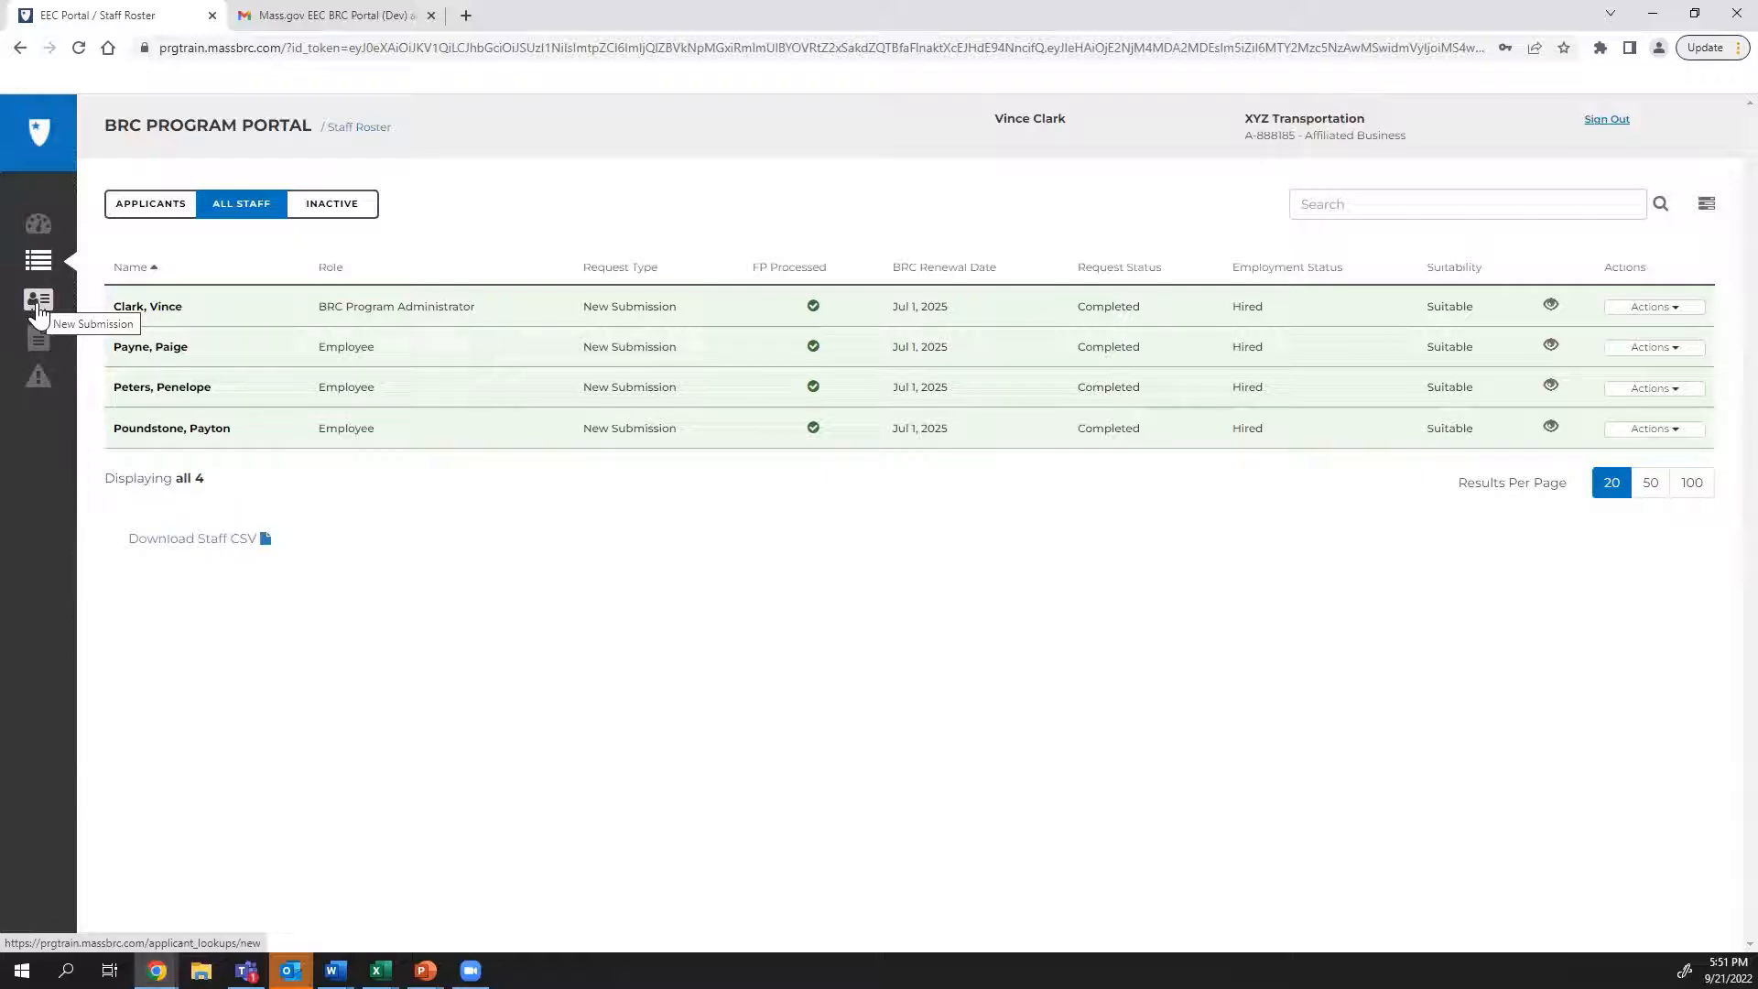
{"action": "mouse_move", "coordinate": [38, 338]}
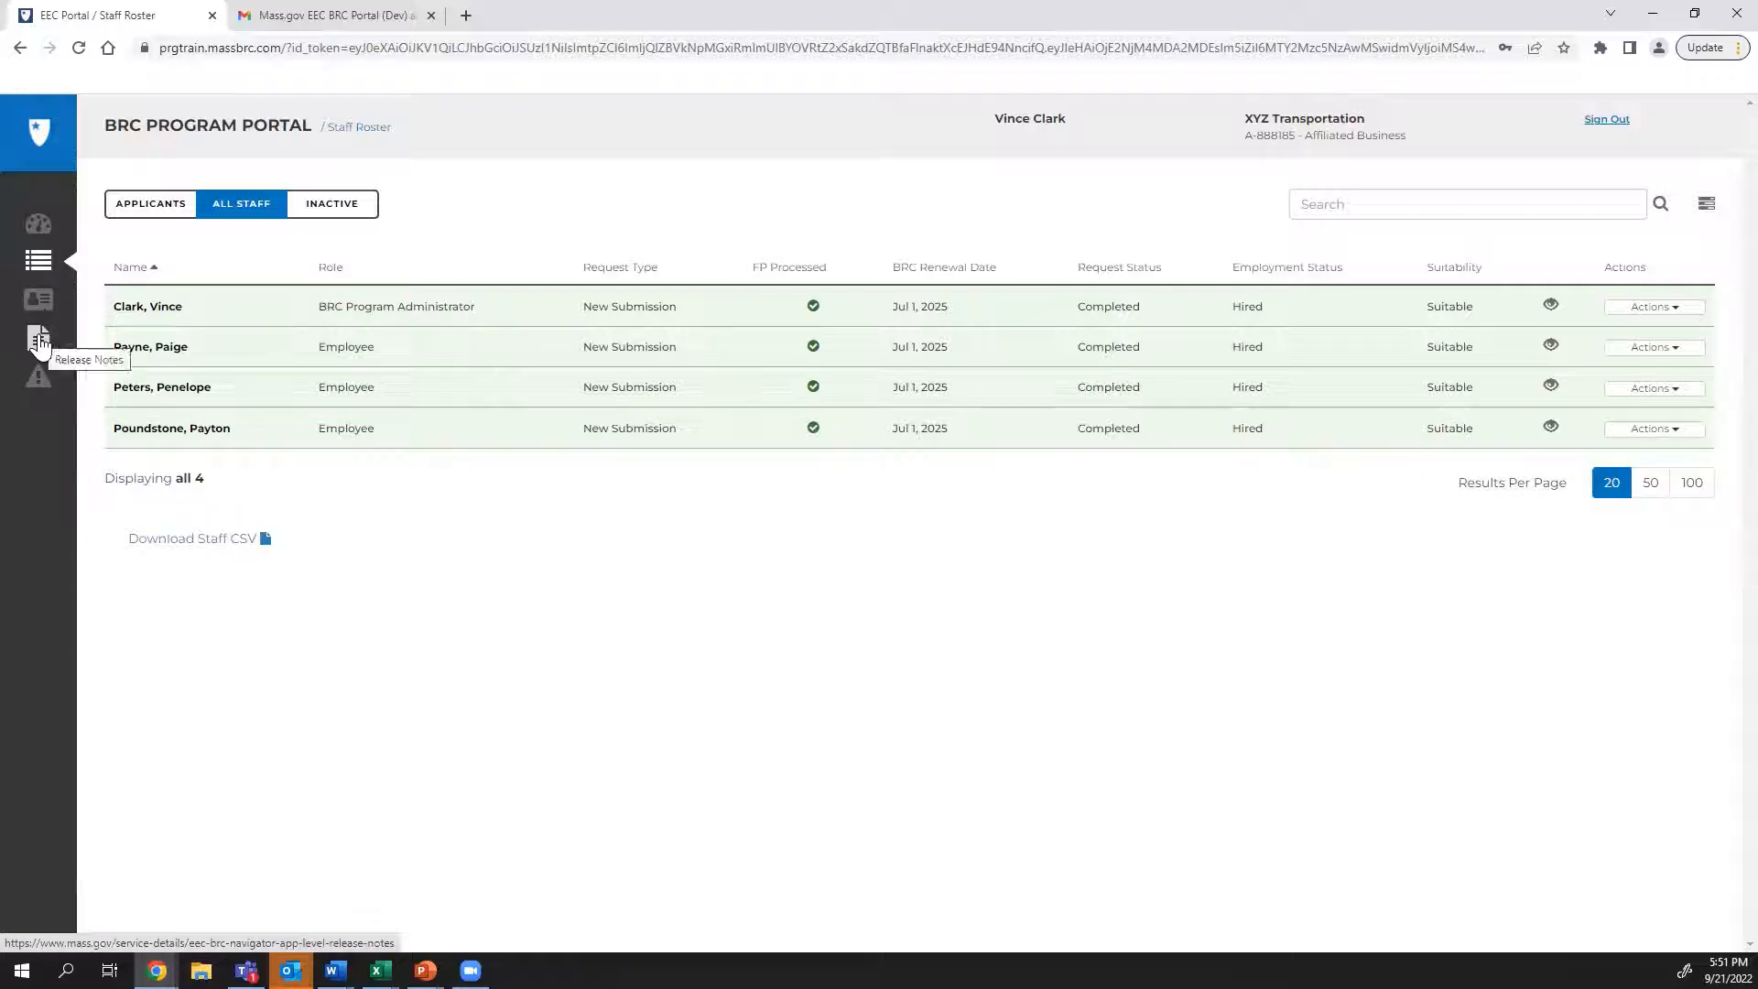
{"action": "mouse_move", "coordinate": [40, 356]}
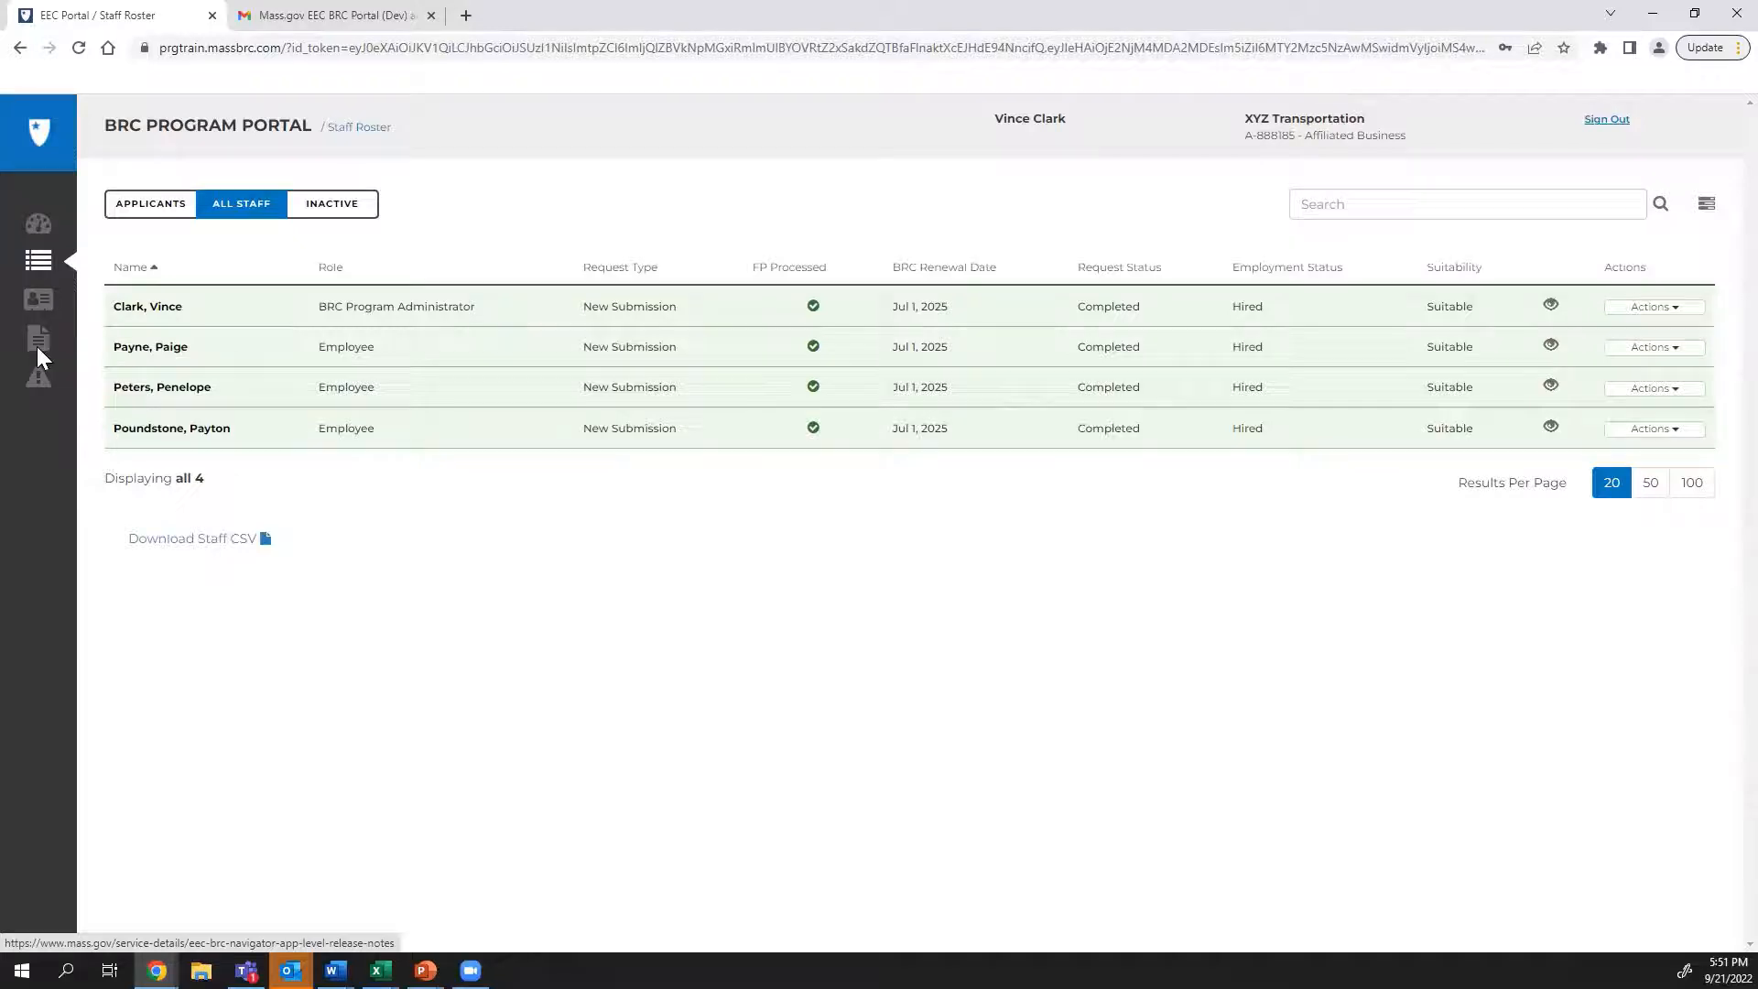
{"action": "mouse_move", "coordinate": [38, 376]}
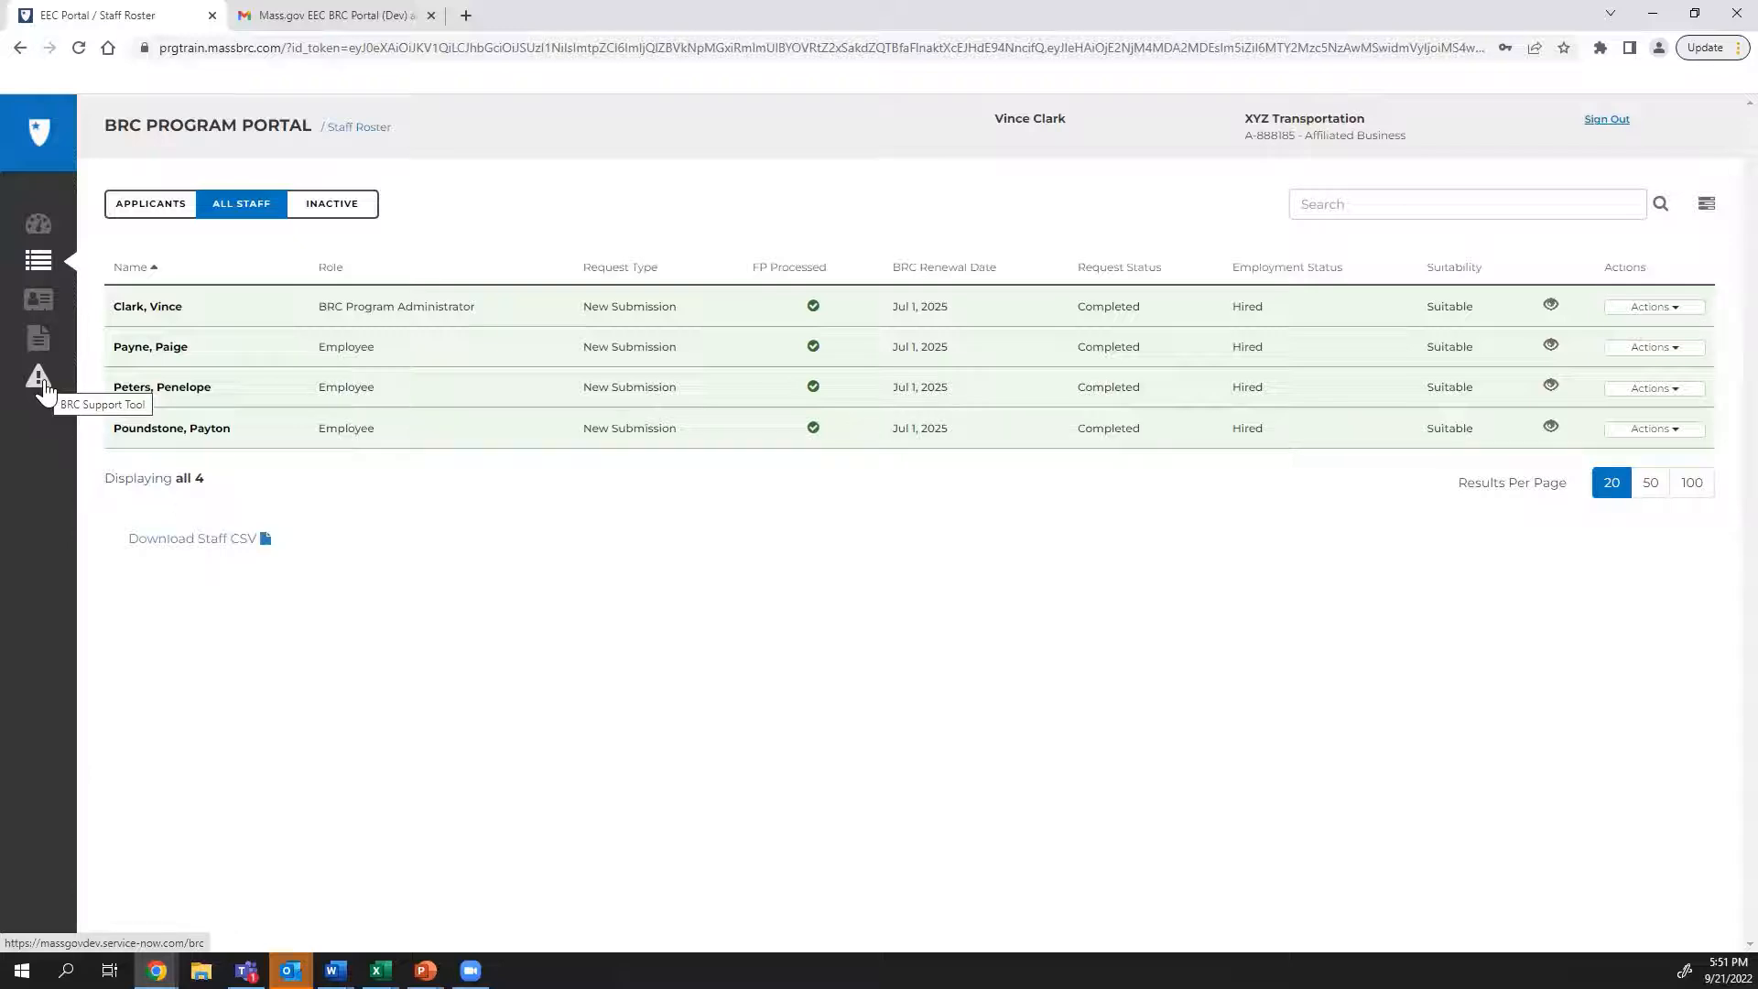
{"action": "mouse_move", "coordinate": [38, 270]}
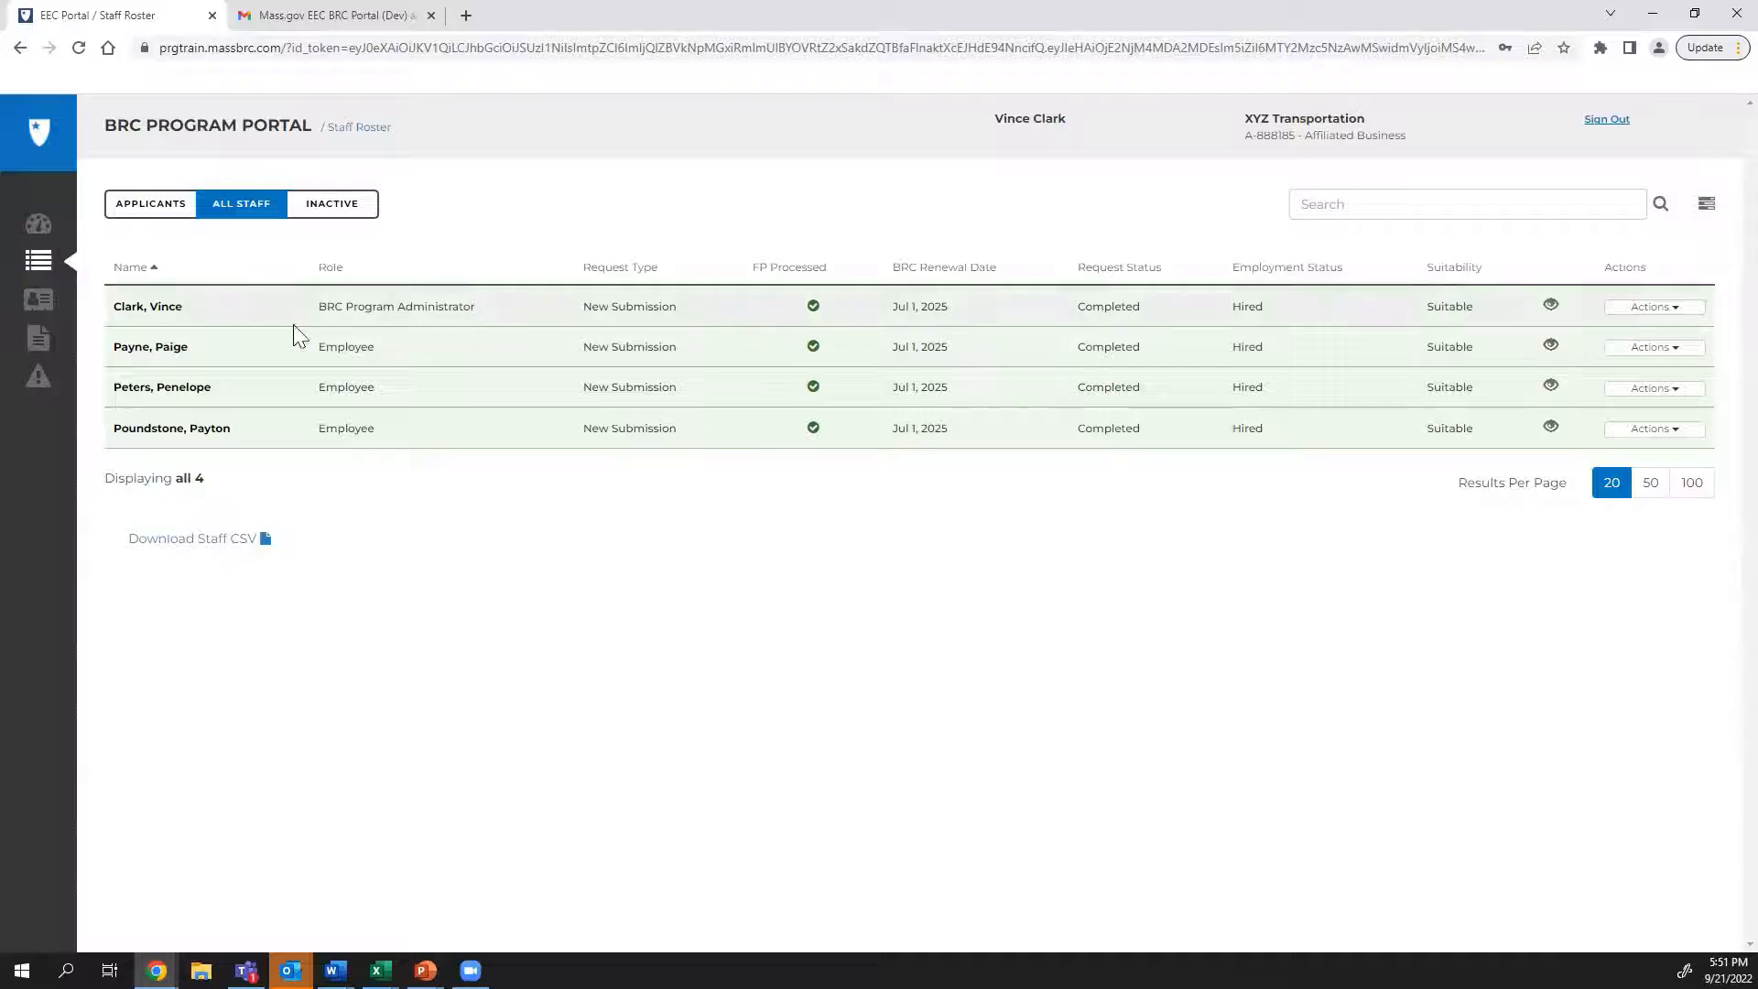
{"action": "mouse_move", "coordinate": [513, 580]}
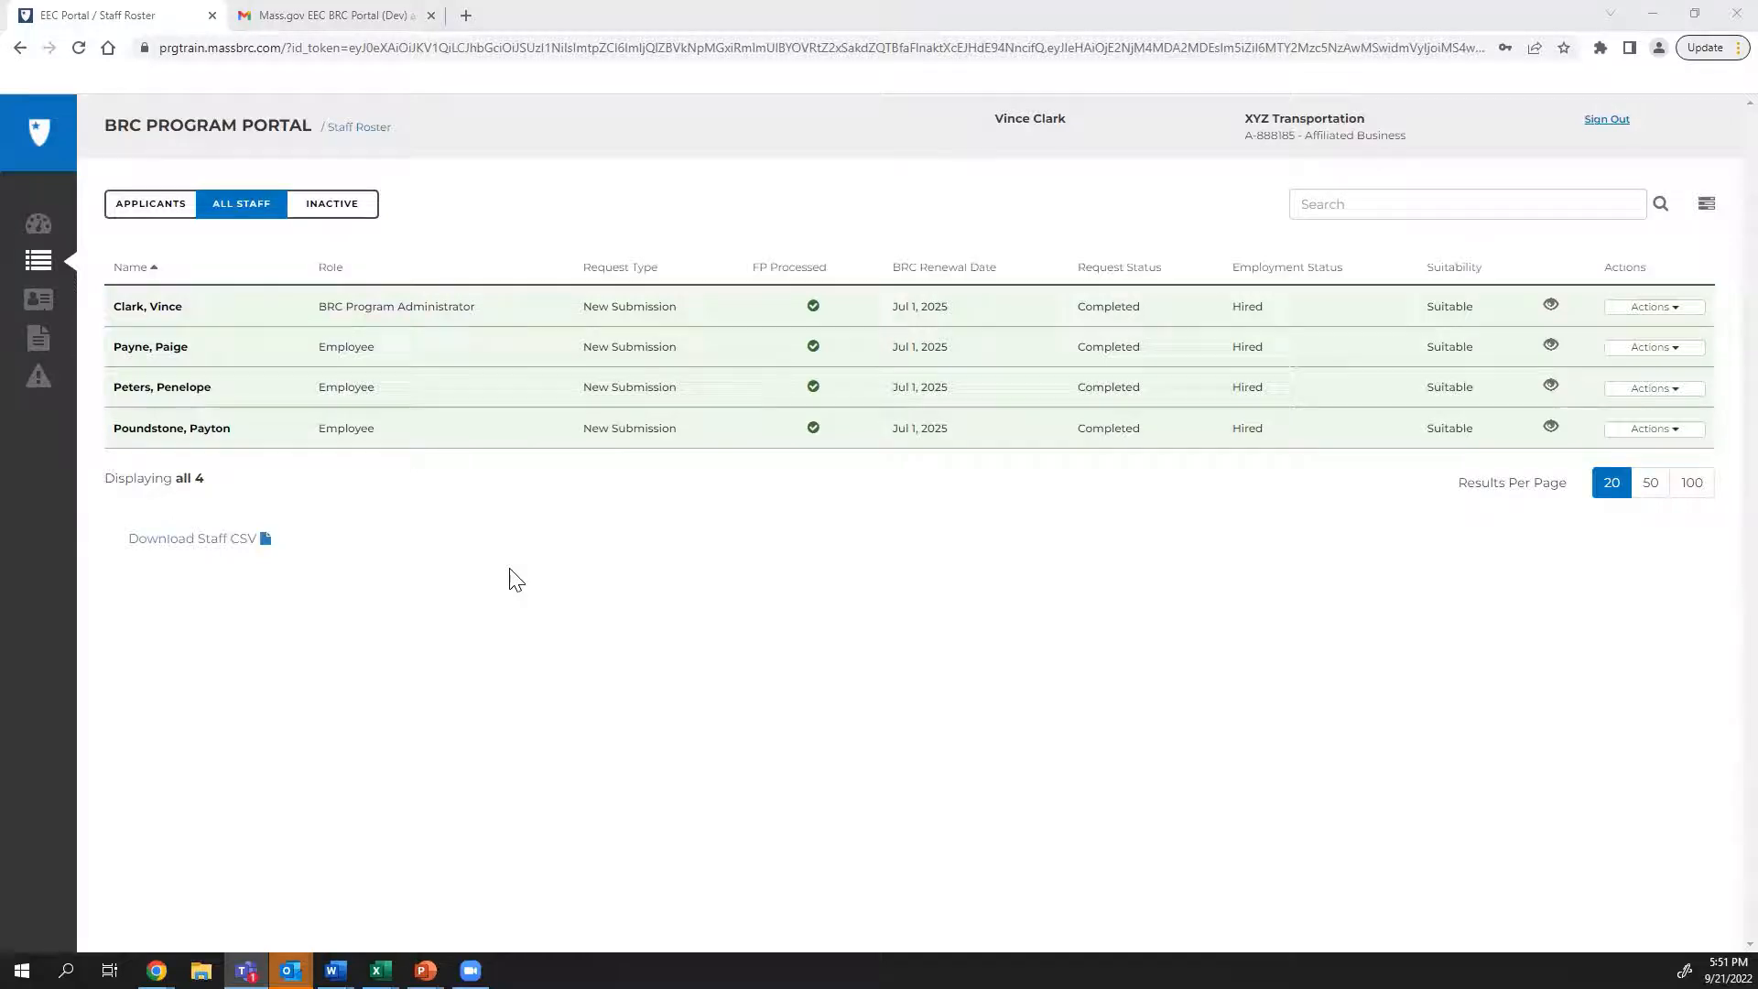
{"action": "mouse_move", "coordinate": [15, 242]}
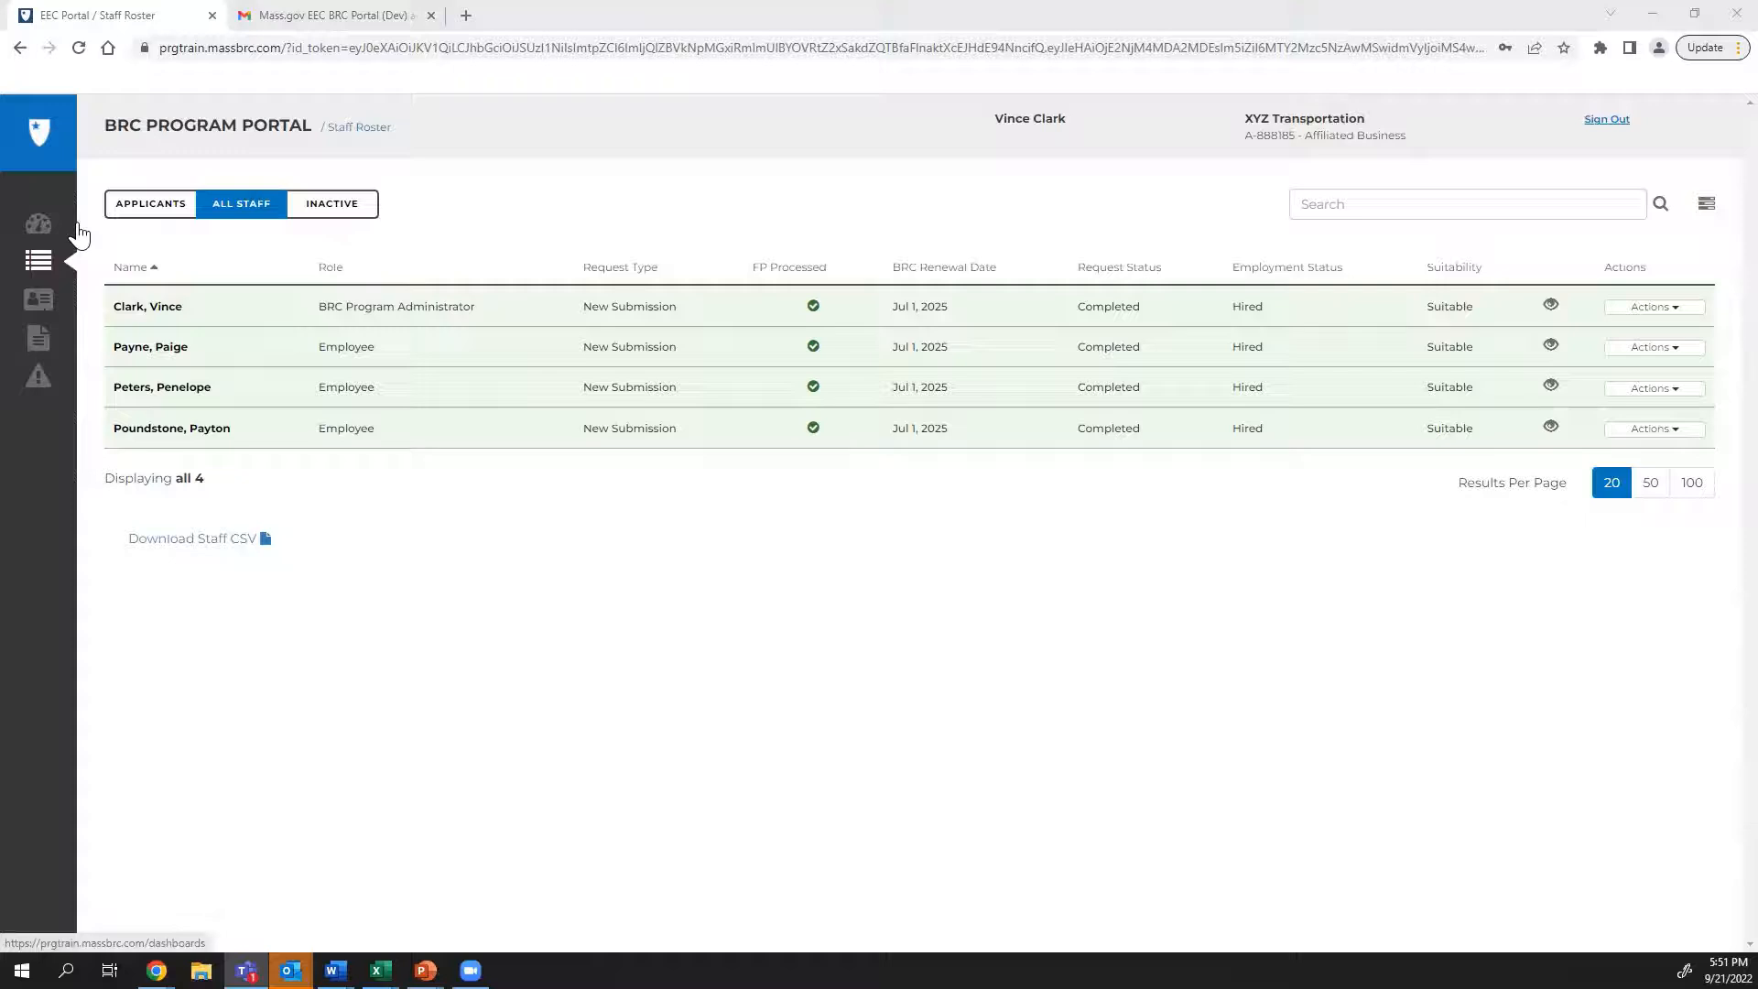
{"action": "mouse_move", "coordinate": [154, 256]}
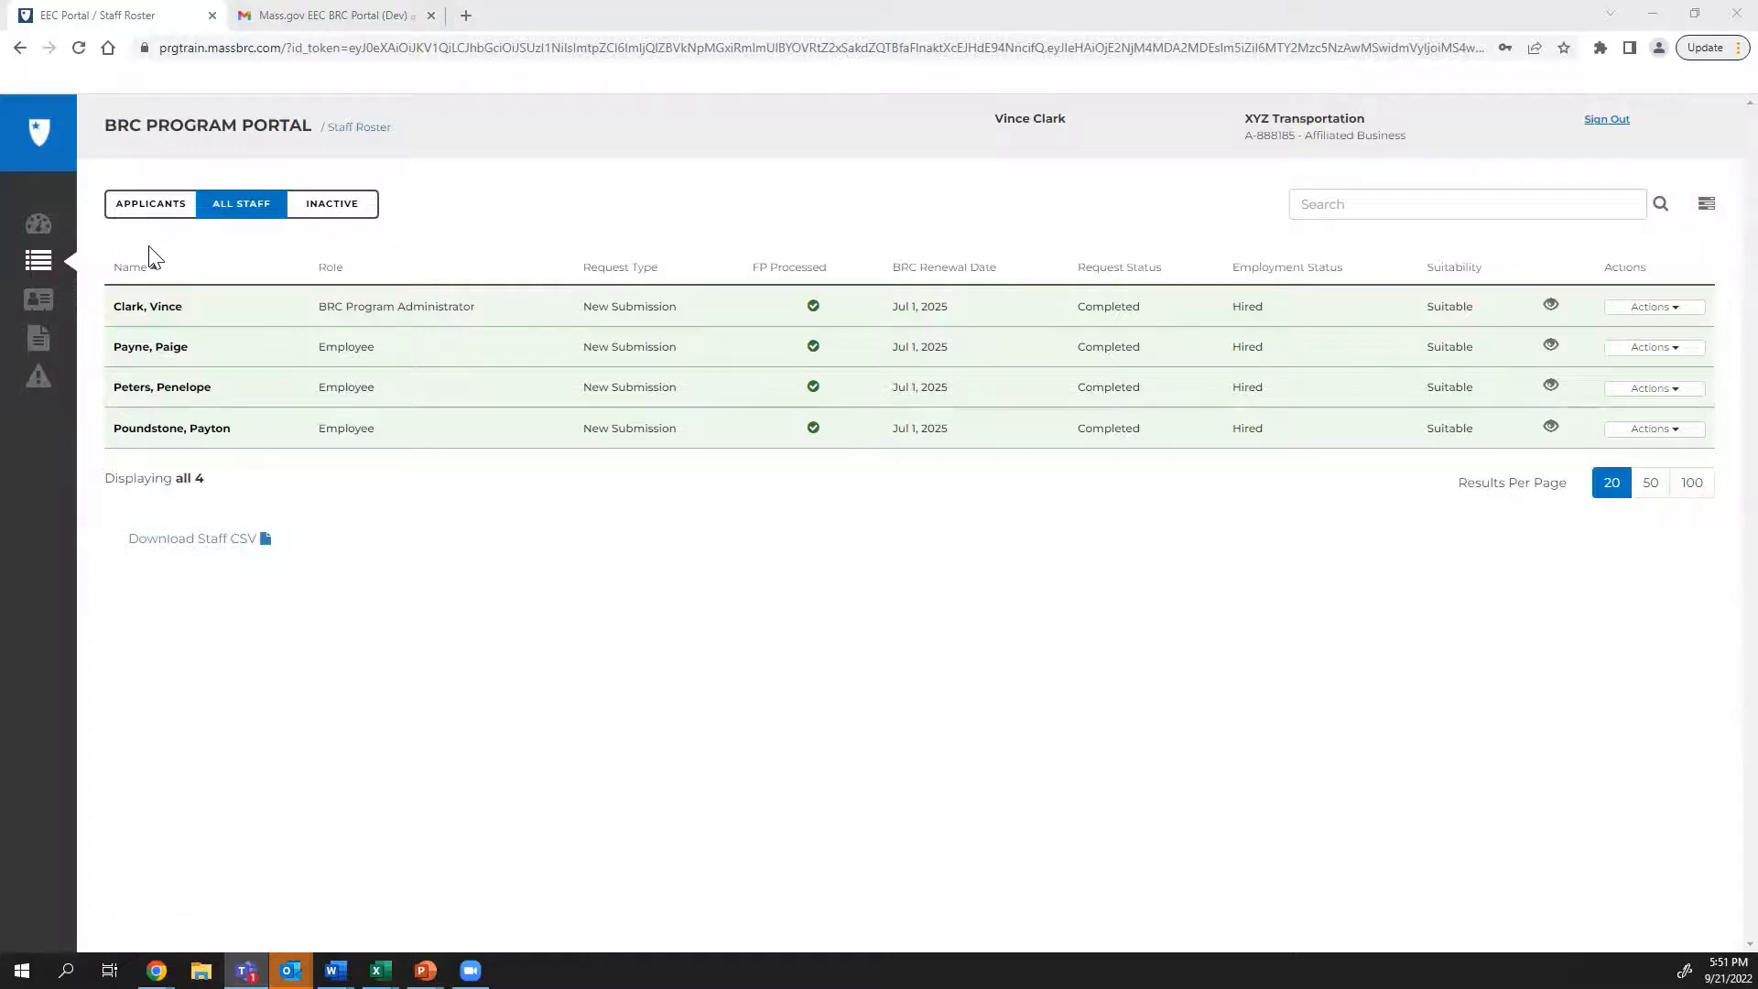
View the Applicants and Inactive rosters, then sort All Staff by name descending.
{"action": "left_click", "coordinate": [150, 204]}
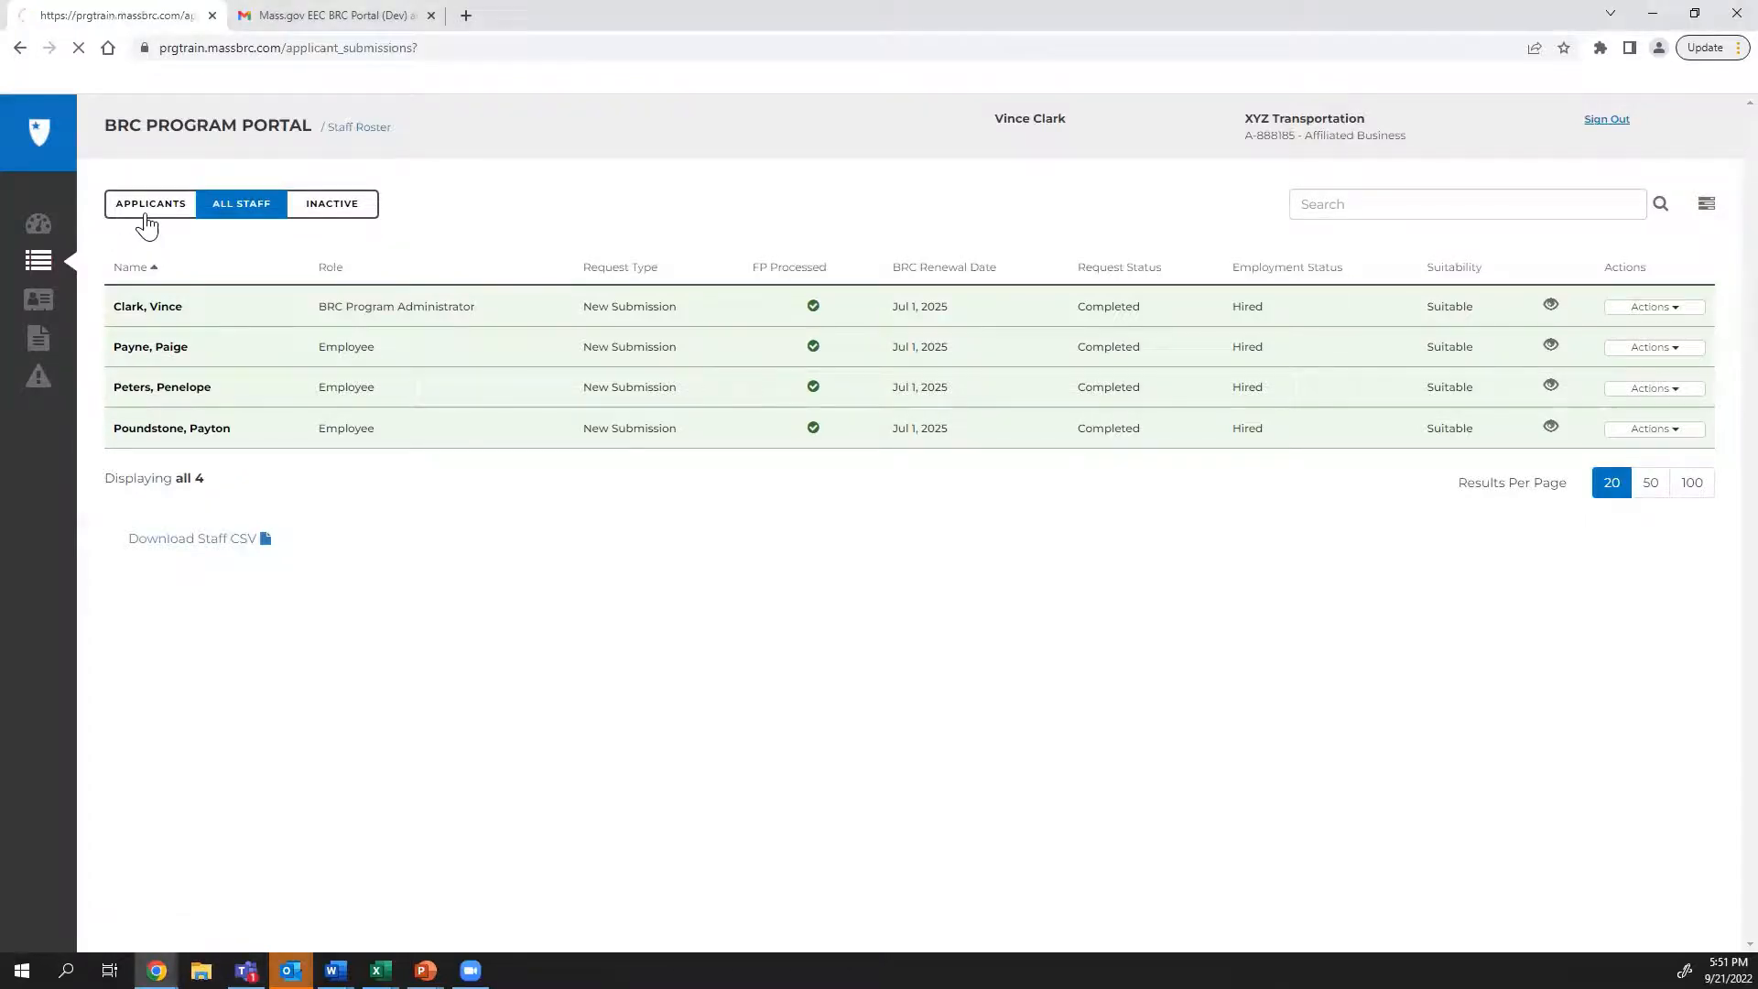
{"action": "left_click", "coordinate": [150, 203]}
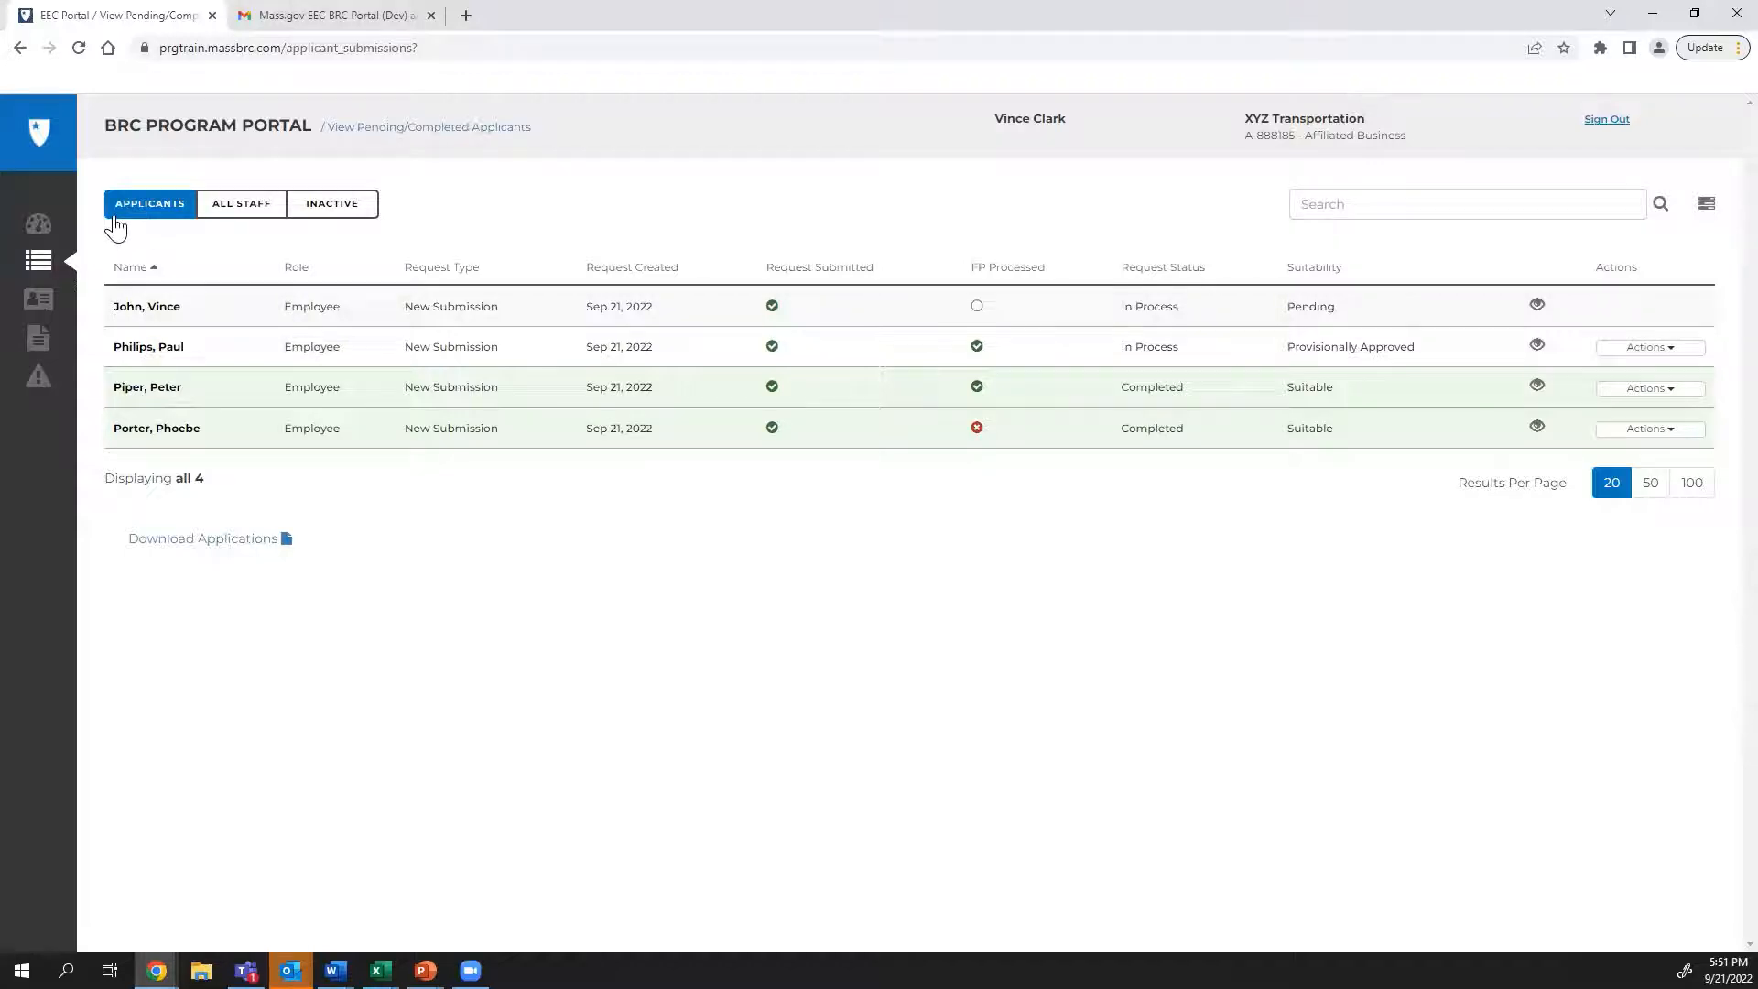
{"action": "left_click", "coordinate": [241, 204]}
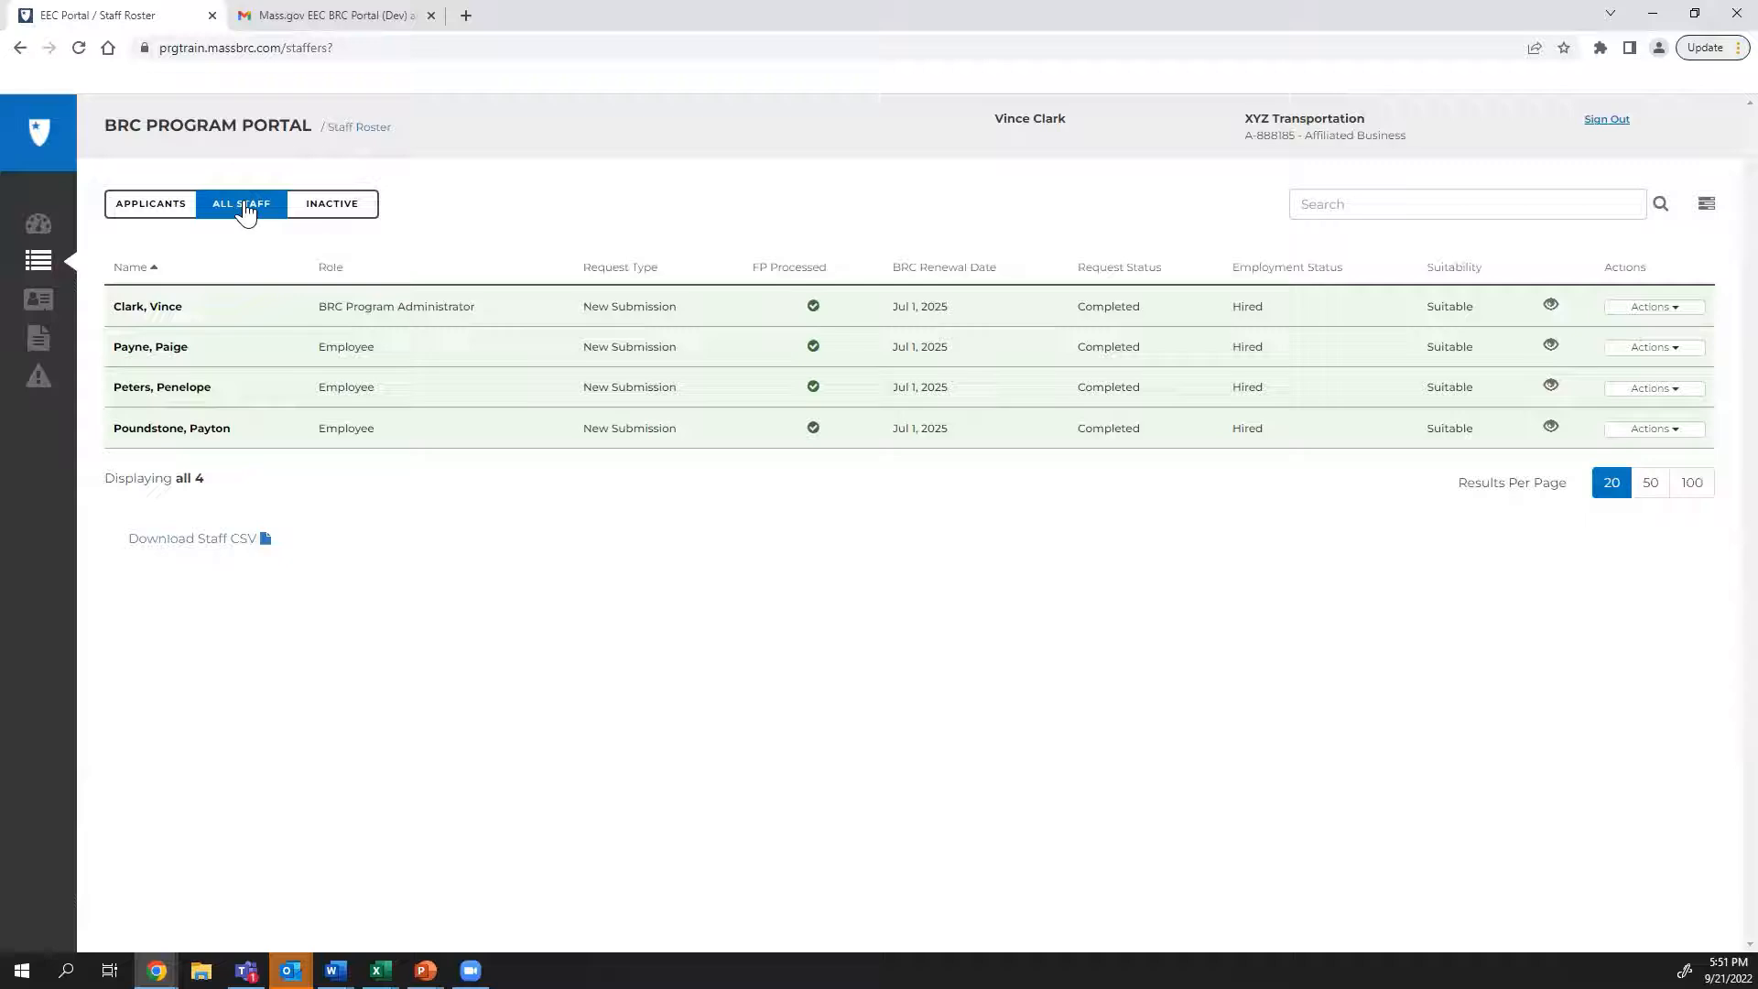
{"action": "left_click", "coordinate": [331, 203]}
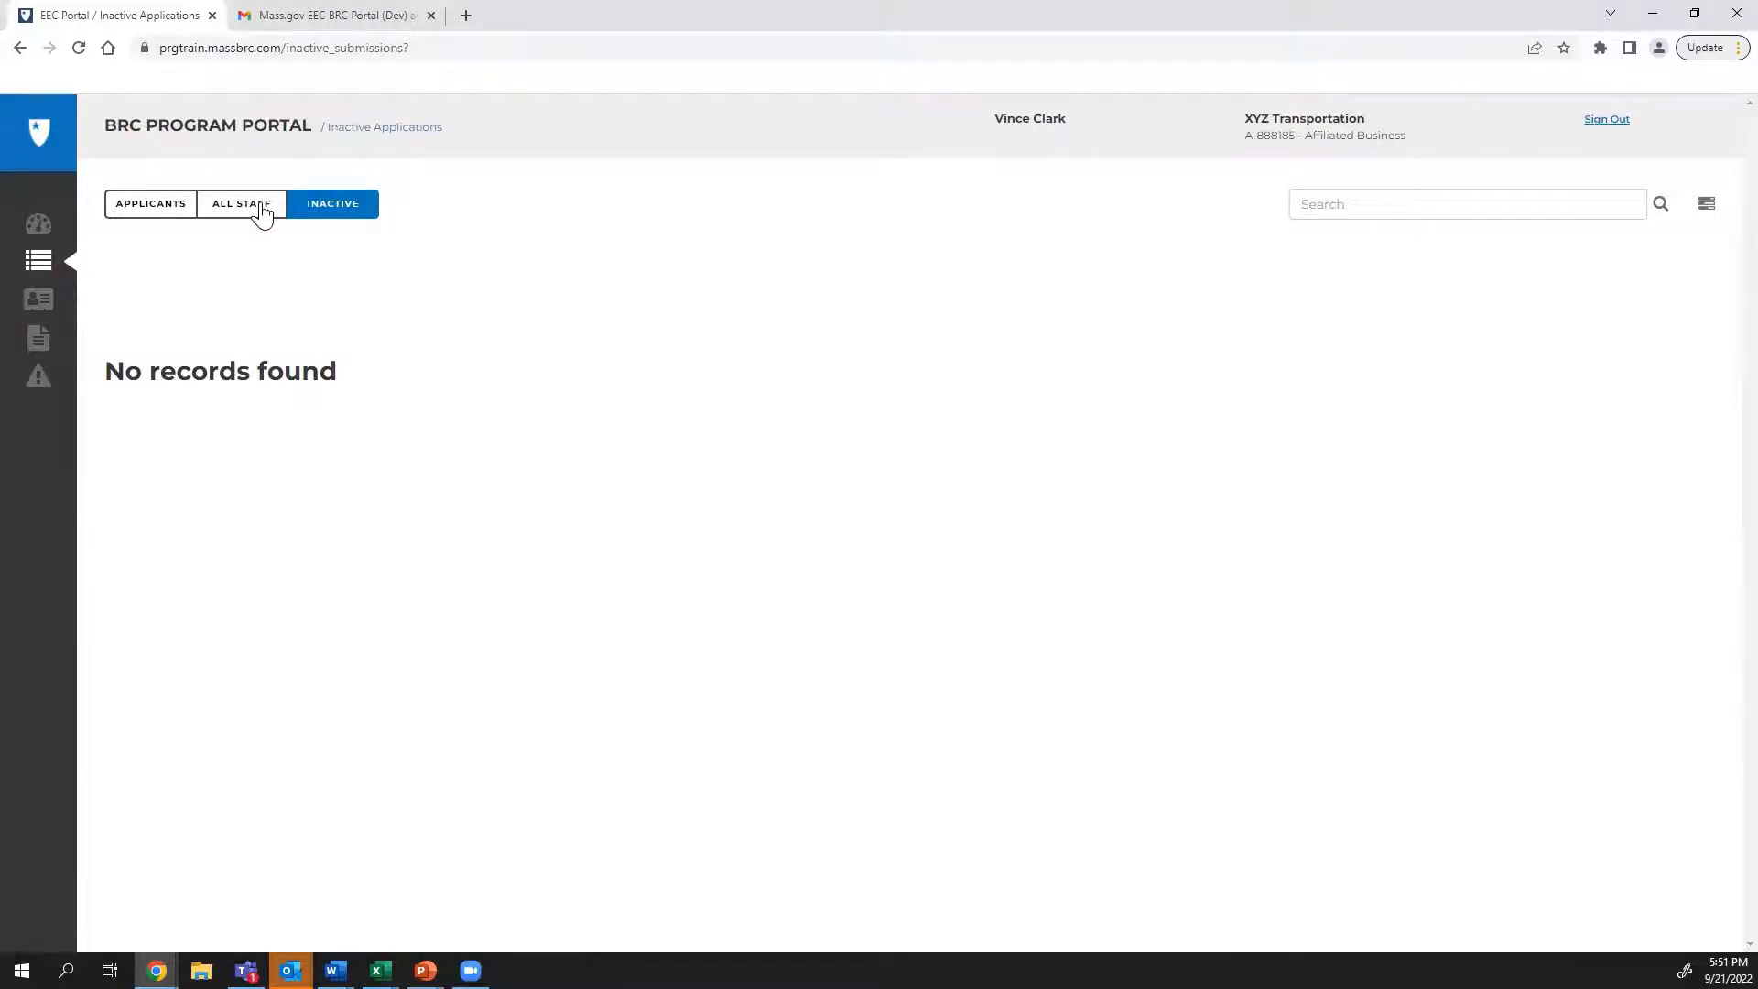
{"action": "left_click", "coordinate": [240, 204]}
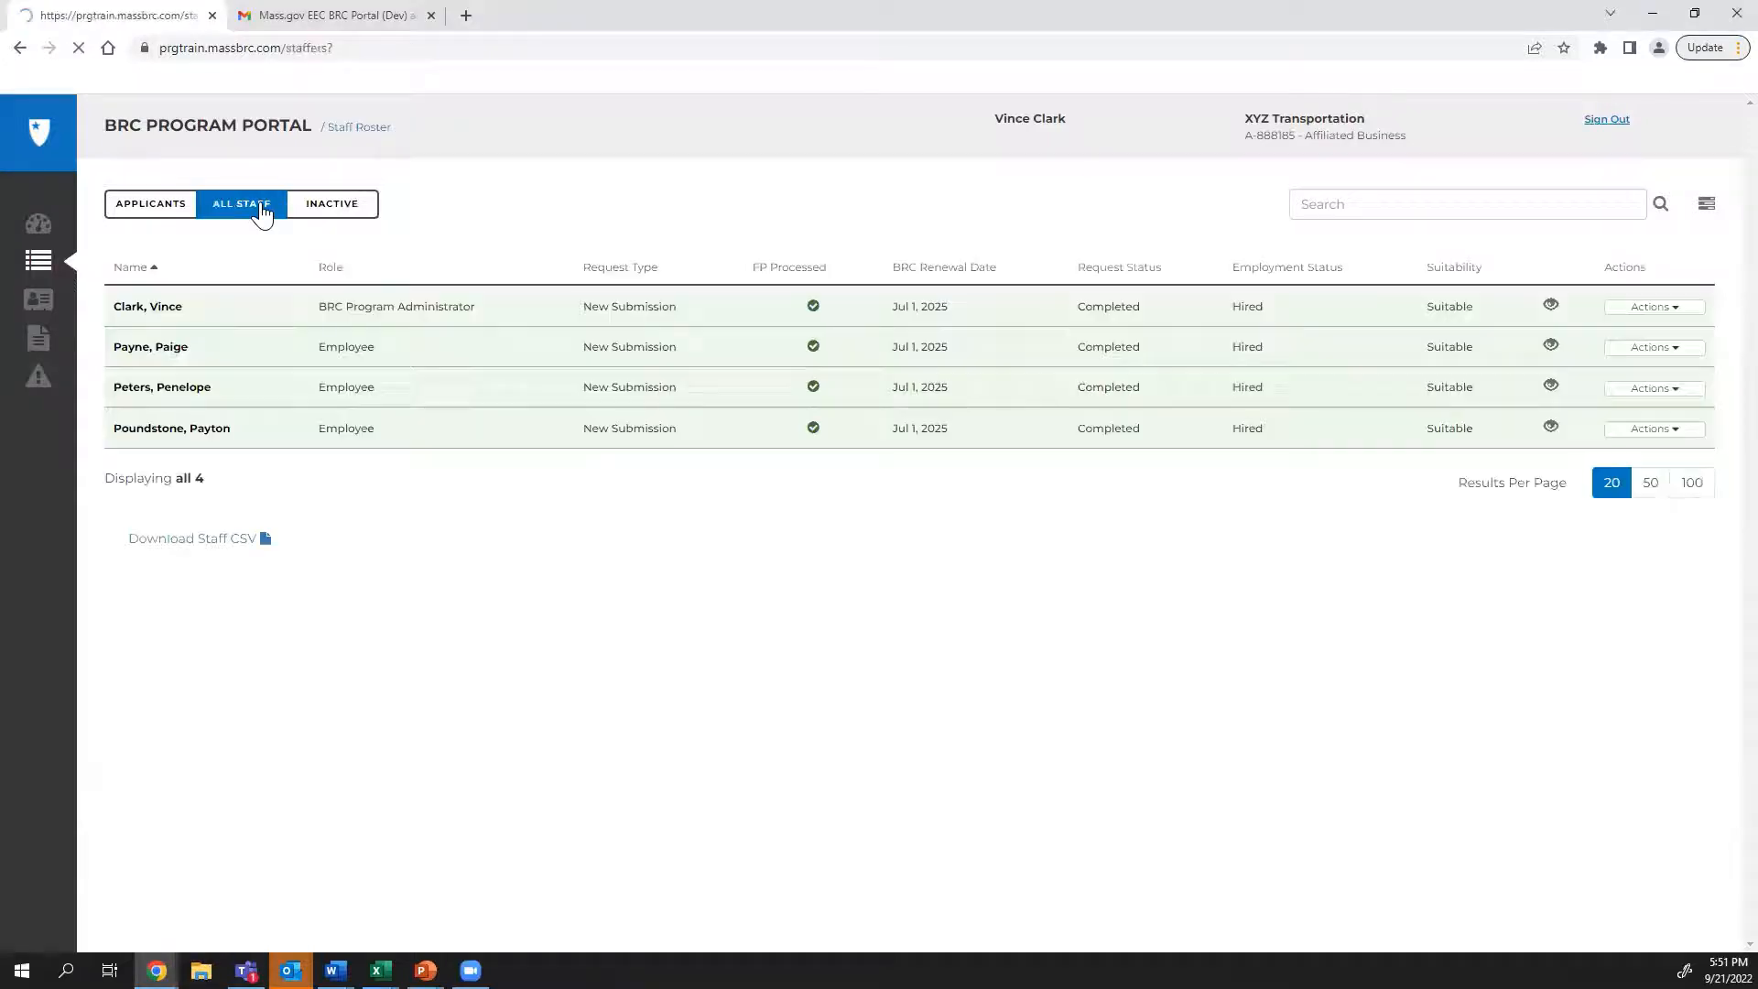
{"action": "left_click", "coordinate": [130, 266]}
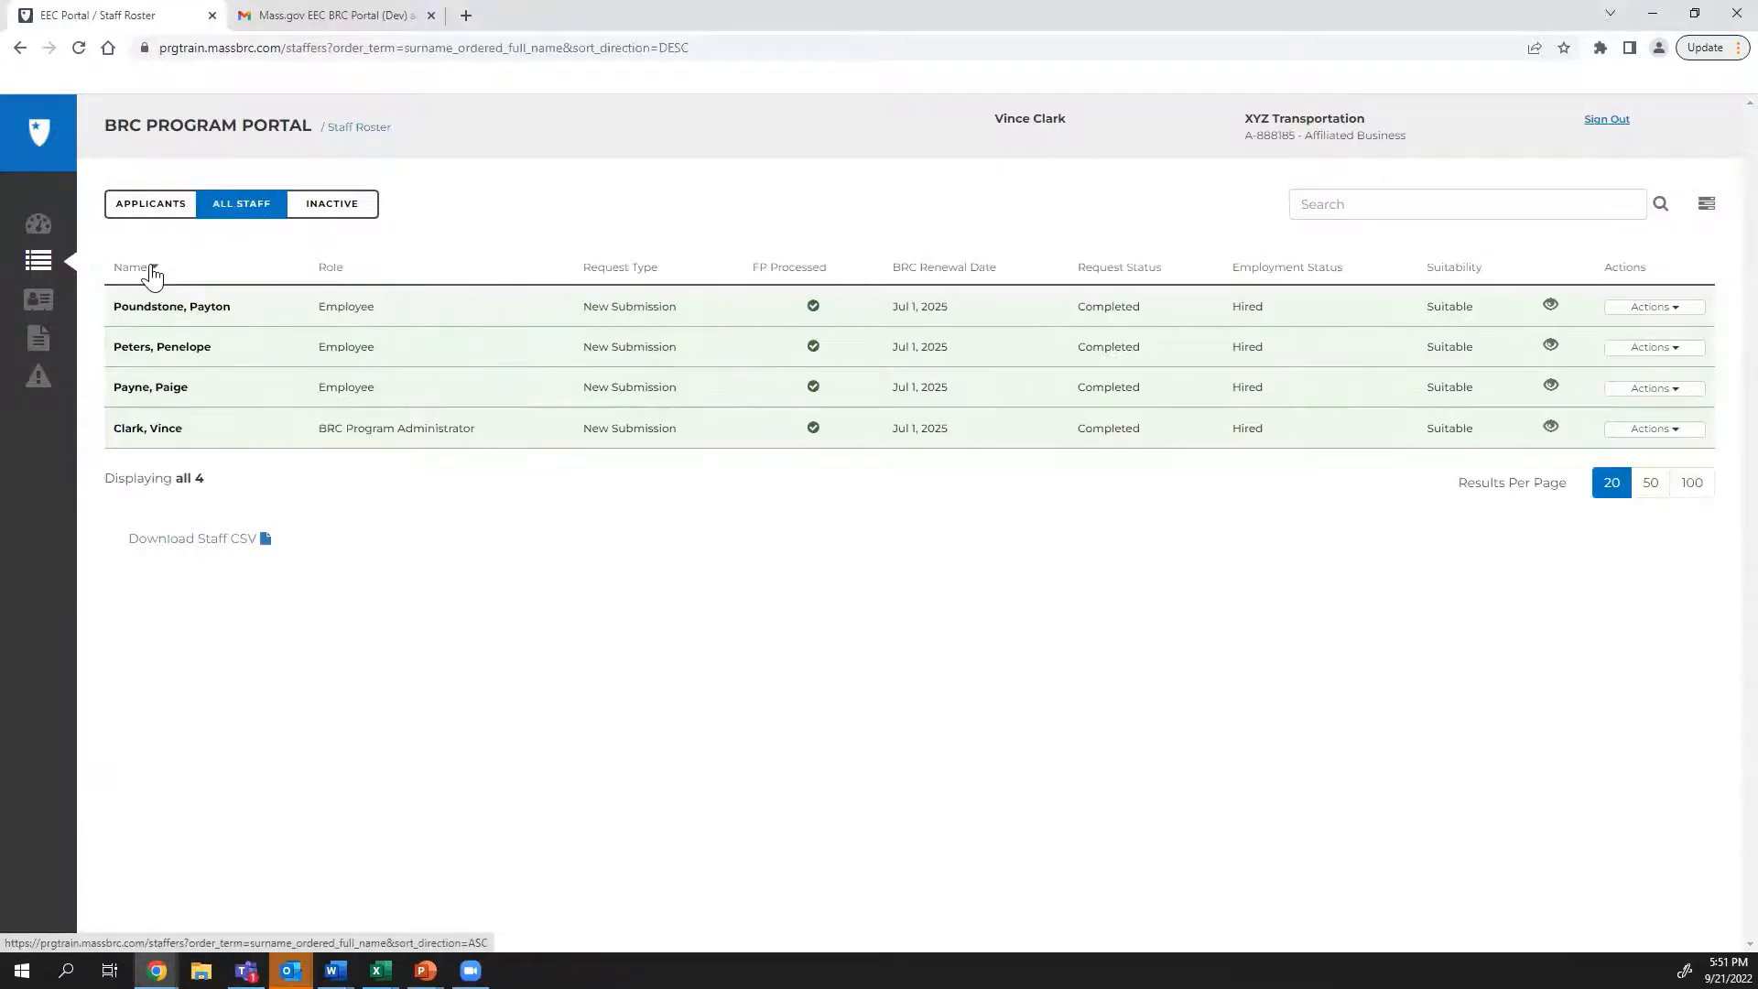
Sort staff by name ascending and filter the roster to In Process request status.
{"action": "left_click", "coordinate": [130, 266]}
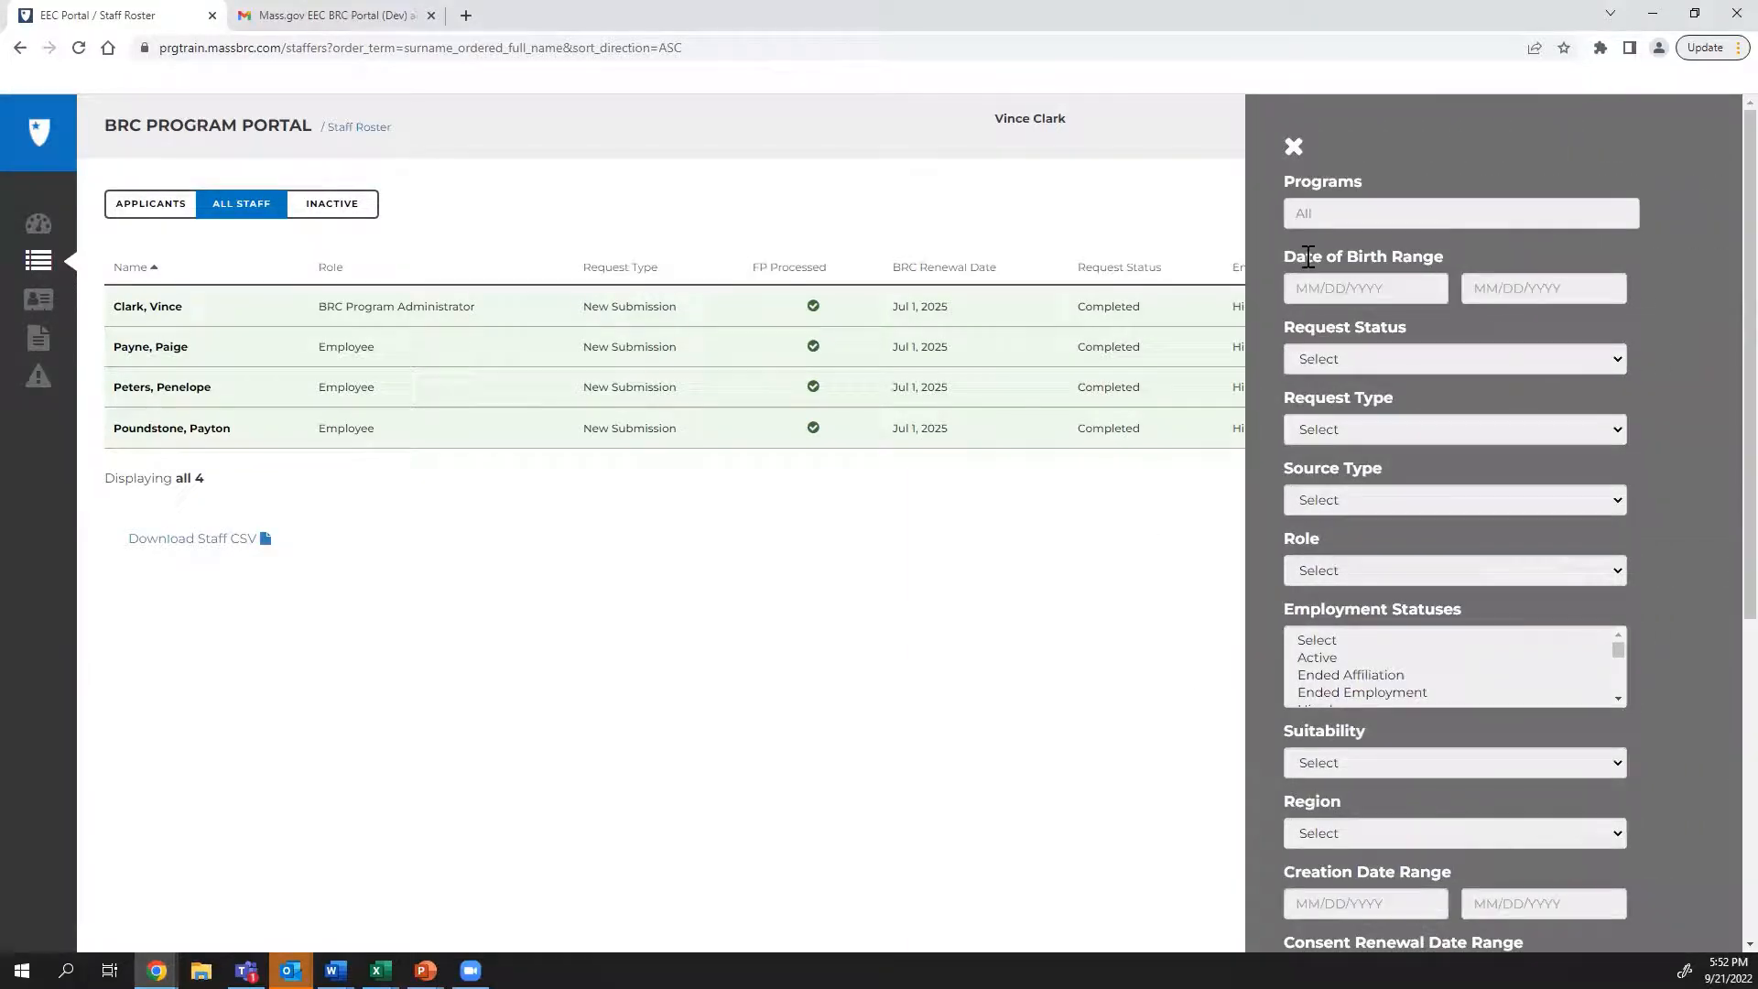
{"action": "left_click", "coordinate": [1293, 146]}
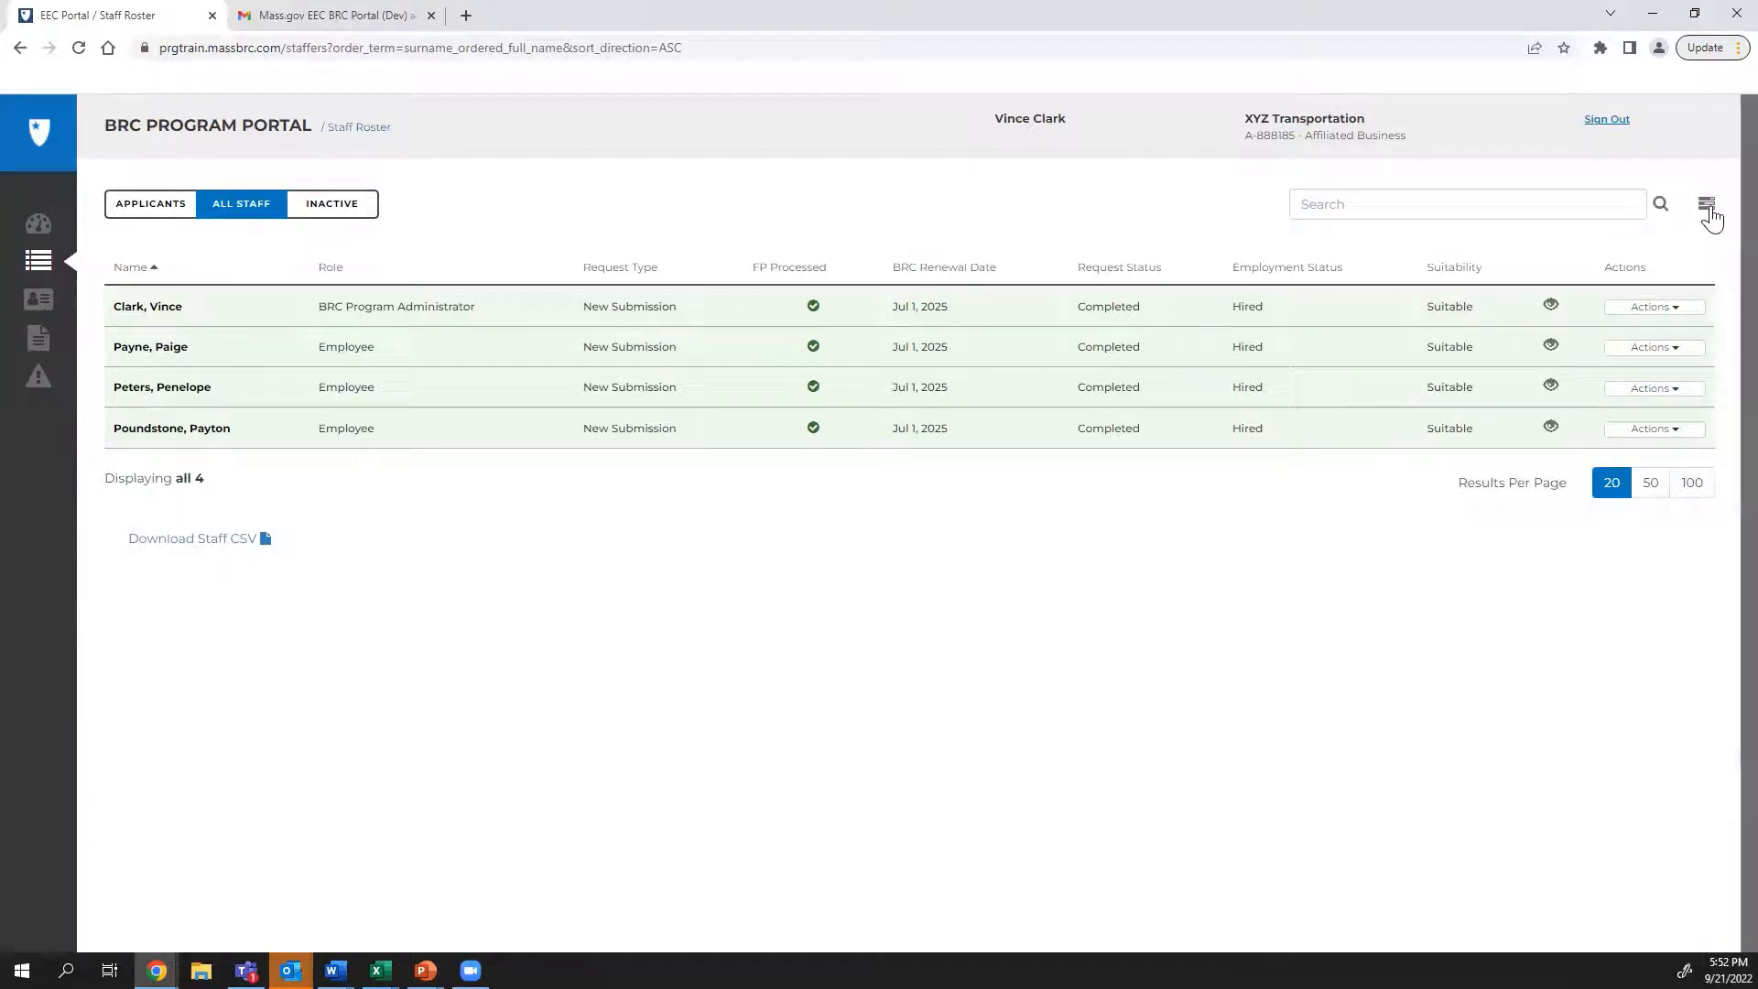
{"action": "left_click", "coordinate": [1708, 204]}
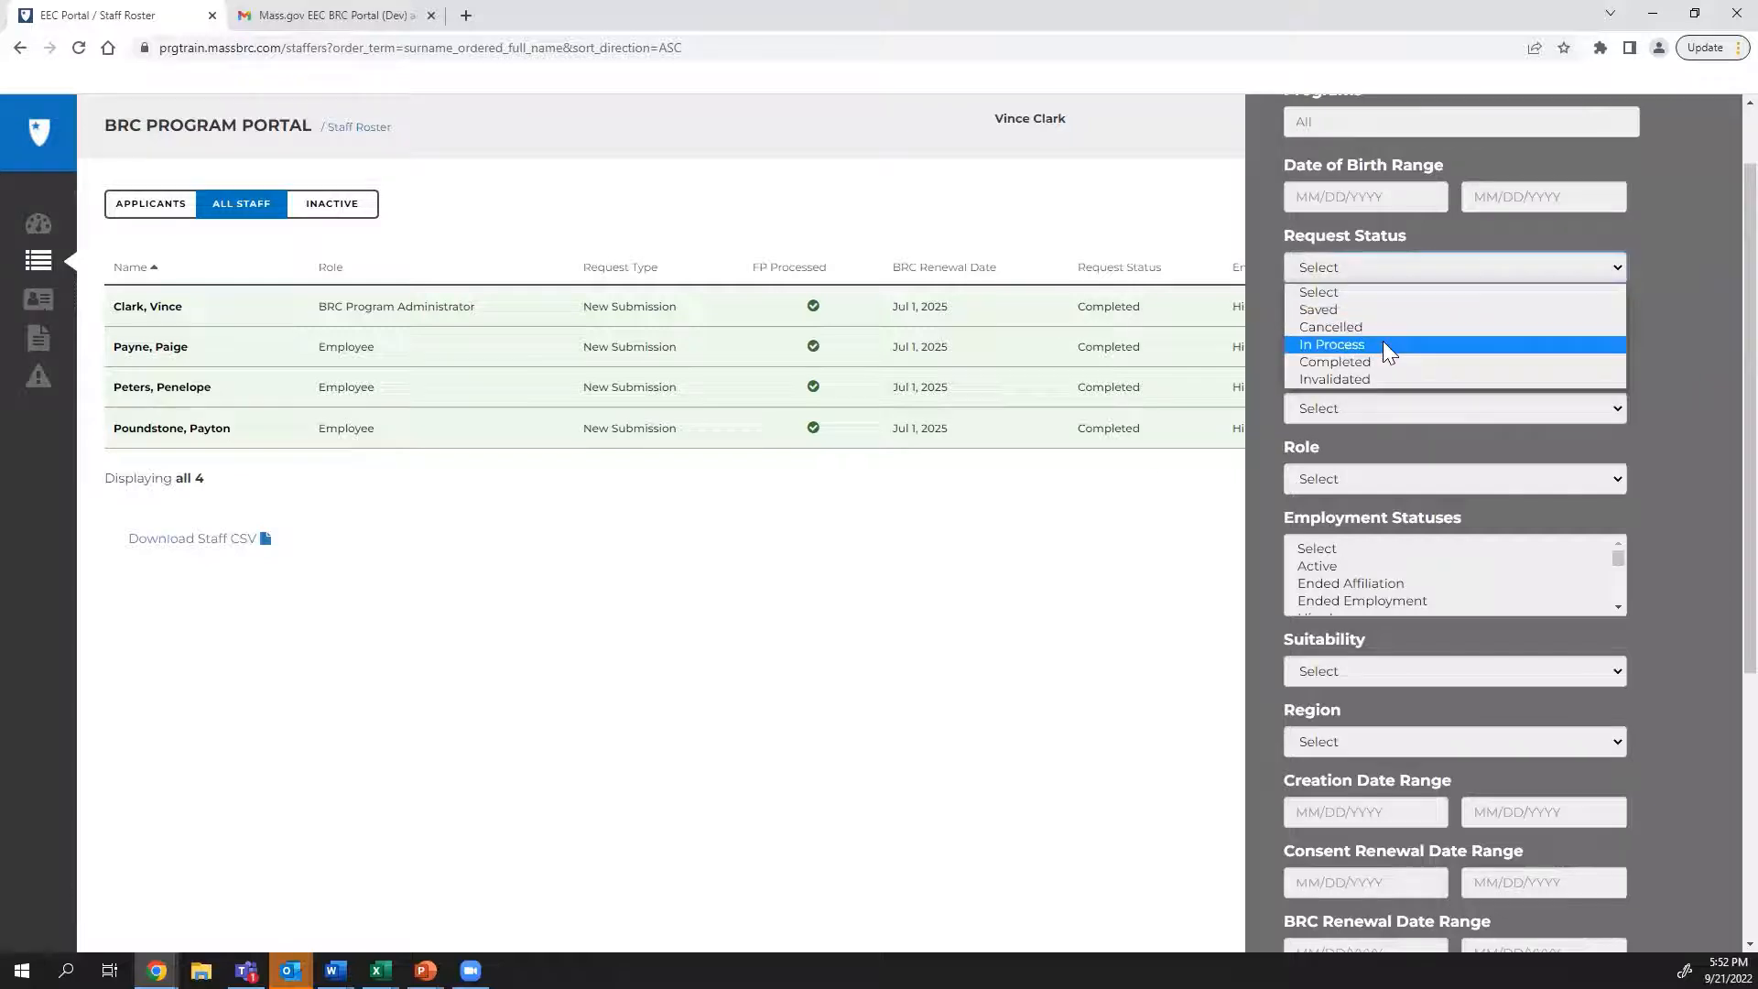
{"action": "left_click", "coordinate": [1334, 361]}
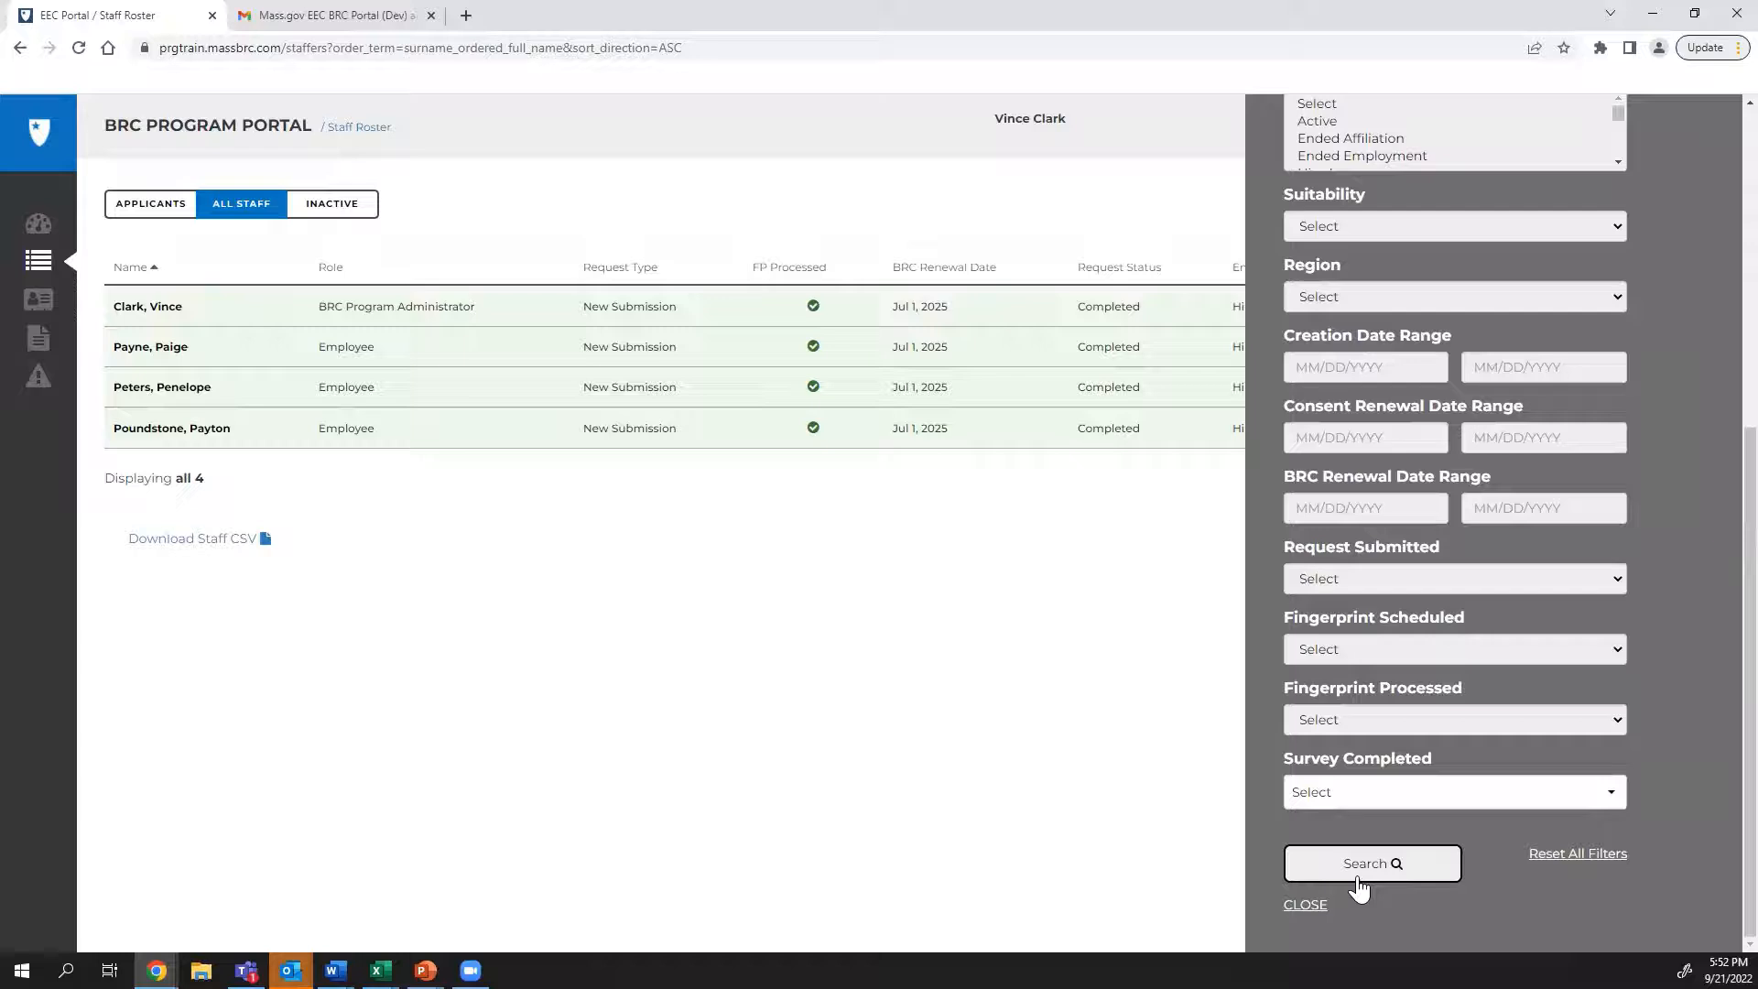
{"action": "left_click", "coordinate": [1372, 863]}
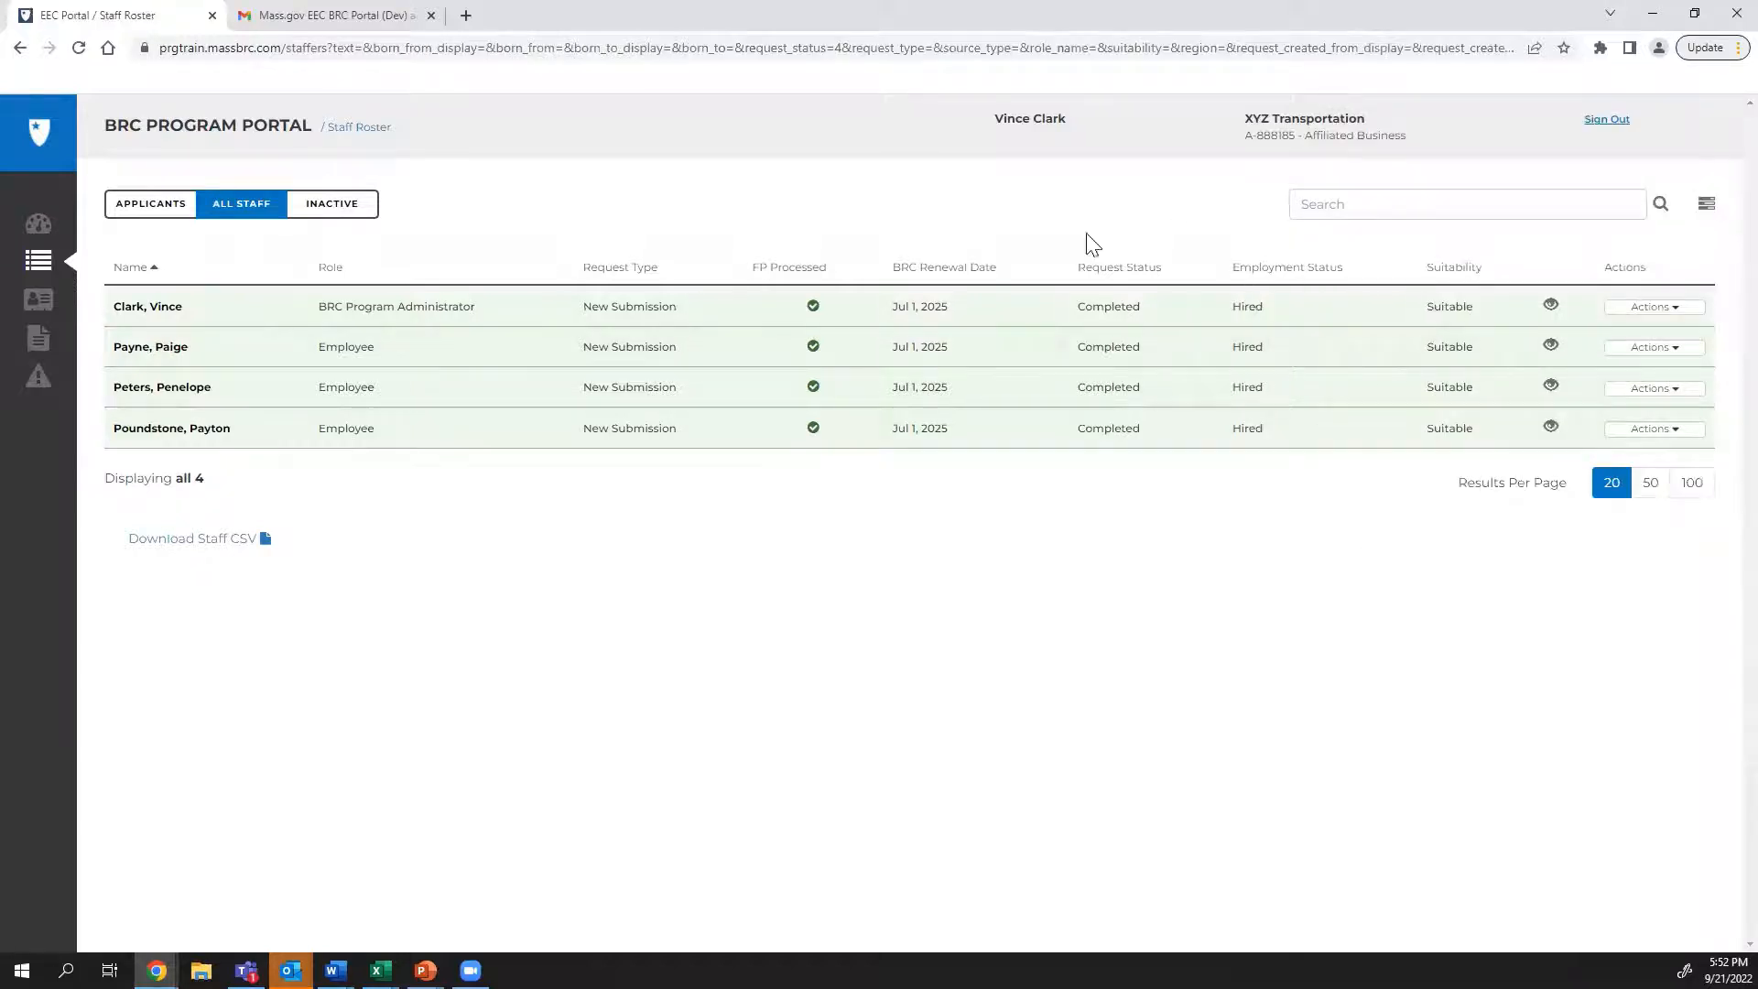
{"action": "mouse_move", "coordinate": [1199, 210]}
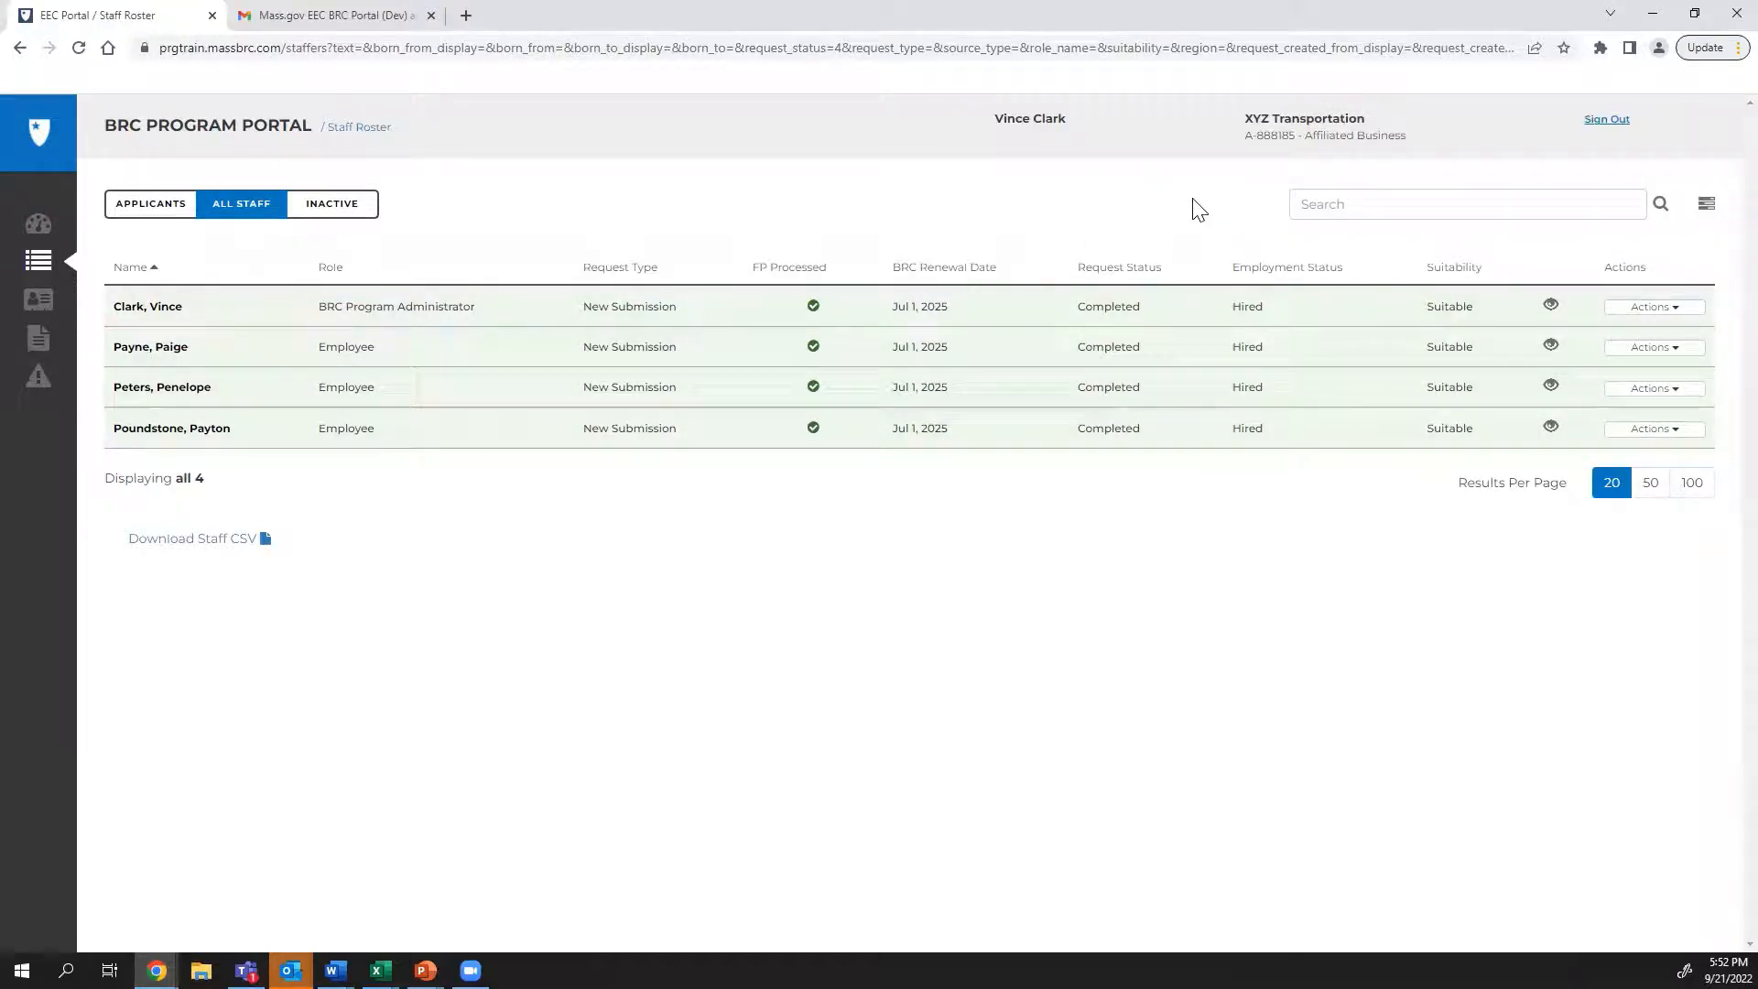
{"action": "mouse_move", "coordinate": [1054, 463]}
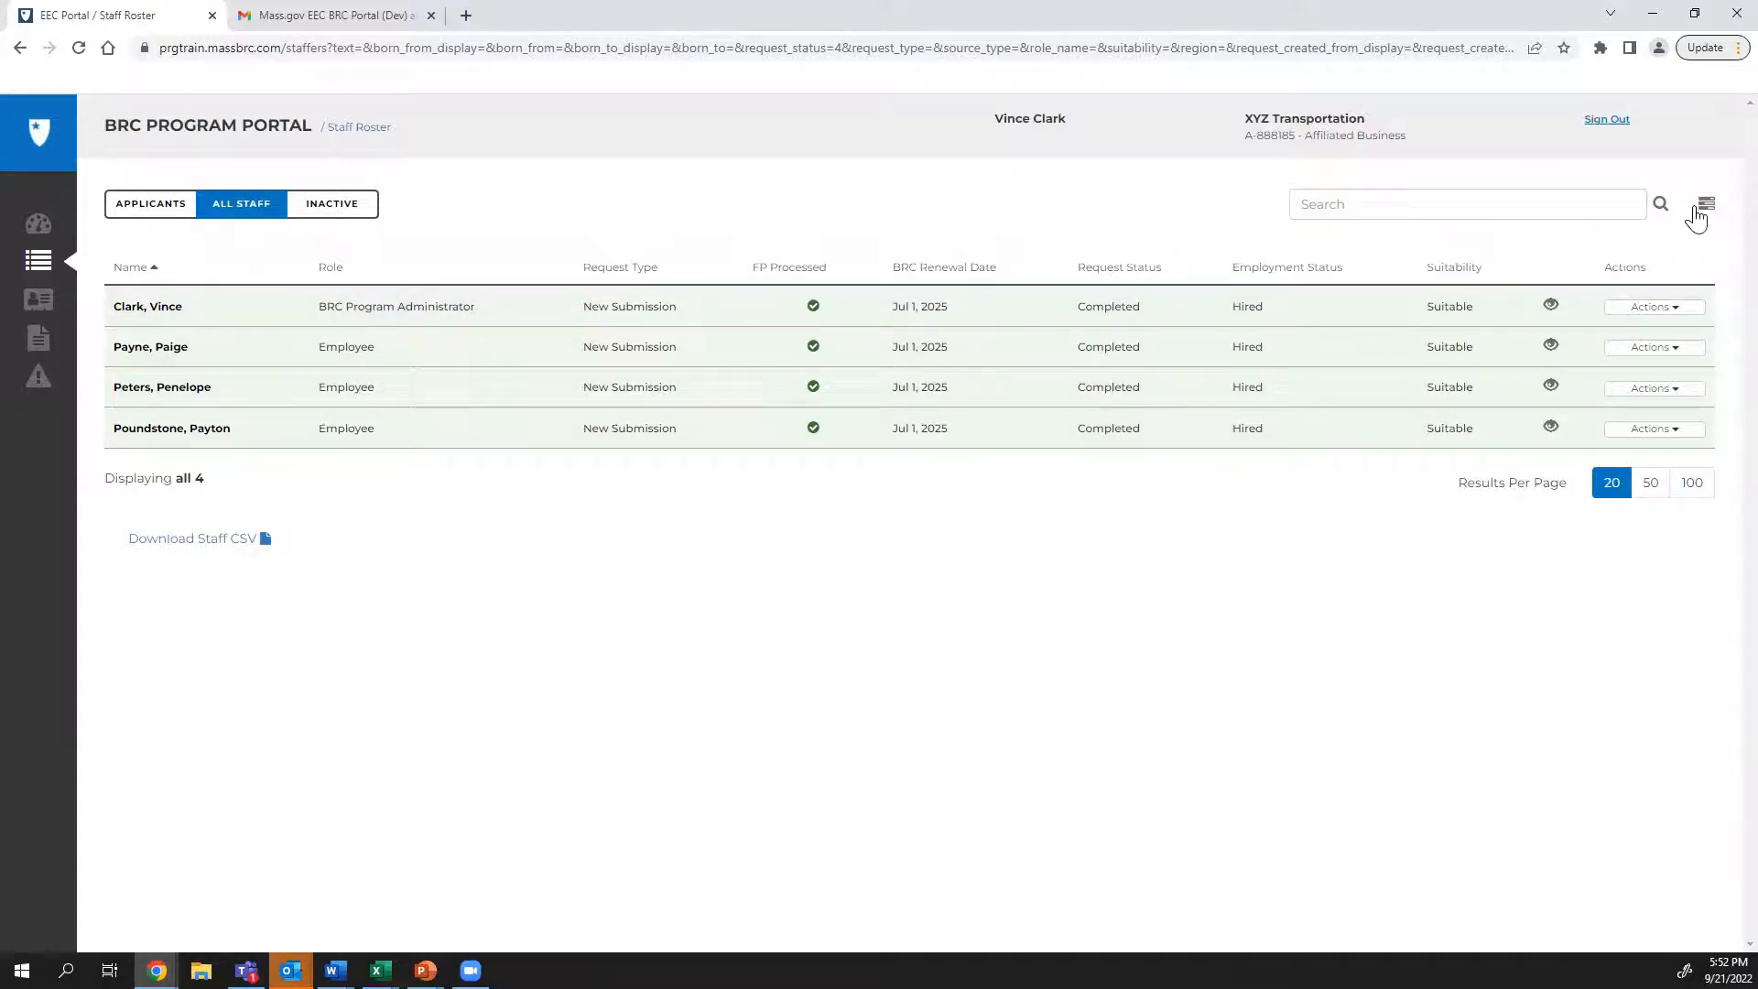
Reset all roster filters and close the filter panel.
{"action": "left_click", "coordinate": [1705, 204]}
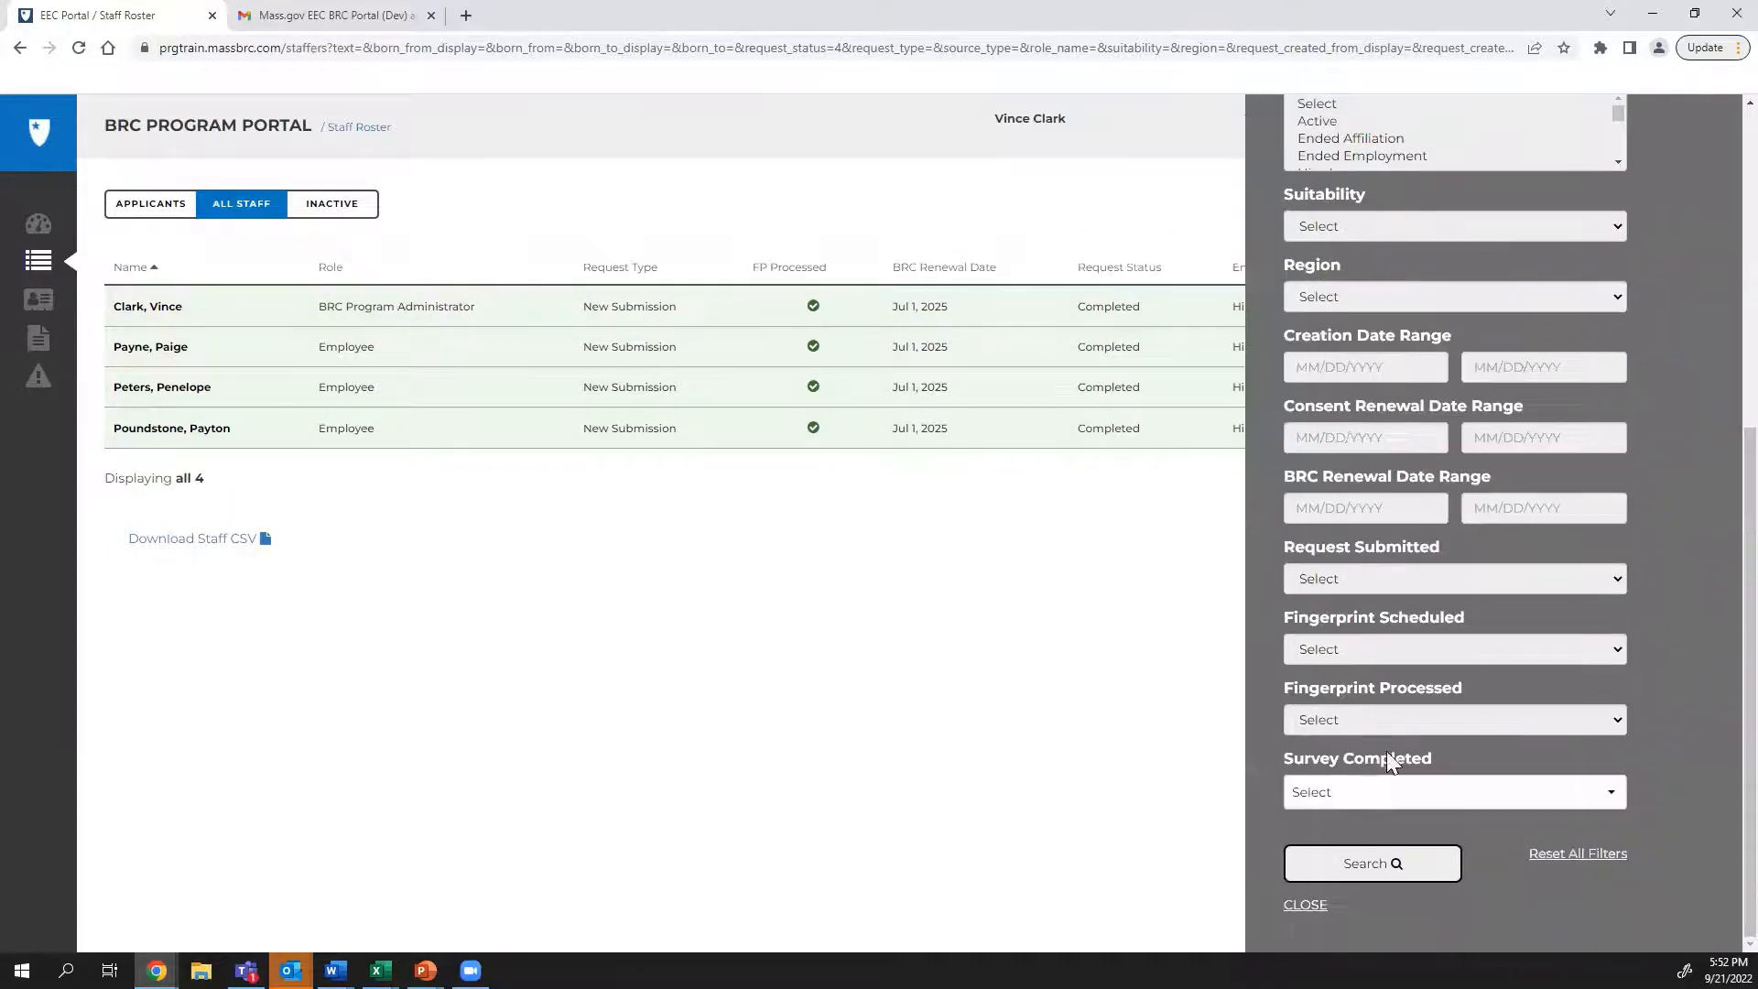
{"action": "left_click", "coordinate": [1577, 854]}
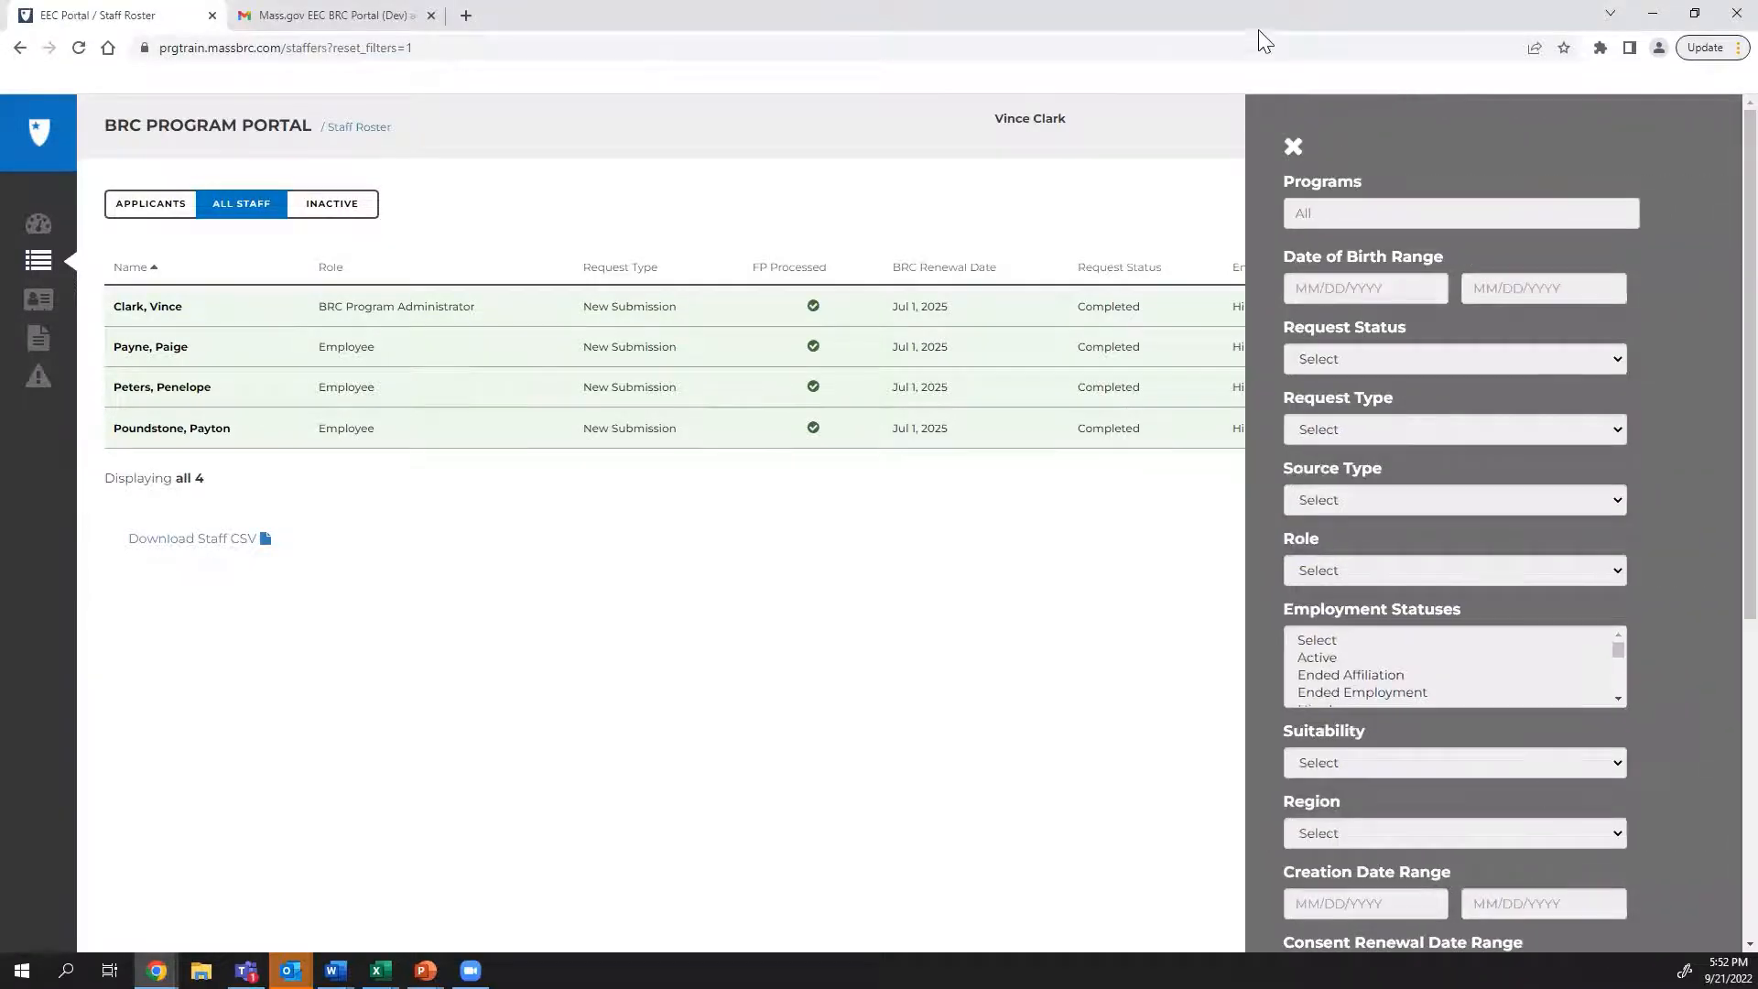
{"action": "left_click", "coordinate": [1292, 147]}
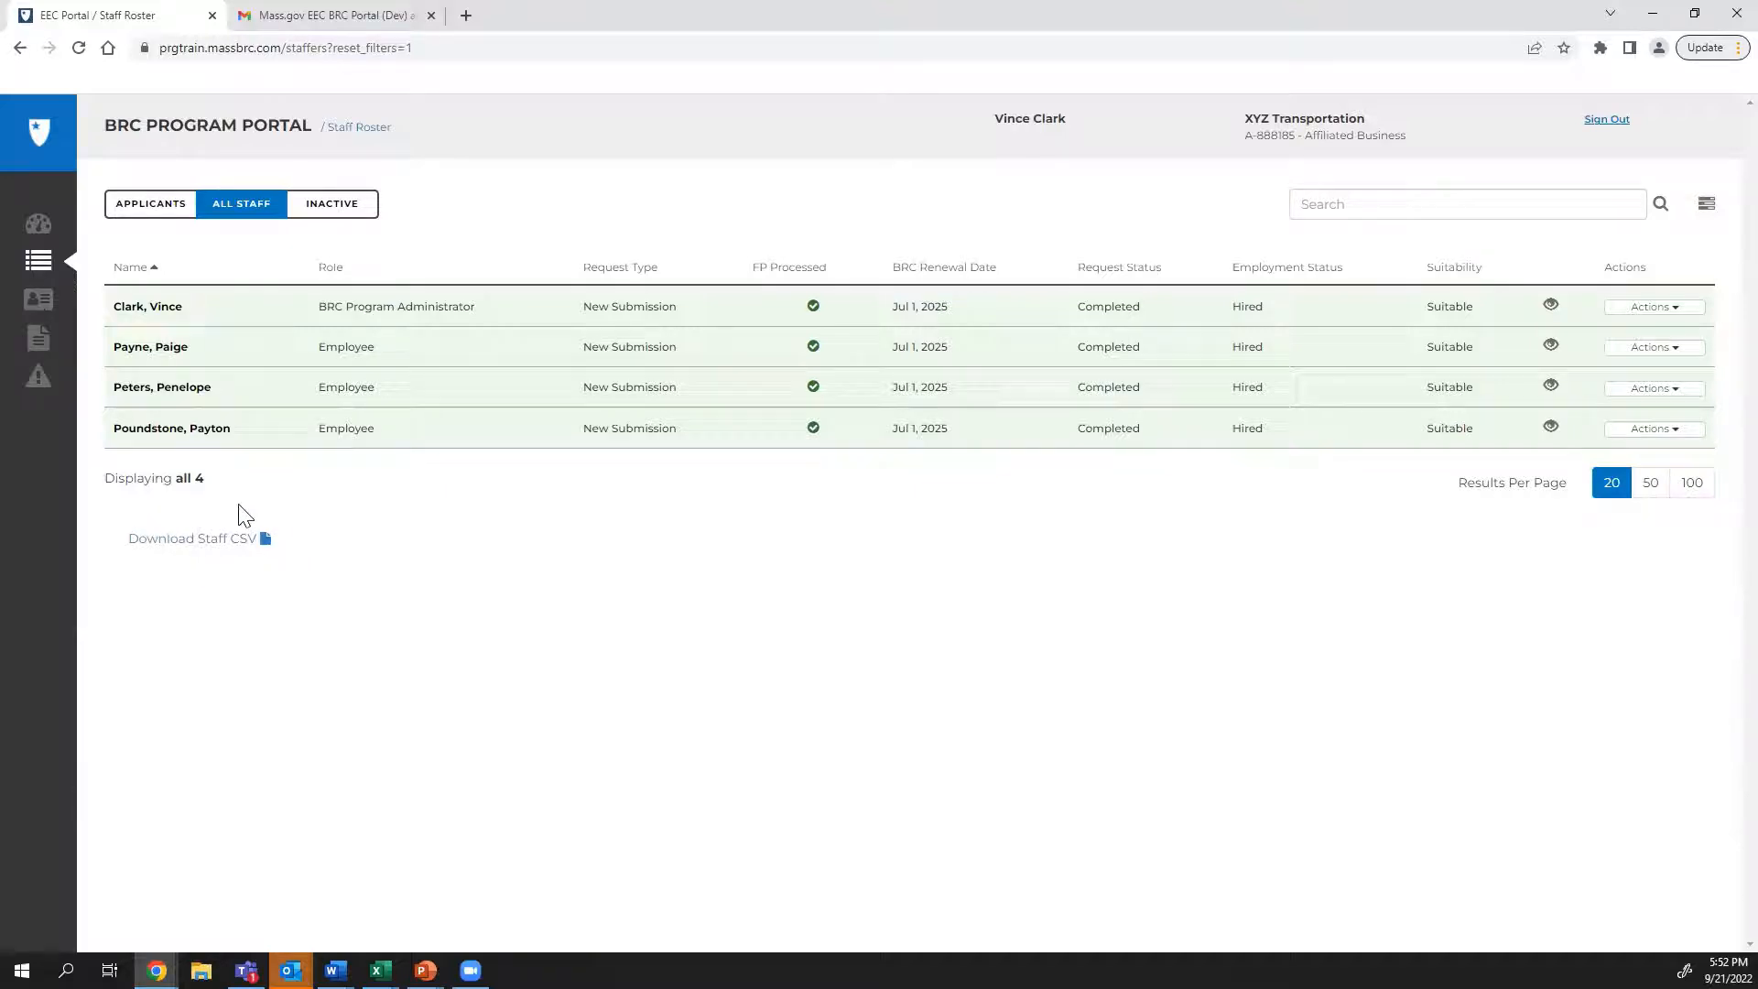
{"action": "mouse_move", "coordinate": [153, 511]}
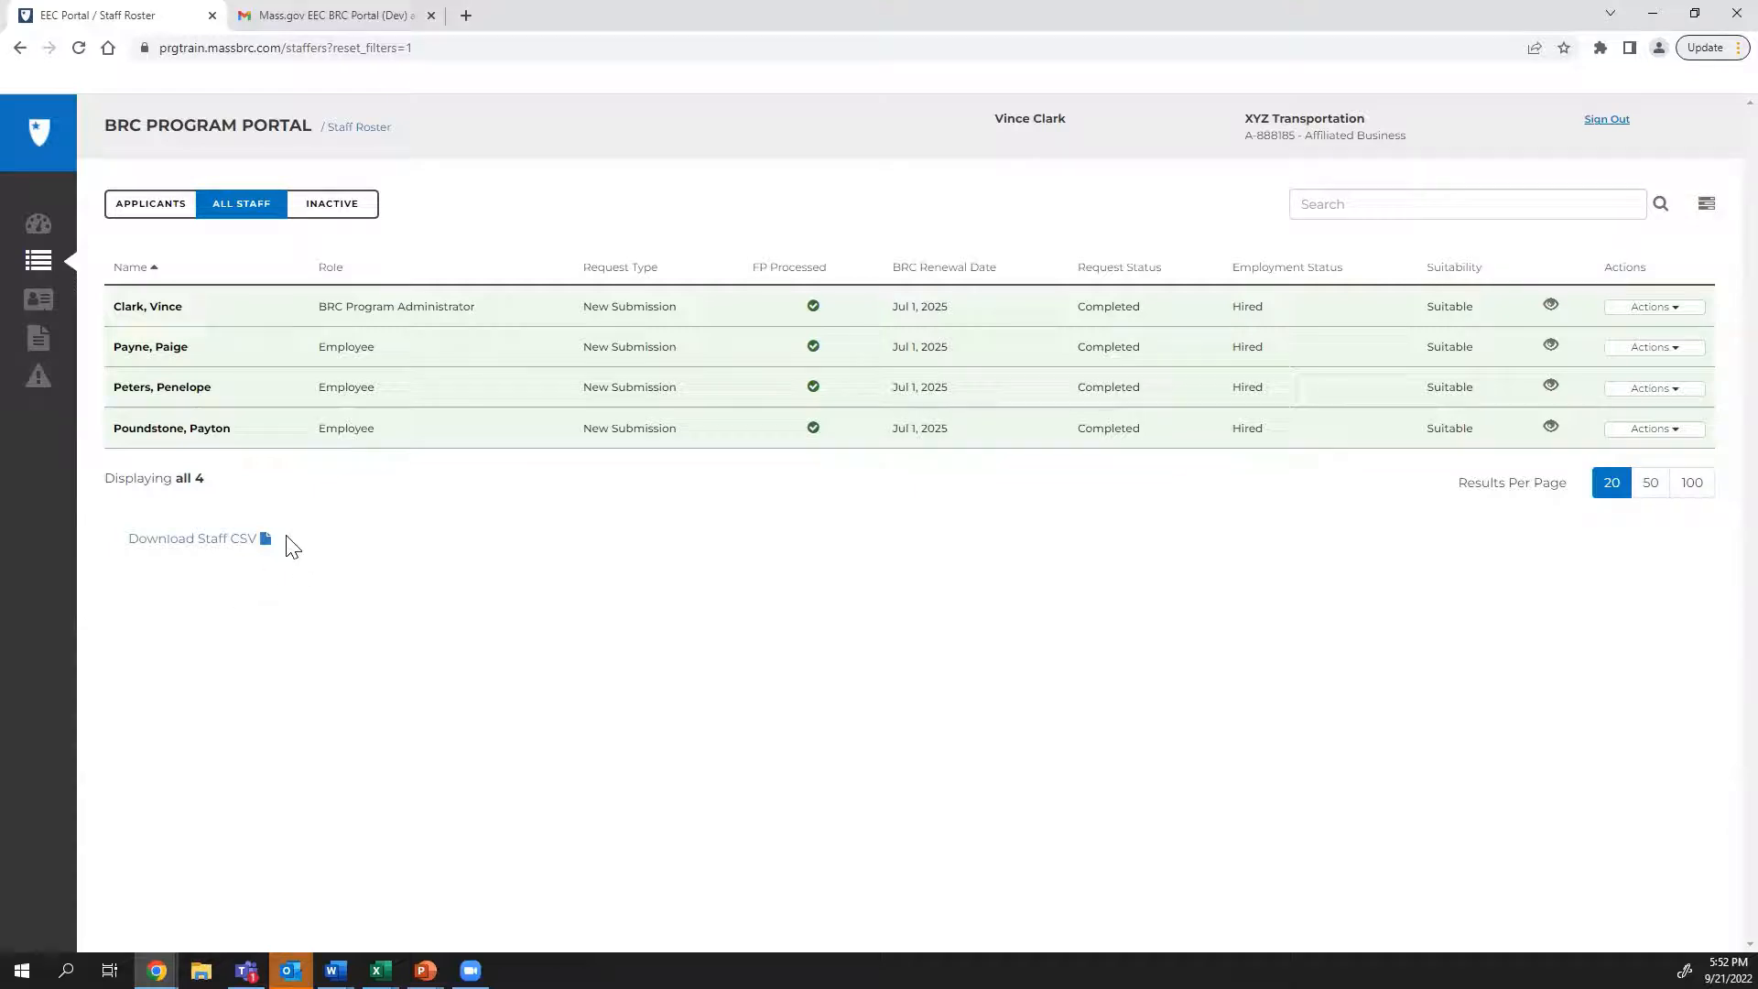
{"action": "mouse_move", "coordinate": [305, 540]}
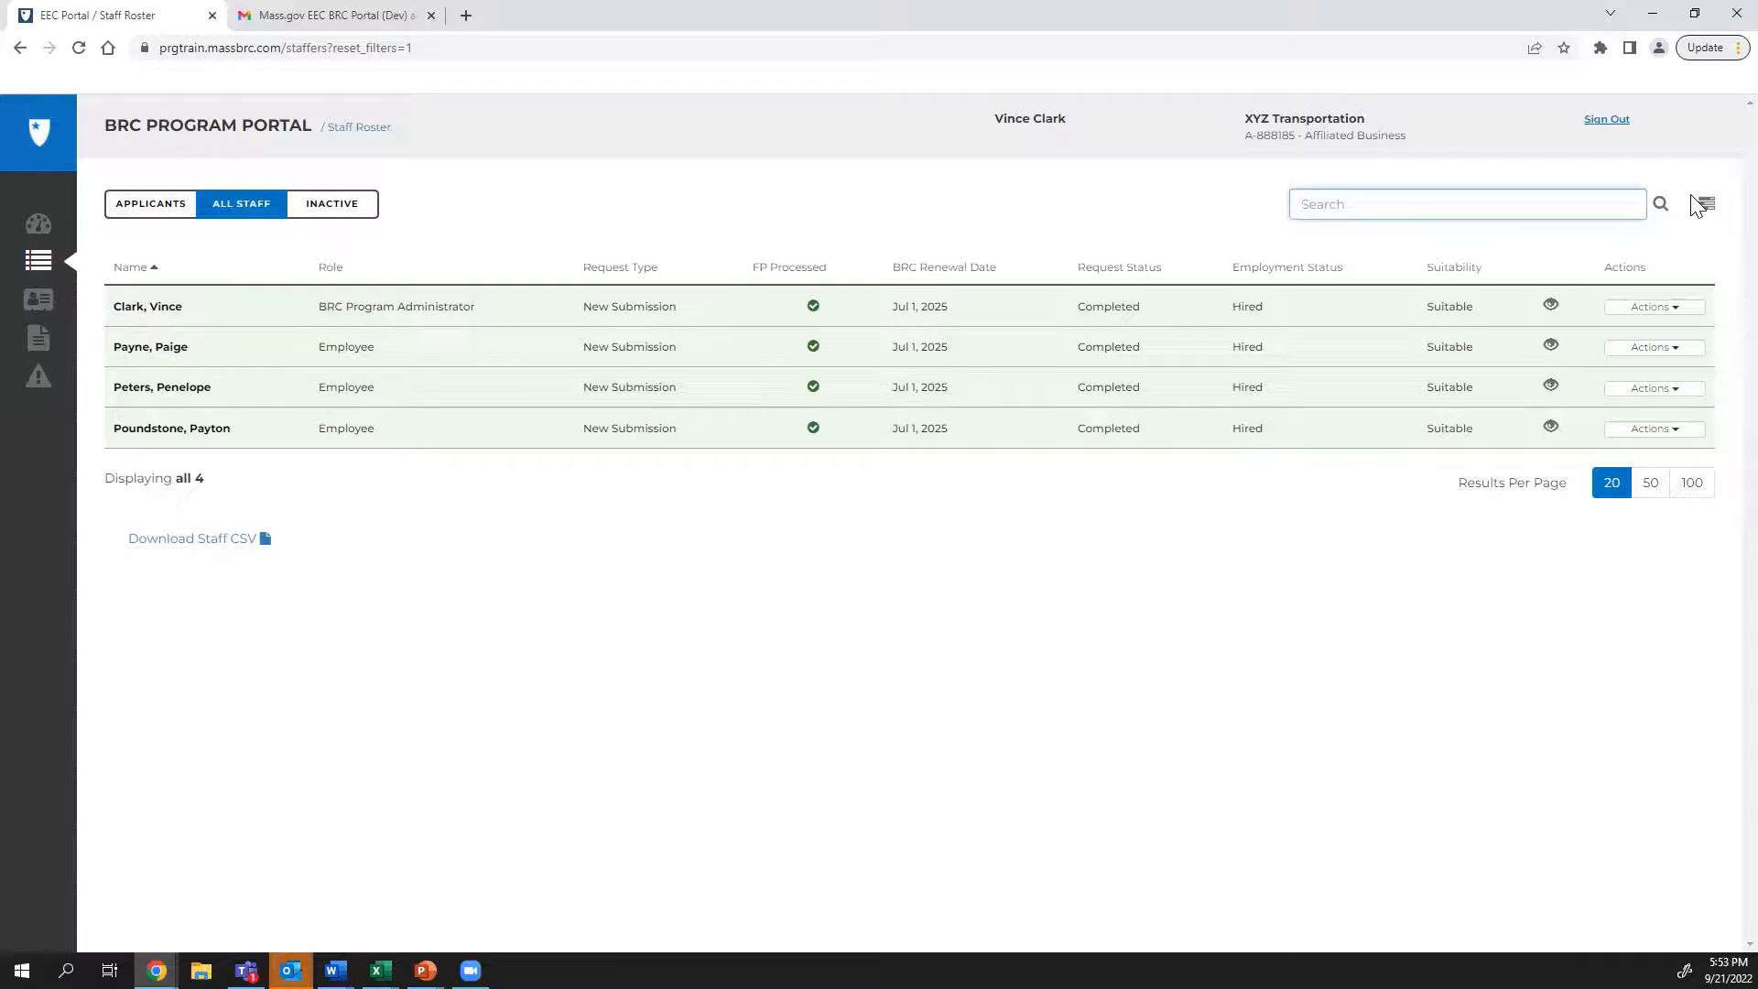
{"action": "left_click", "coordinate": [1703, 205]}
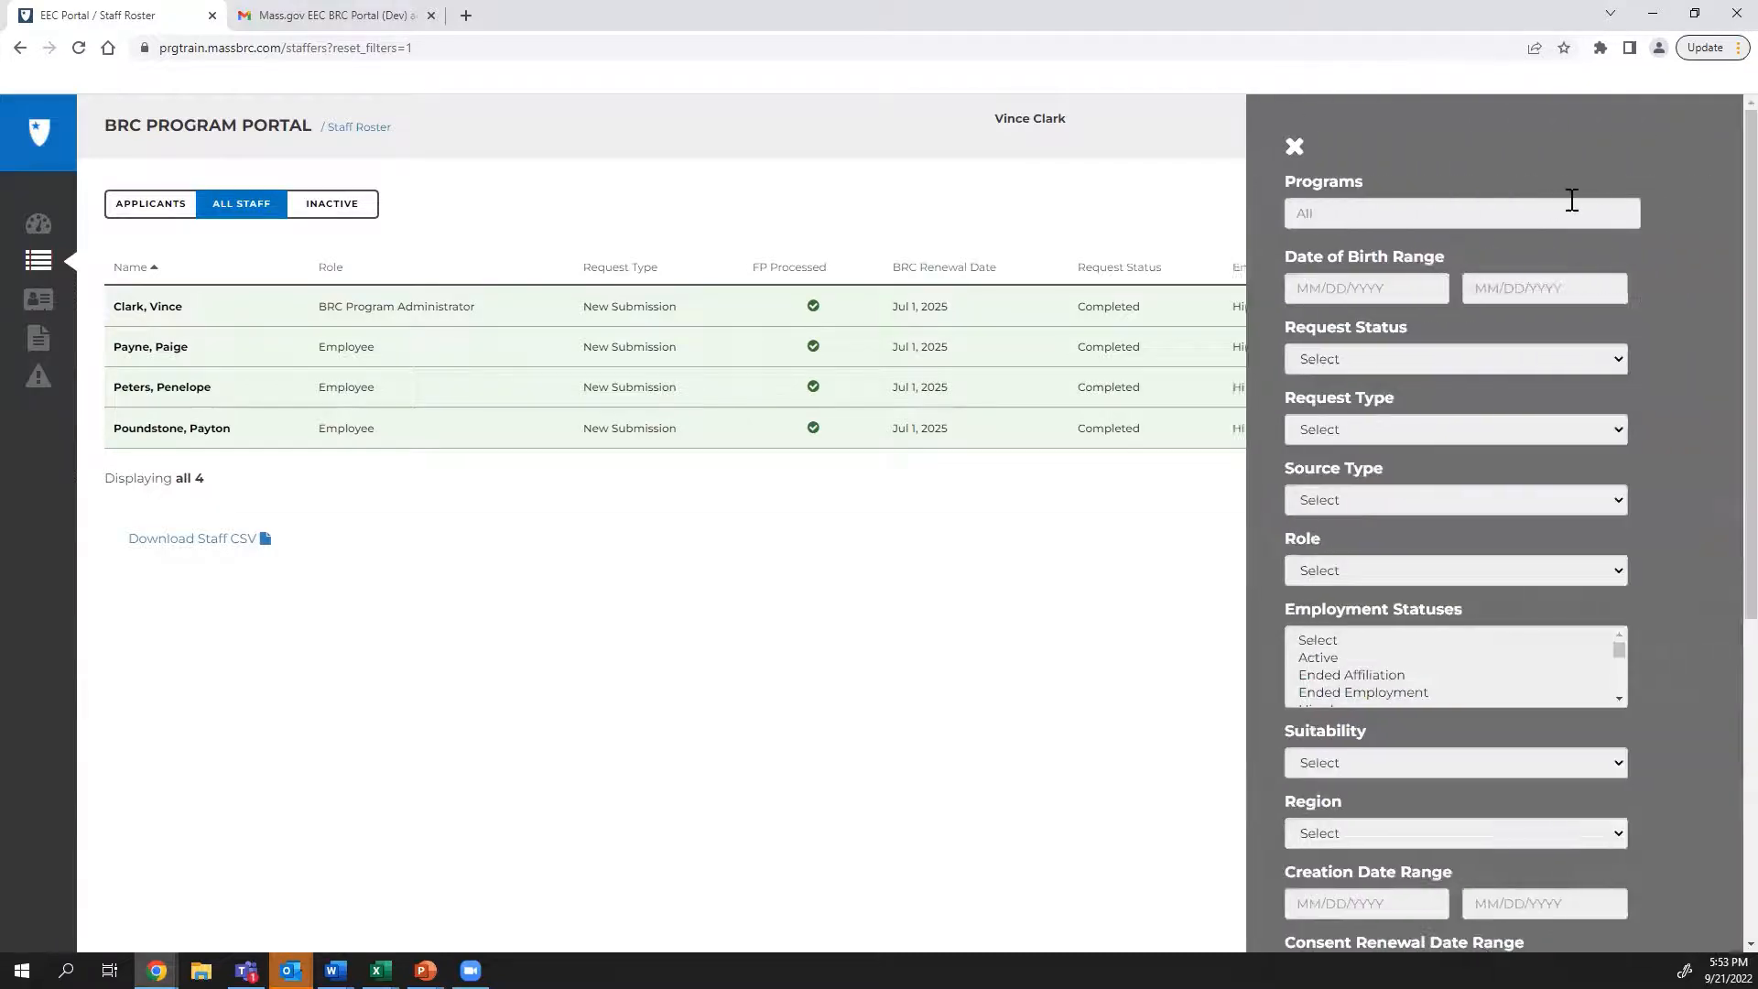
{"action": "scroll", "scroll_direction": "down", "scroll_amount": 3}
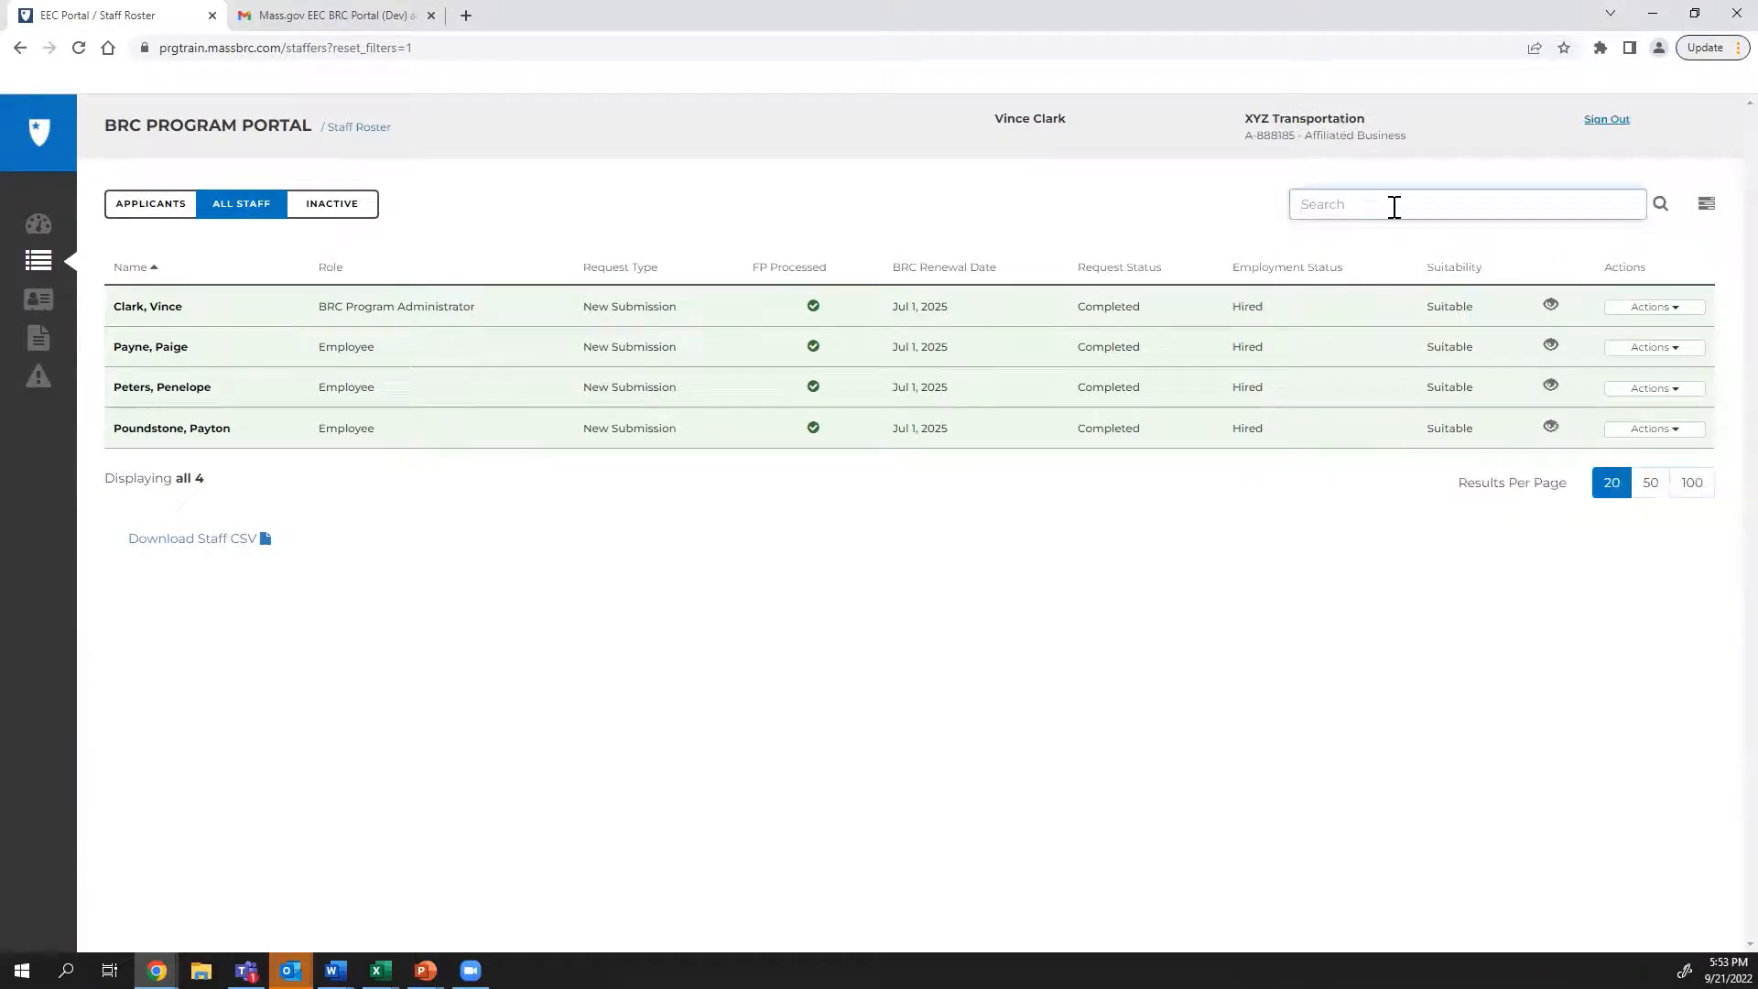
{"action": "type", "text": "vin"}
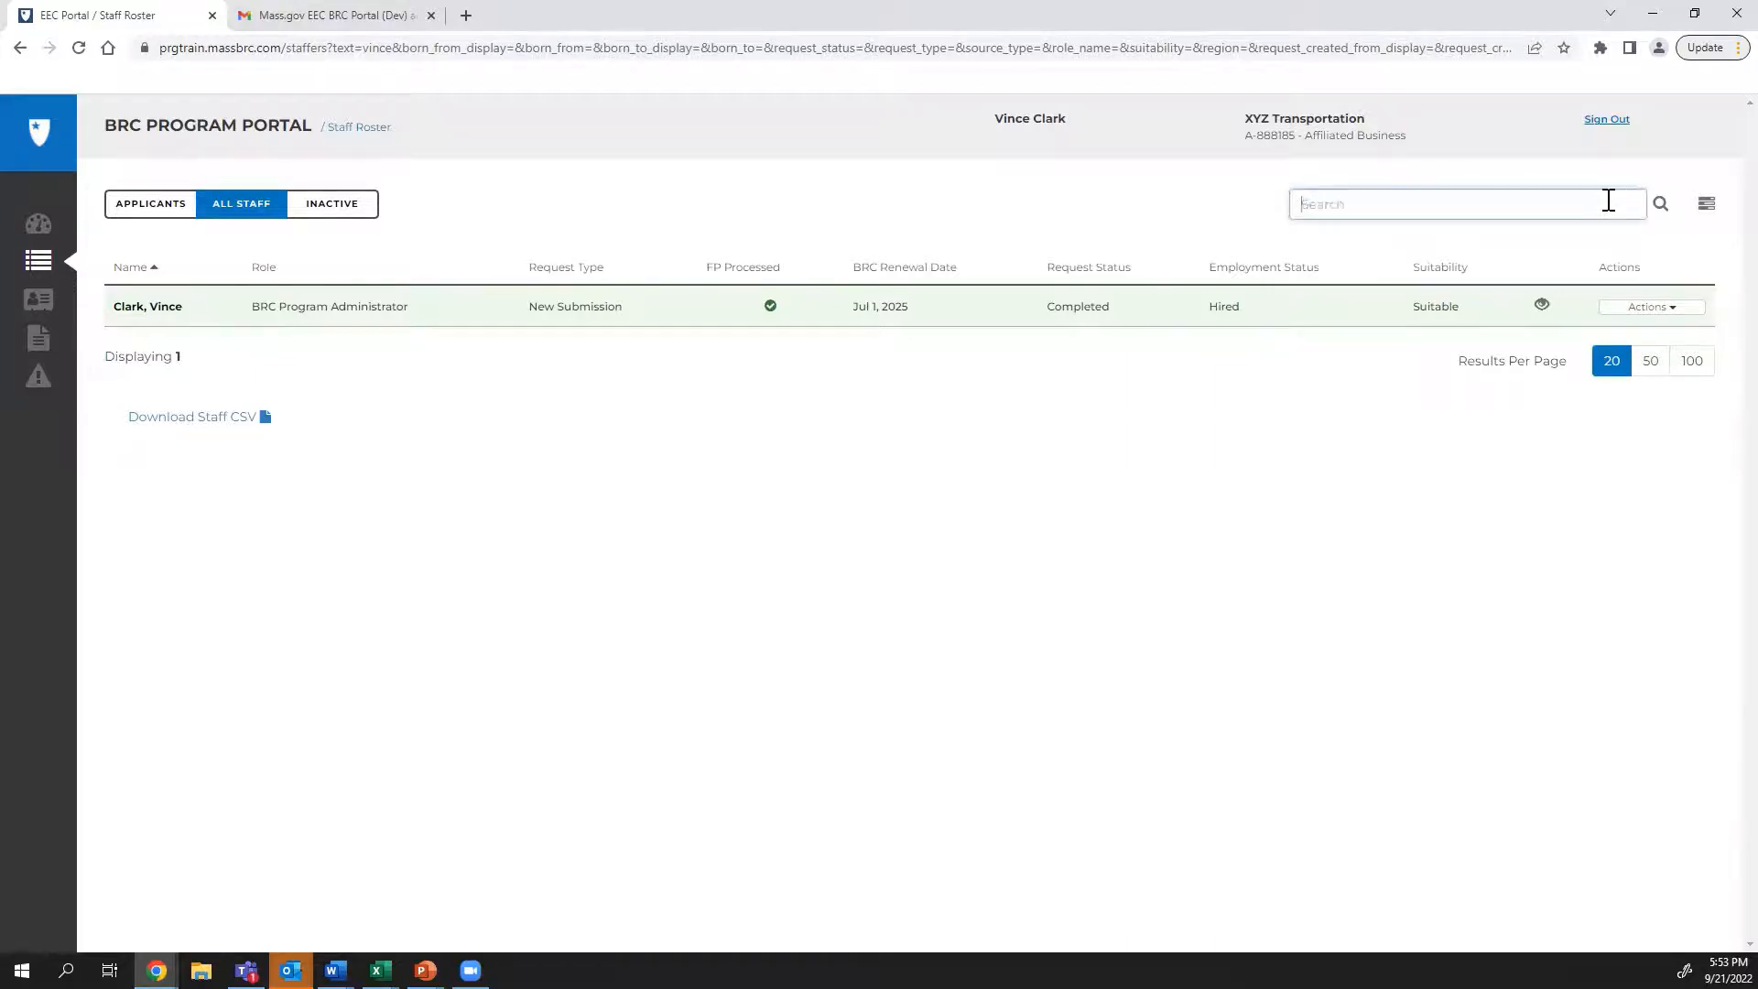
{"action": "left_click", "coordinate": [1662, 204]}
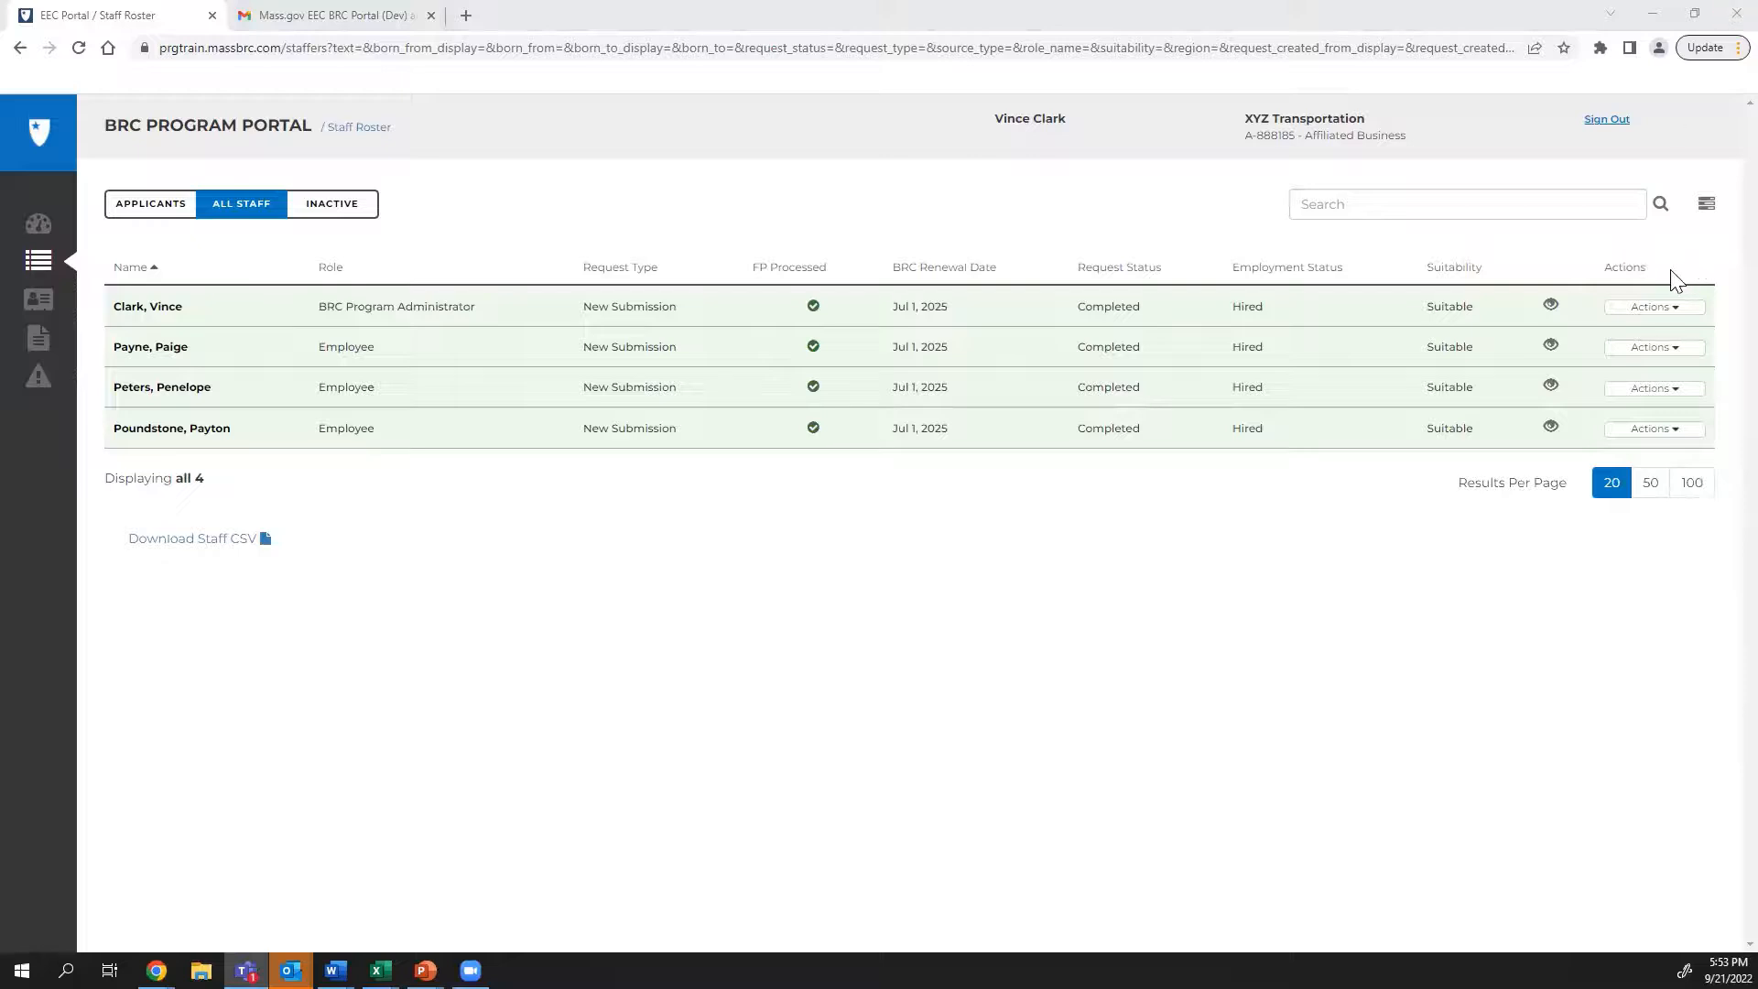
{"action": "left_click", "coordinate": [1654, 306]}
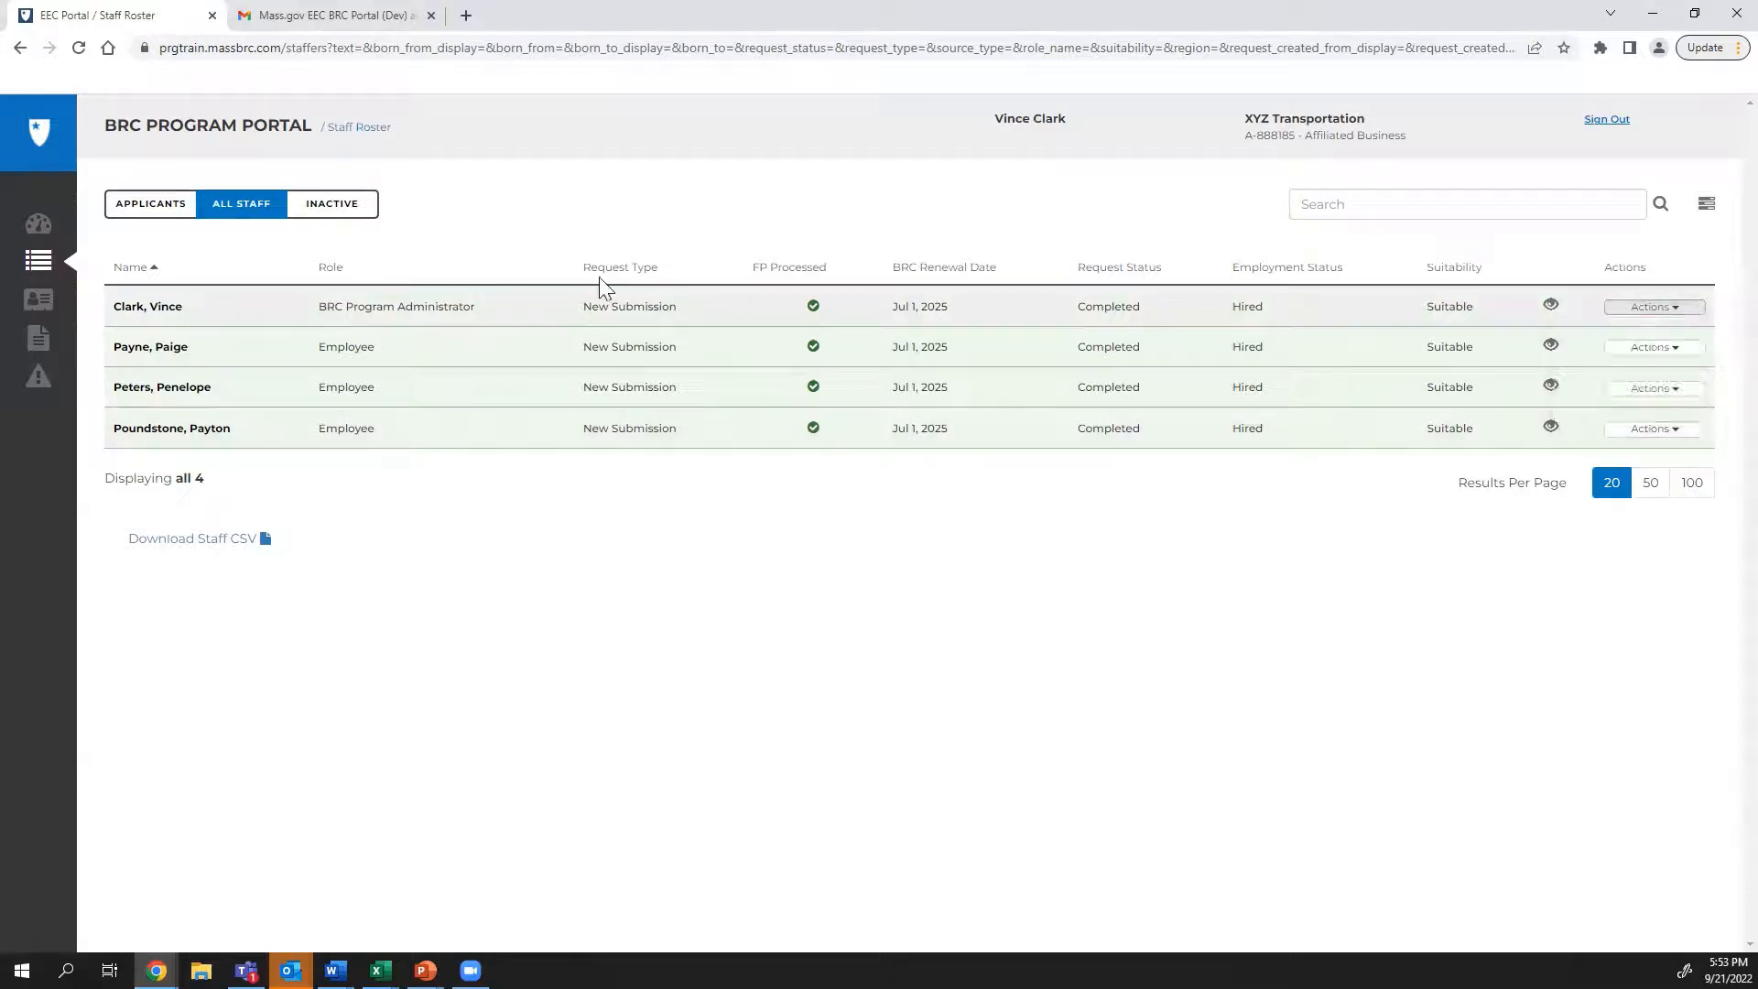
{"action": "left_click", "coordinate": [151, 203]}
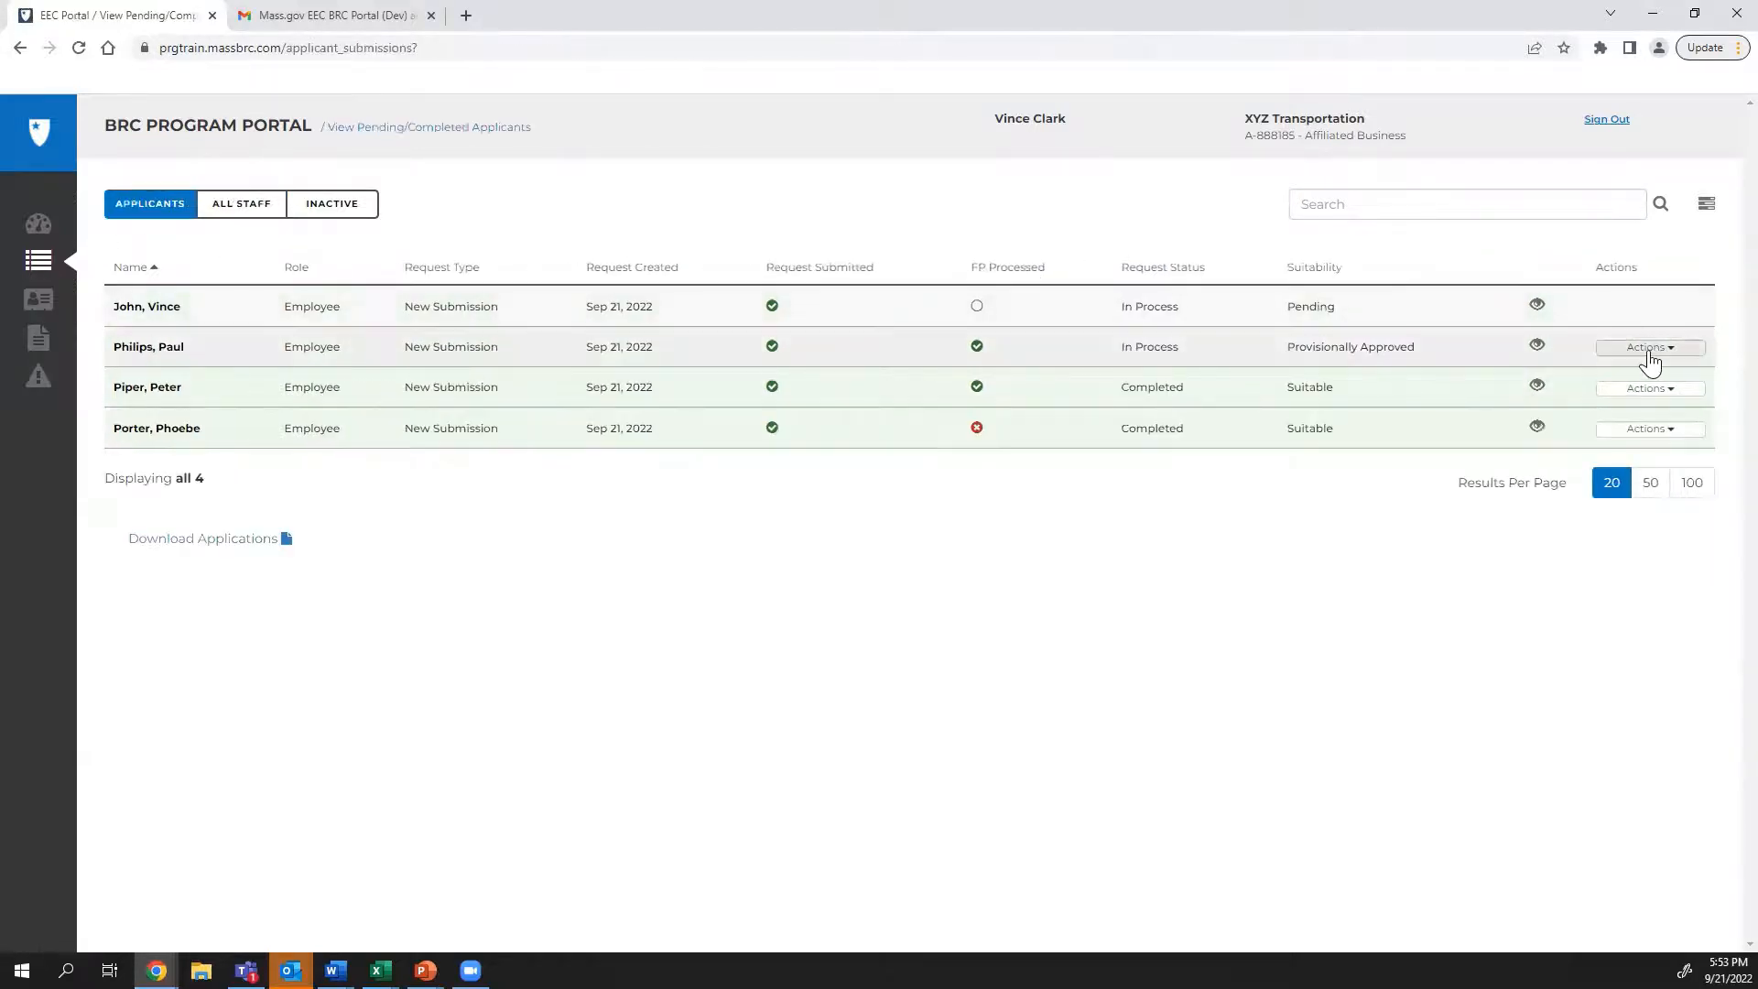
{"action": "left_click", "coordinate": [1648, 346]}
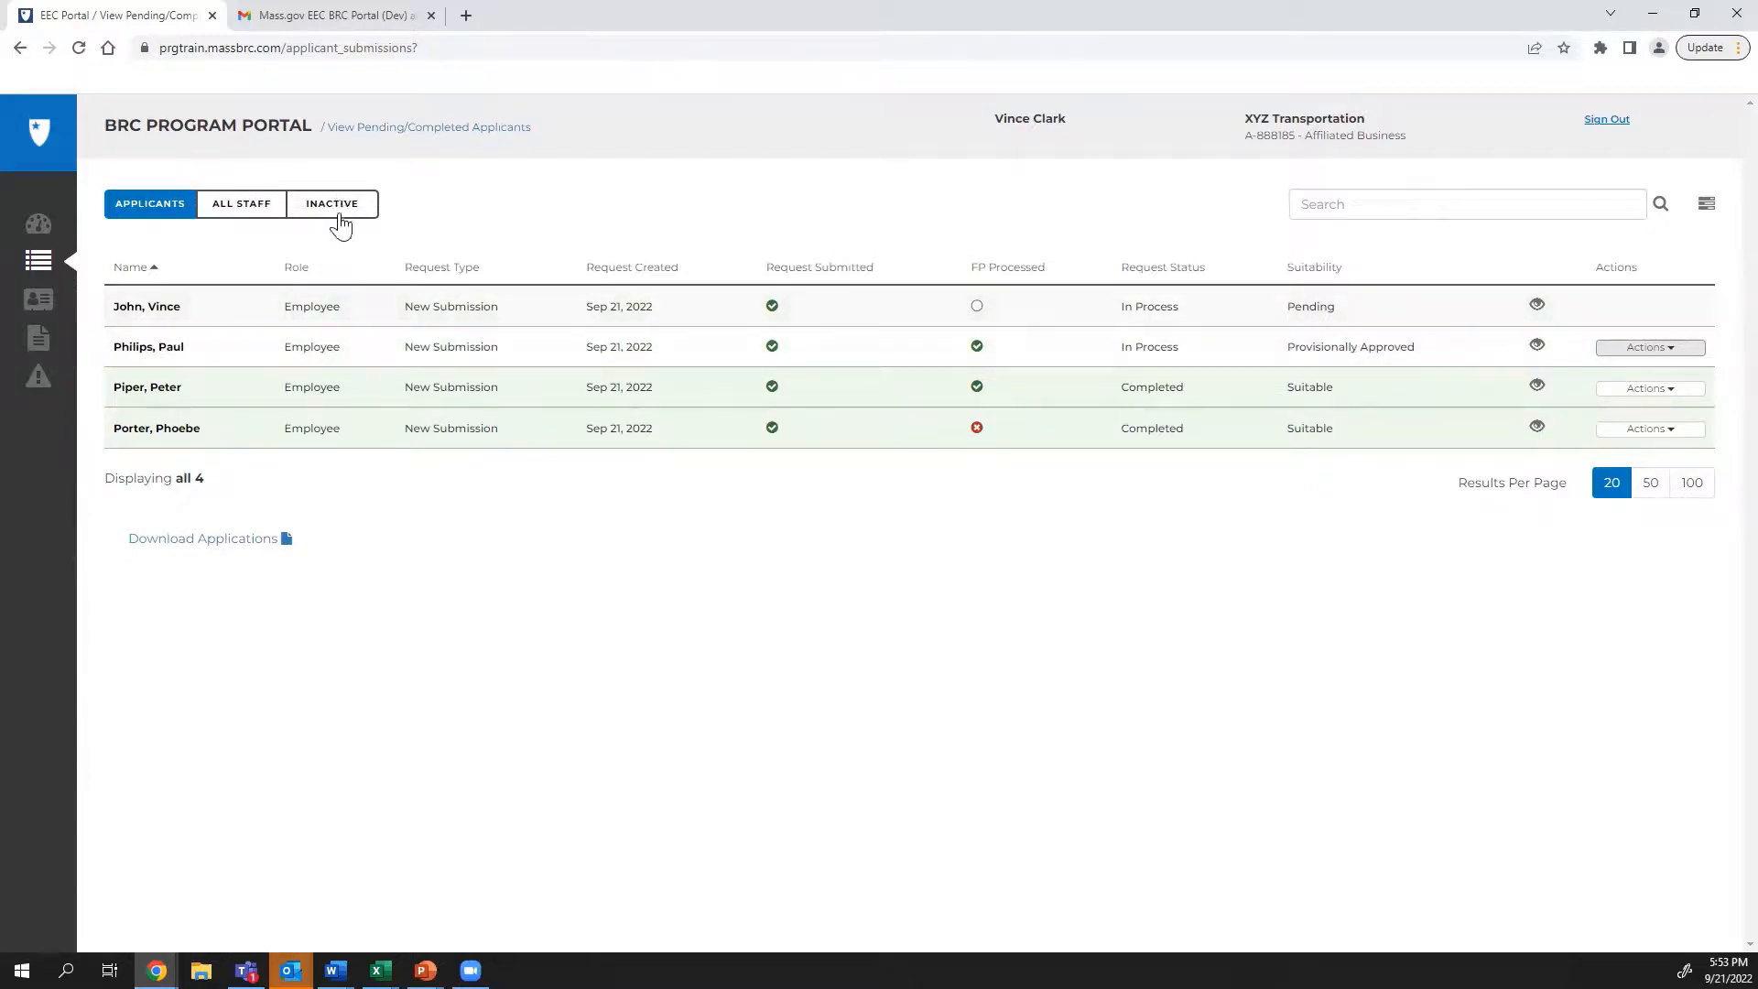
{"action": "mouse_move", "coordinate": [236, 213]}
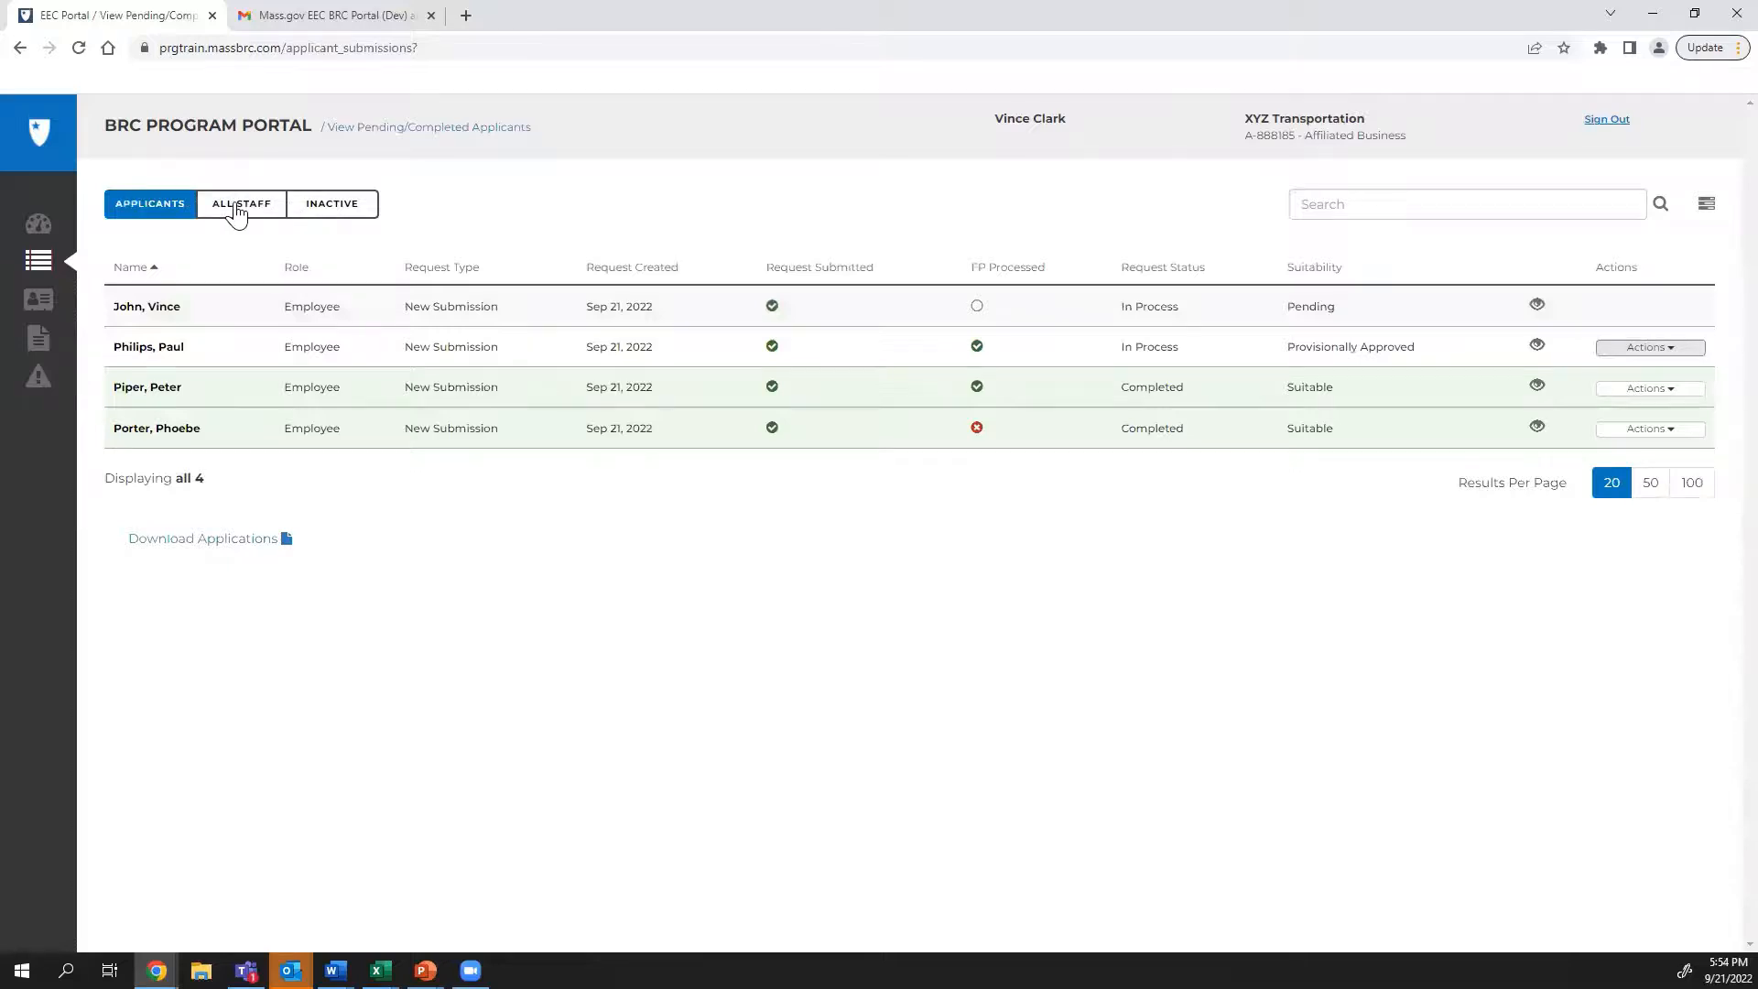
{"action": "left_click", "coordinate": [240, 203]}
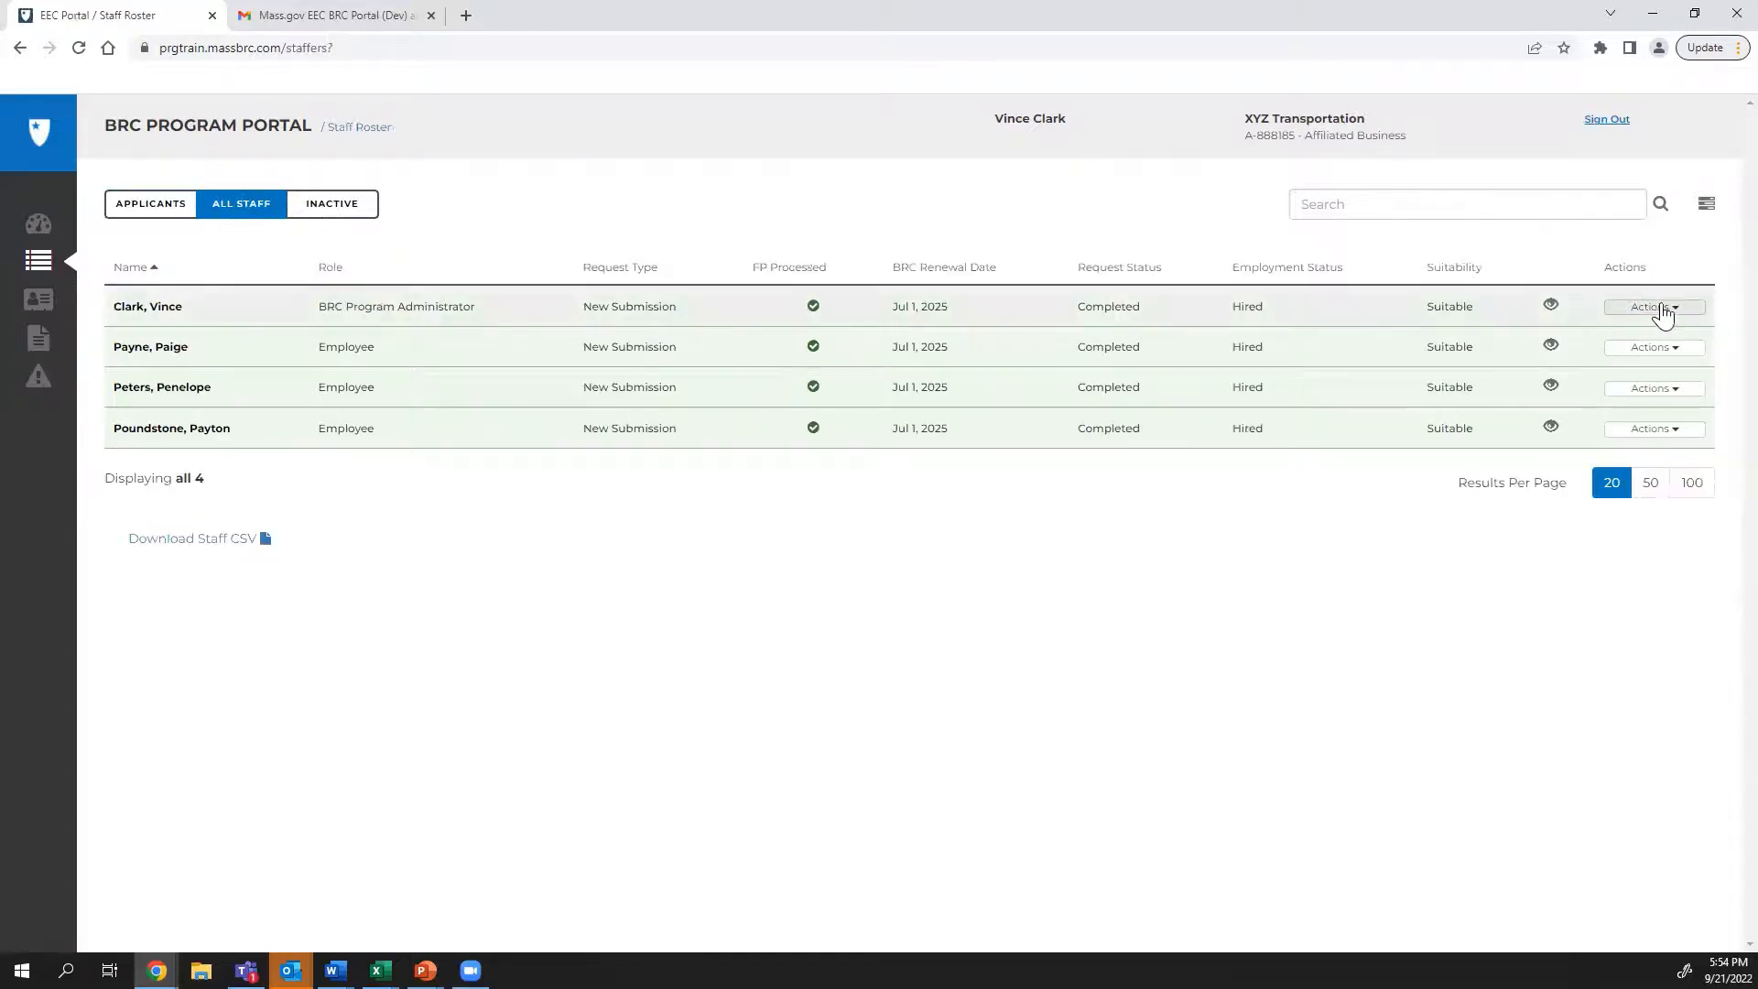
{"action": "left_click", "coordinate": [1654, 306]}
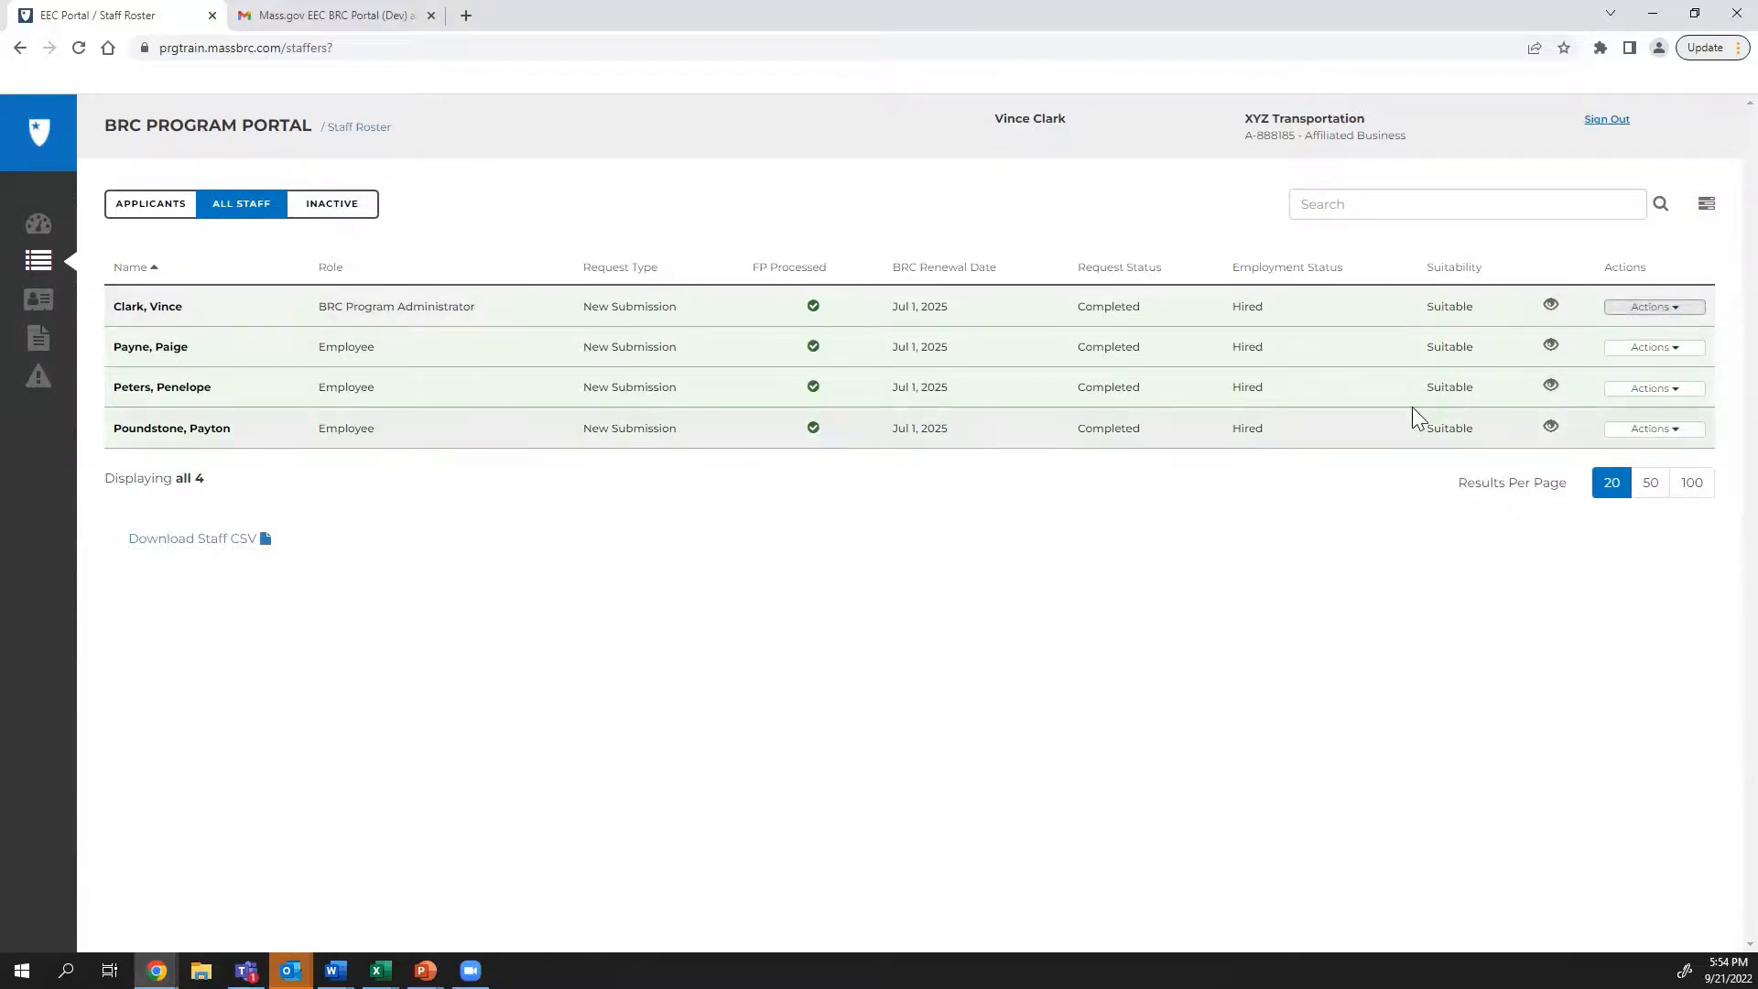
{"action": "mouse_move", "coordinate": [1077, 521]}
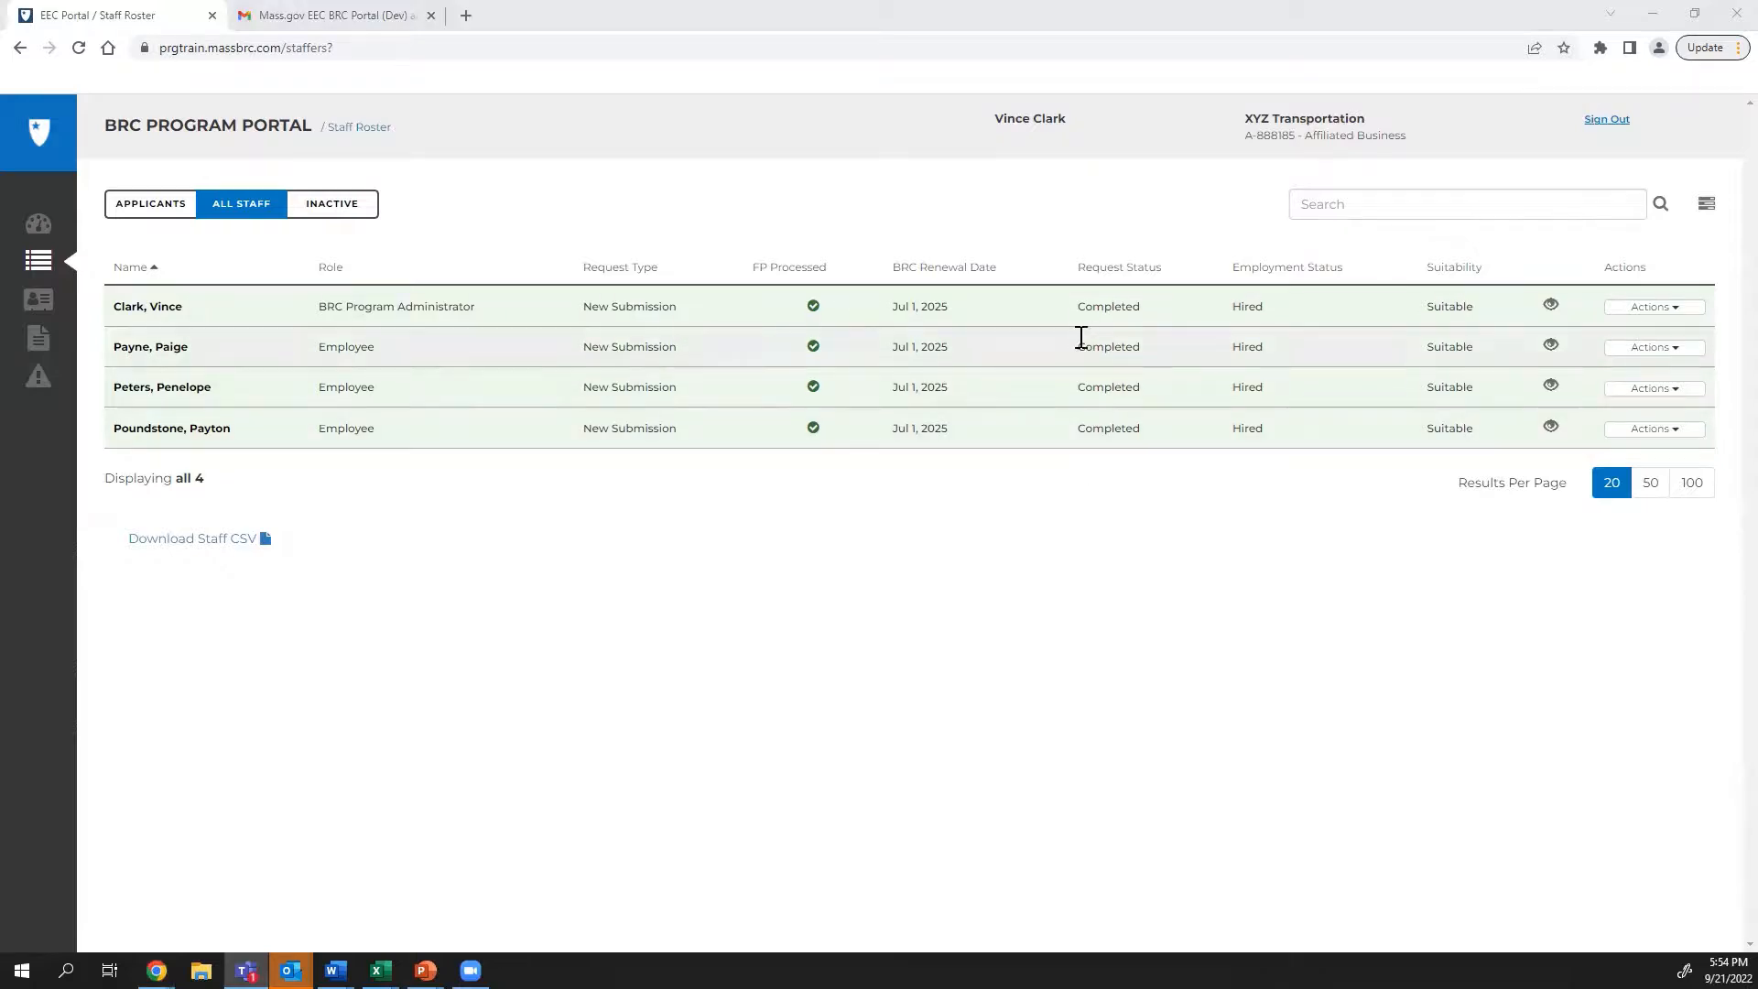
{"action": "mouse_move", "coordinate": [1579, 451]}
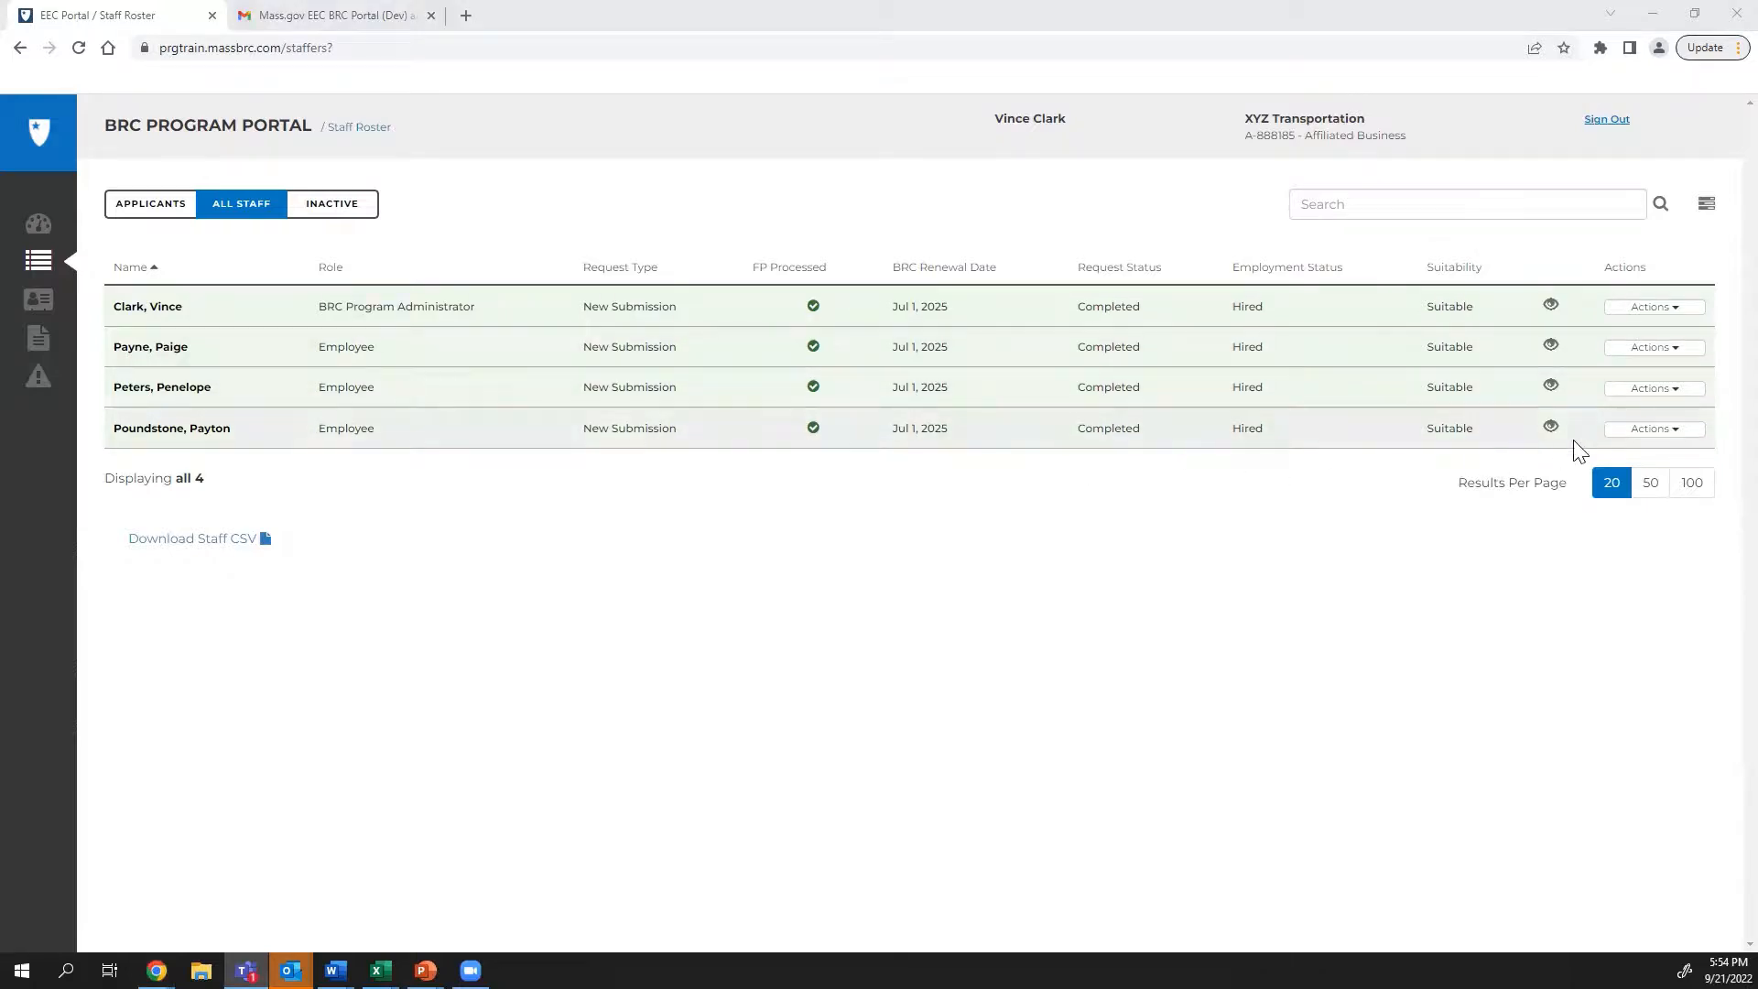
{"action": "left_click", "coordinate": [1653, 429]}
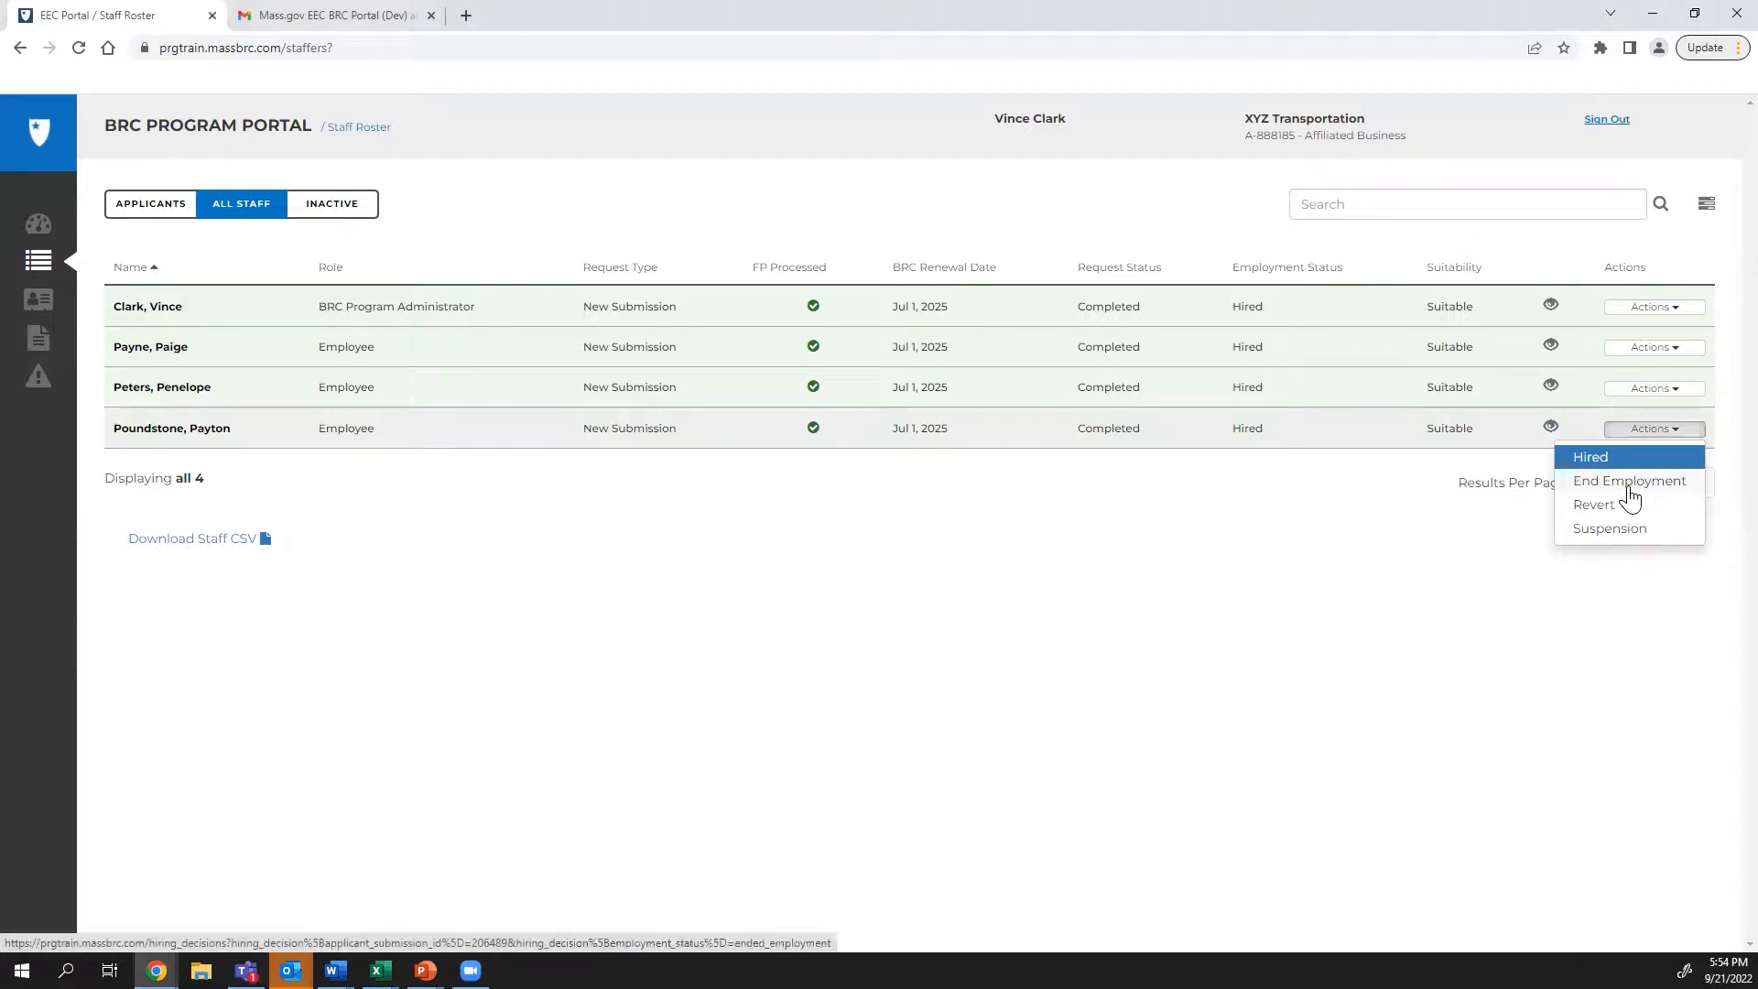
{"action": "left_click", "coordinate": [1629, 480]}
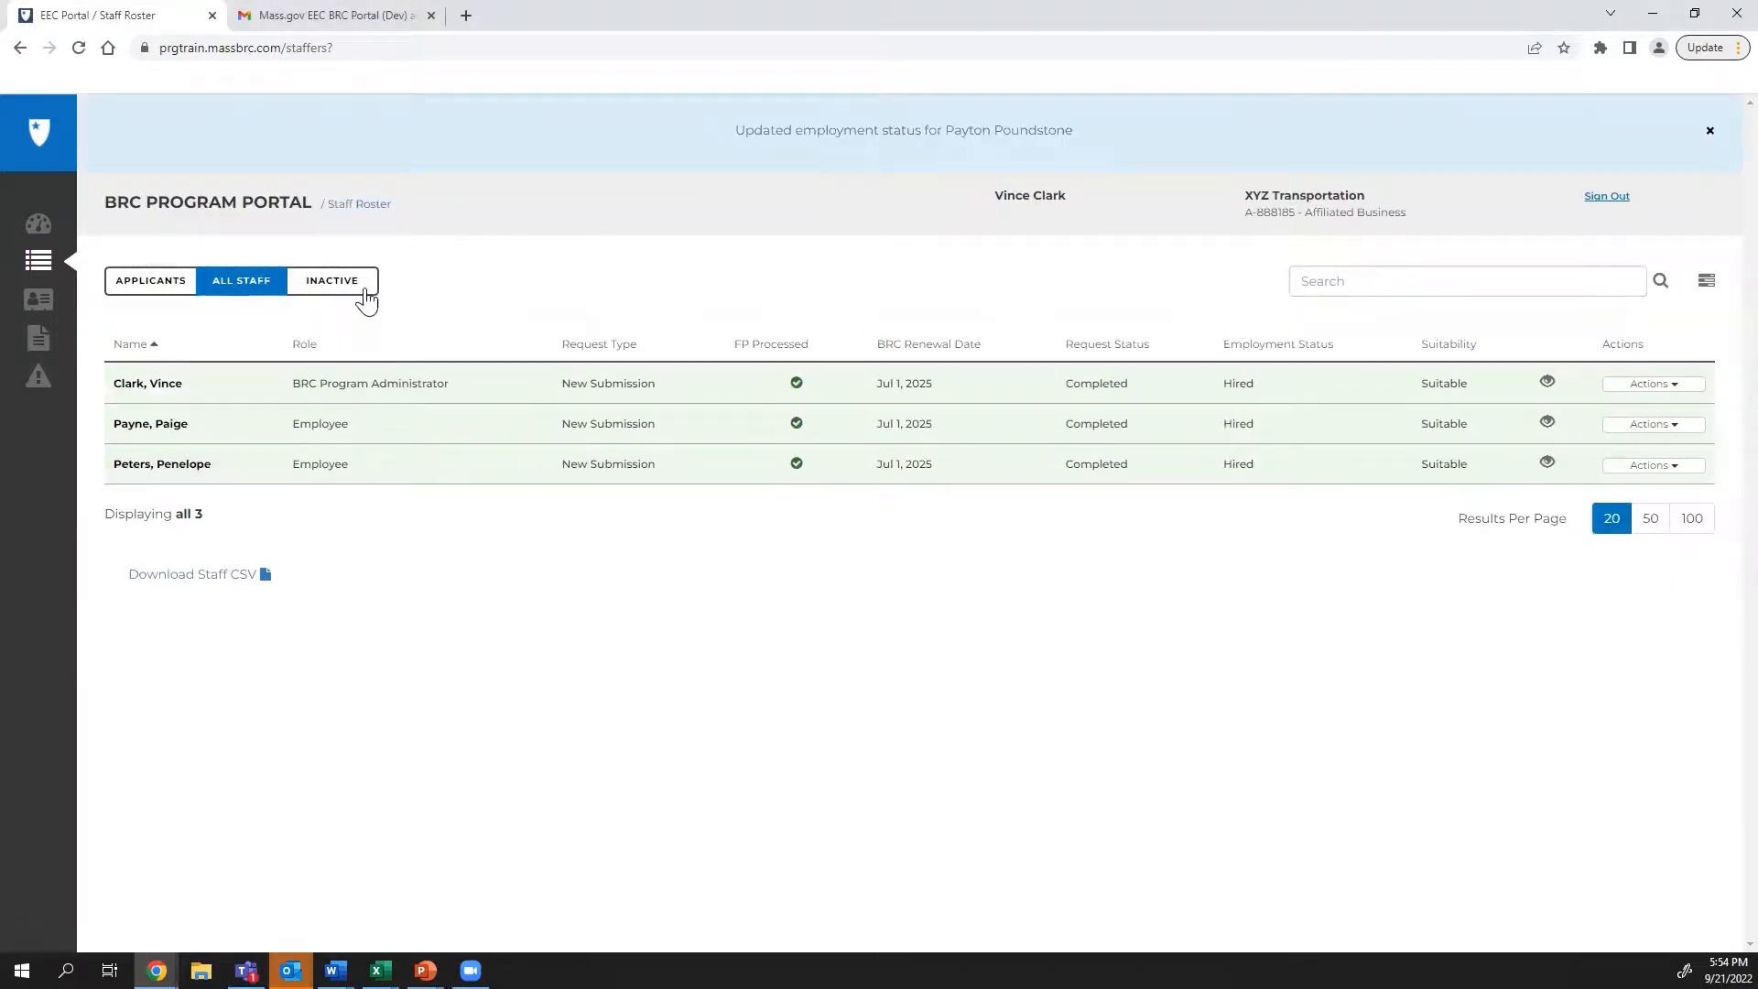
{"action": "left_click", "coordinate": [332, 281]}
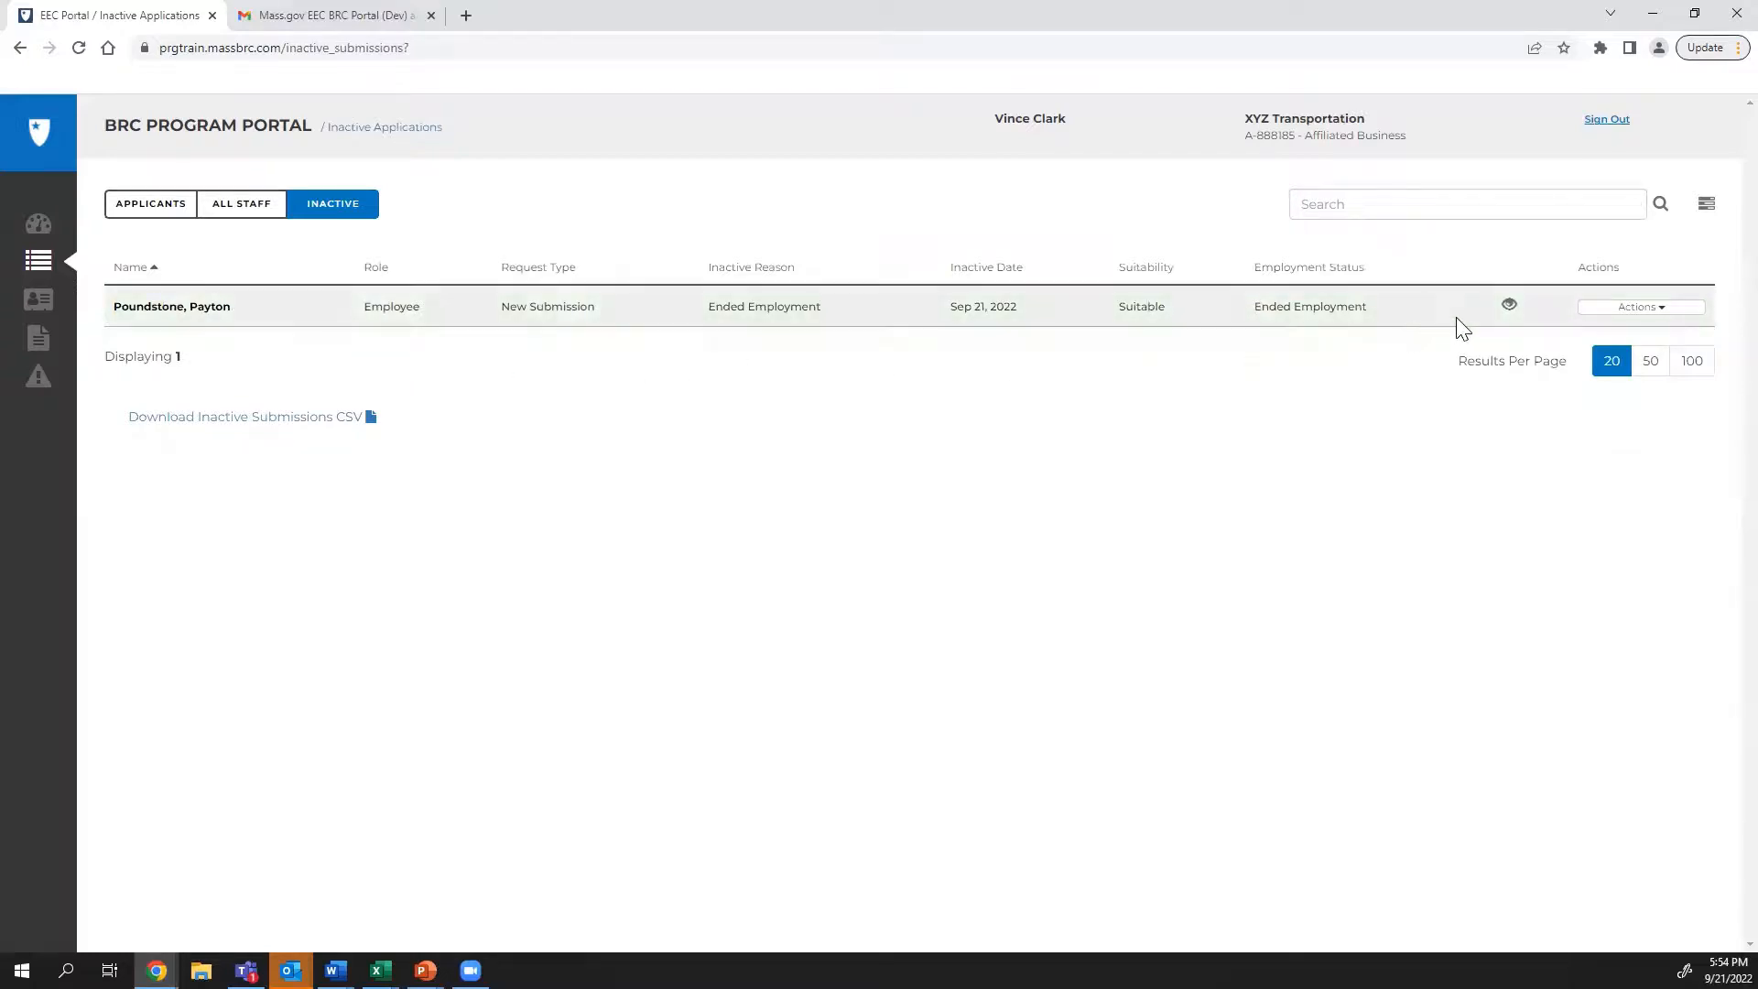
{"action": "mouse_move", "coordinate": [1638, 306]}
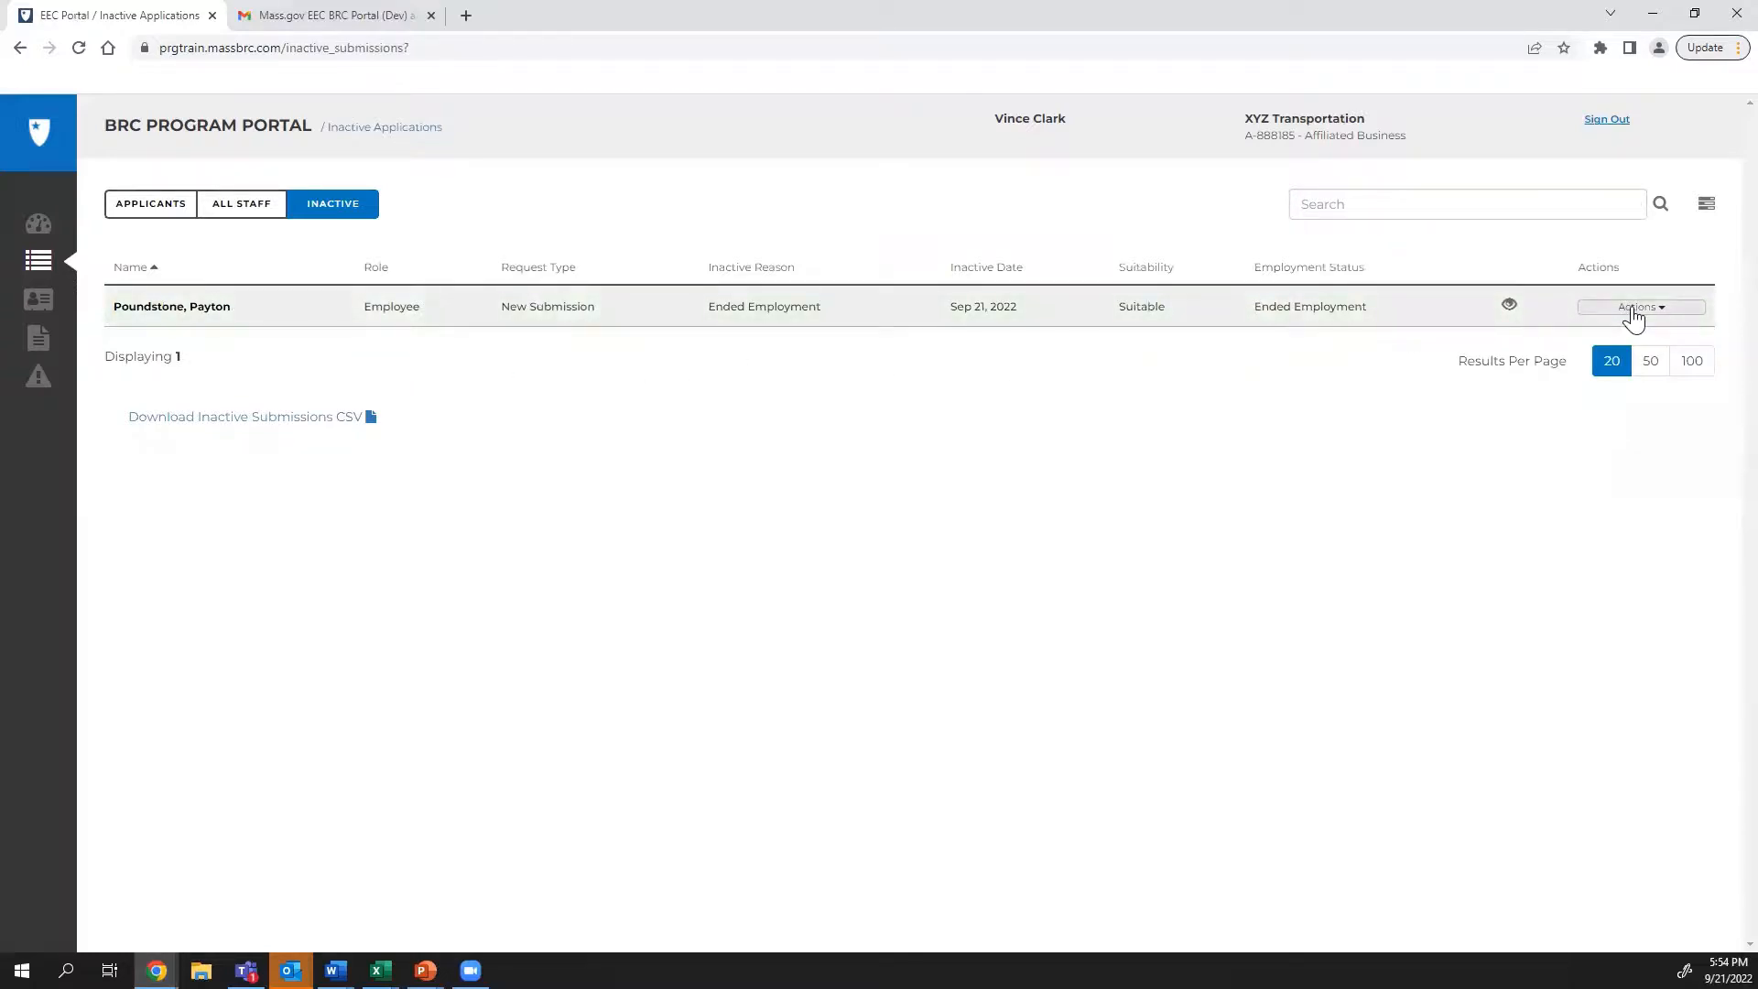
{"action": "left_click", "coordinate": [1639, 305]}
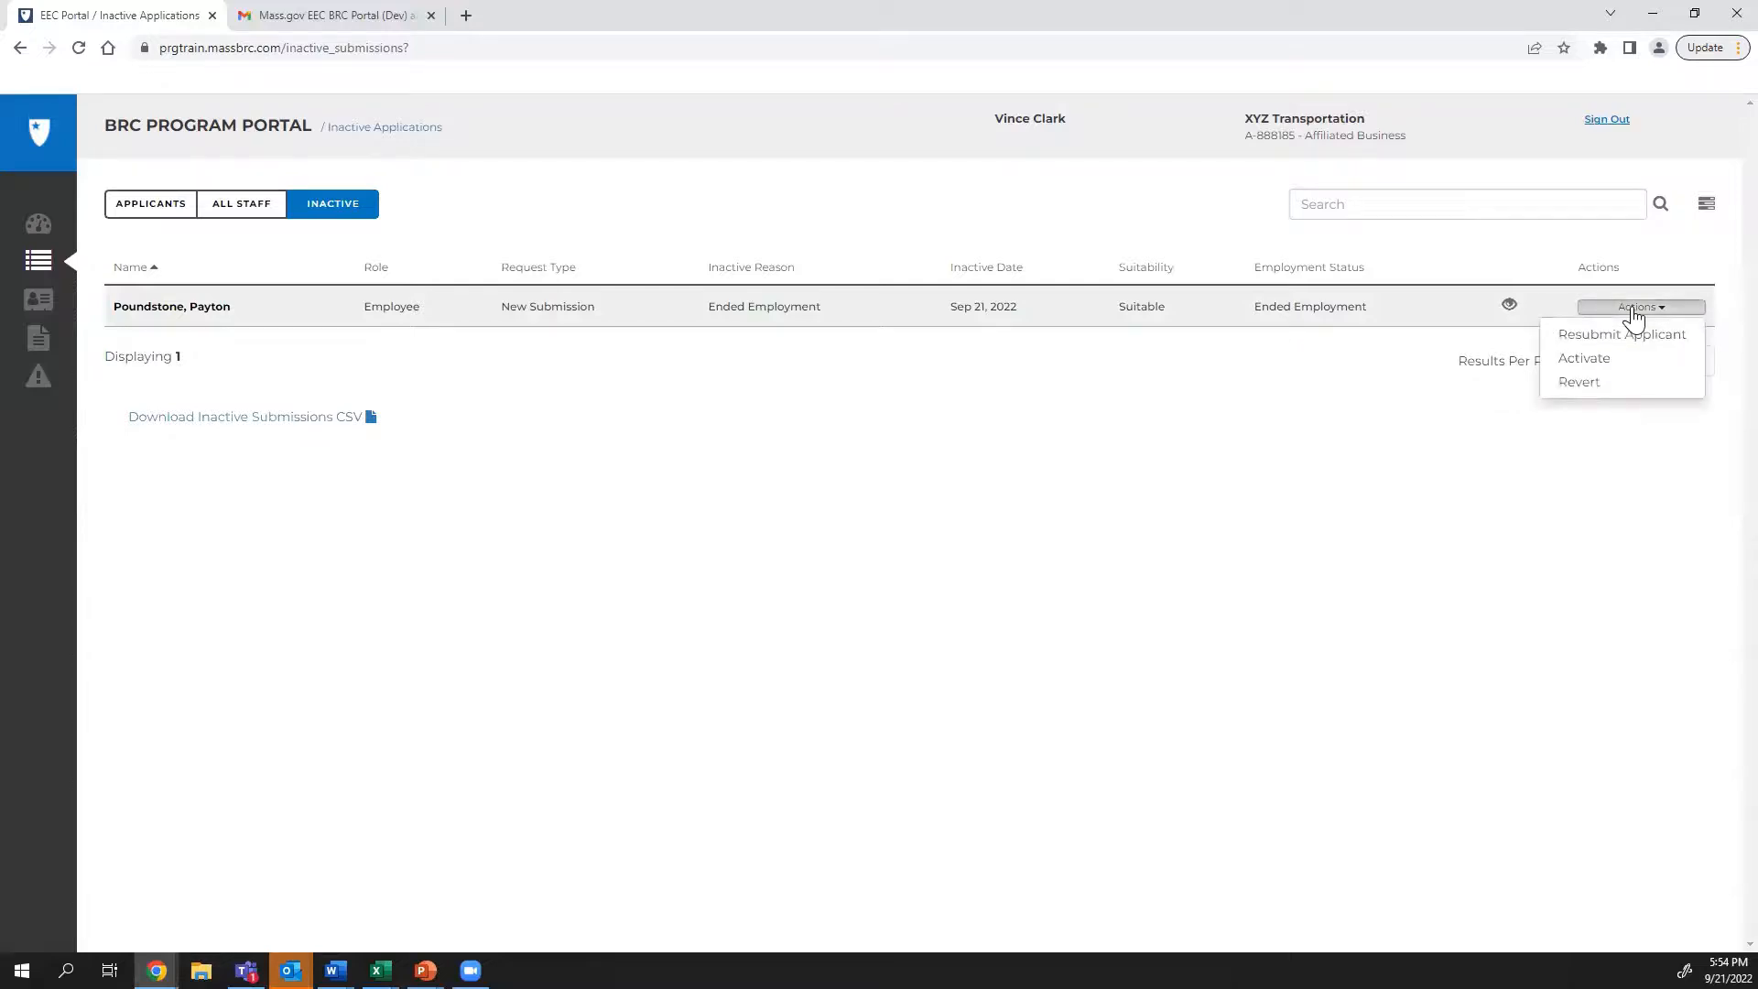
{"action": "mouse_move", "coordinate": [1623, 361]}
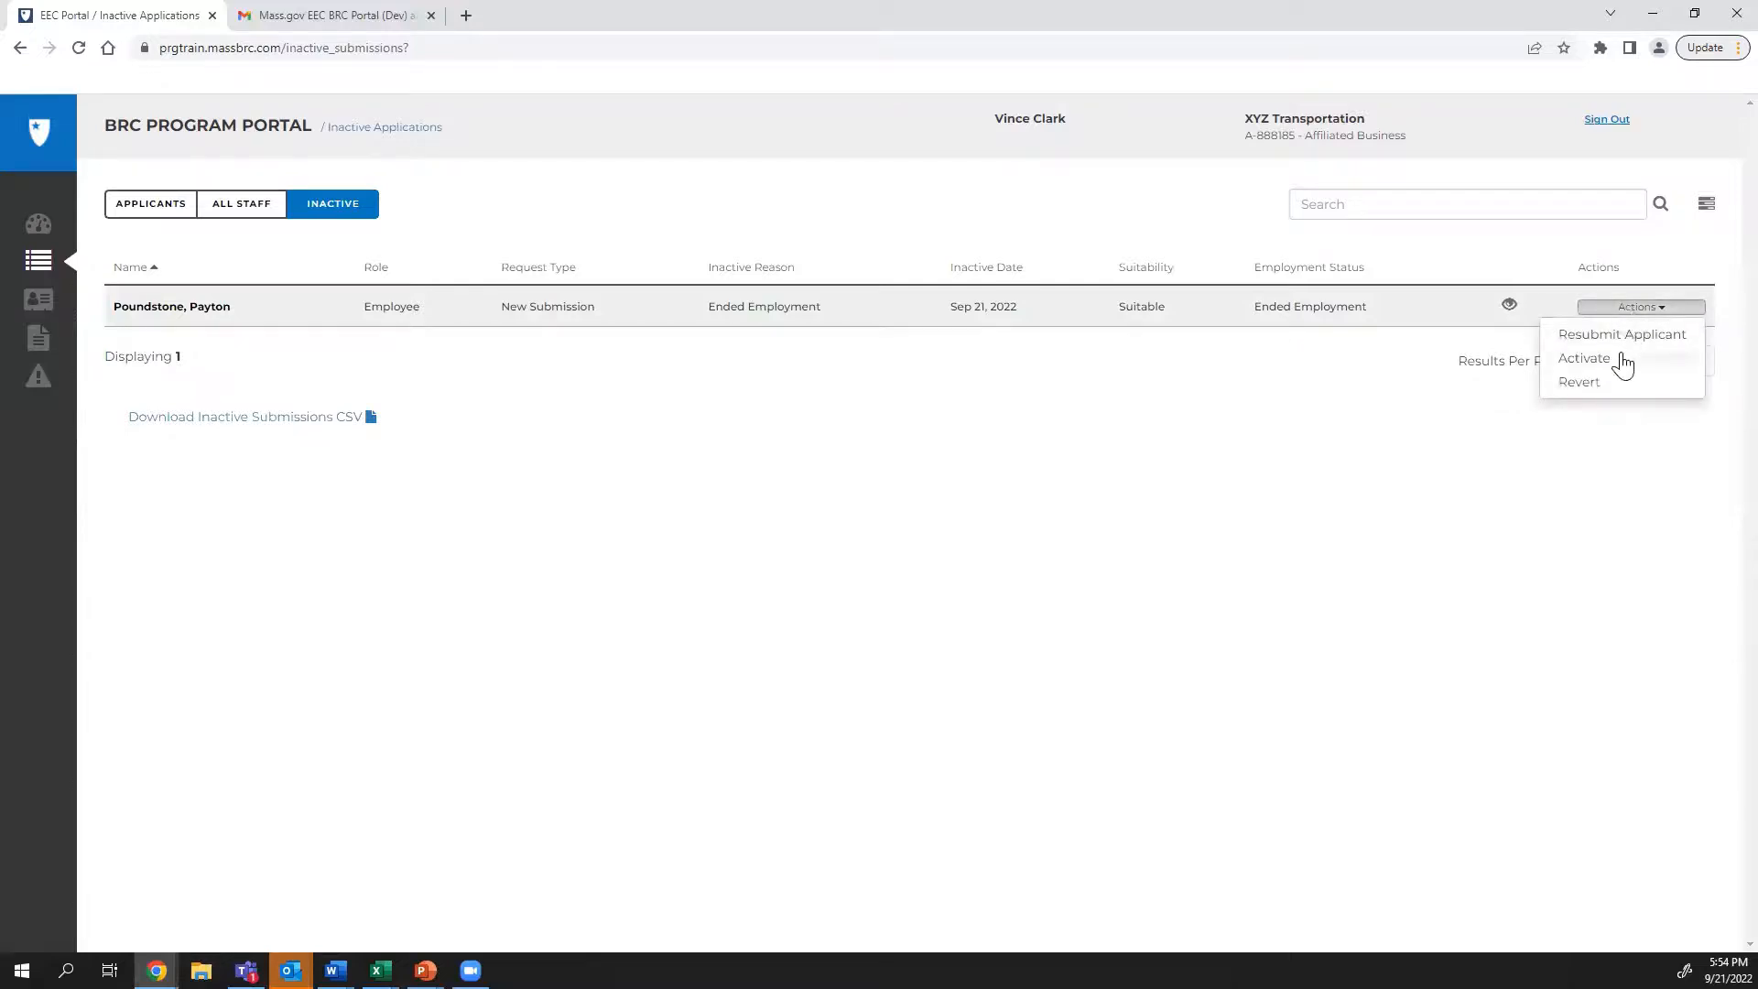
{"action": "left_click", "coordinate": [1584, 358]}
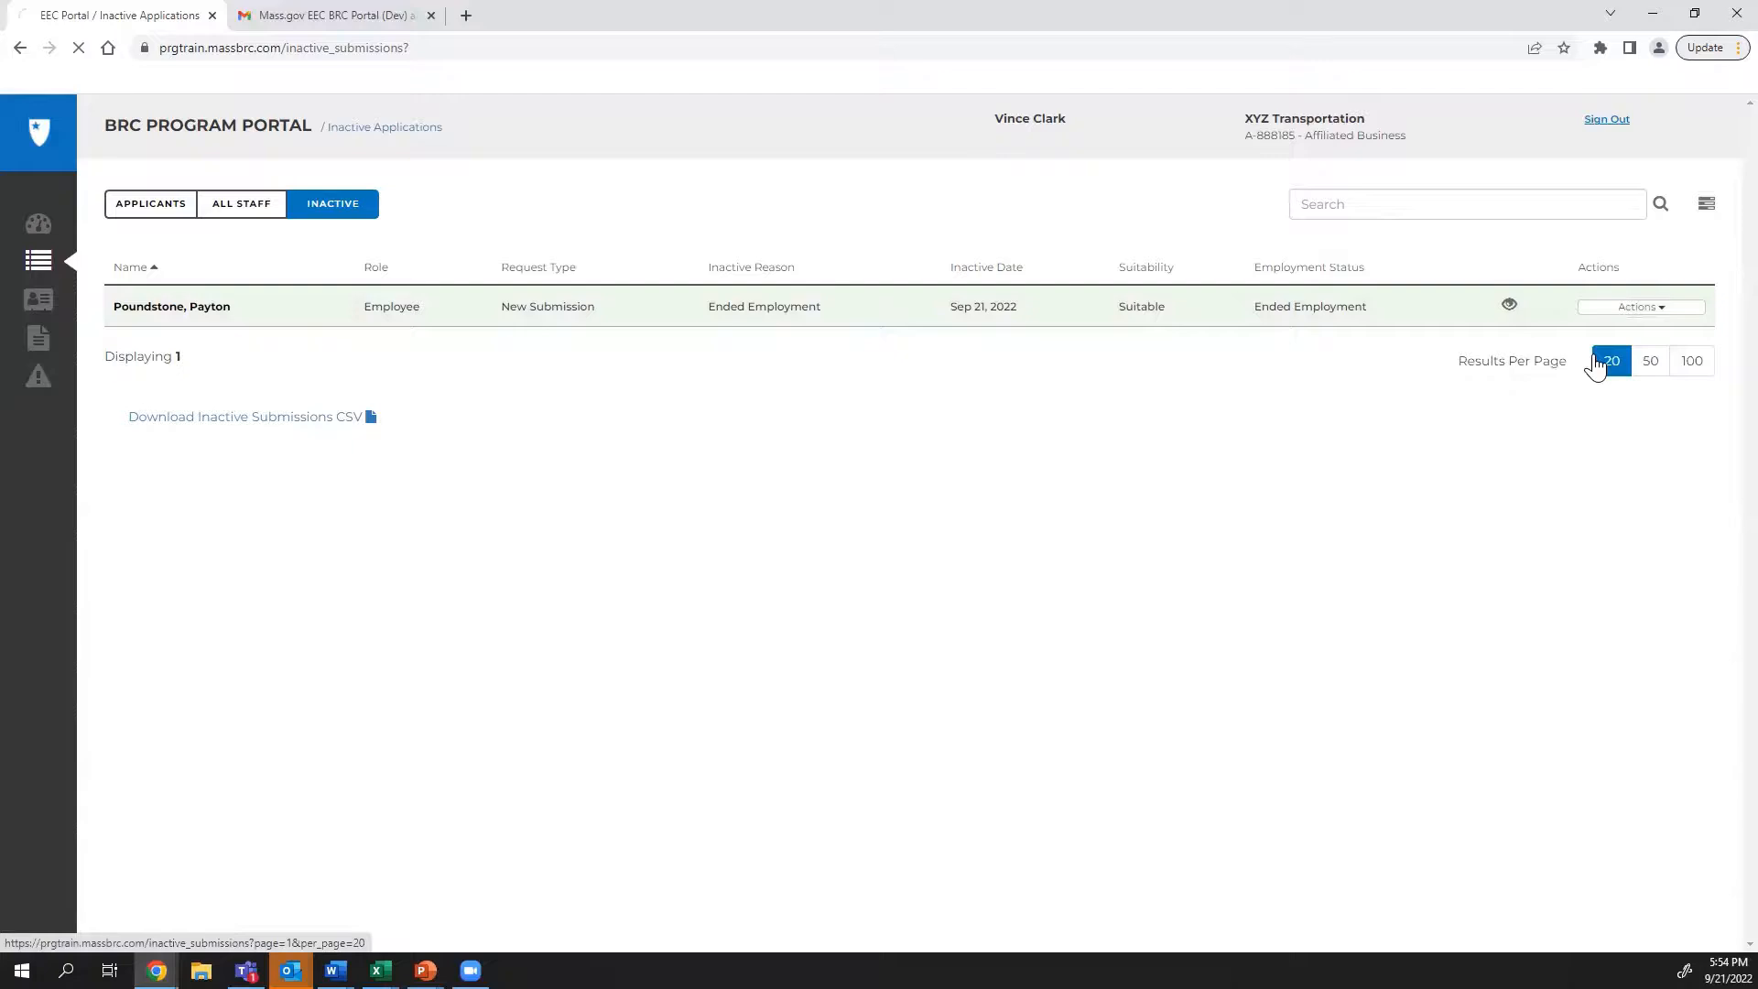
{"action": "left_click", "coordinate": [241, 203]}
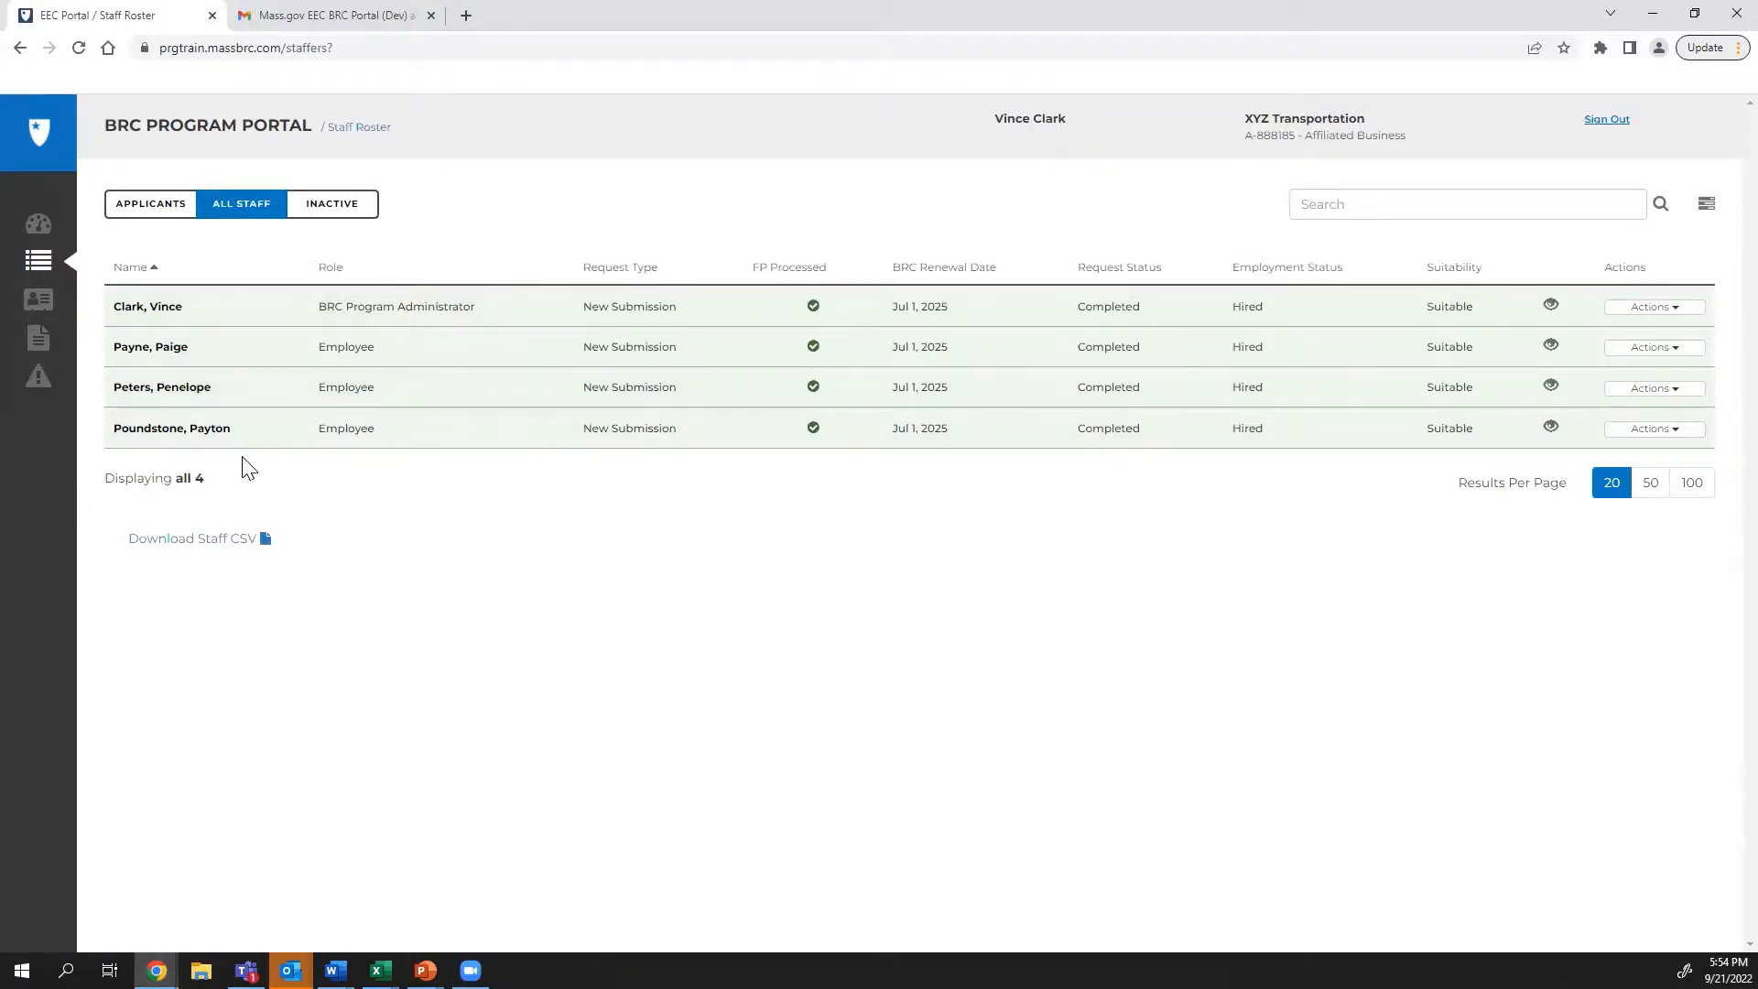
{"action": "mouse_move", "coordinate": [67, 253]}
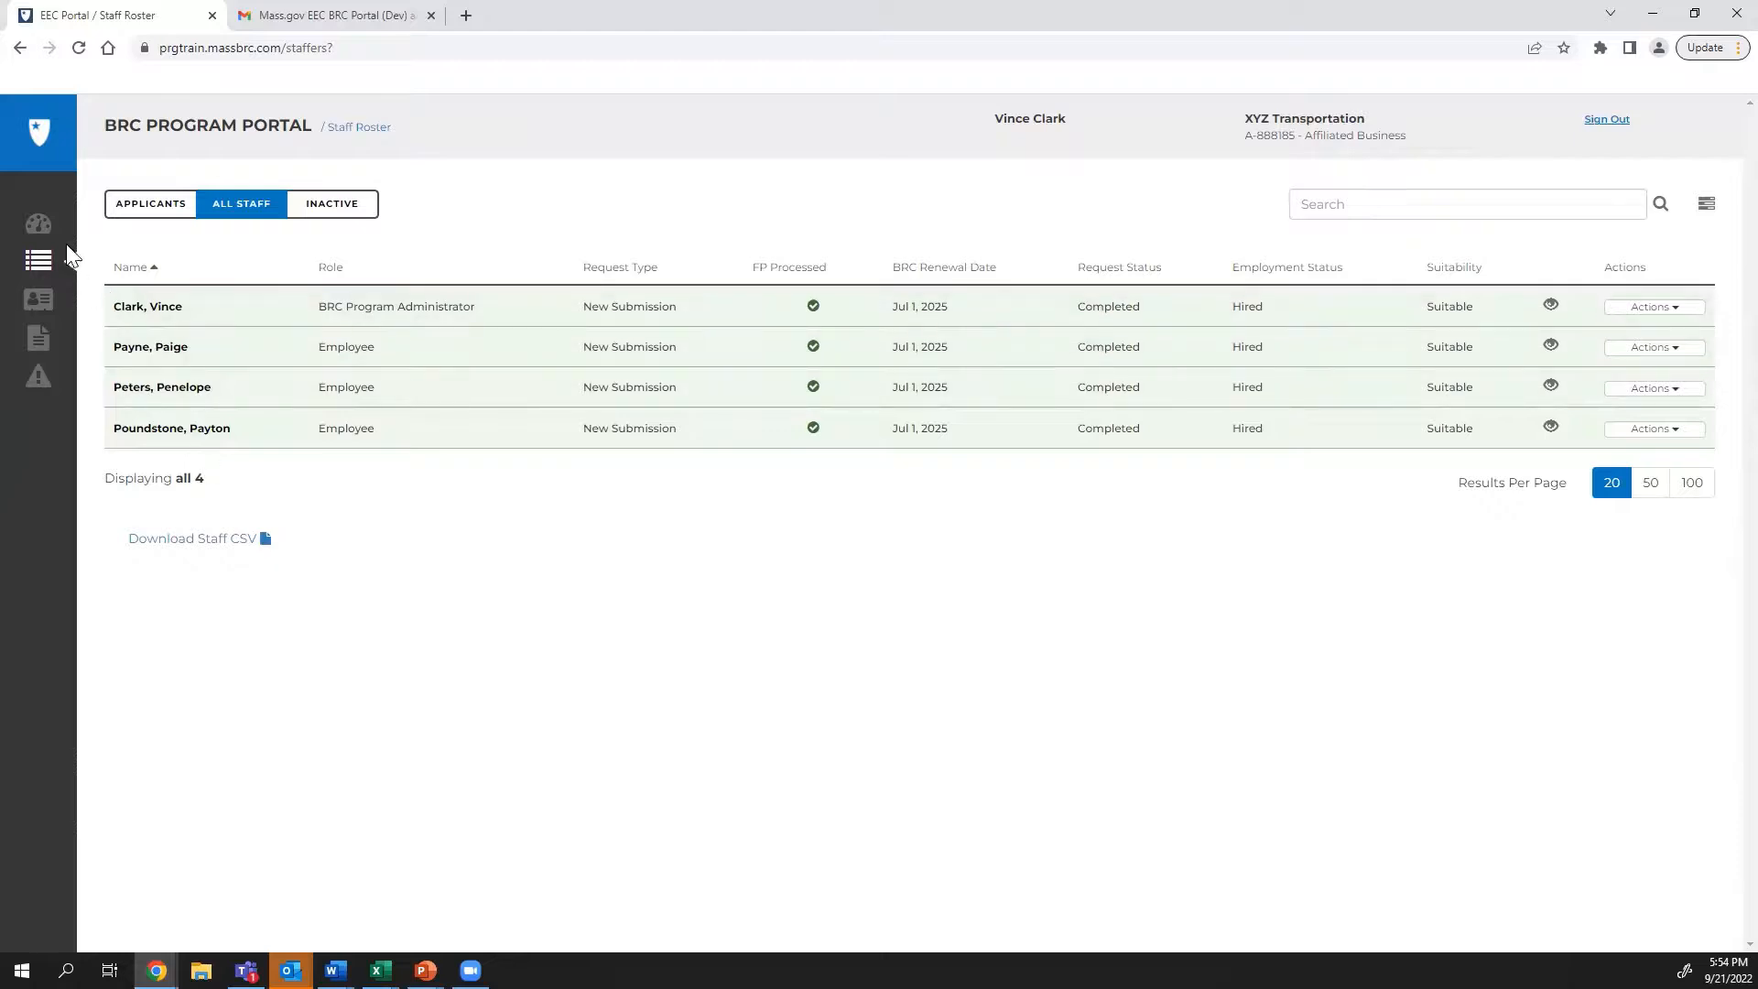
Open the dashboard showing two applicants awaiting confirmation and one expired BRC alert.
{"action": "left_click", "coordinate": [38, 224]}
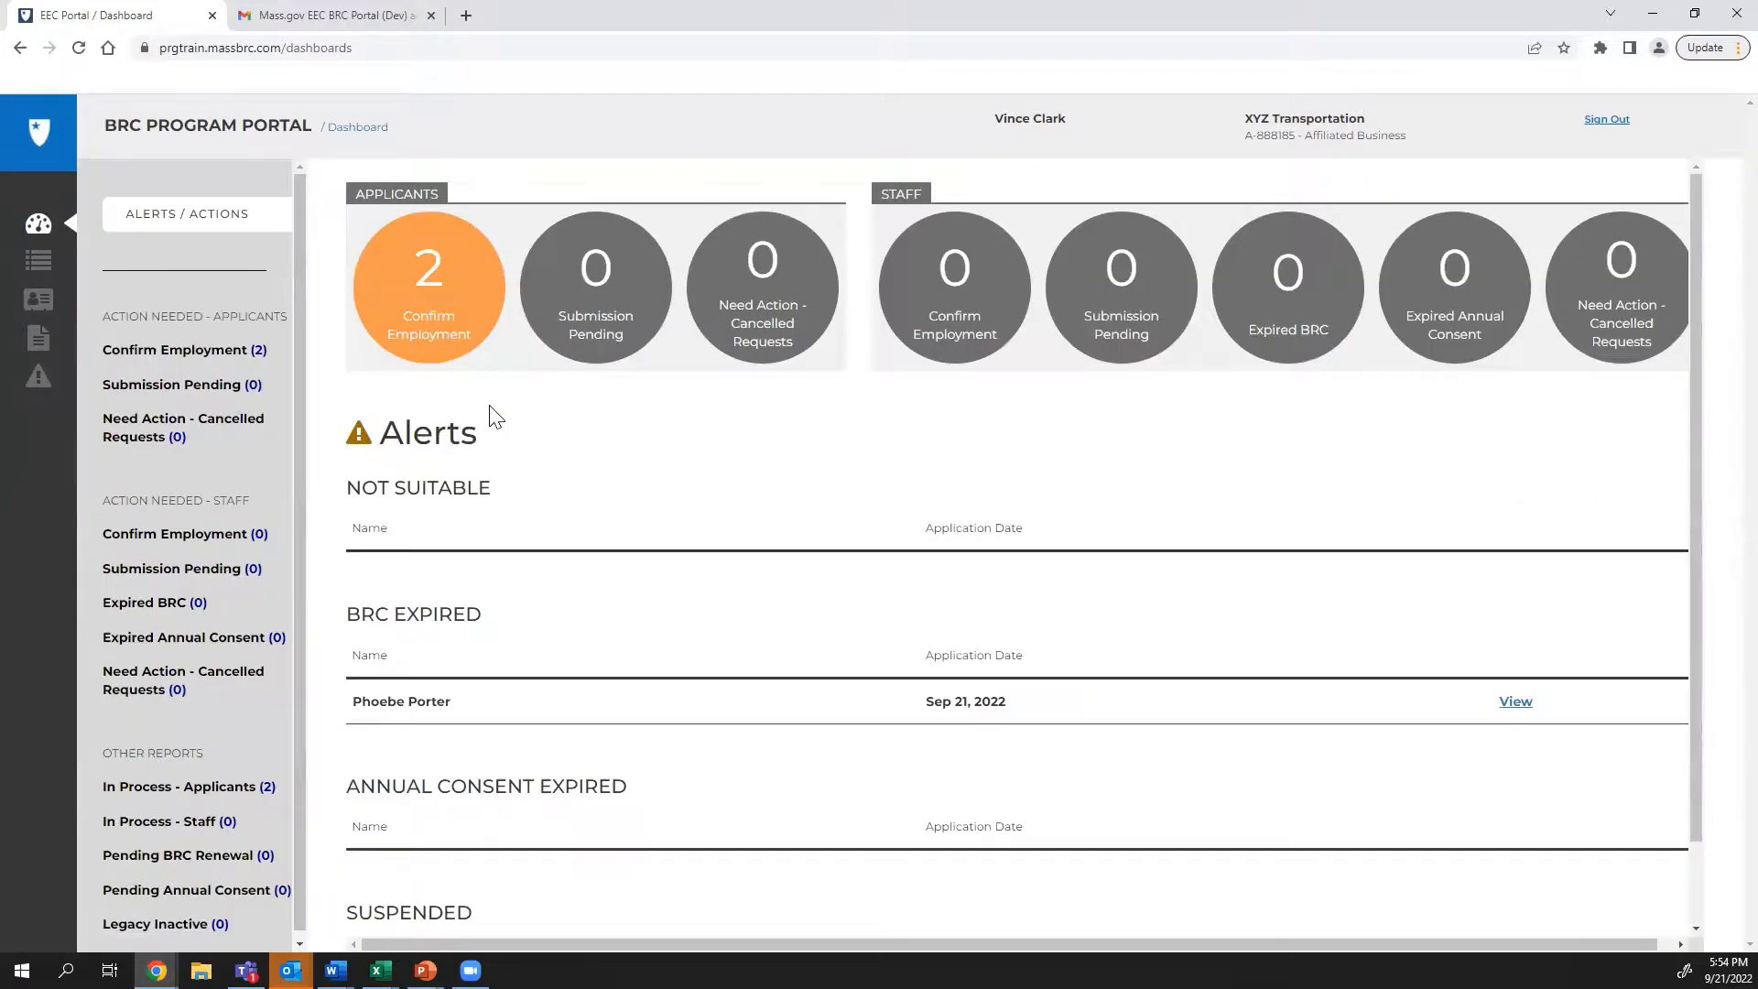
{"action": "mouse_move", "coordinate": [539, 391]}
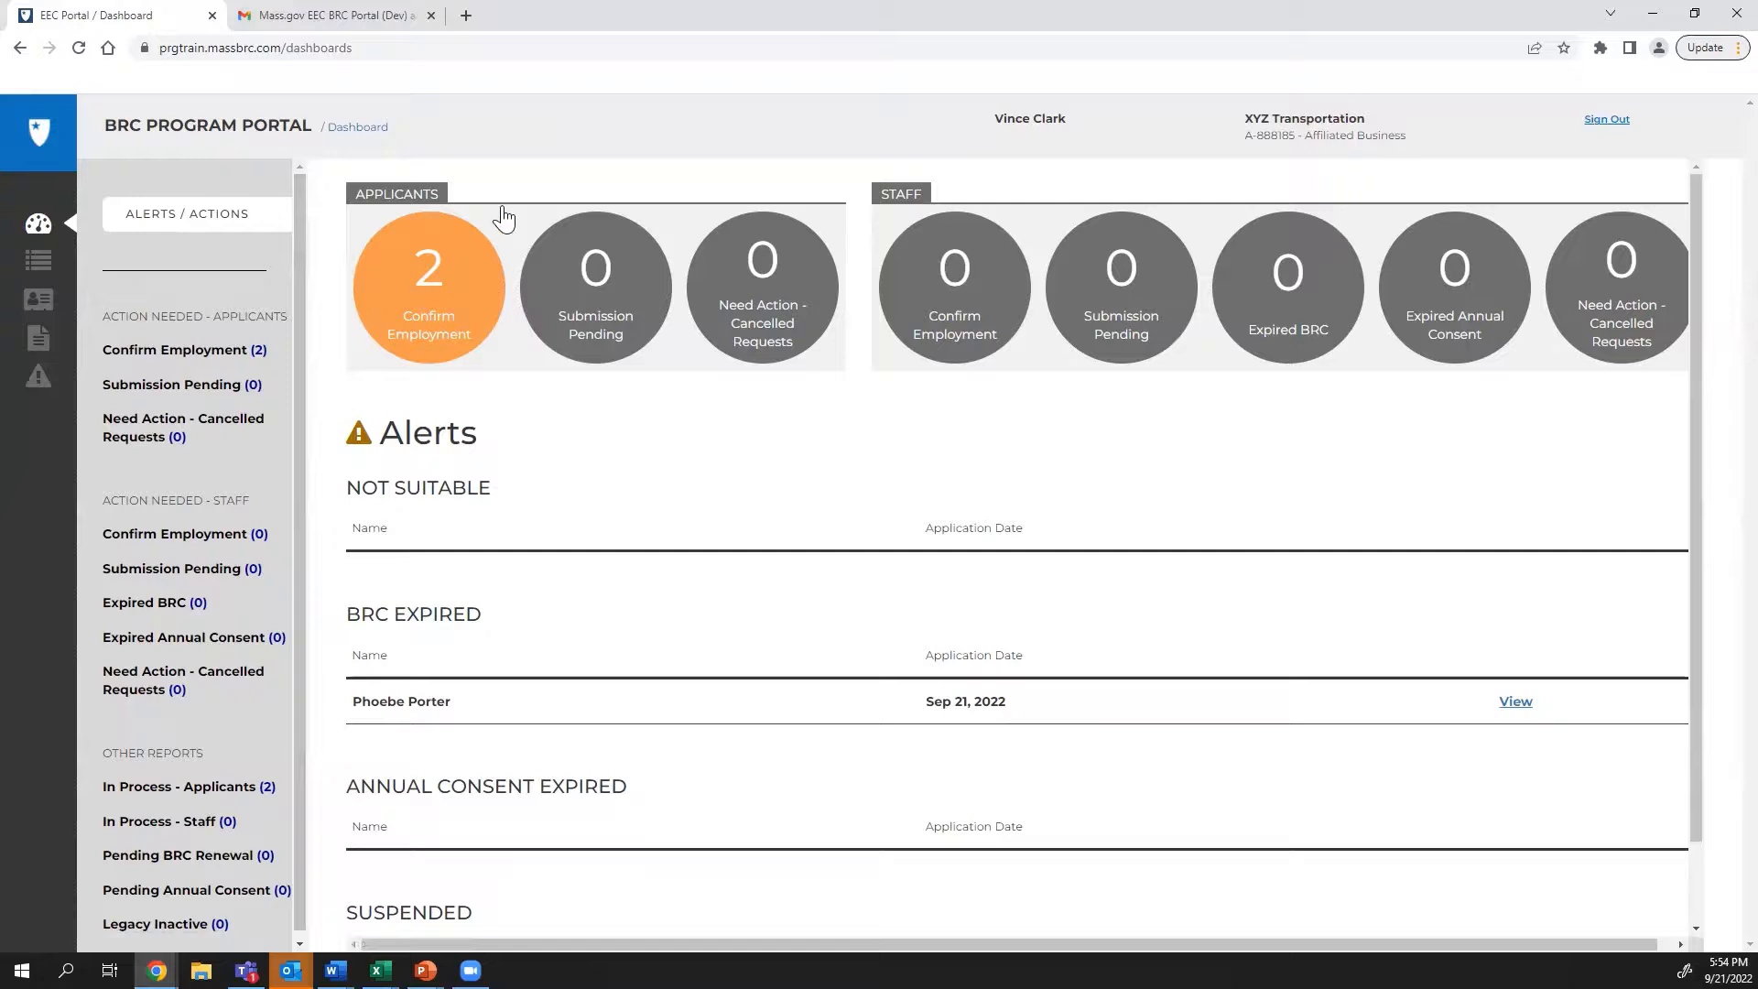
{"action": "mouse_move", "coordinate": [477, 387]}
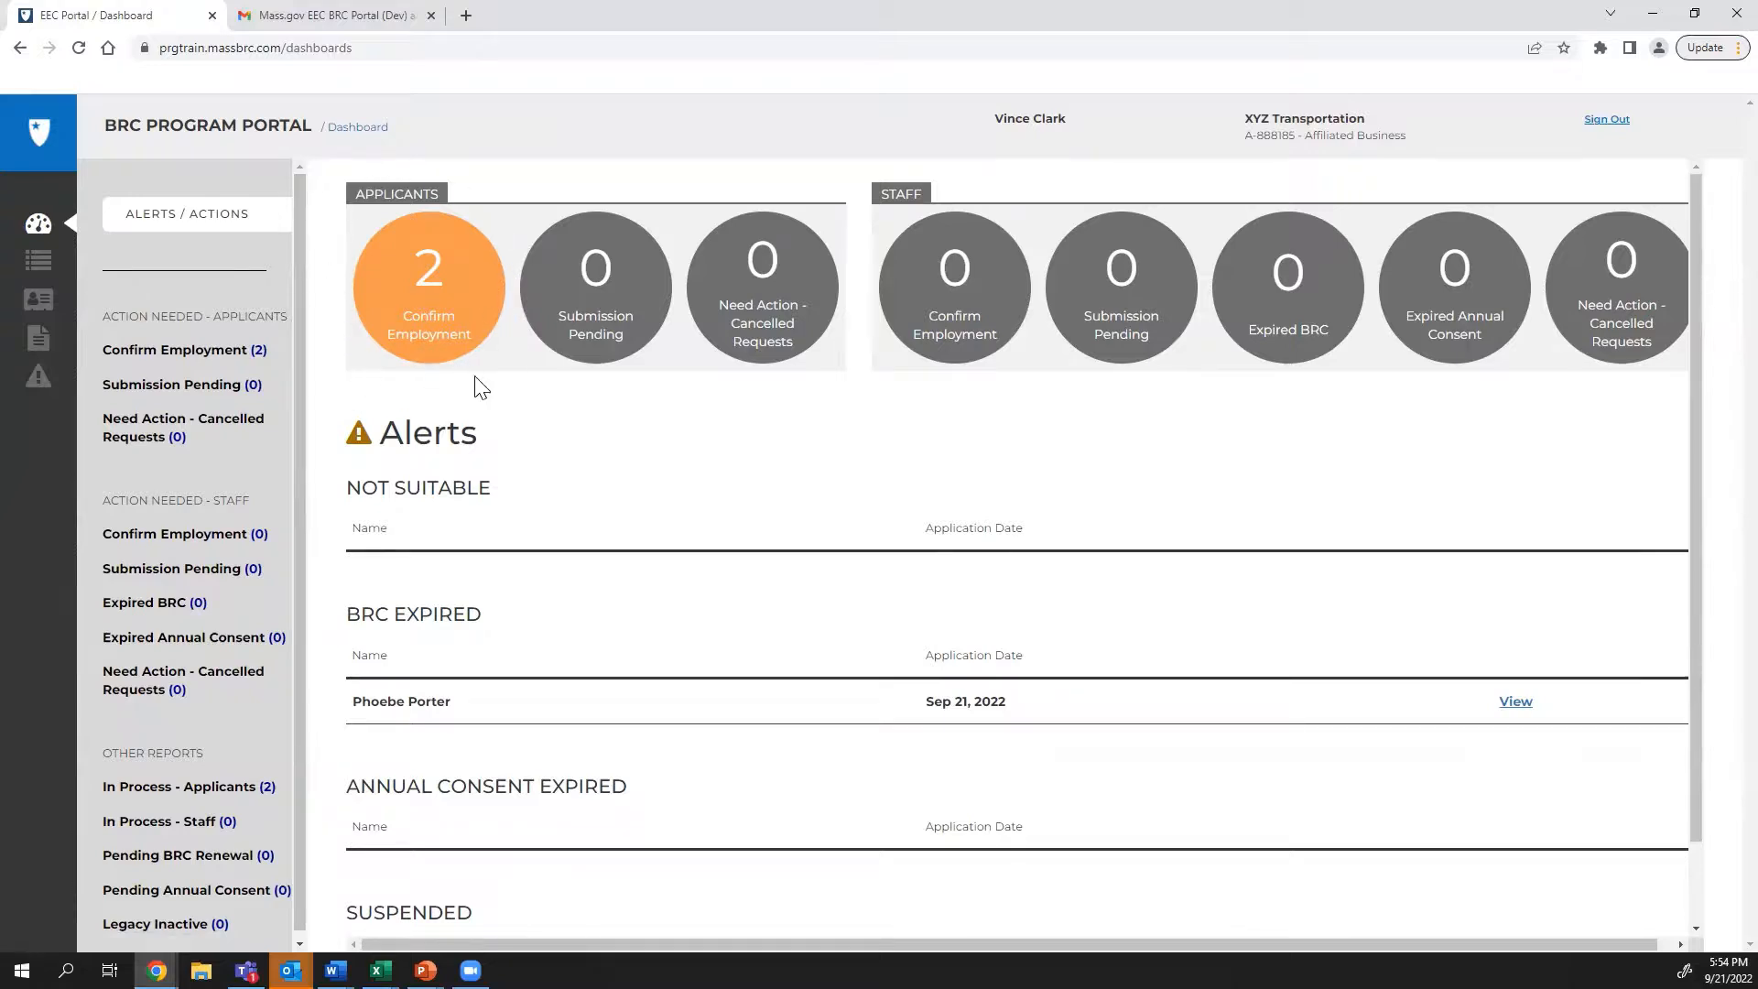
{"action": "mouse_move", "coordinate": [572, 456]}
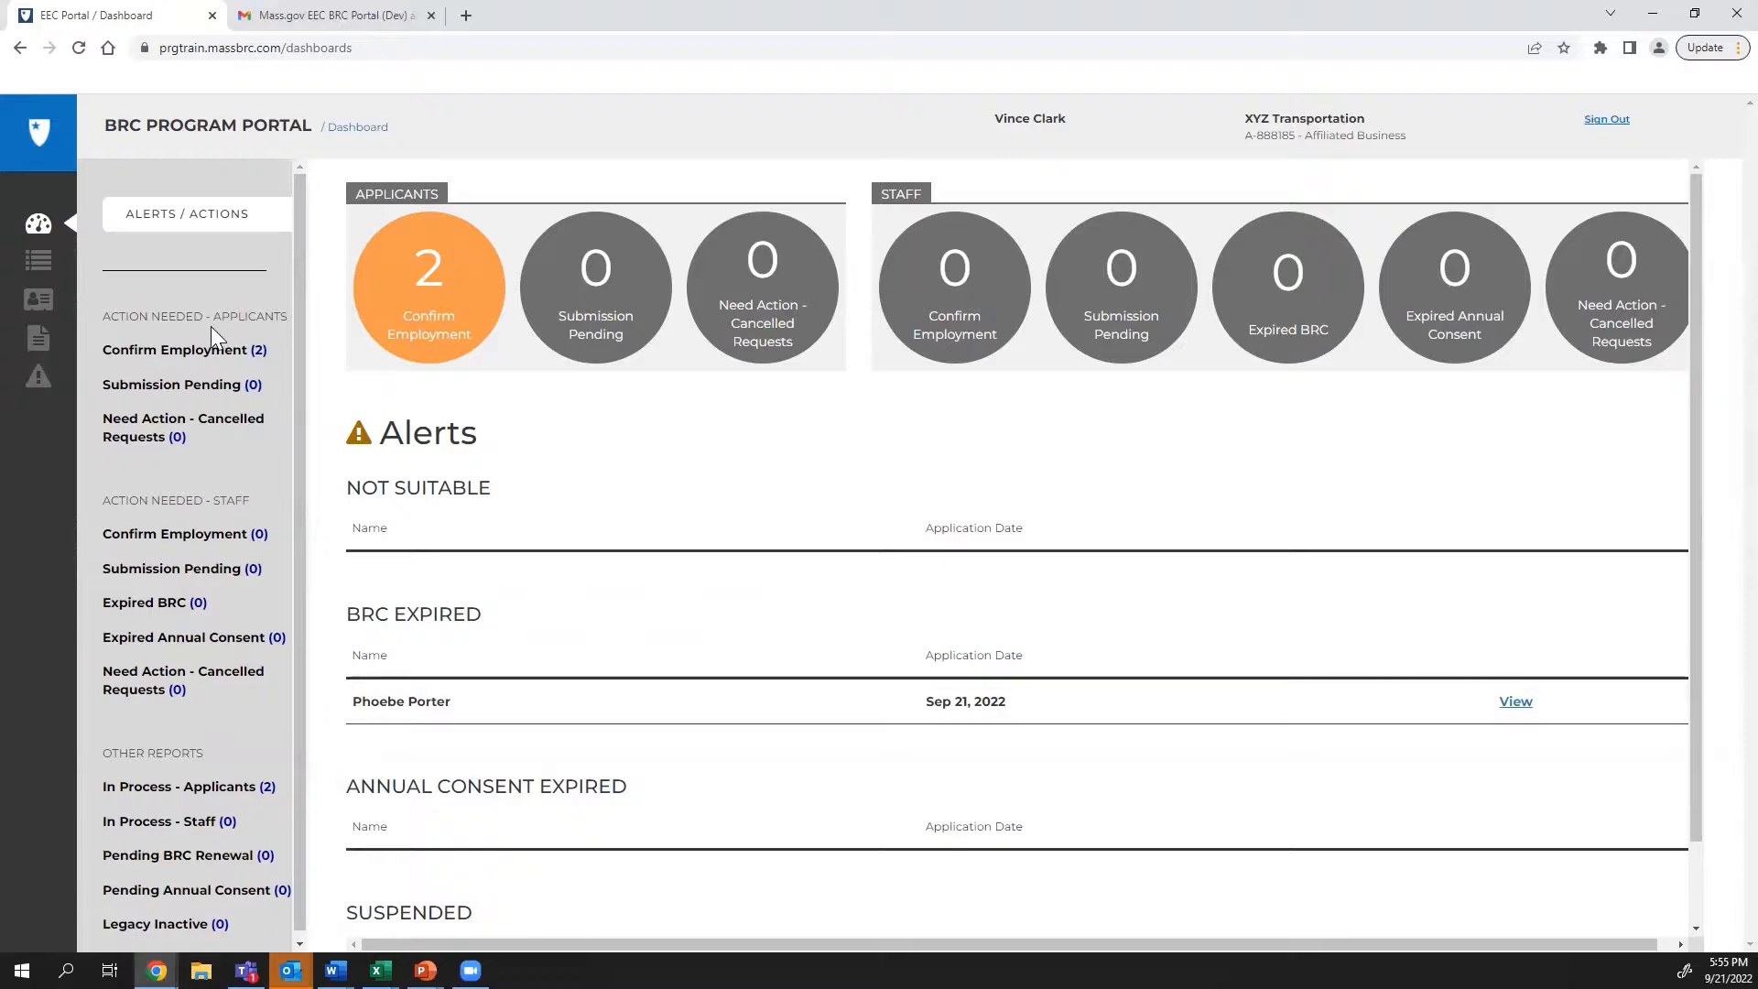
List applicants needing employment confirmation, reset all filters, and open the New Submission form.
{"action": "left_click", "coordinate": [175, 349]}
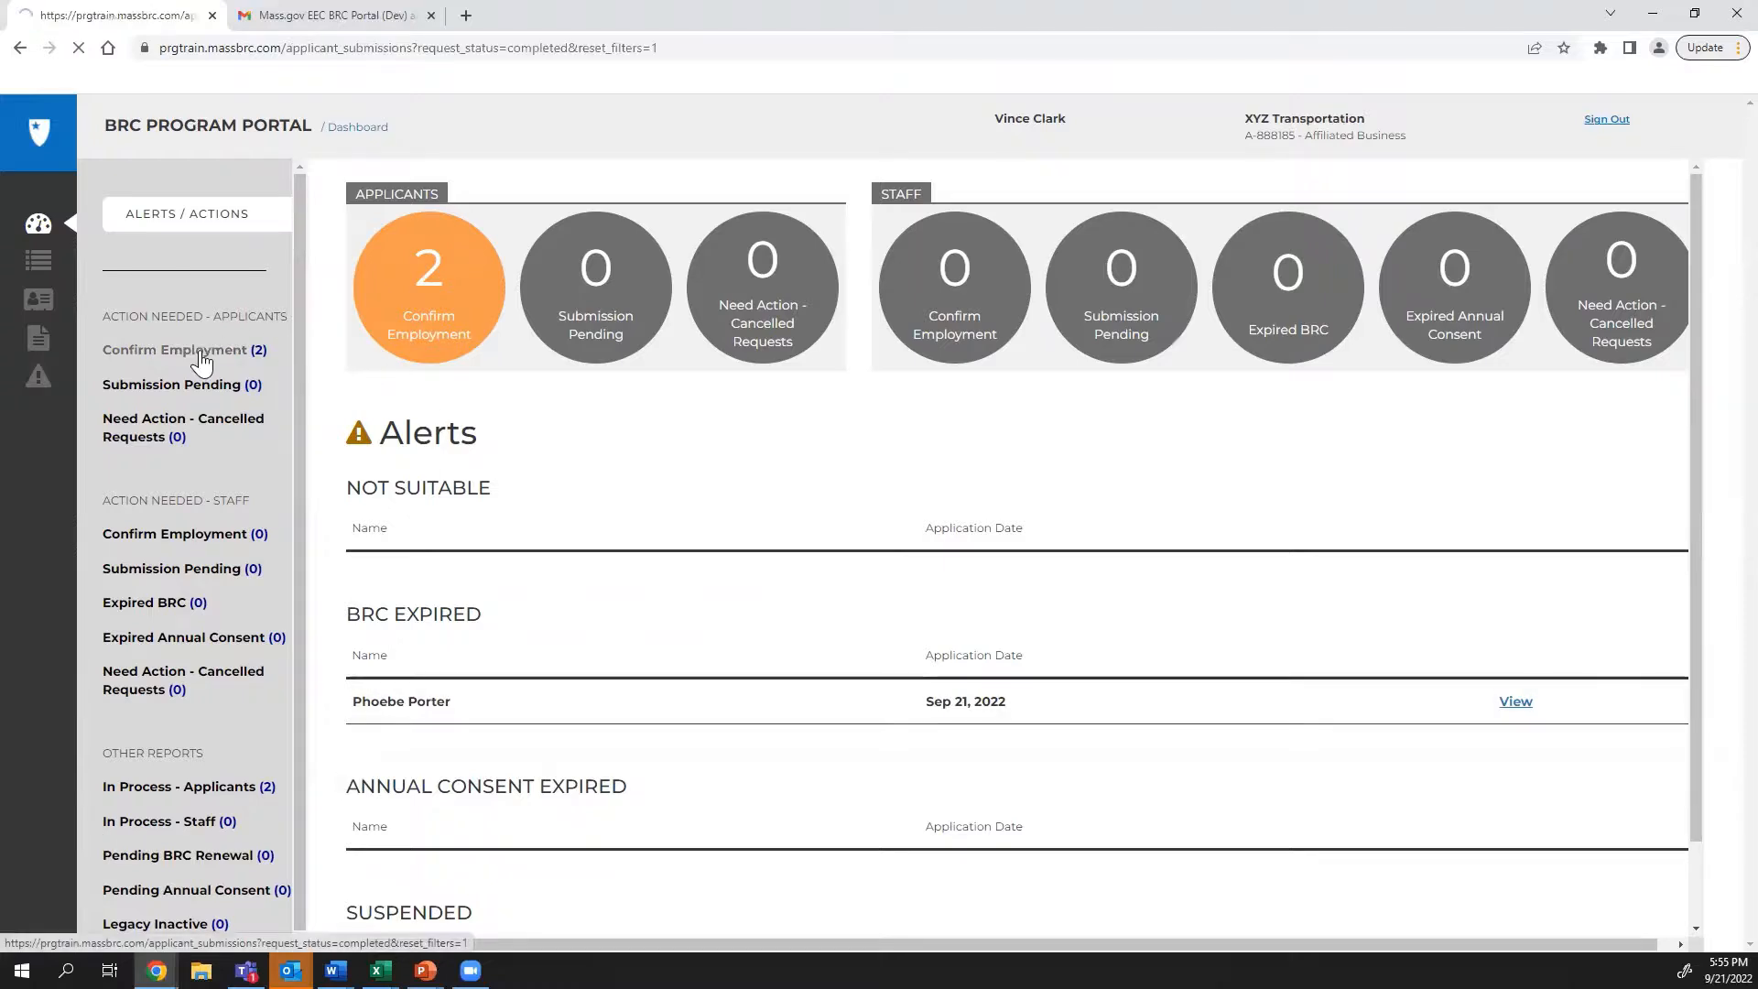
{"action": "left_click", "coordinate": [176, 349]}
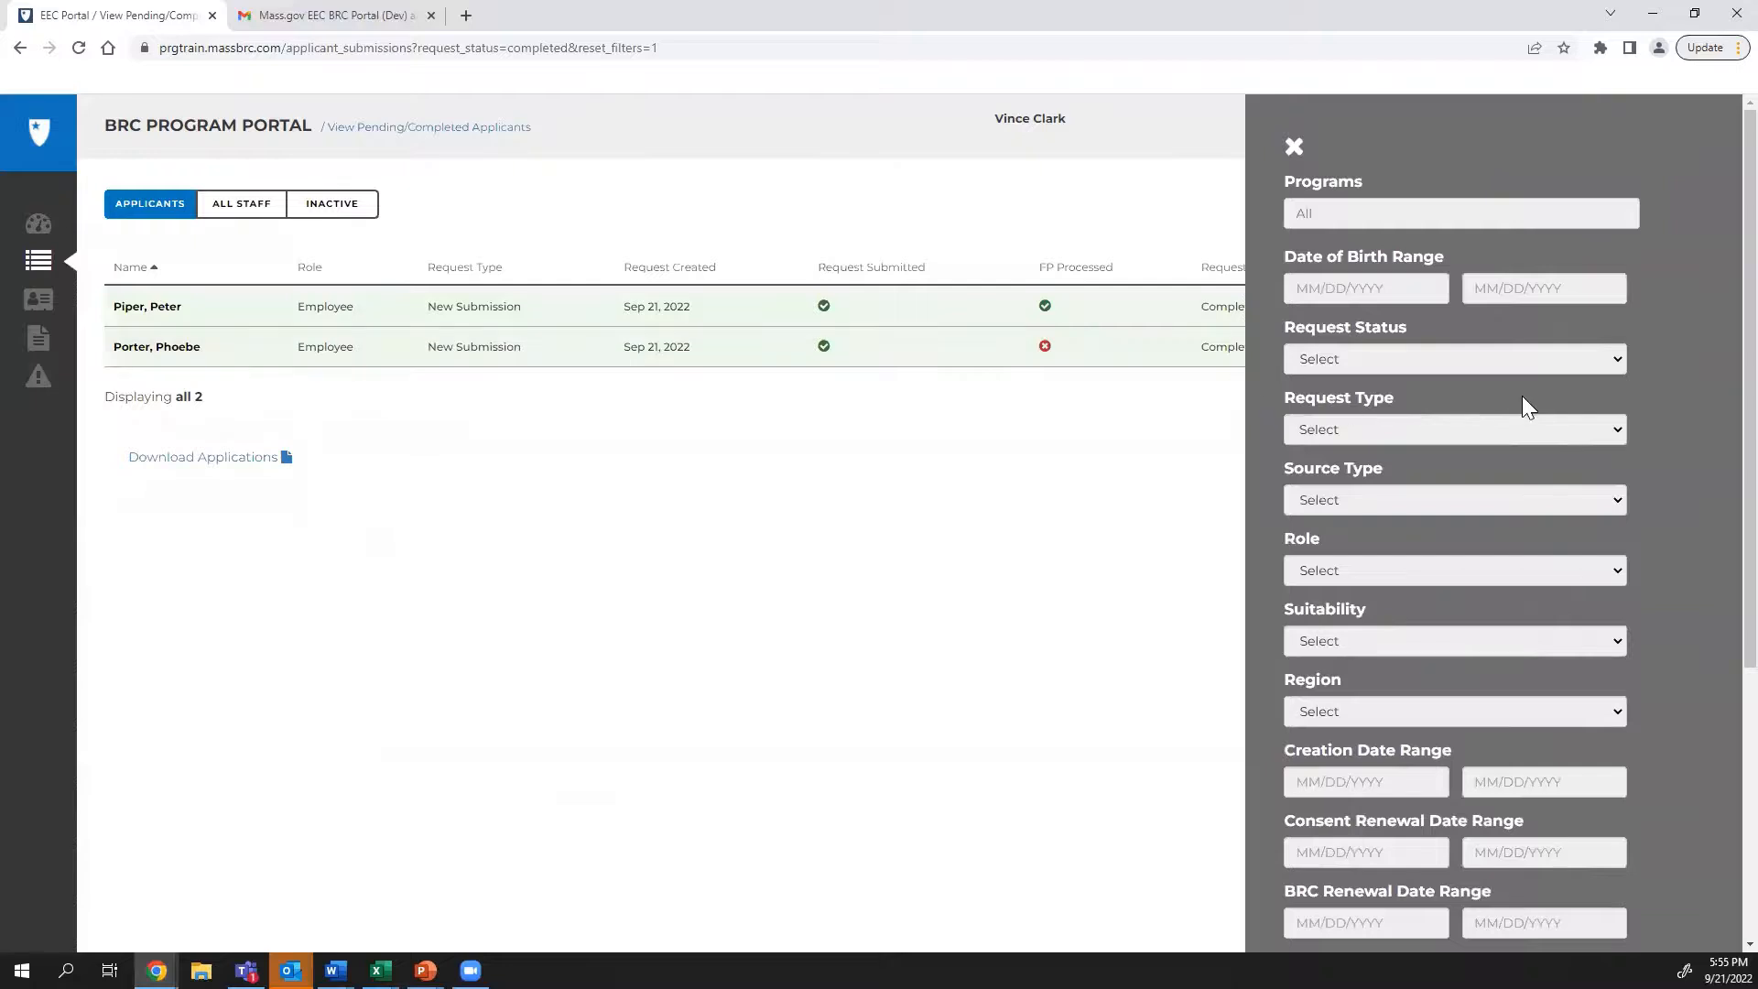
{"action": "scroll", "scroll_direction": "down", "scroll_amount": 3}
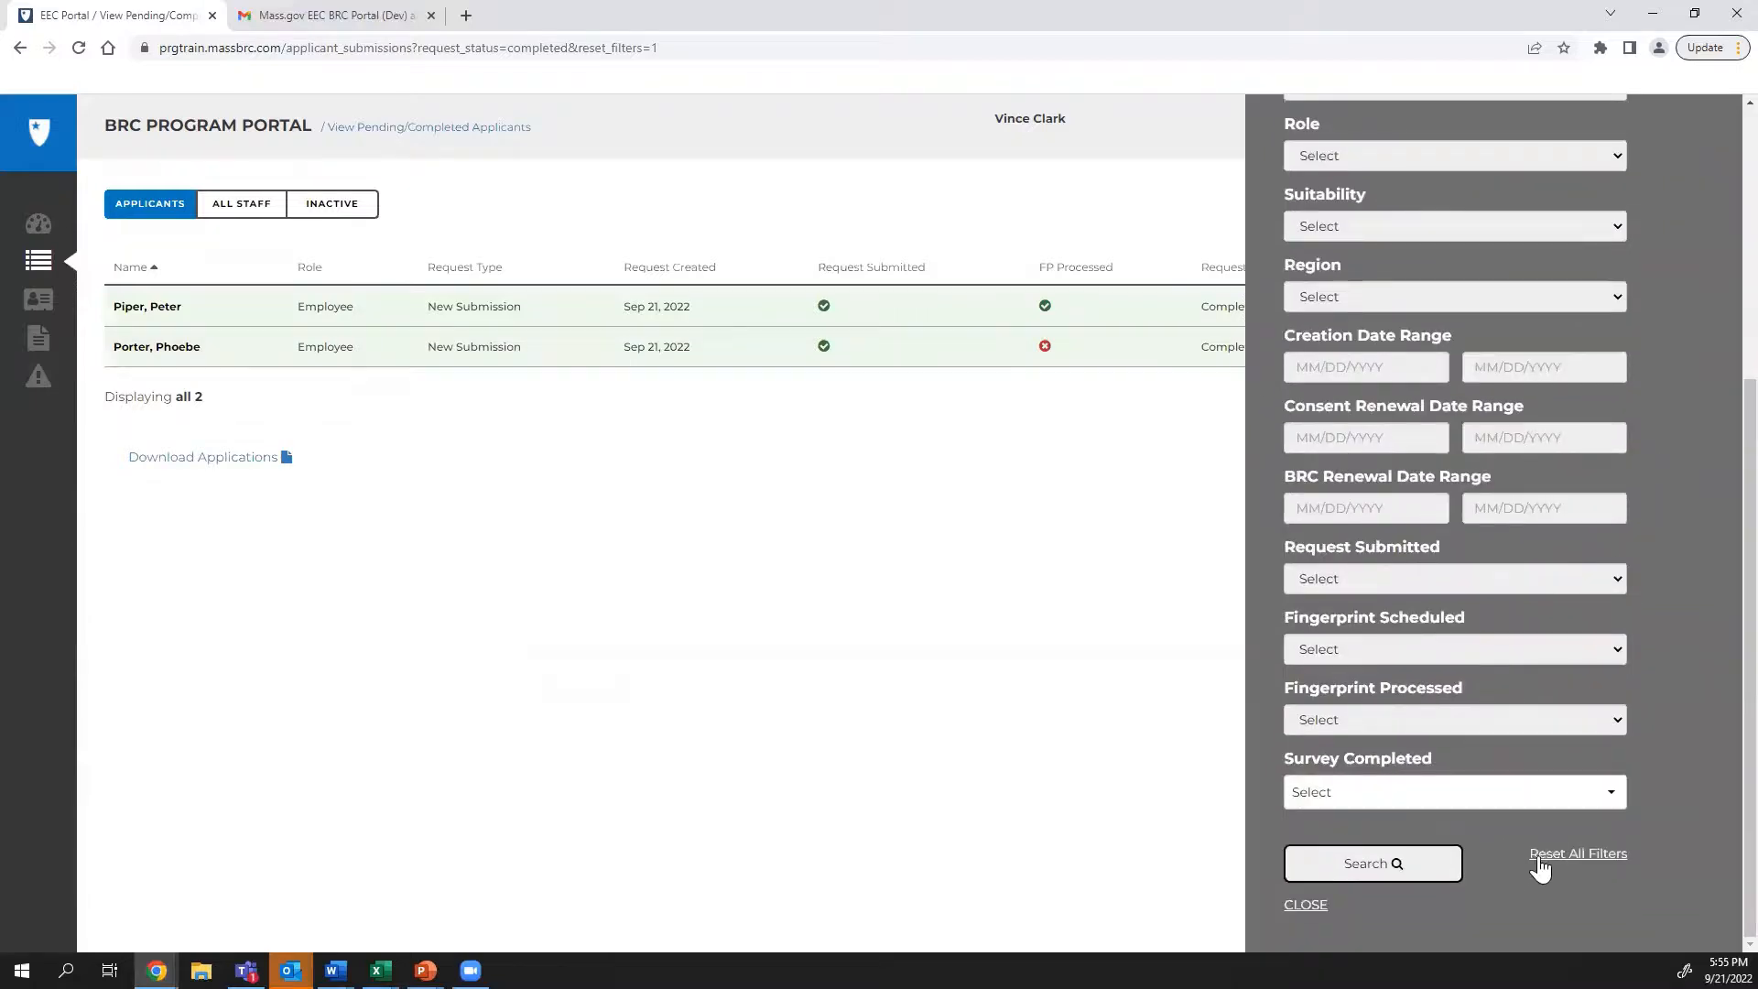
{"action": "left_click", "coordinate": [1578, 854]}
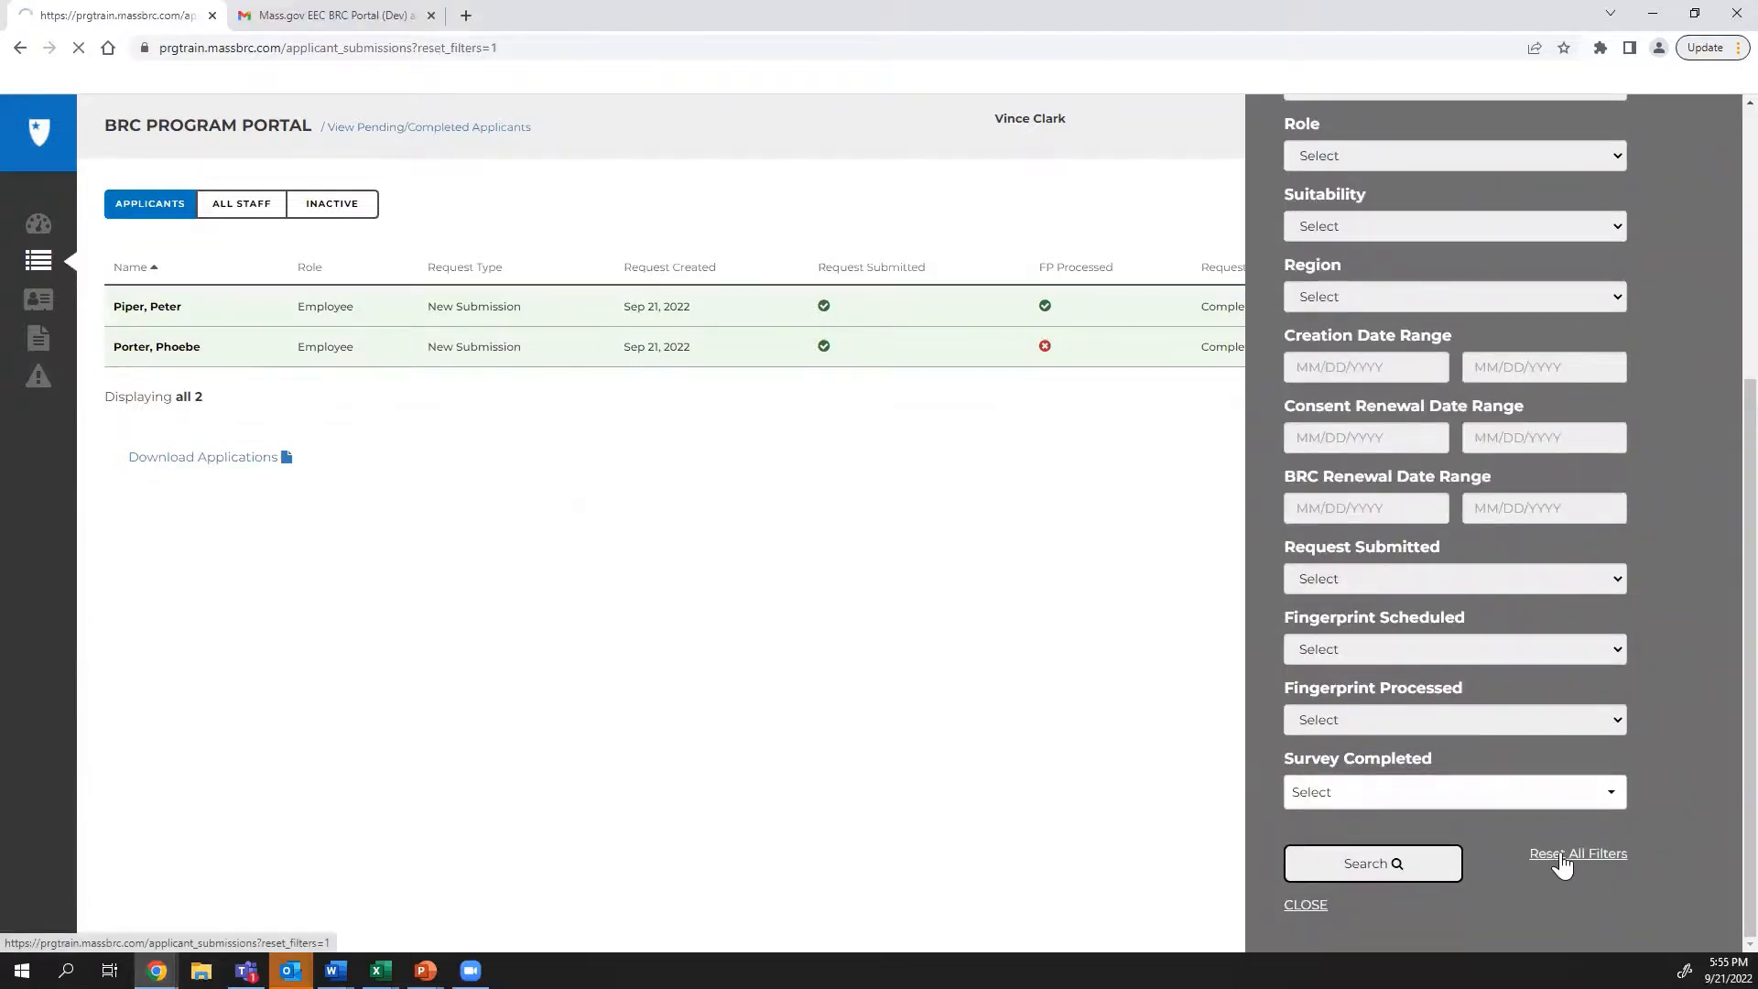
{"action": "left_click", "coordinate": [1578, 853]}
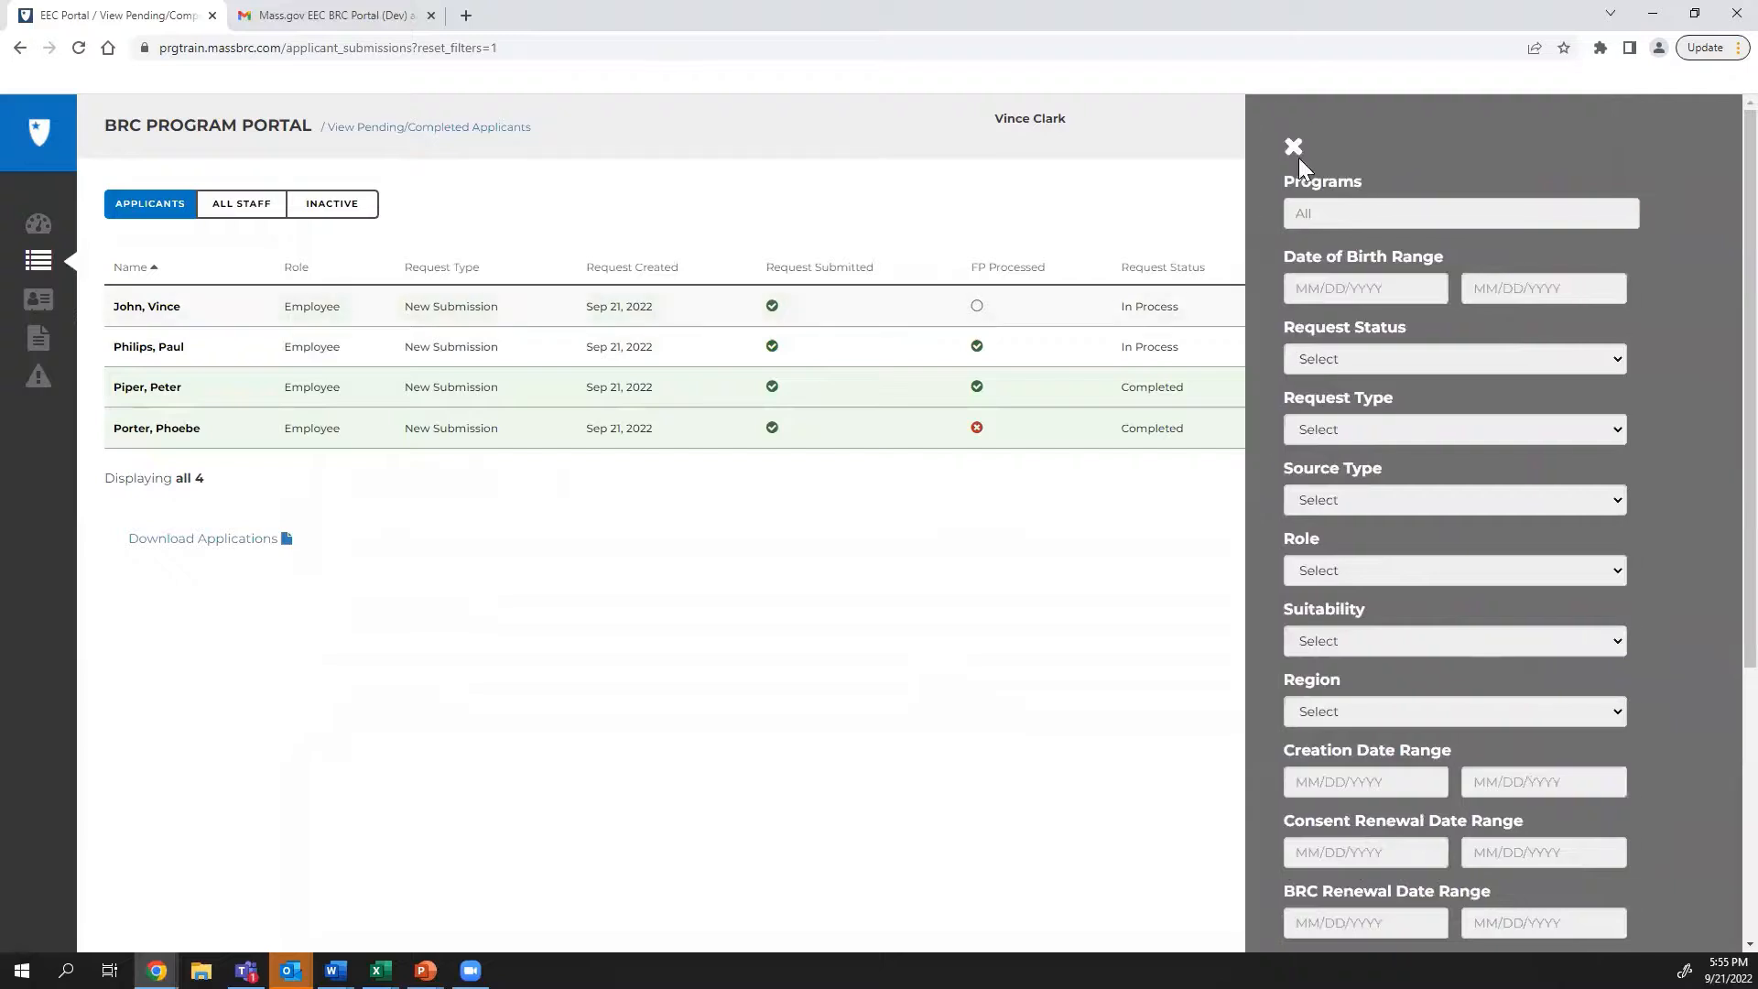
{"action": "left_click", "coordinate": [39, 300]}
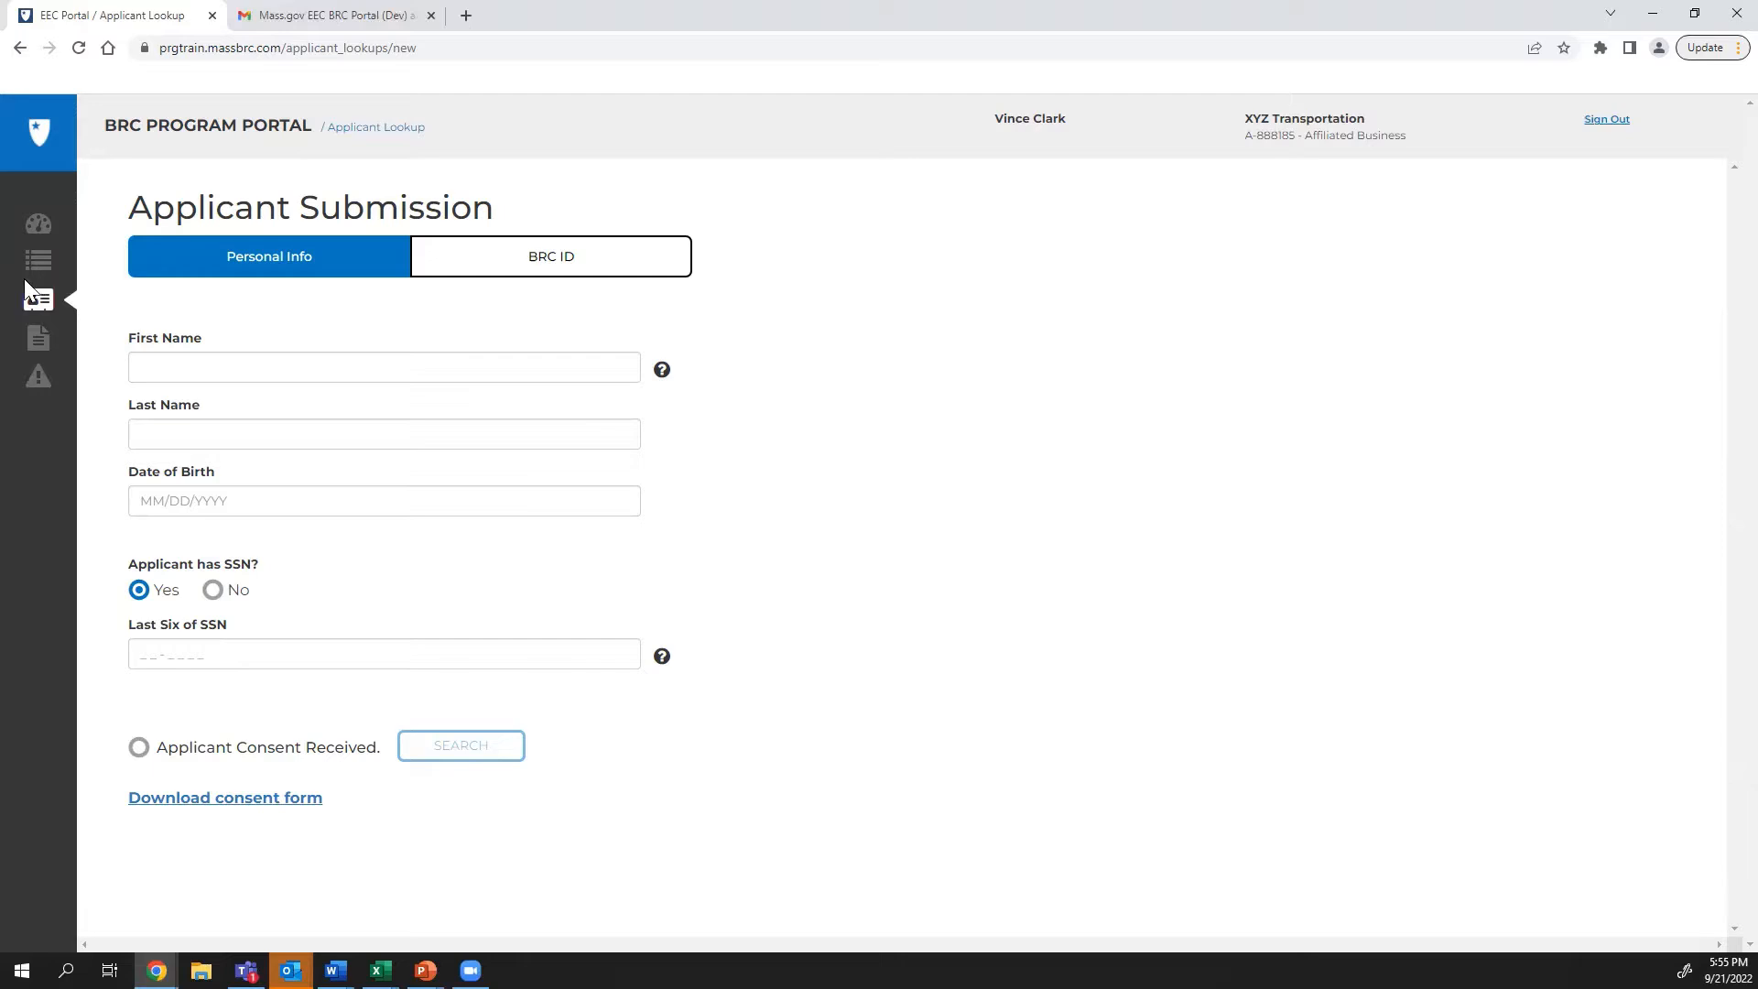
Open the EEC BRC Navigator App Level Release Notes on Mass.gov.
{"action": "left_click", "coordinate": [384, 369]}
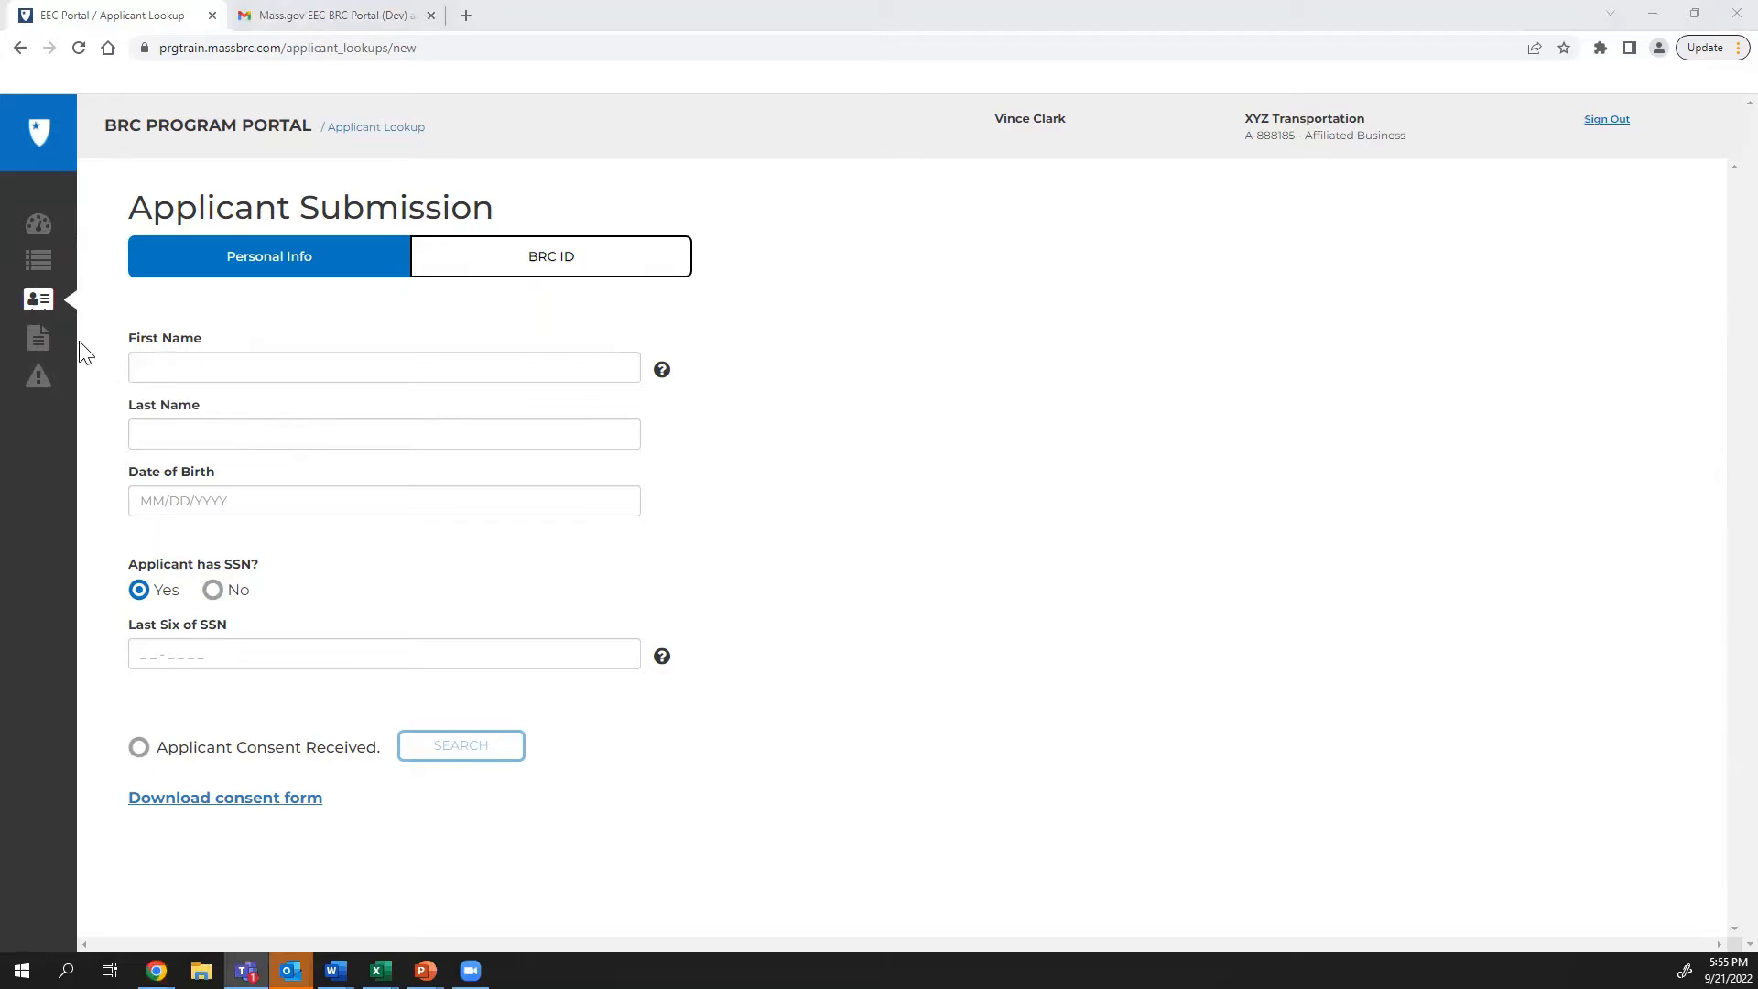
{"action": "left_click", "coordinate": [331, 15]}
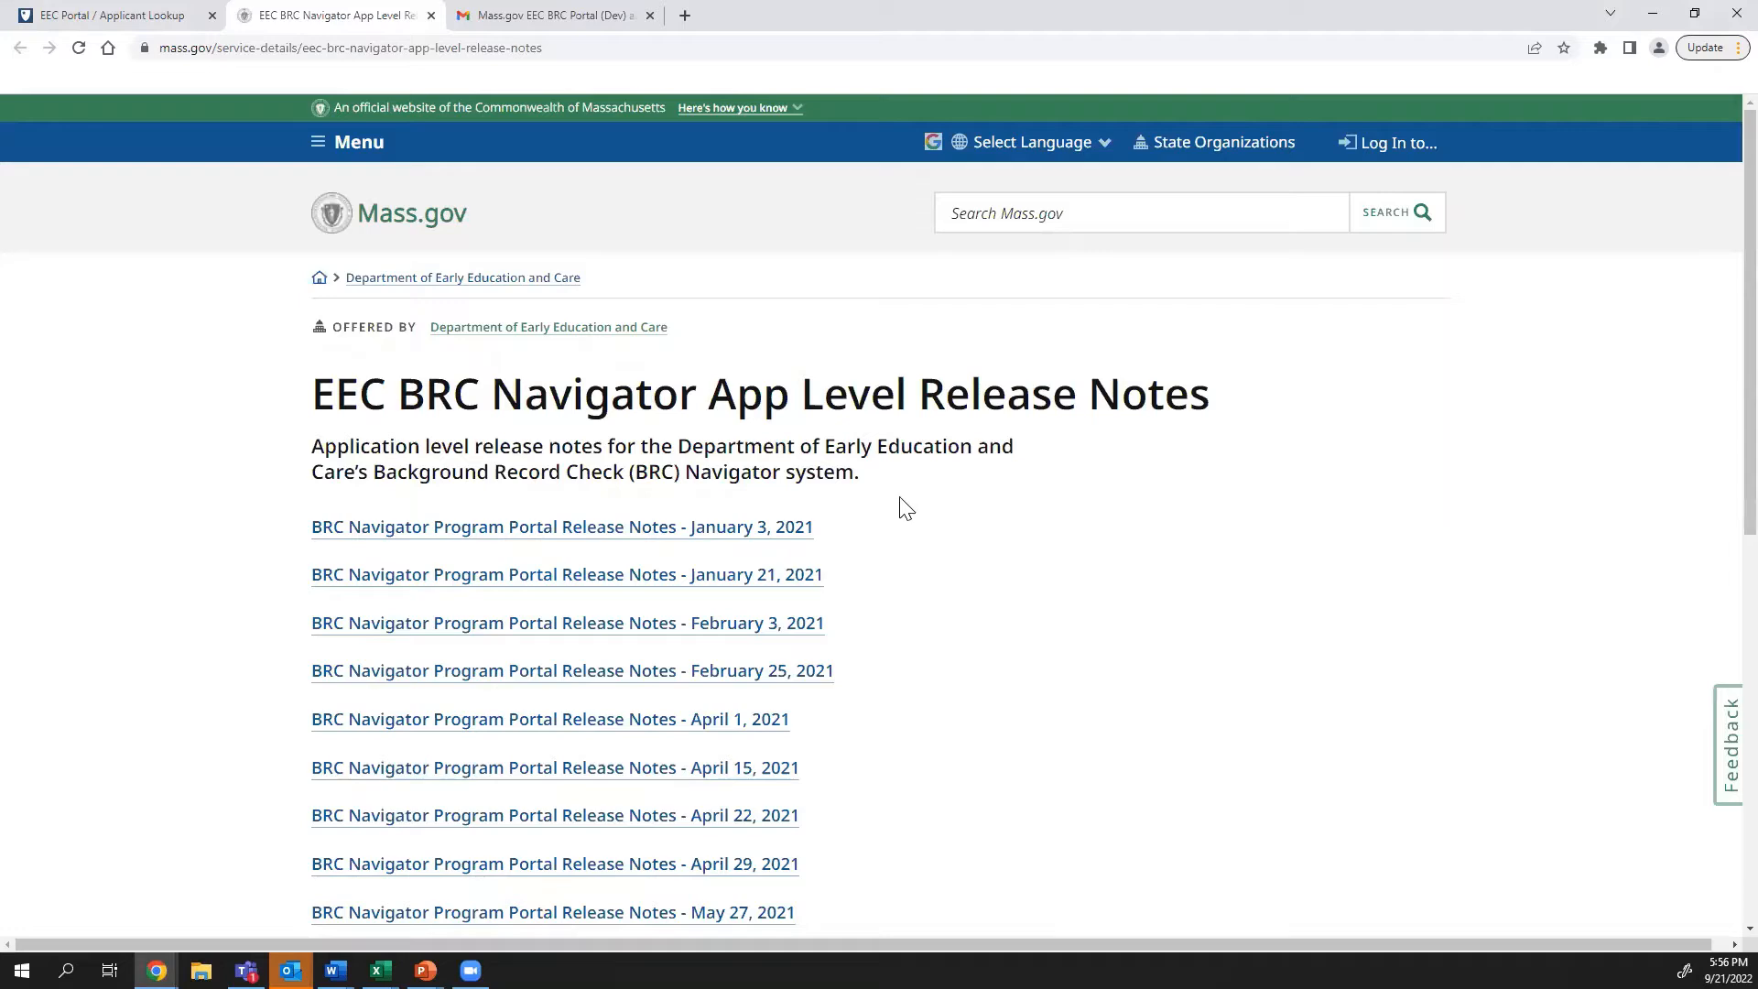
Scroll down the Mass.gov release notes list, then return to the portal's empty Applicant Submission form.
{"action": "scroll", "scroll_direction": "down", "scroll_amount": 3}
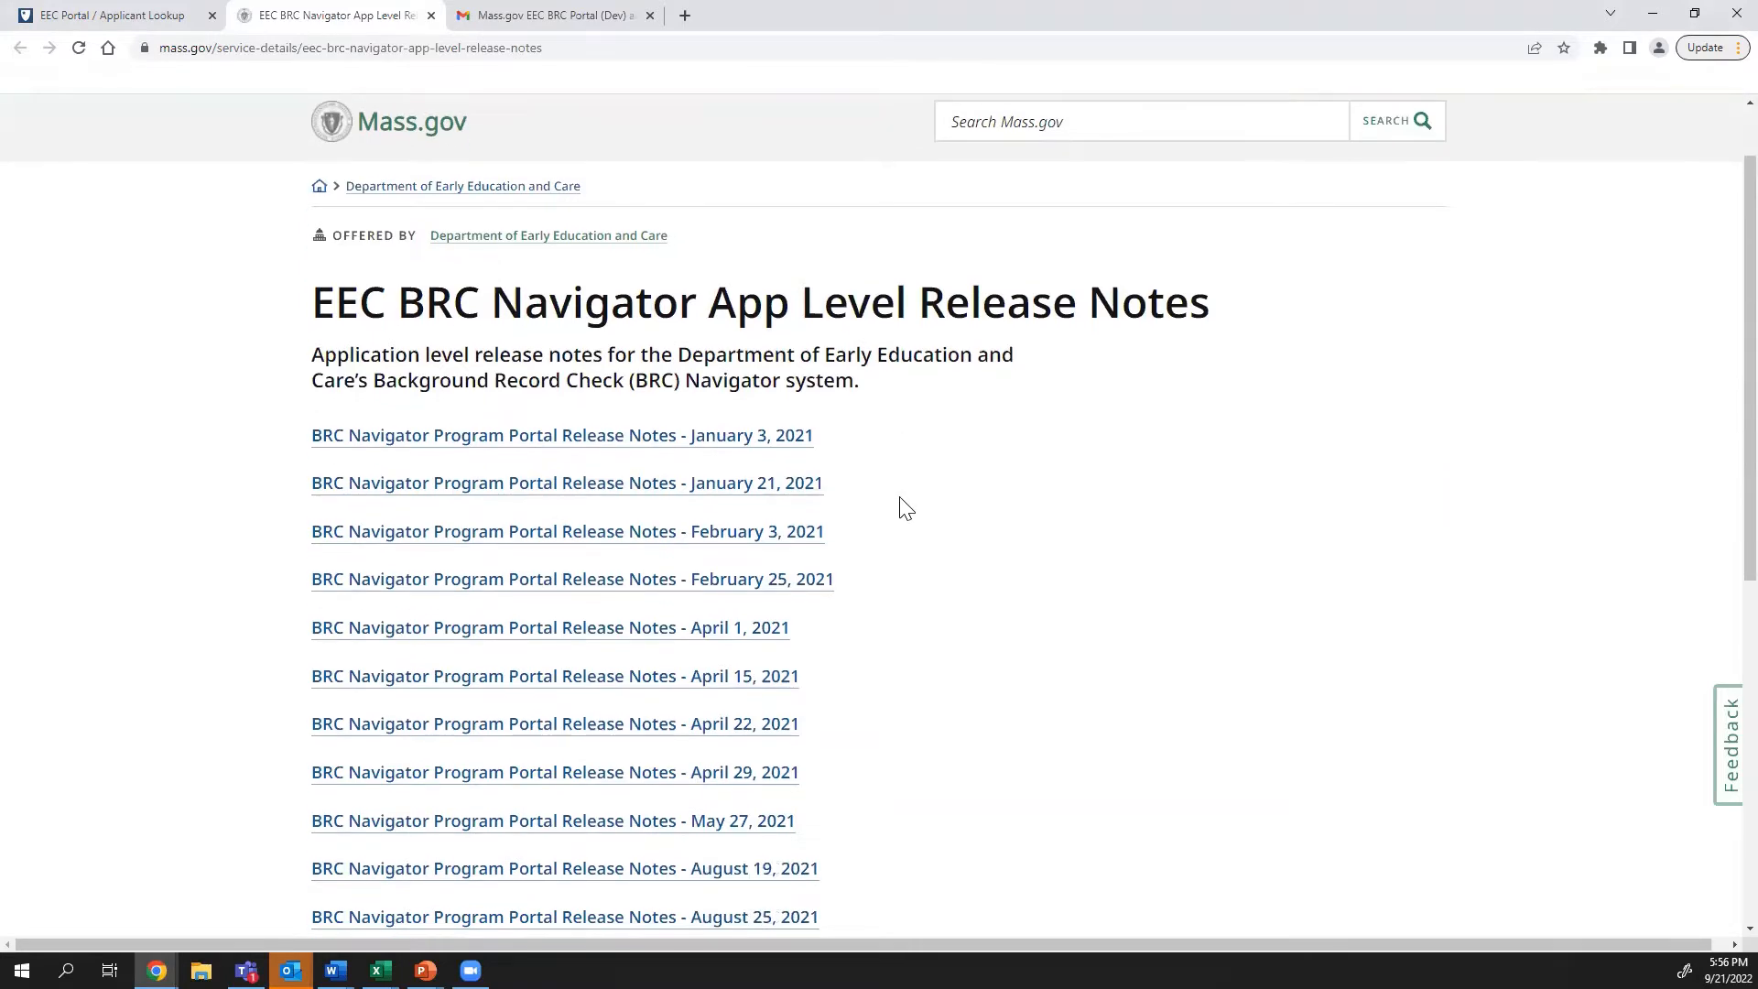
{"action": "scroll", "scroll_direction": "down", "scroll_amount": 3}
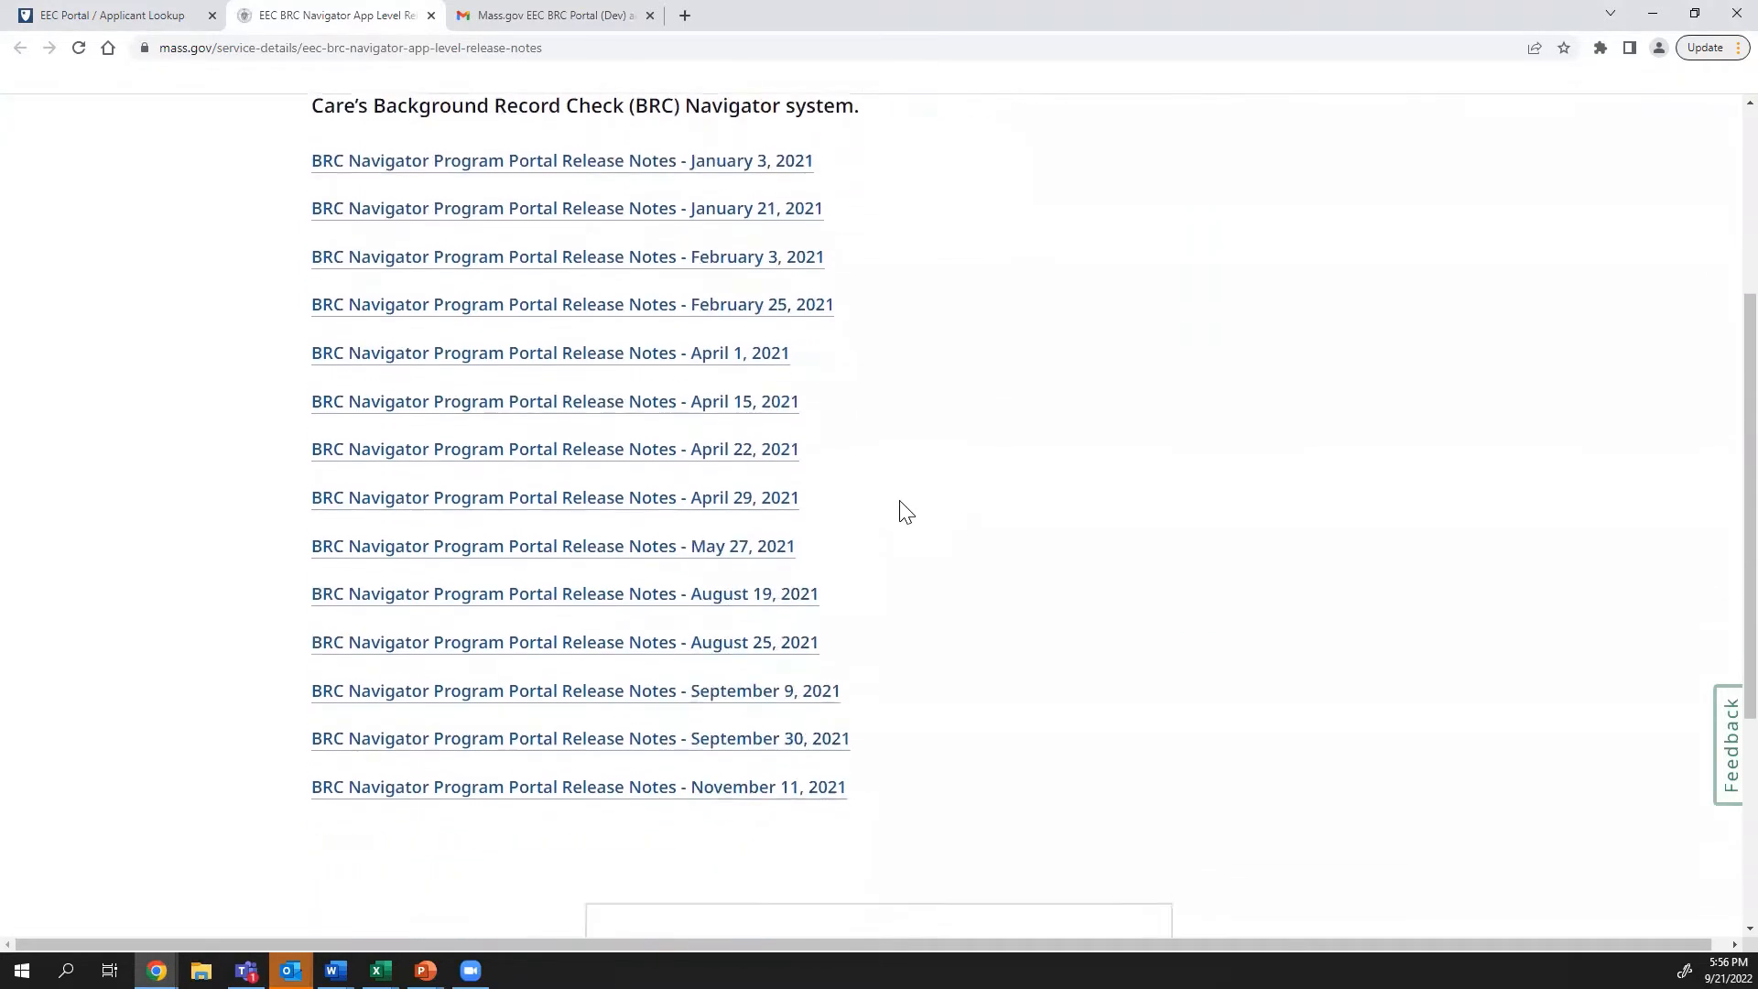
{"action": "scroll", "scroll_direction": "down", "scroll_amount": 3}
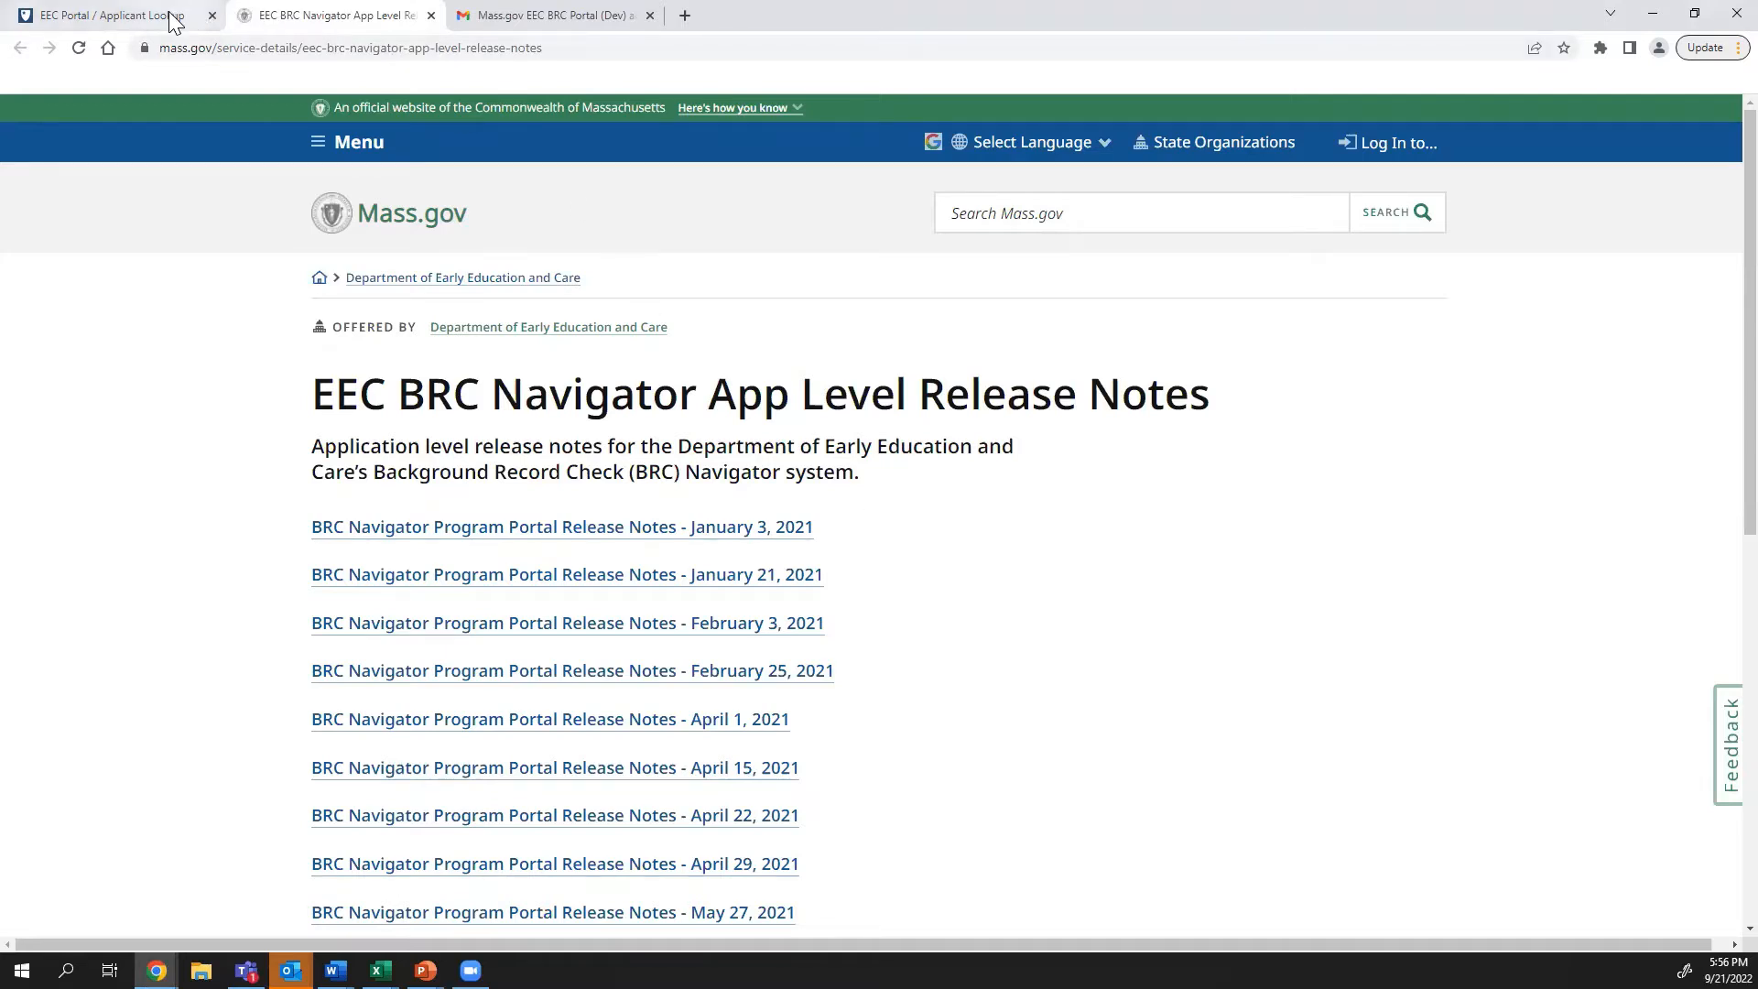
{"action": "left_click", "coordinate": [106, 14]}
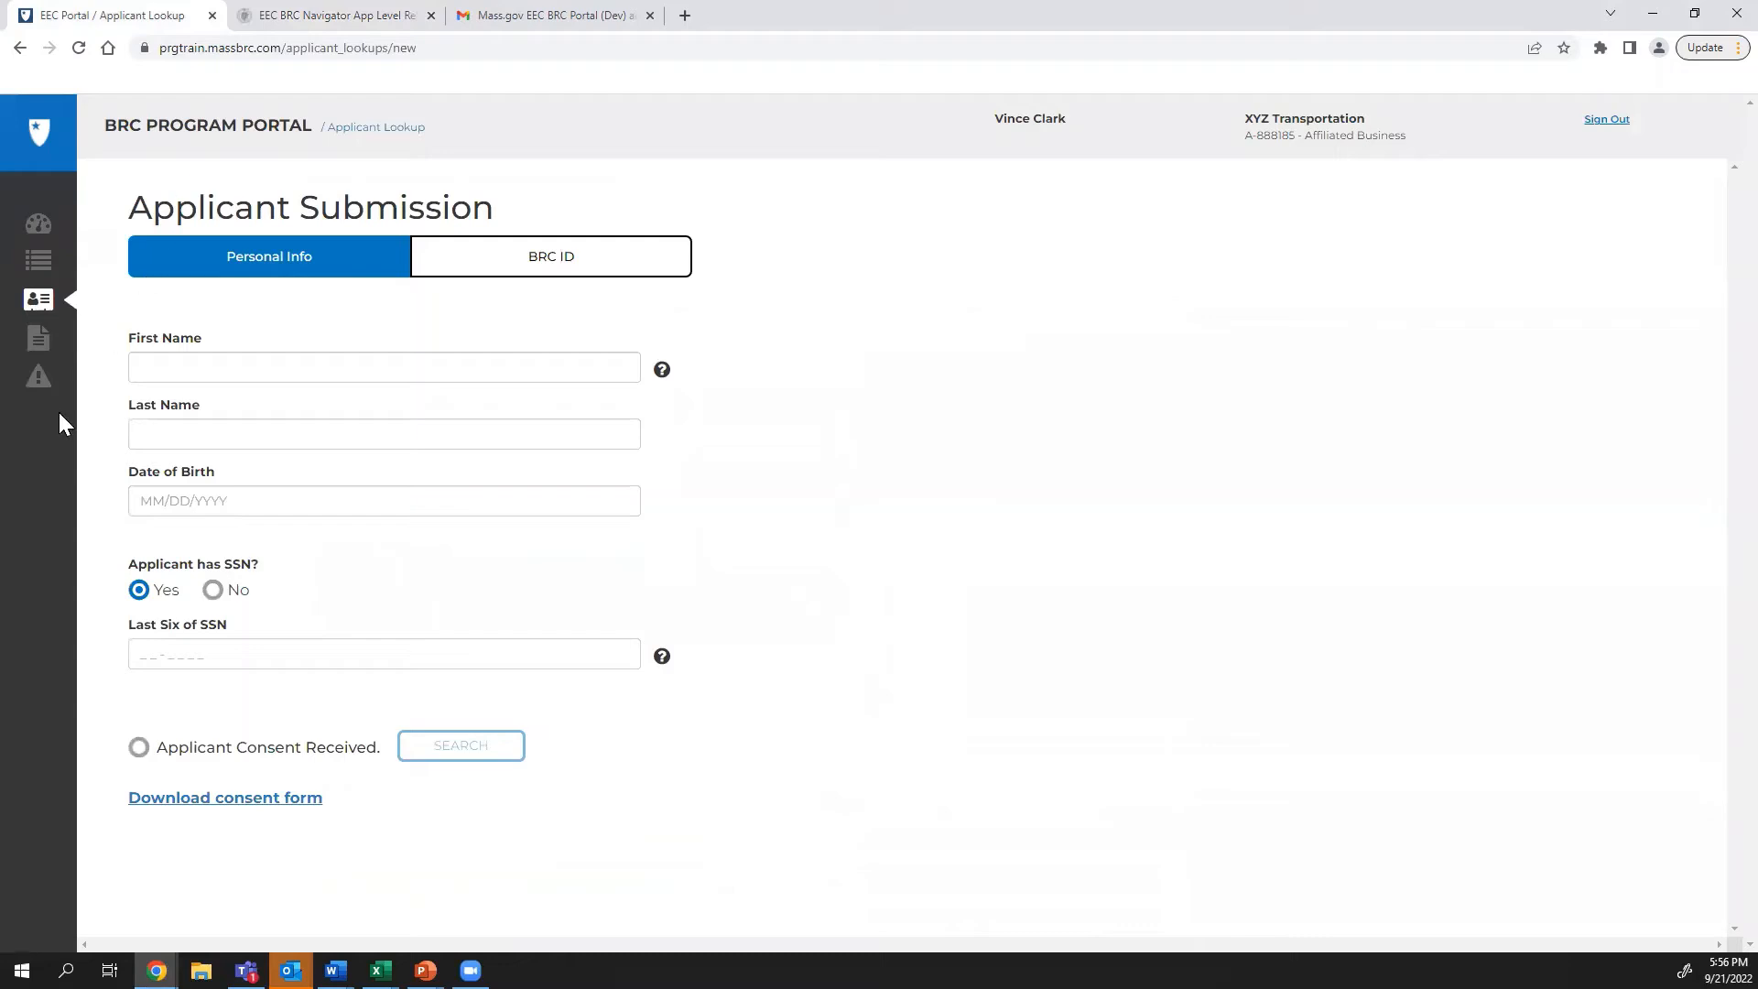